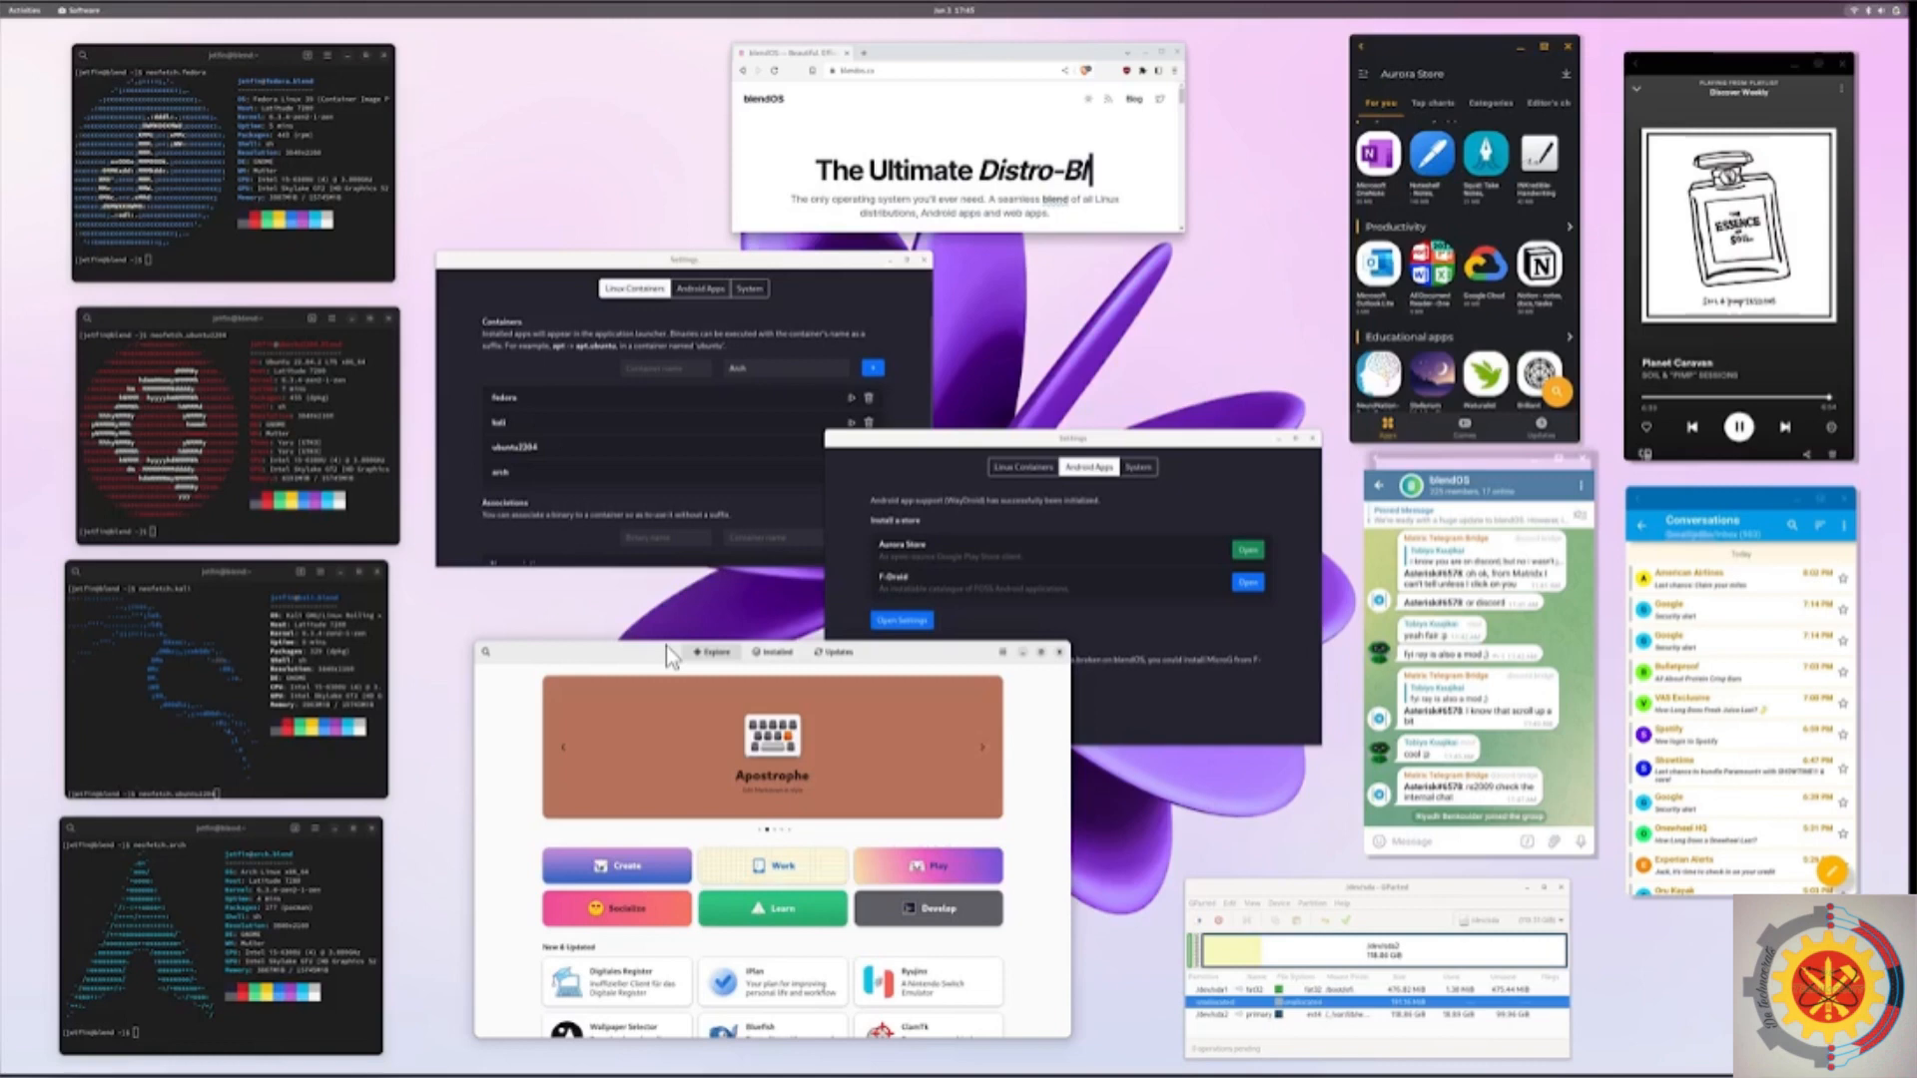
{"action": "mouse_move", "coordinate": [639, 501]}
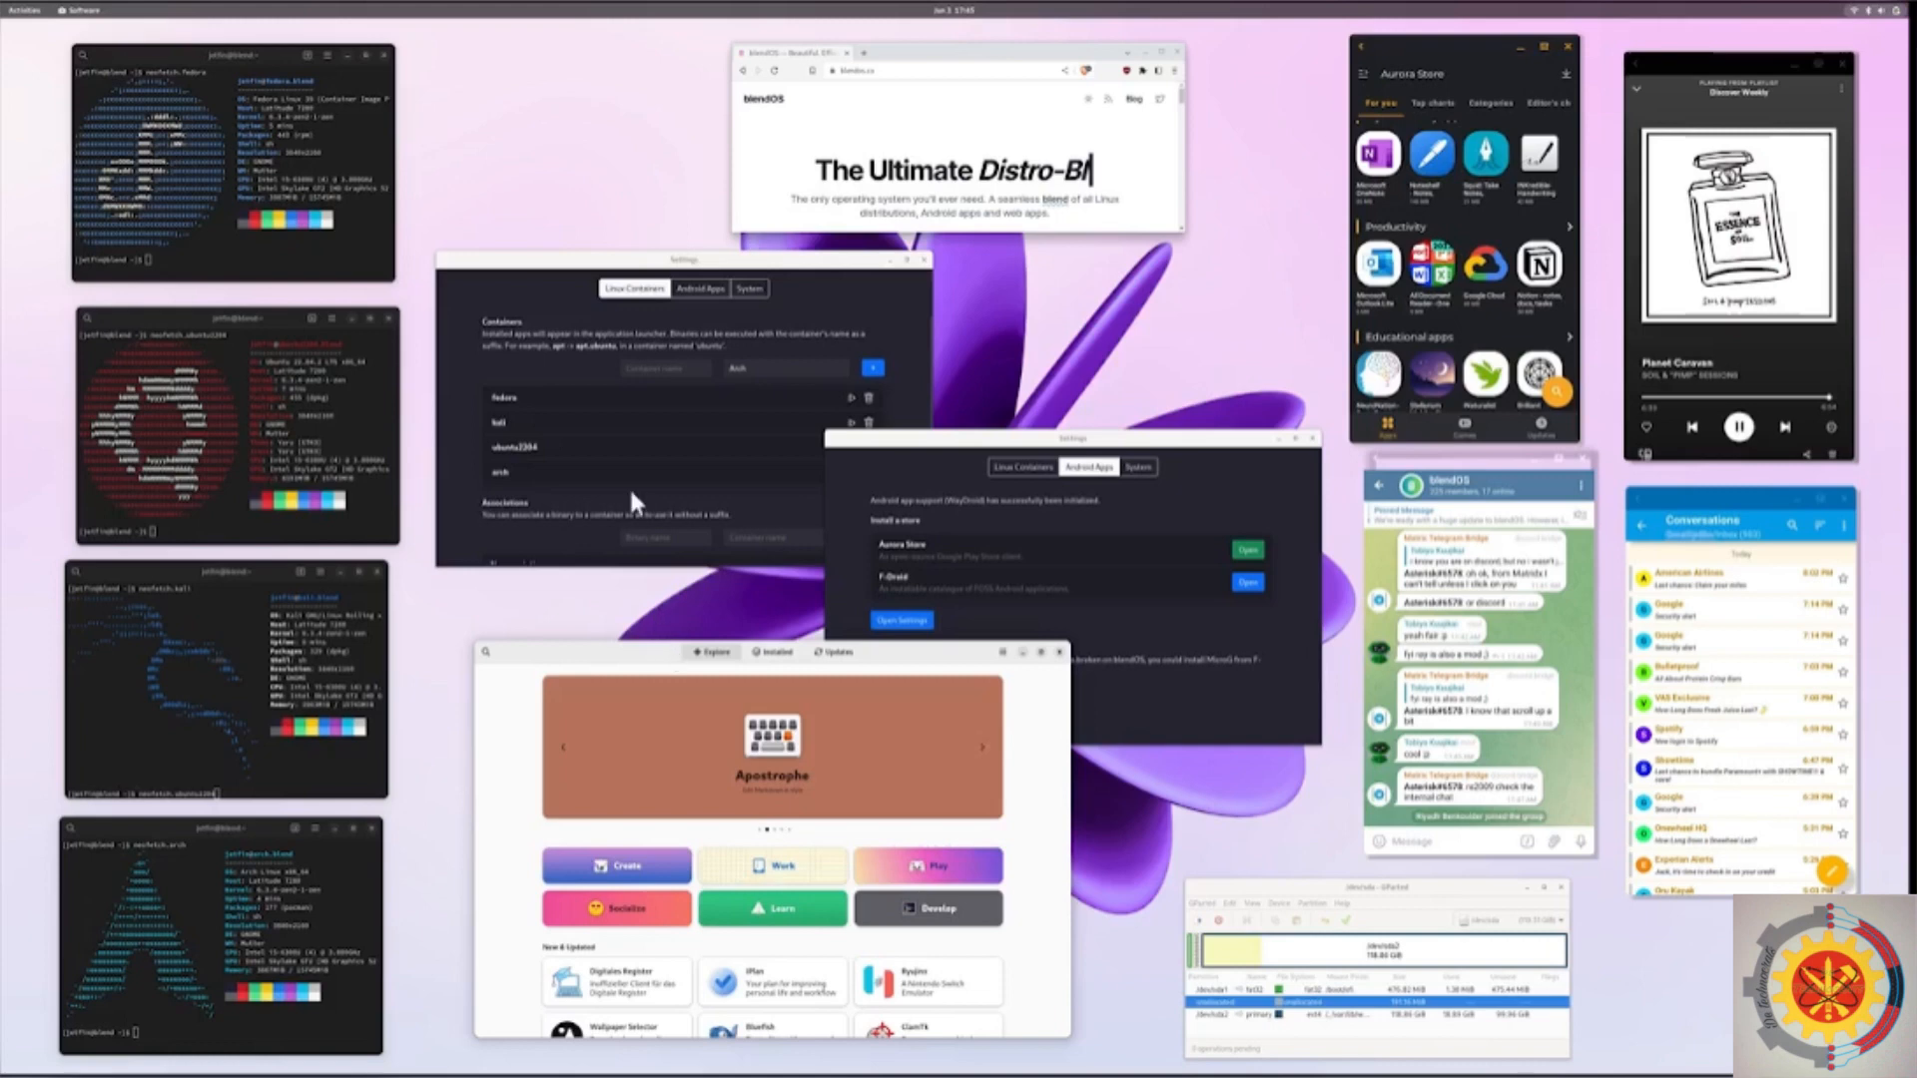
{"action": "mouse_move", "coordinate": [322, 265]}
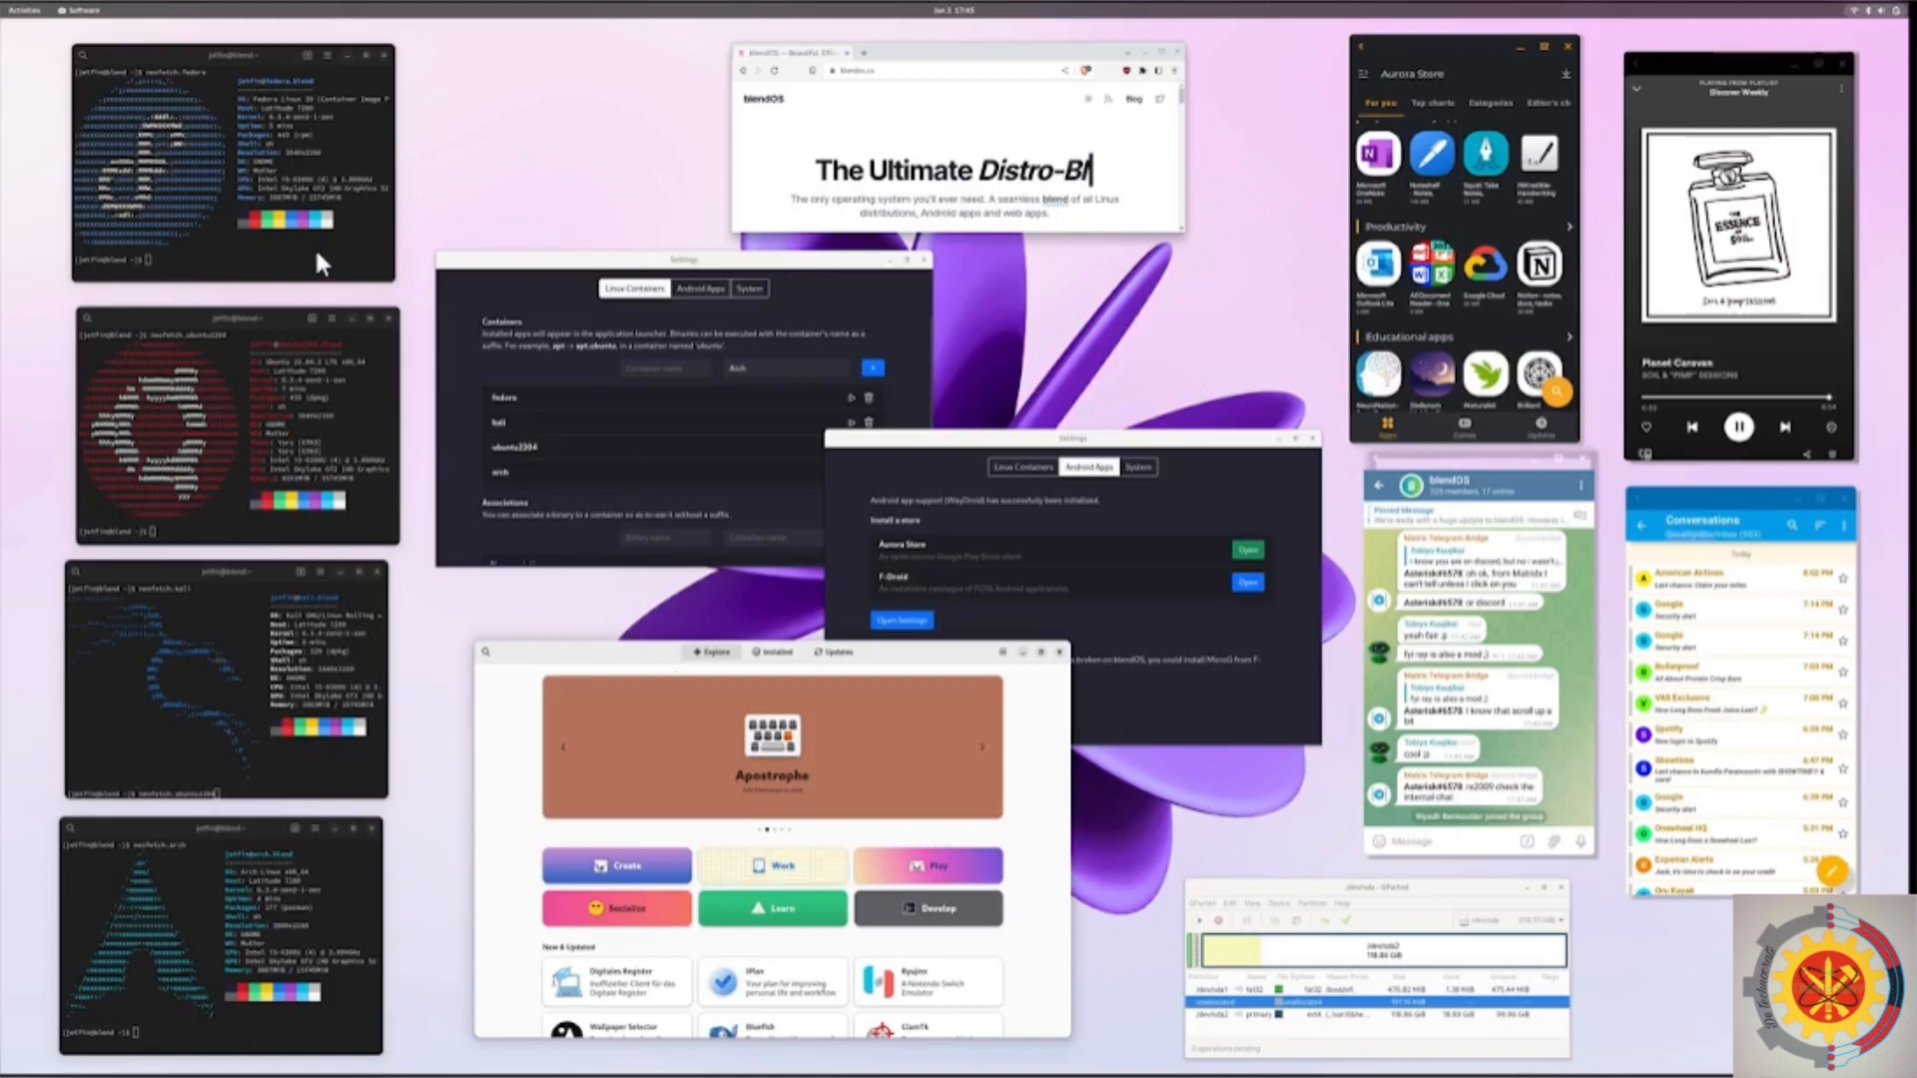
{"action": "mouse_move", "coordinate": [541, 176]}
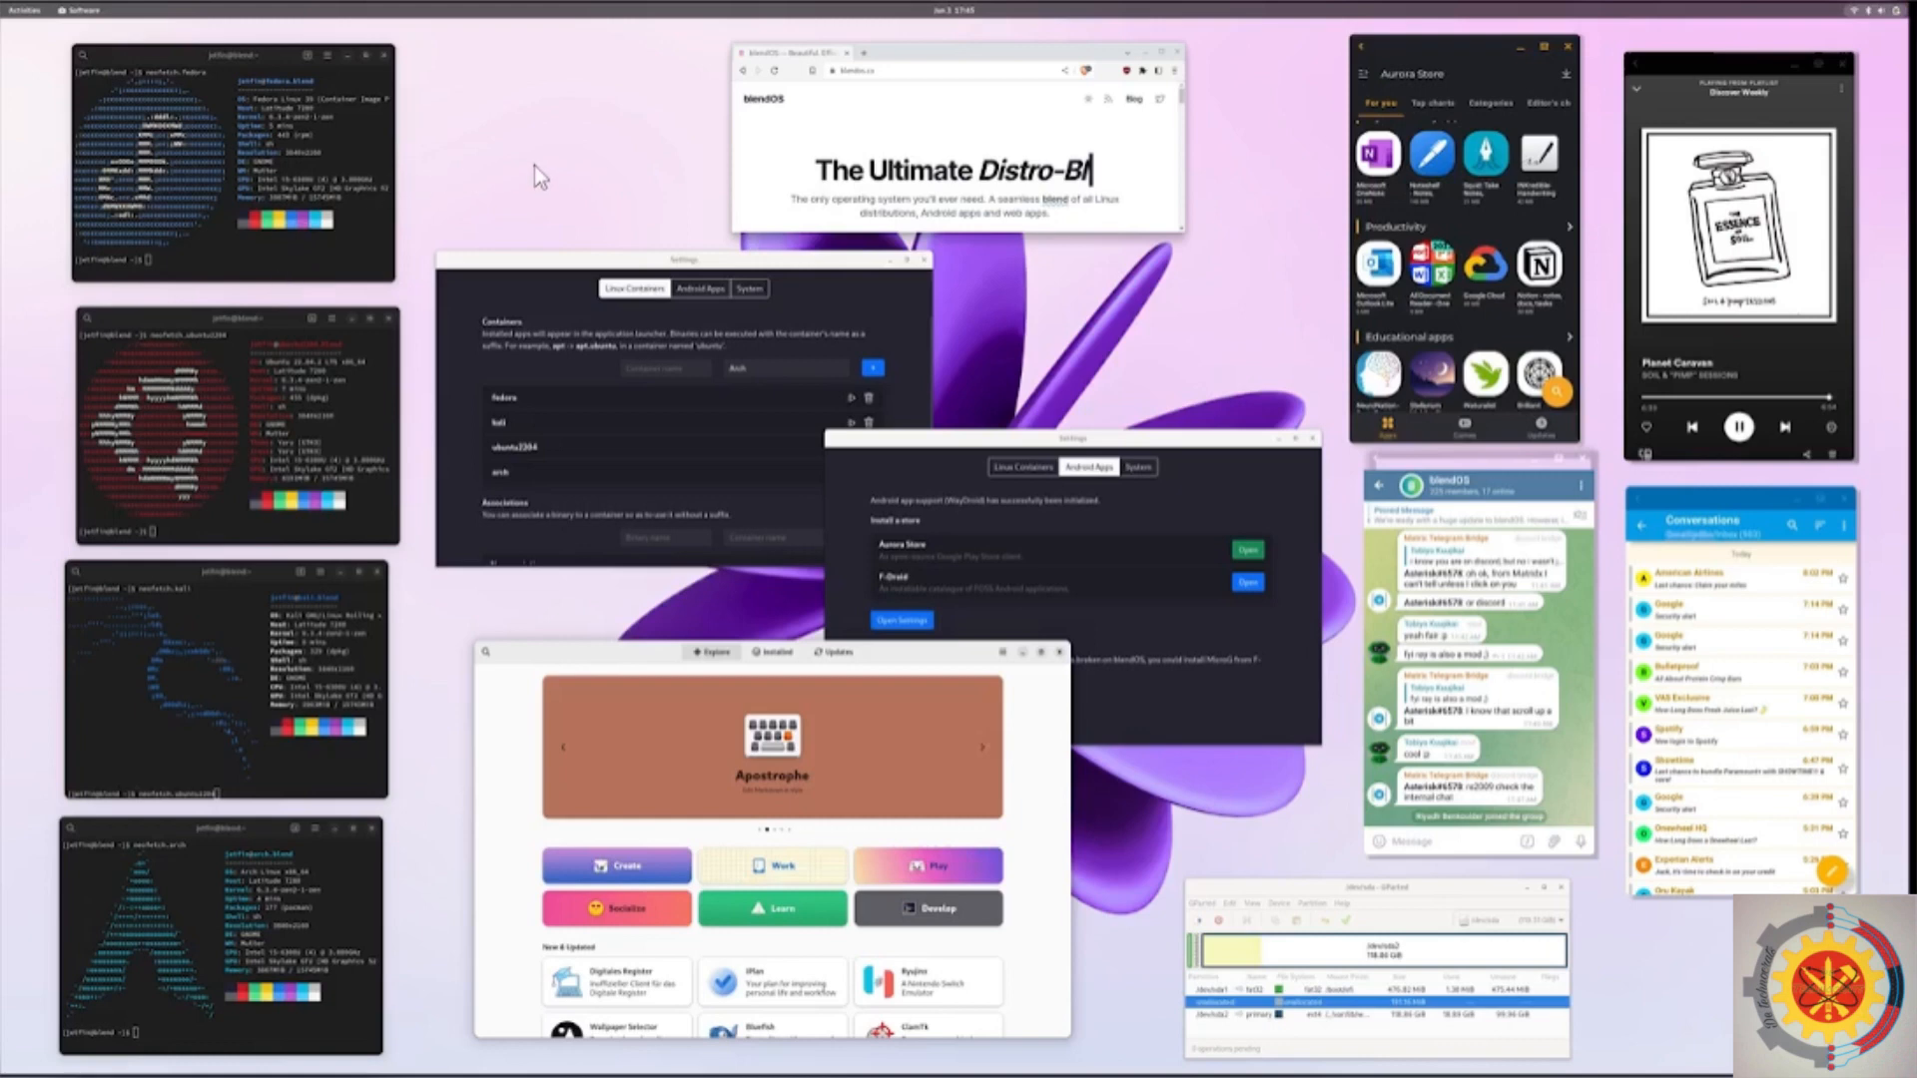
{"action": "mouse_move", "coordinate": [390, 272]}
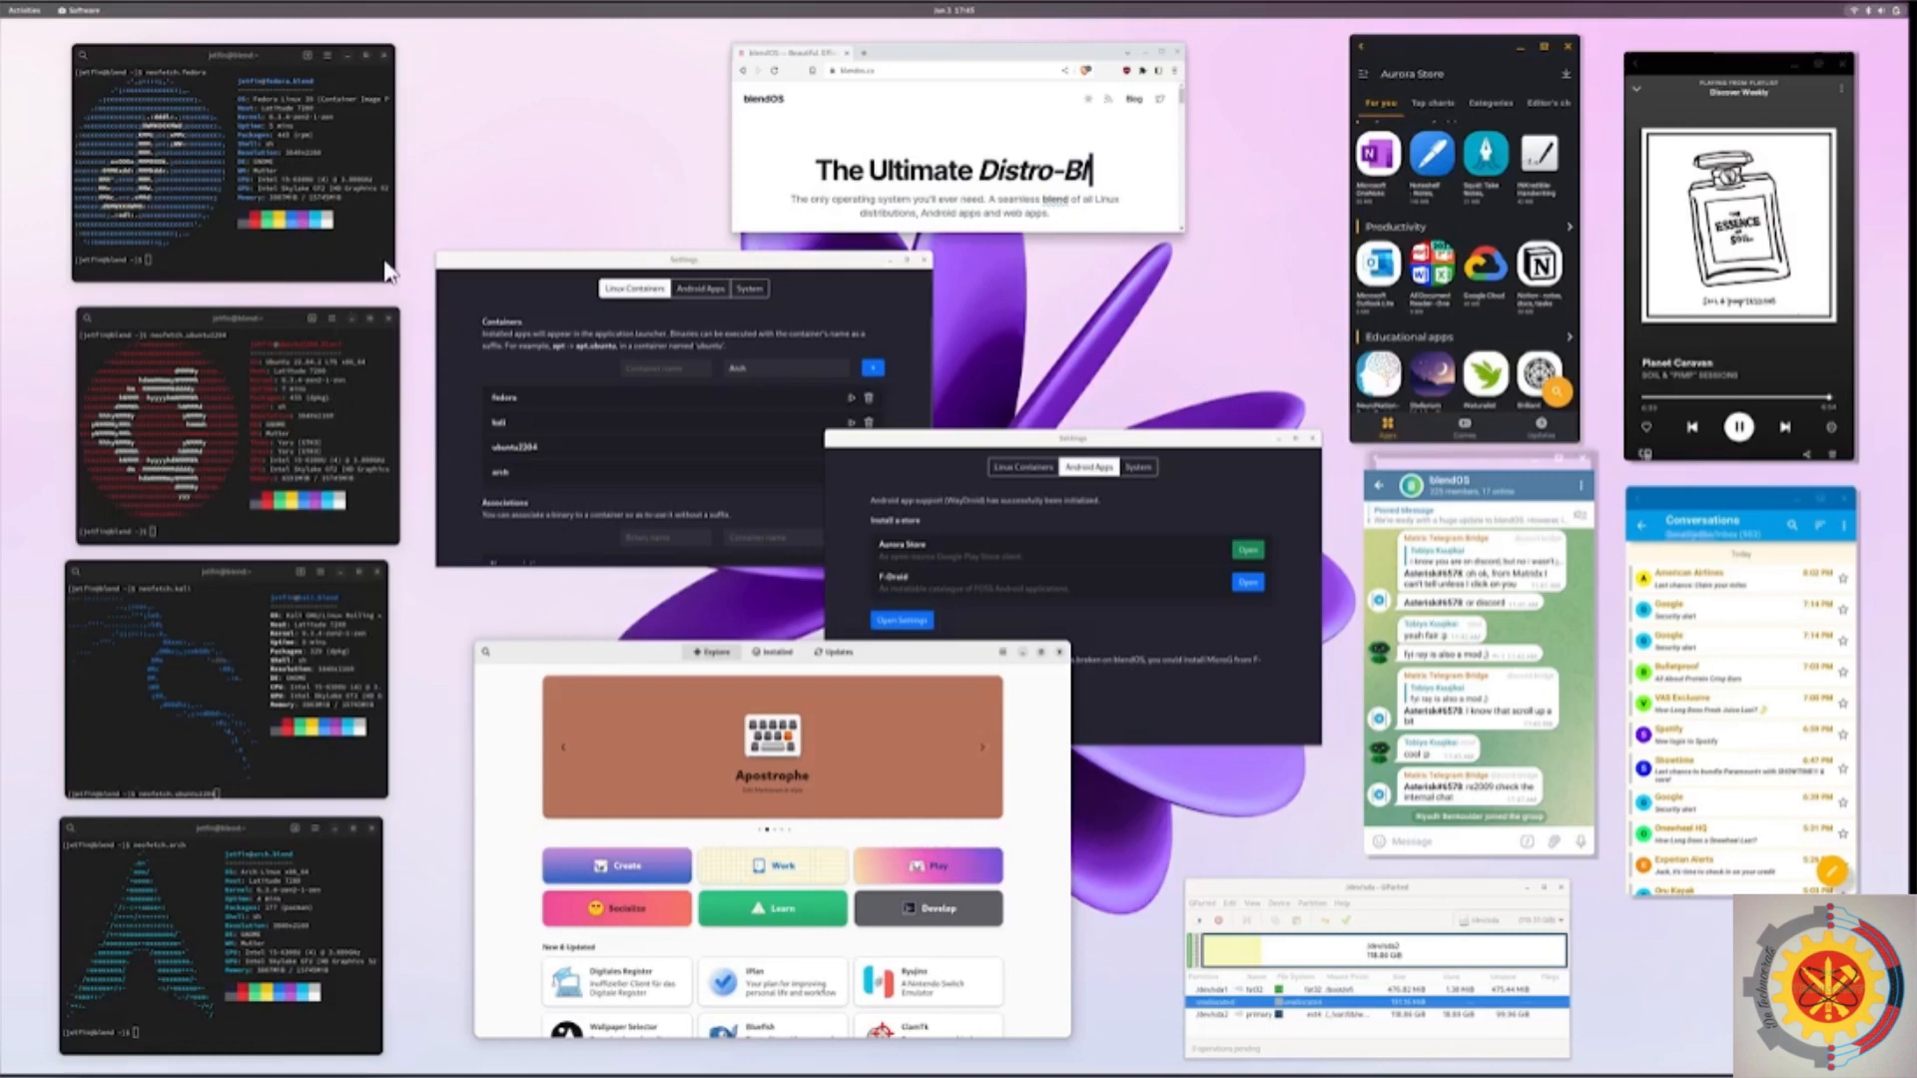
{"action": "mouse_move", "coordinate": [433, 270]}
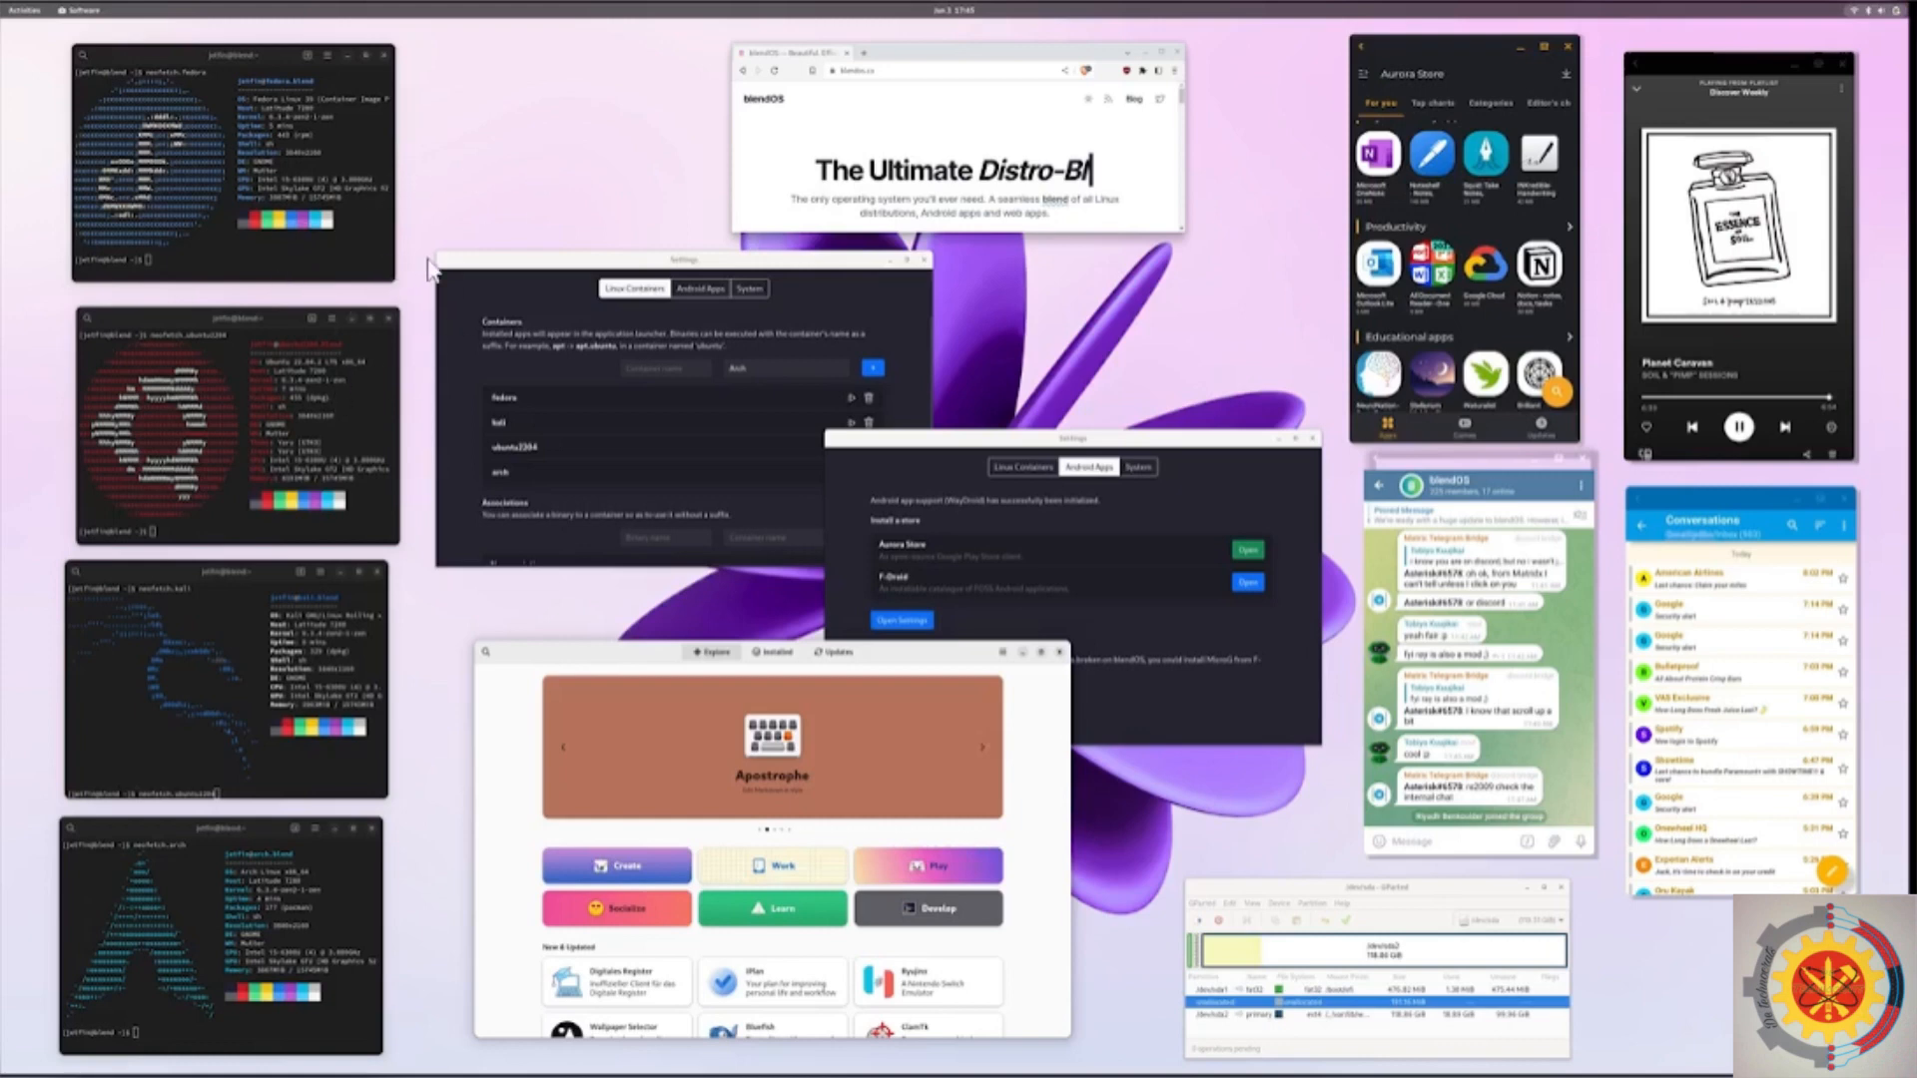
{"action": "mouse_move", "coordinate": [357, 503]}
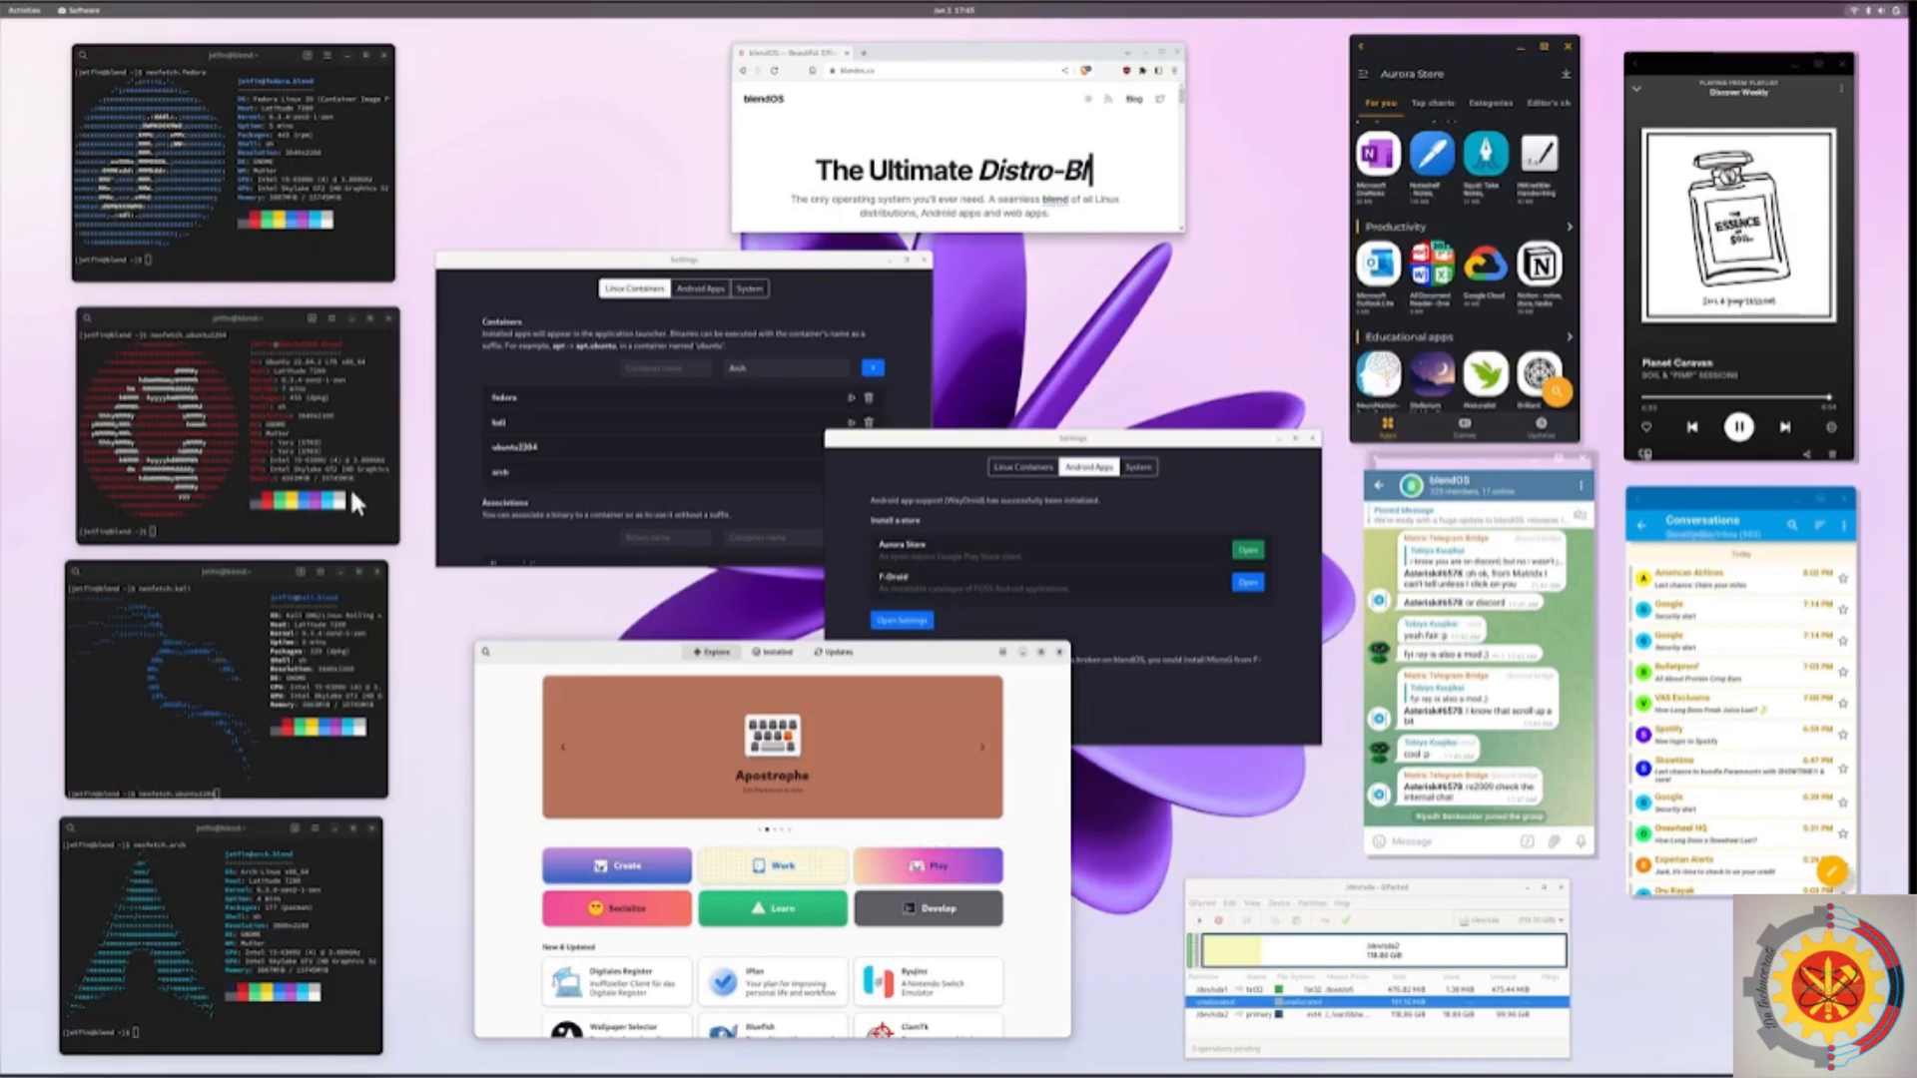
{"action": "mouse_move", "coordinate": [419, 571]}
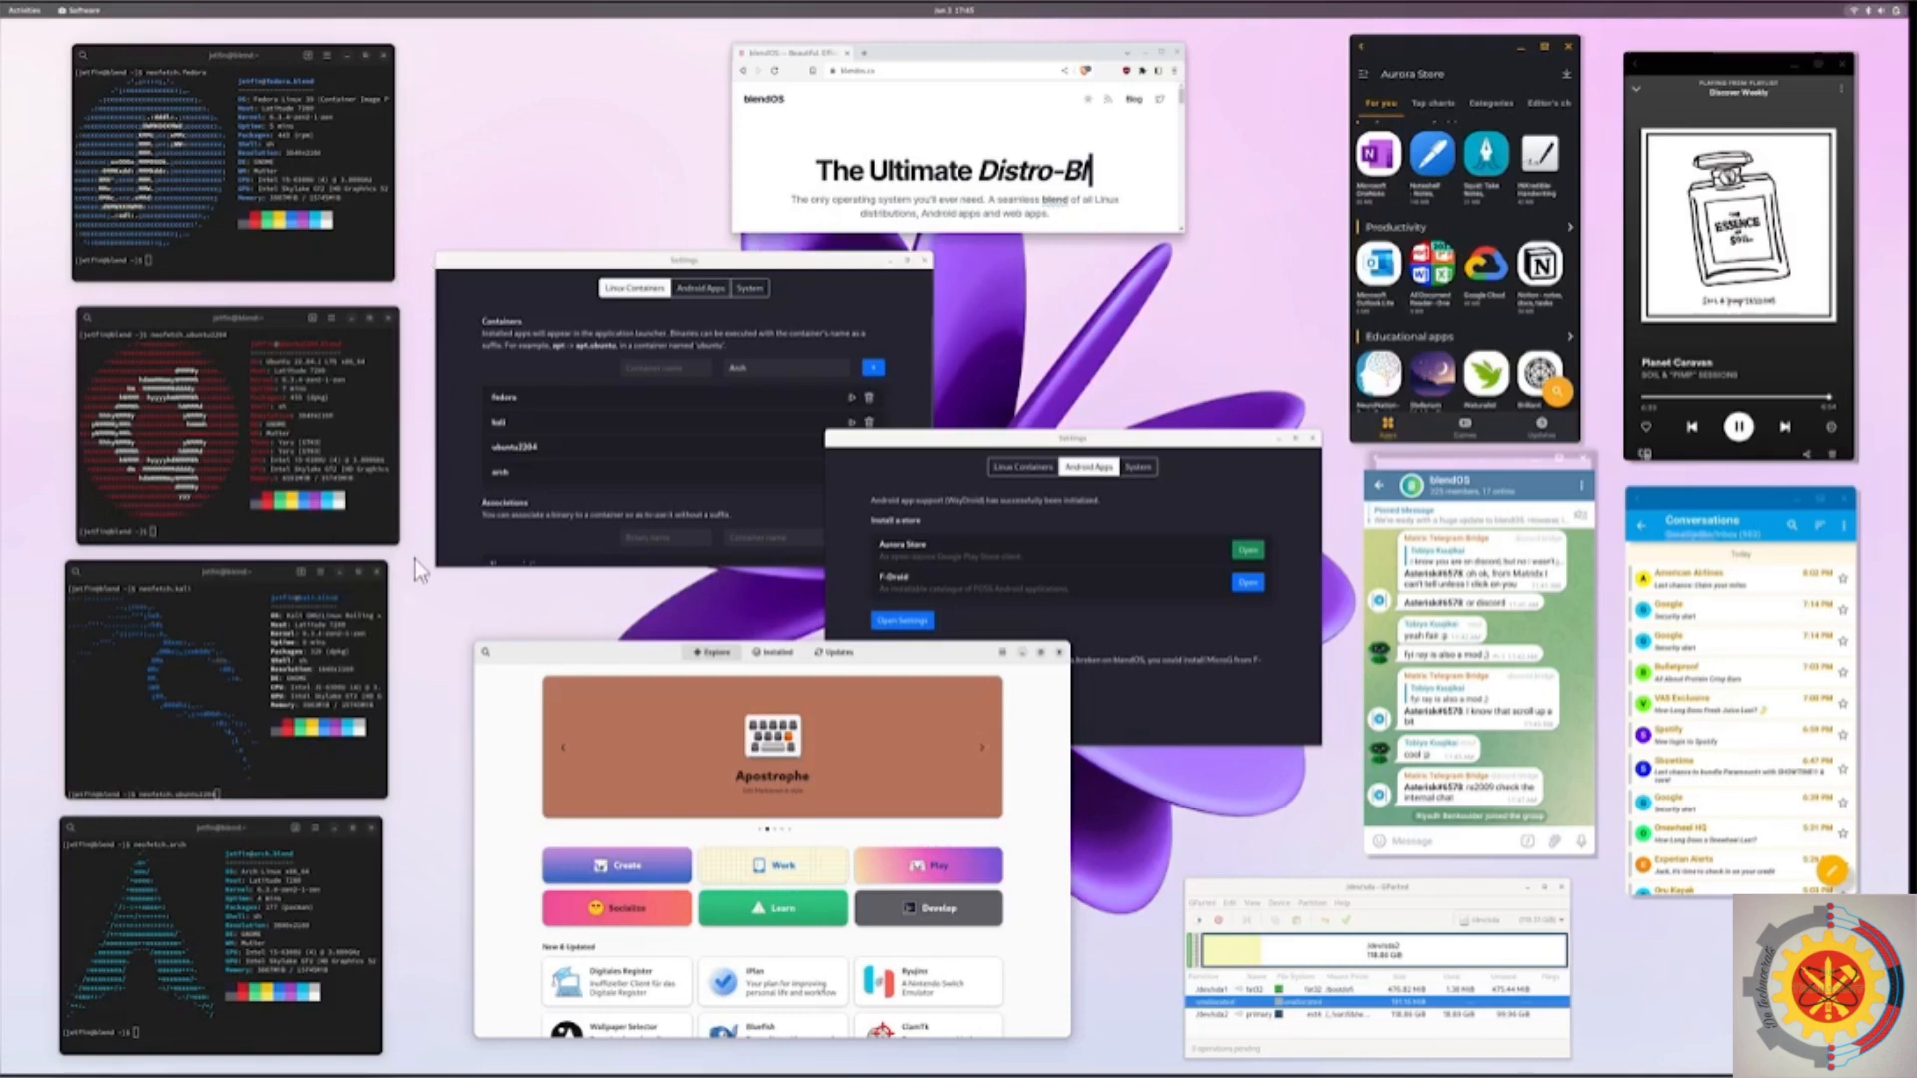
{"action": "mouse_move", "coordinate": [425, 816]}
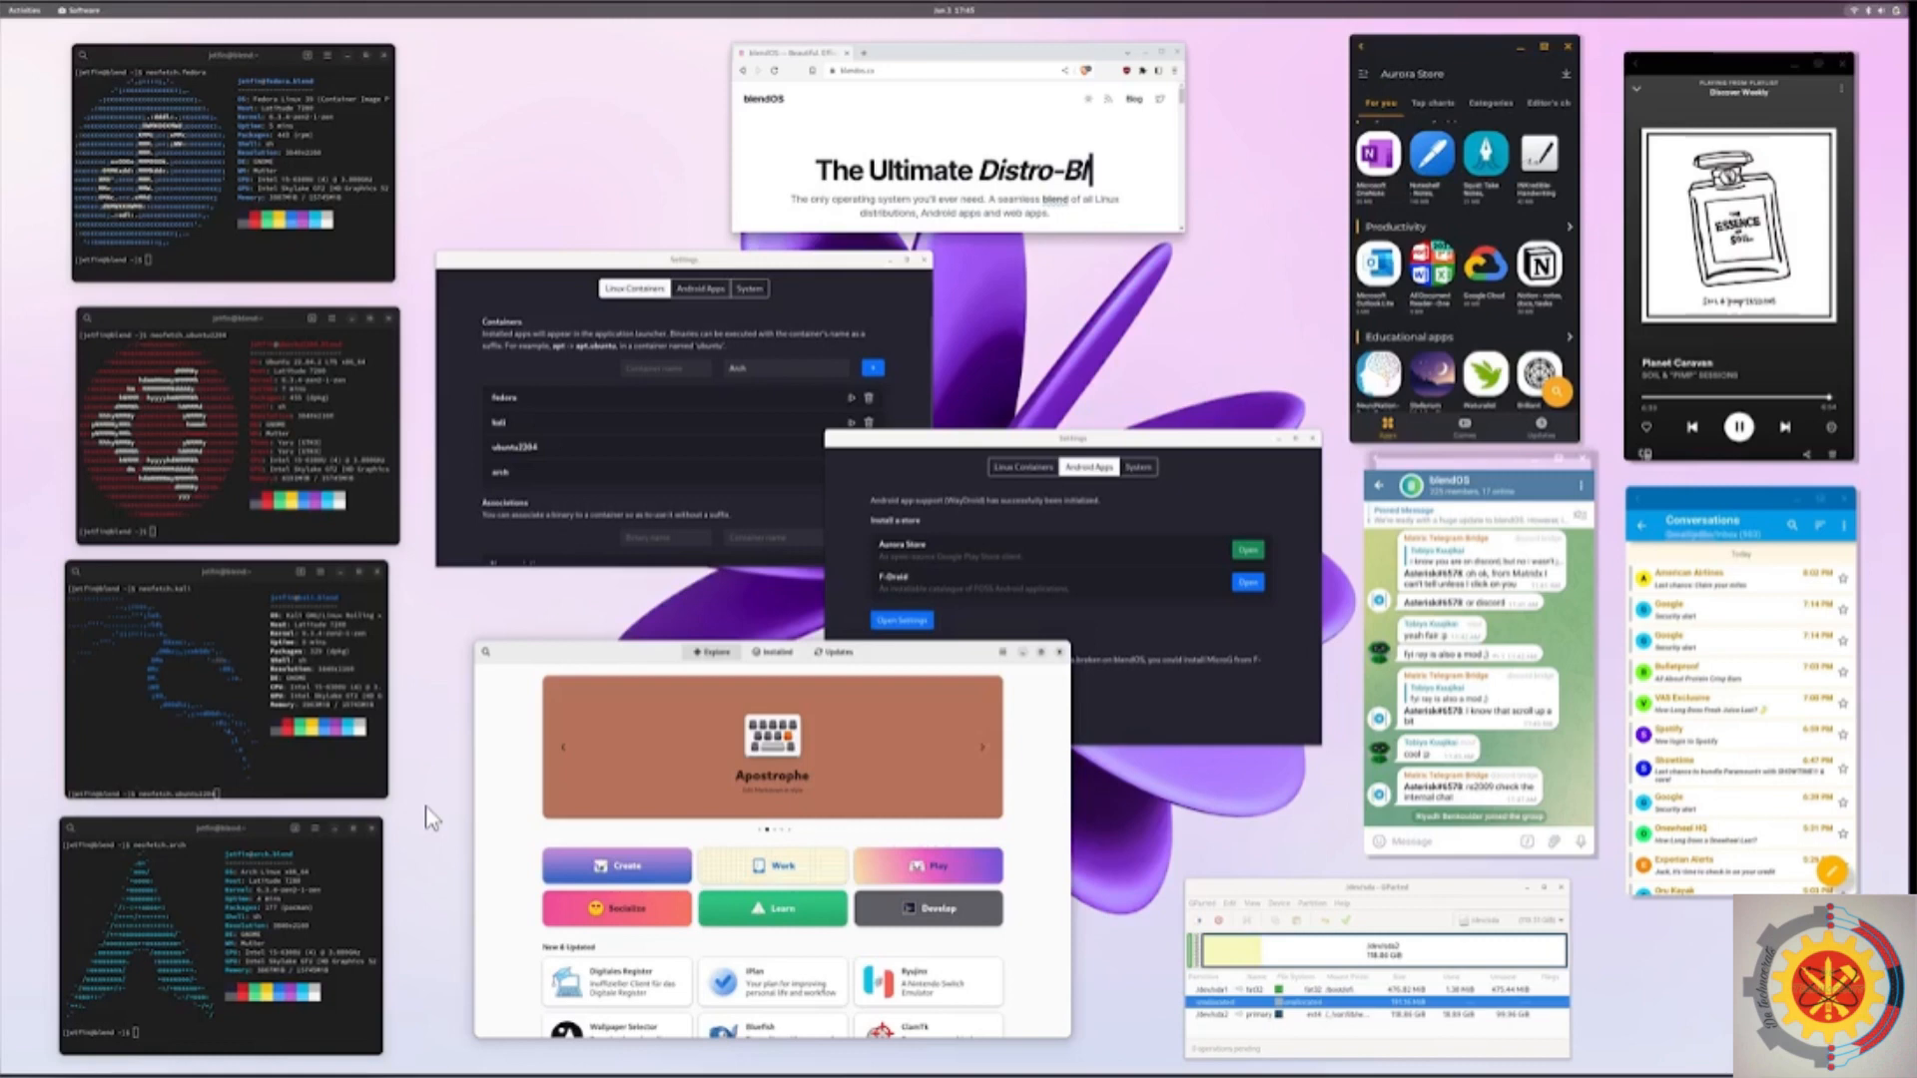
{"action": "mouse_move", "coordinate": [363, 875]}
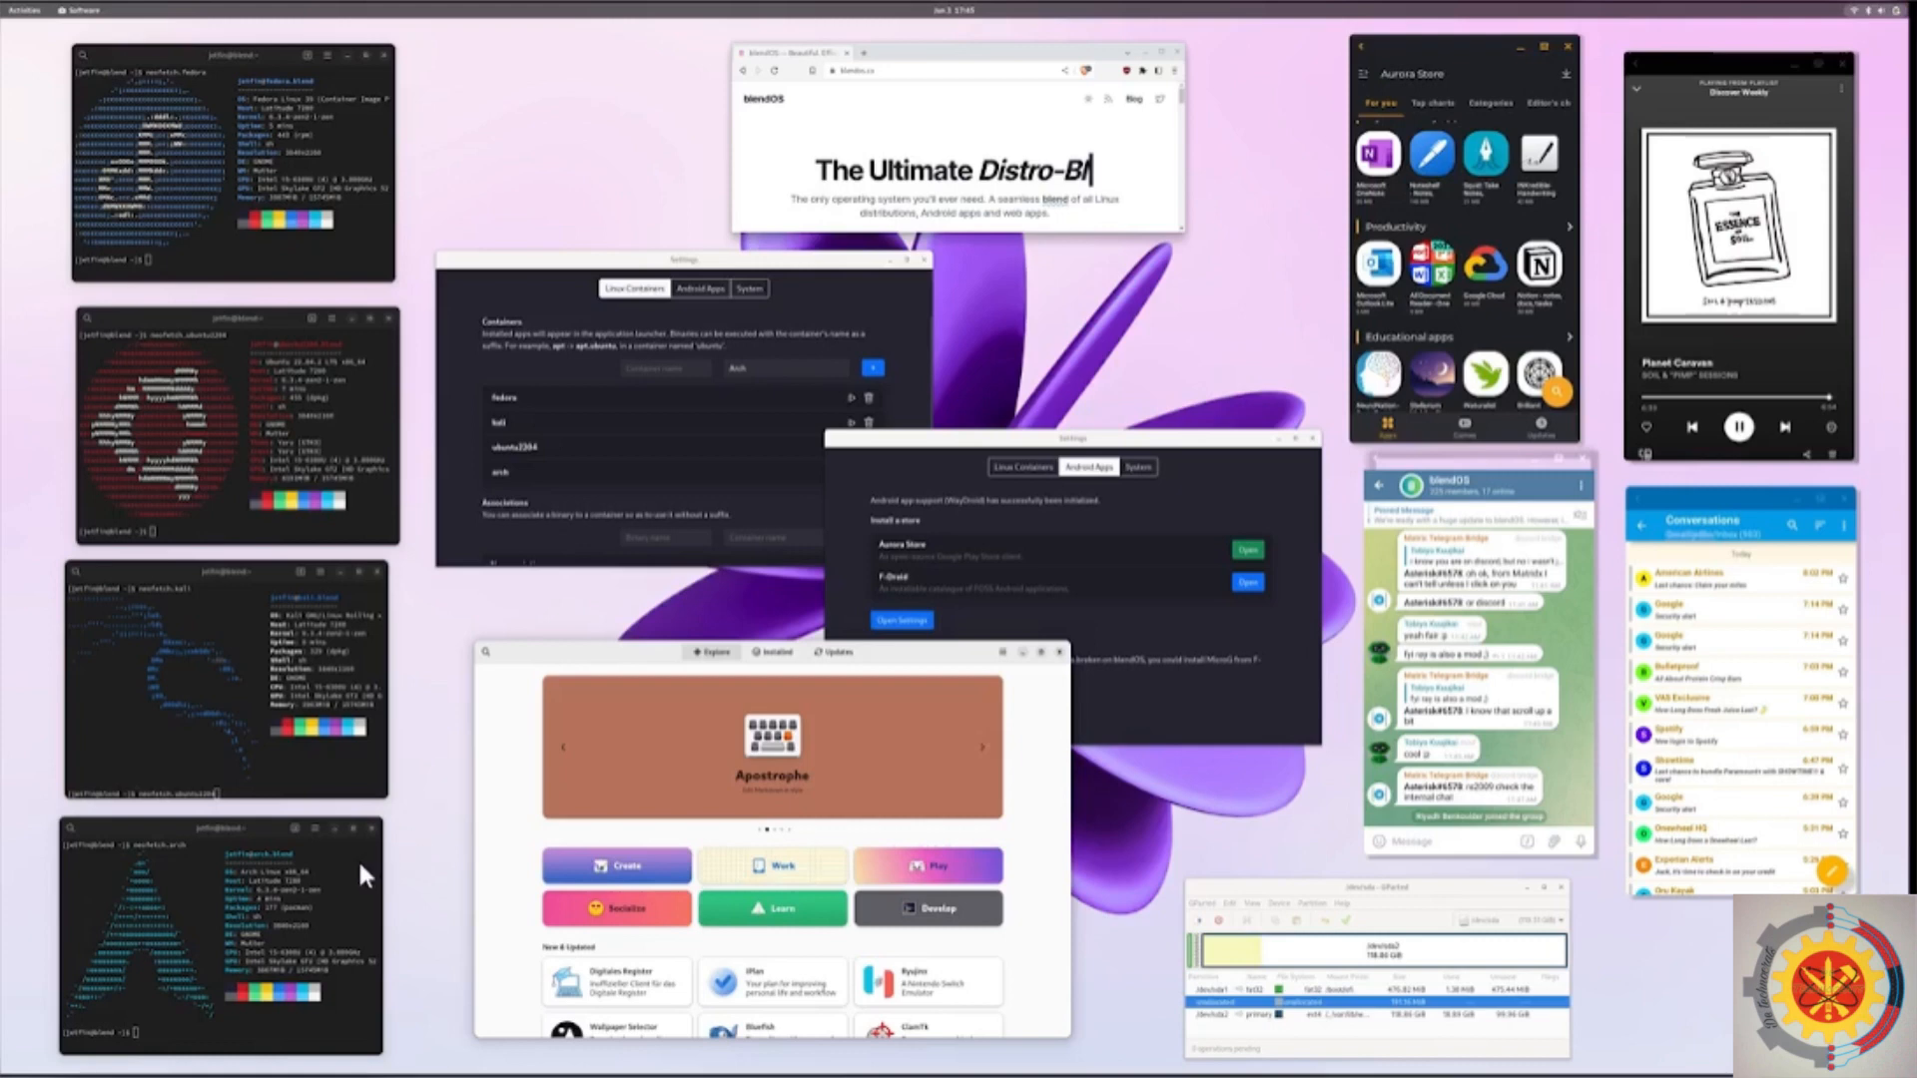
{"action": "mouse_move", "coordinate": [345, 853]}
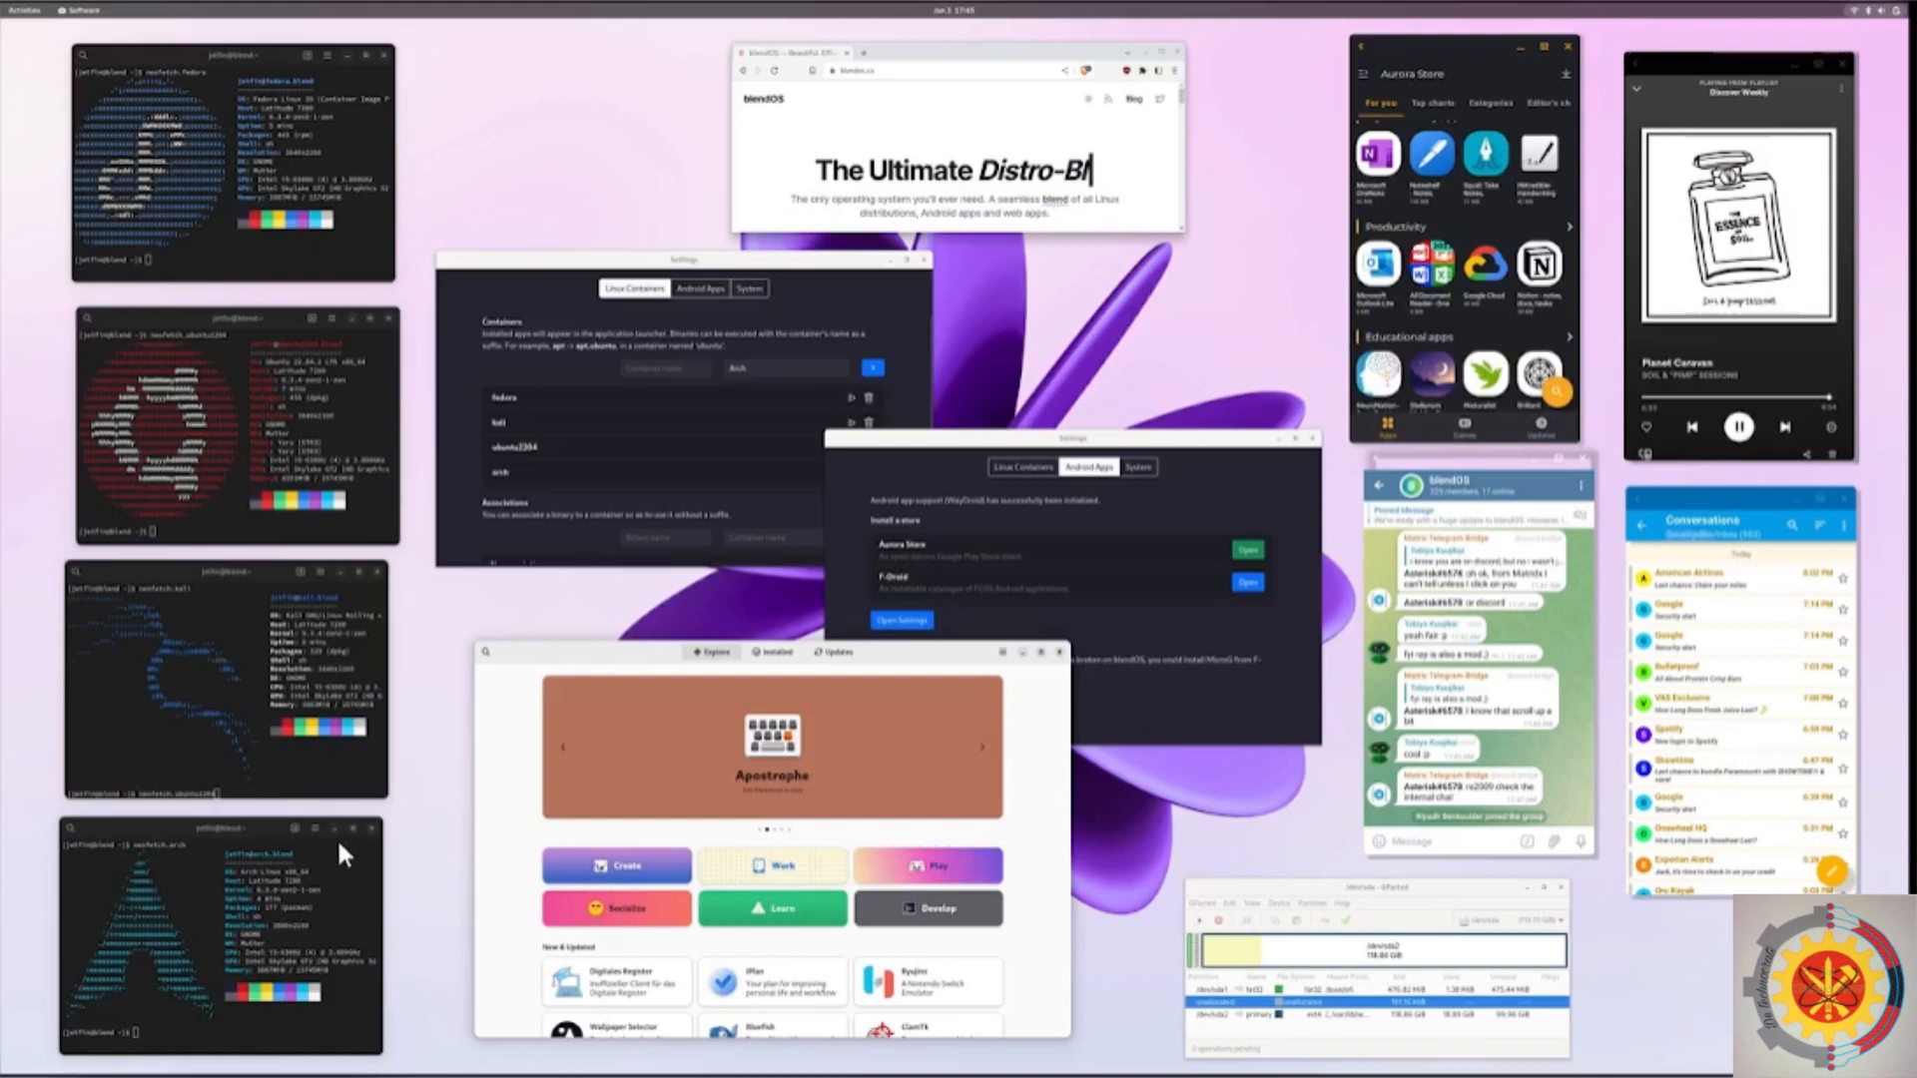
{"action": "mouse_move", "coordinate": [1054, 449]}
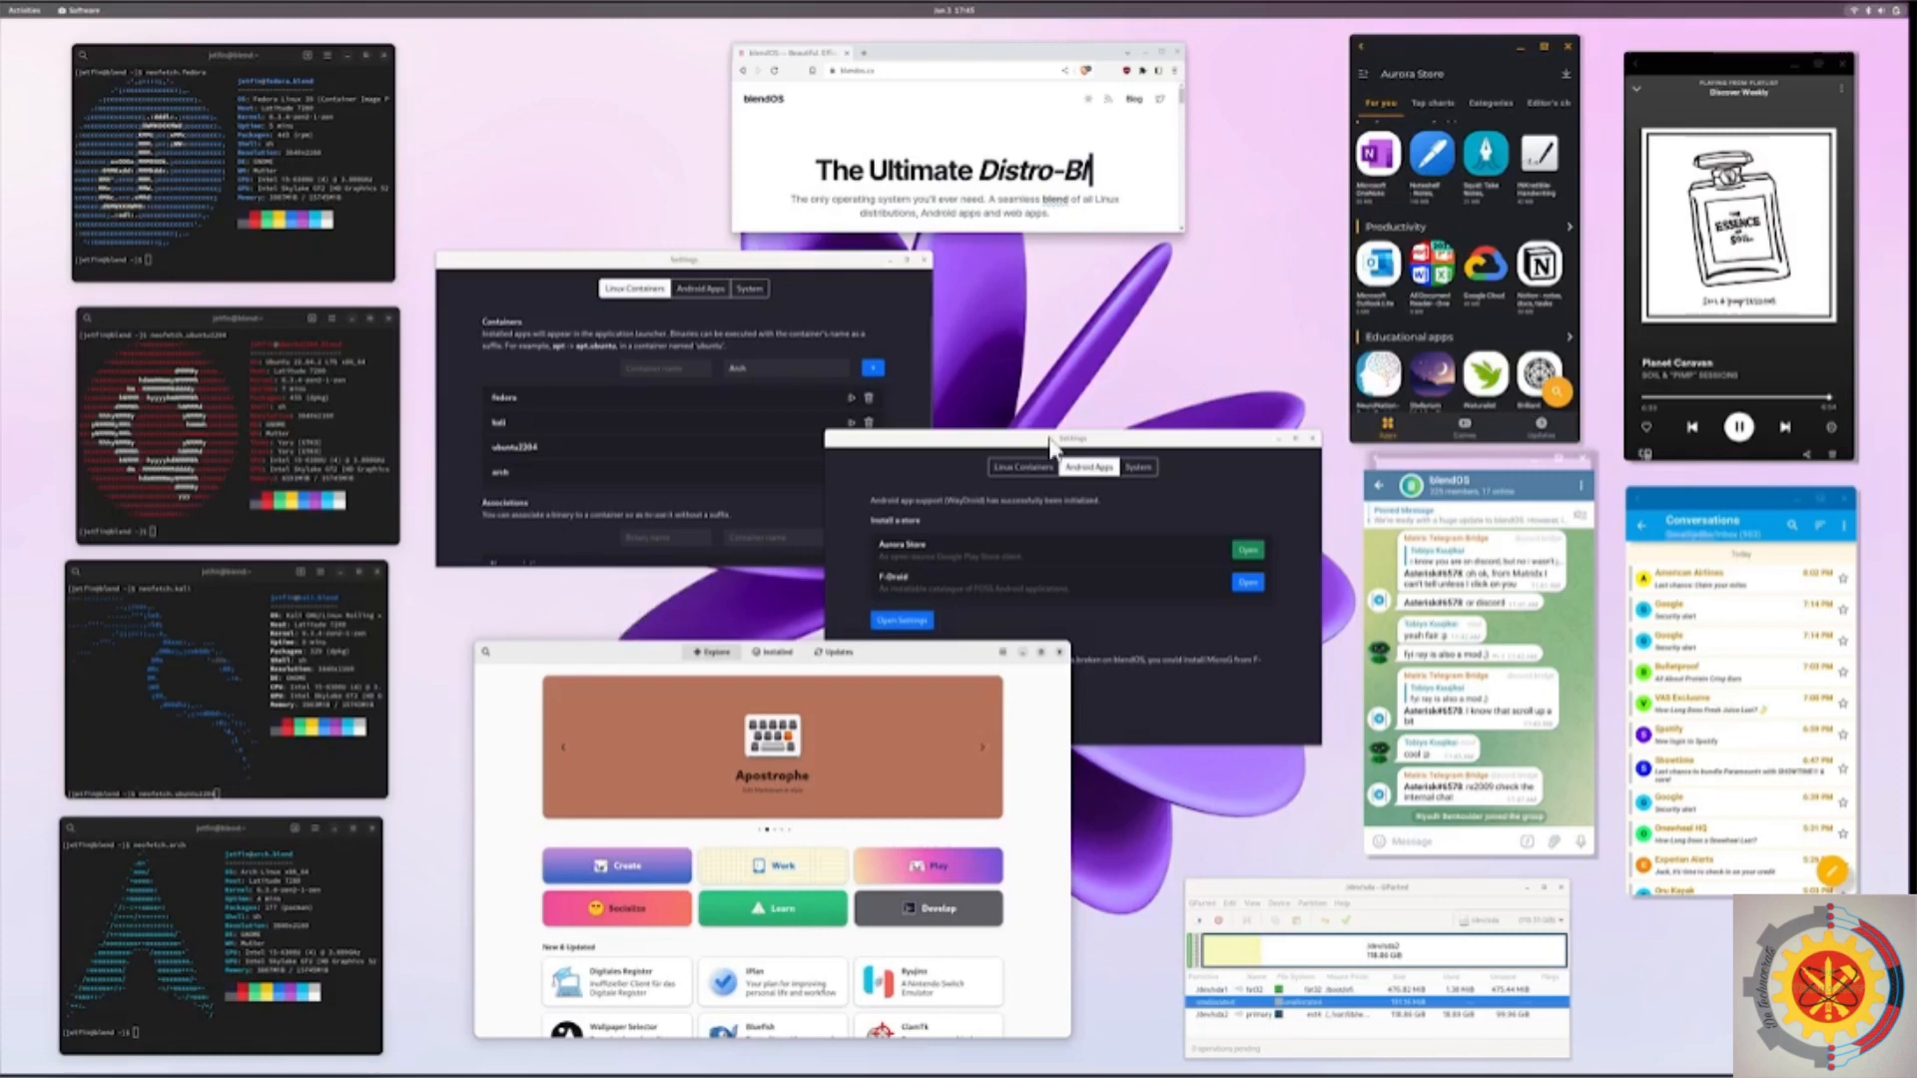
{"action": "mouse_move", "coordinate": [1049, 450]}
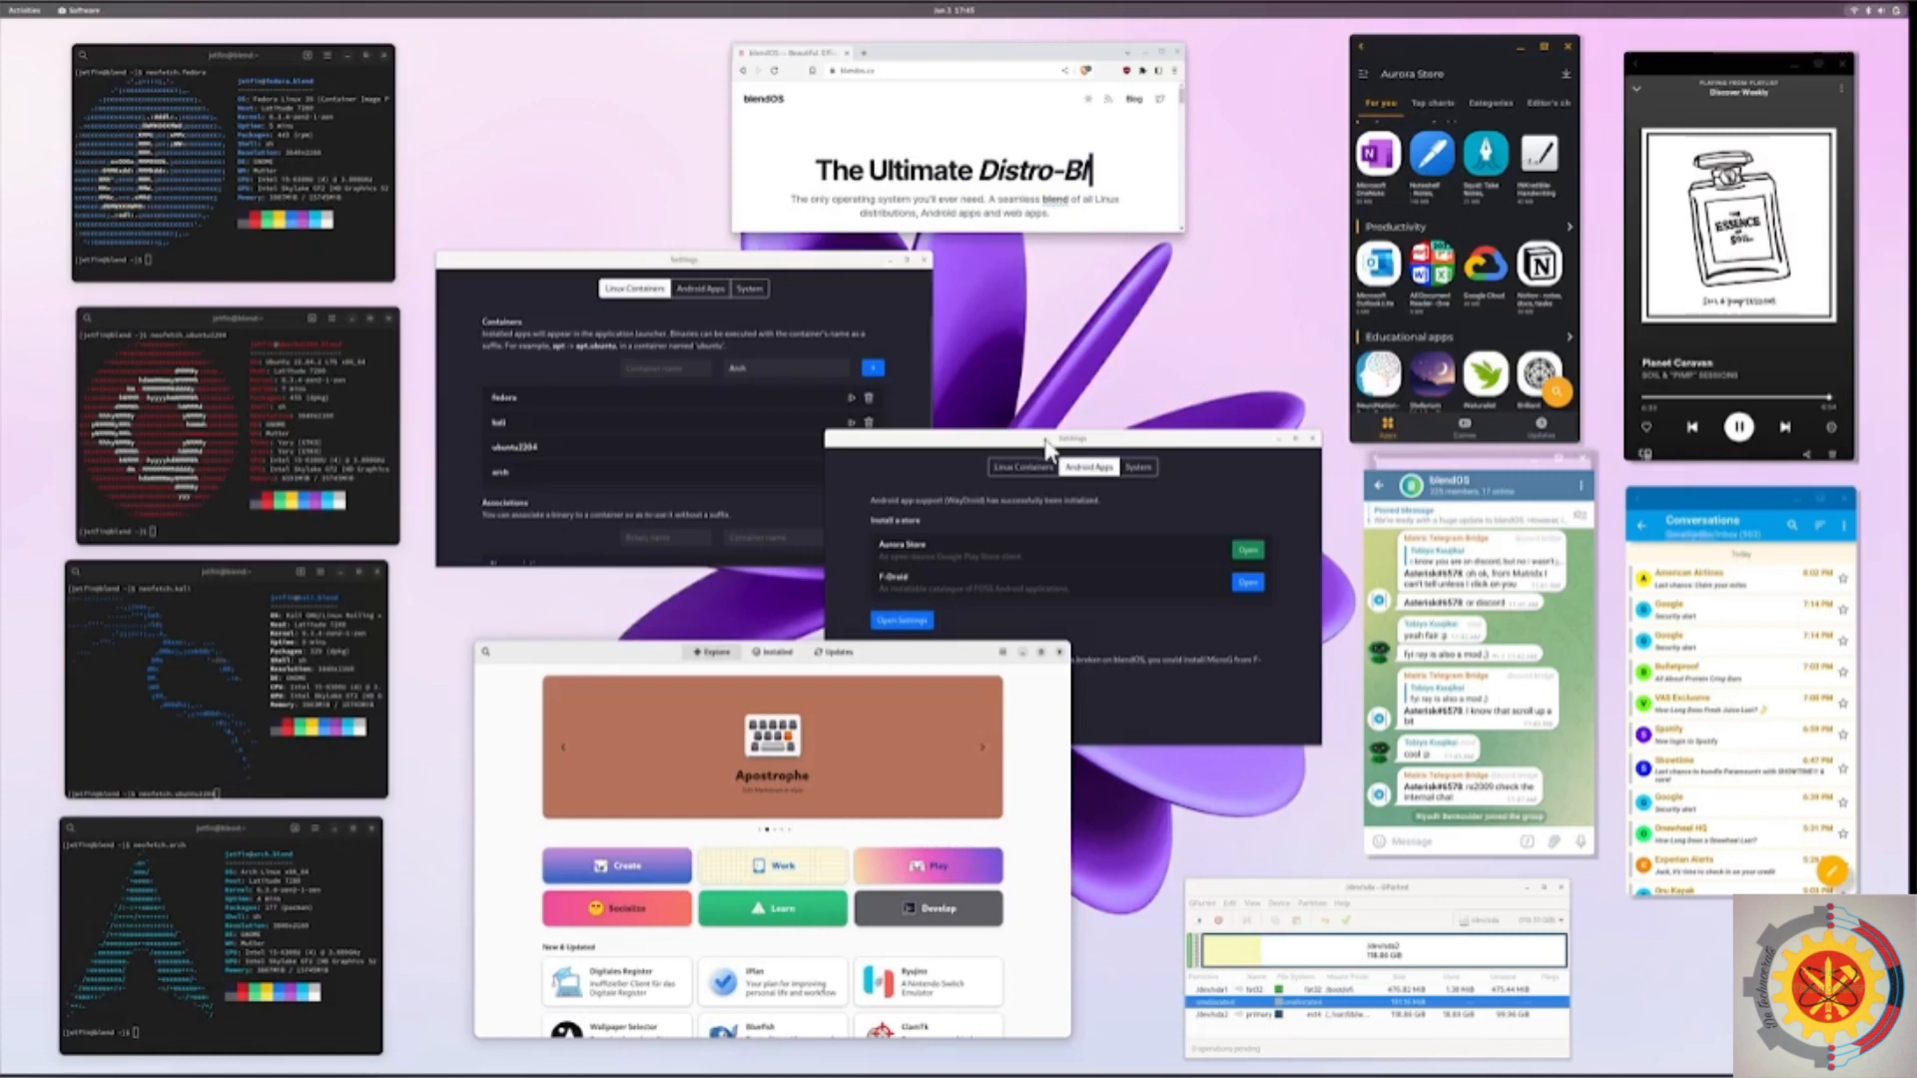
{"action": "mouse_move", "coordinate": [1038, 459]}
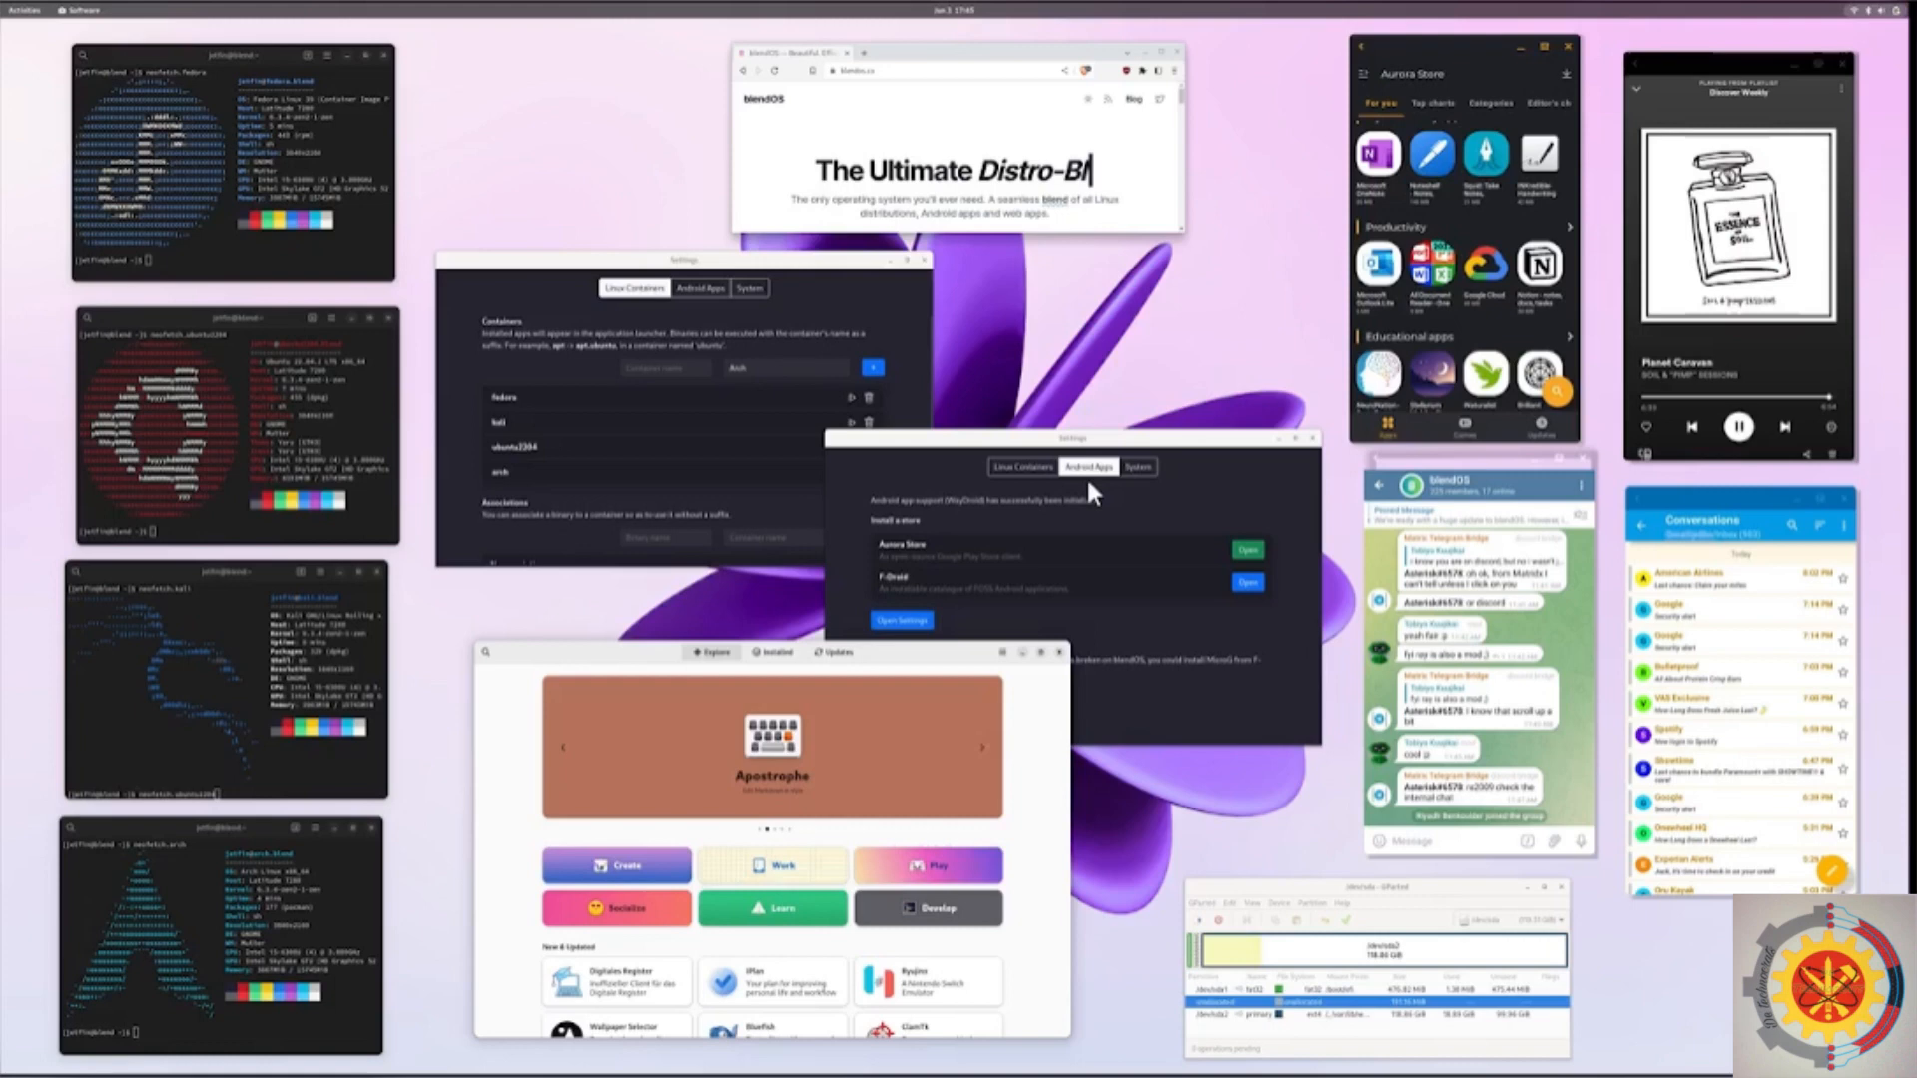
{"action": "mouse_move", "coordinate": [1406, 81]}
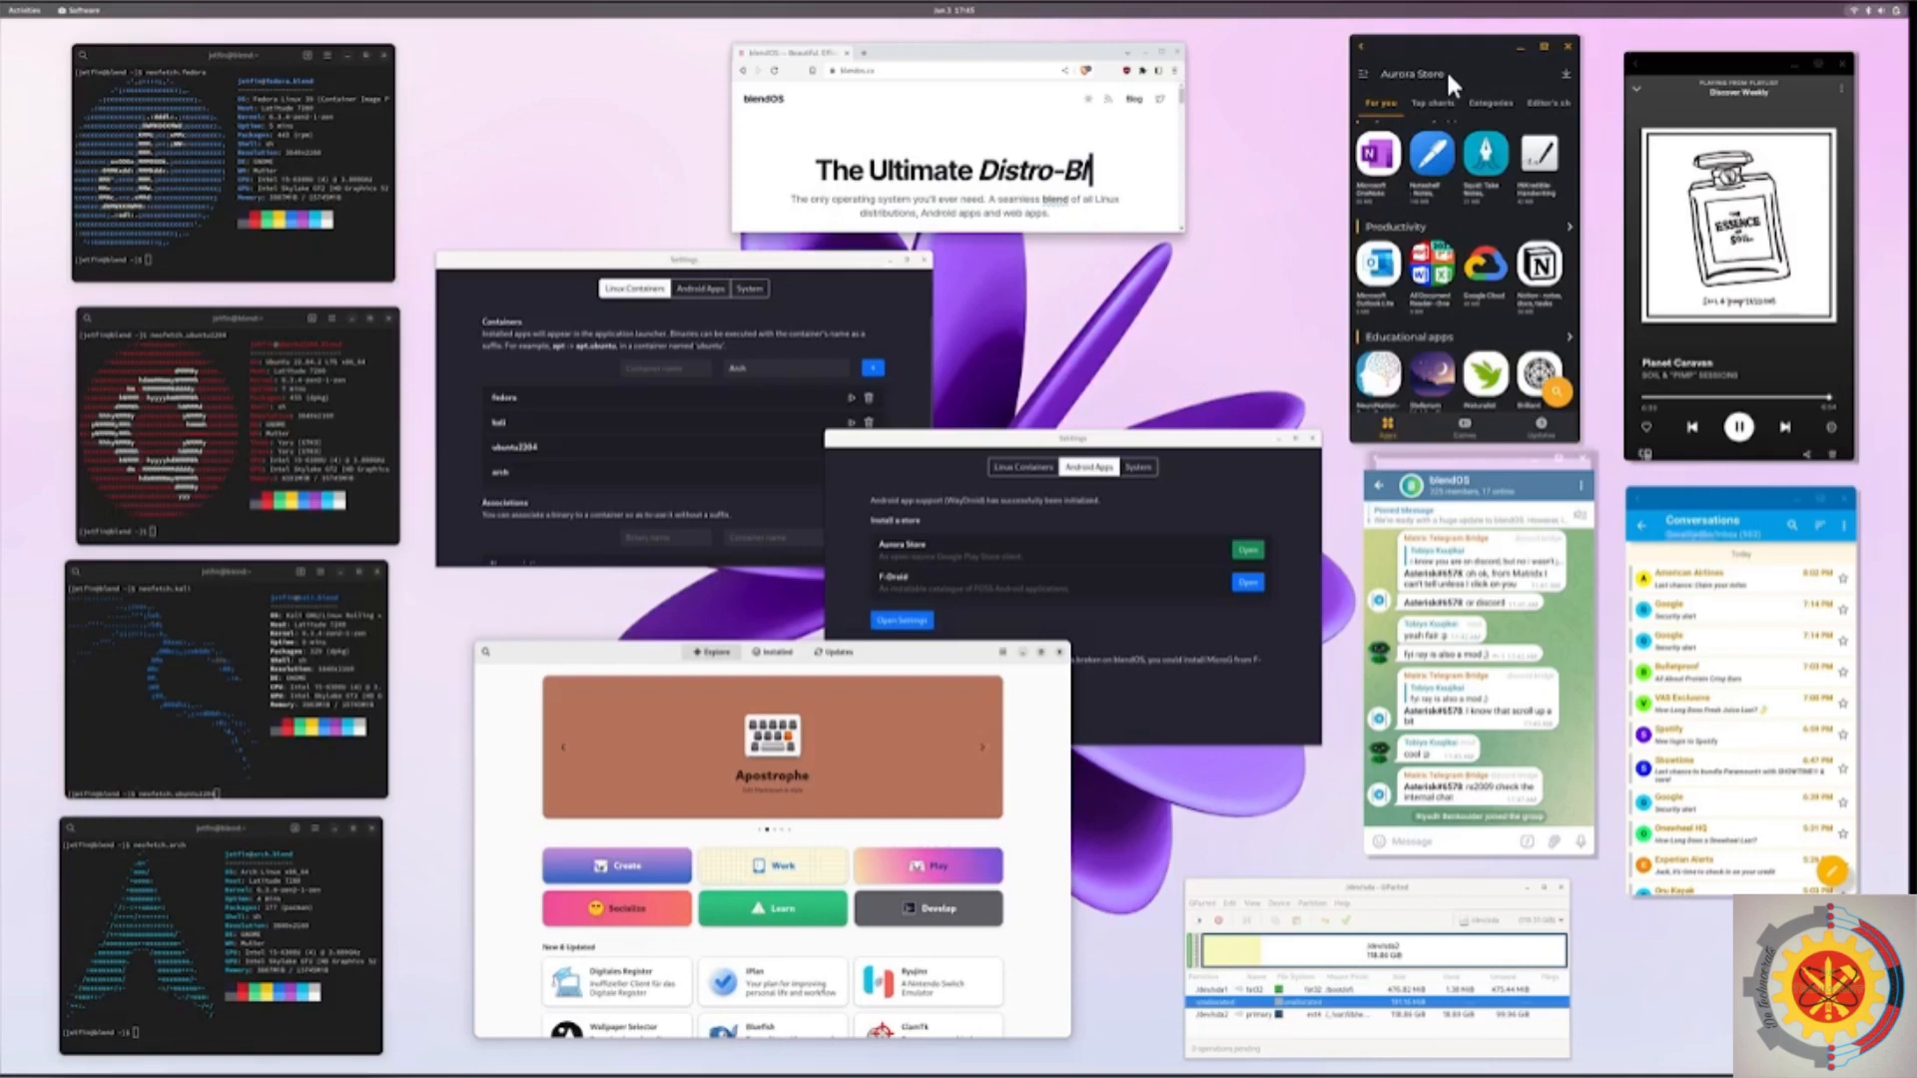
{"action": "mouse_move", "coordinate": [1450, 88]}
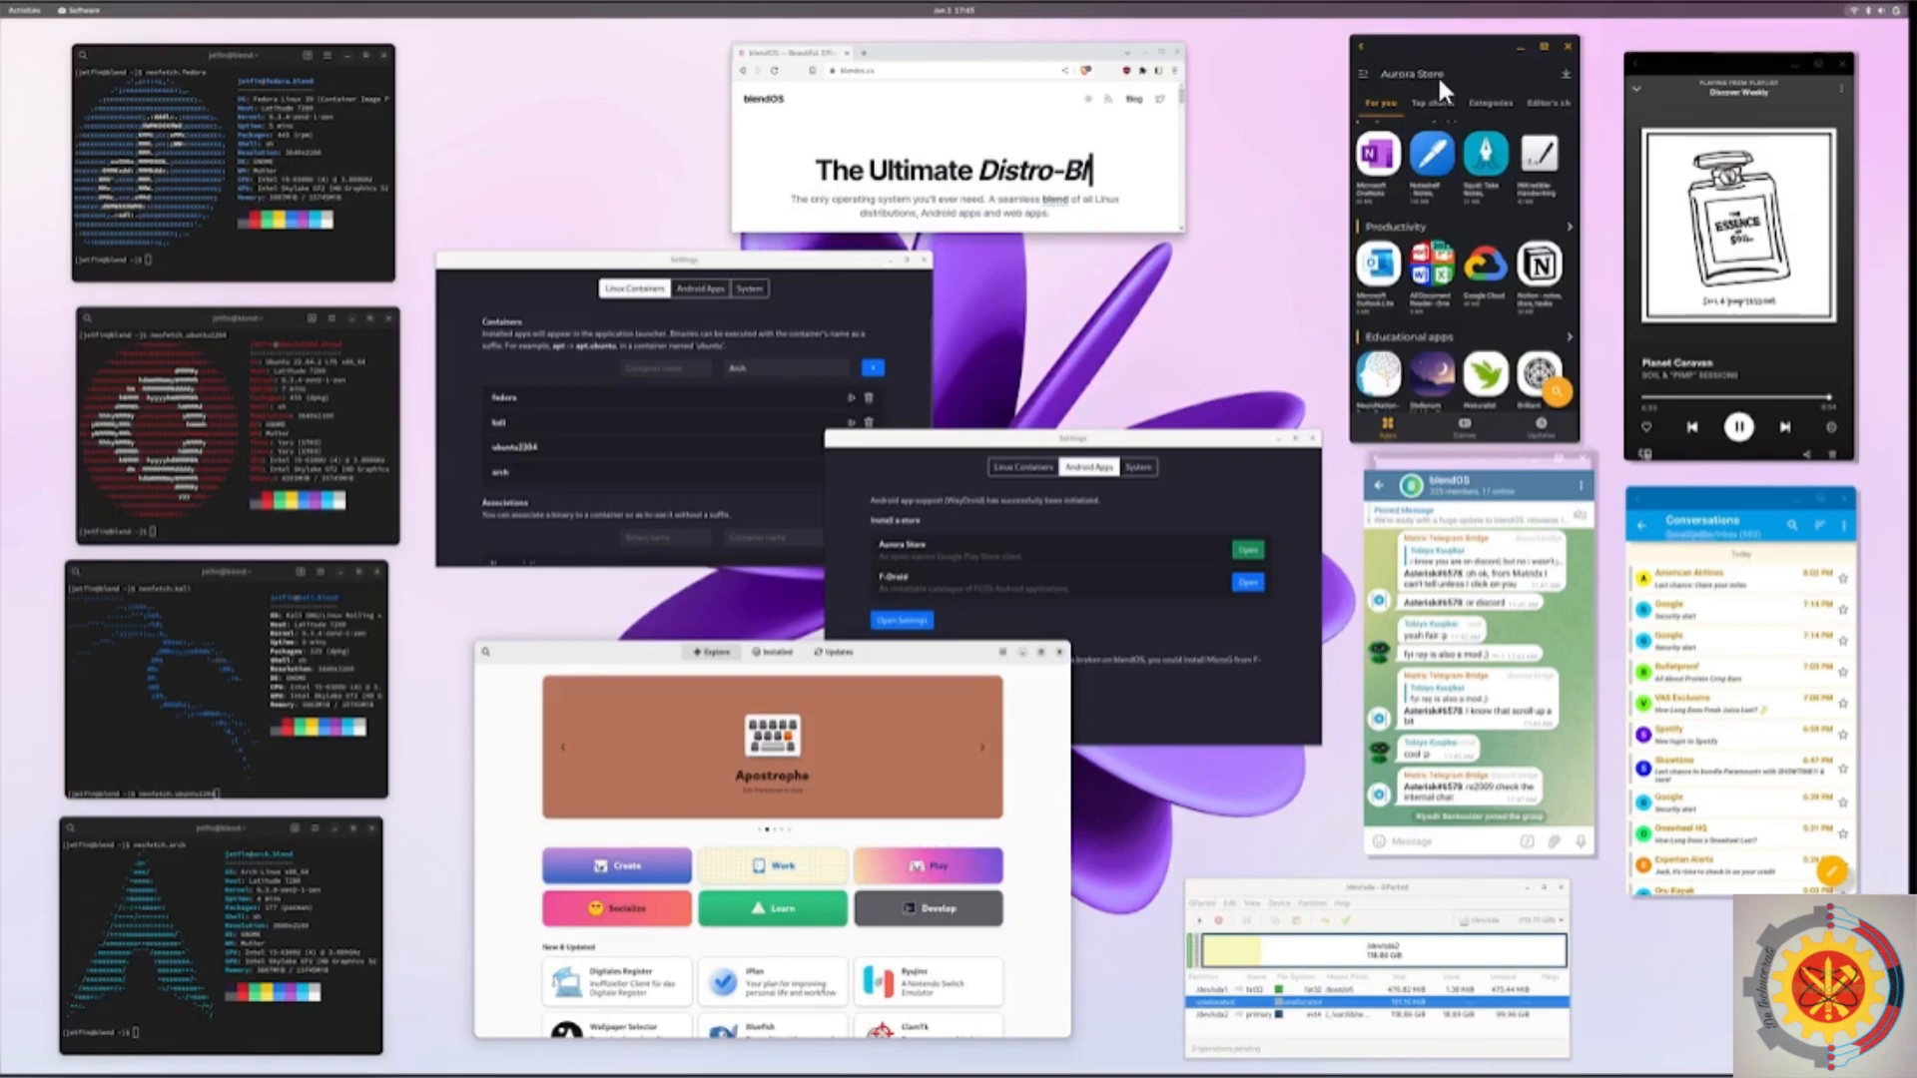
{"action": "mouse_move", "coordinate": [1433, 122]}
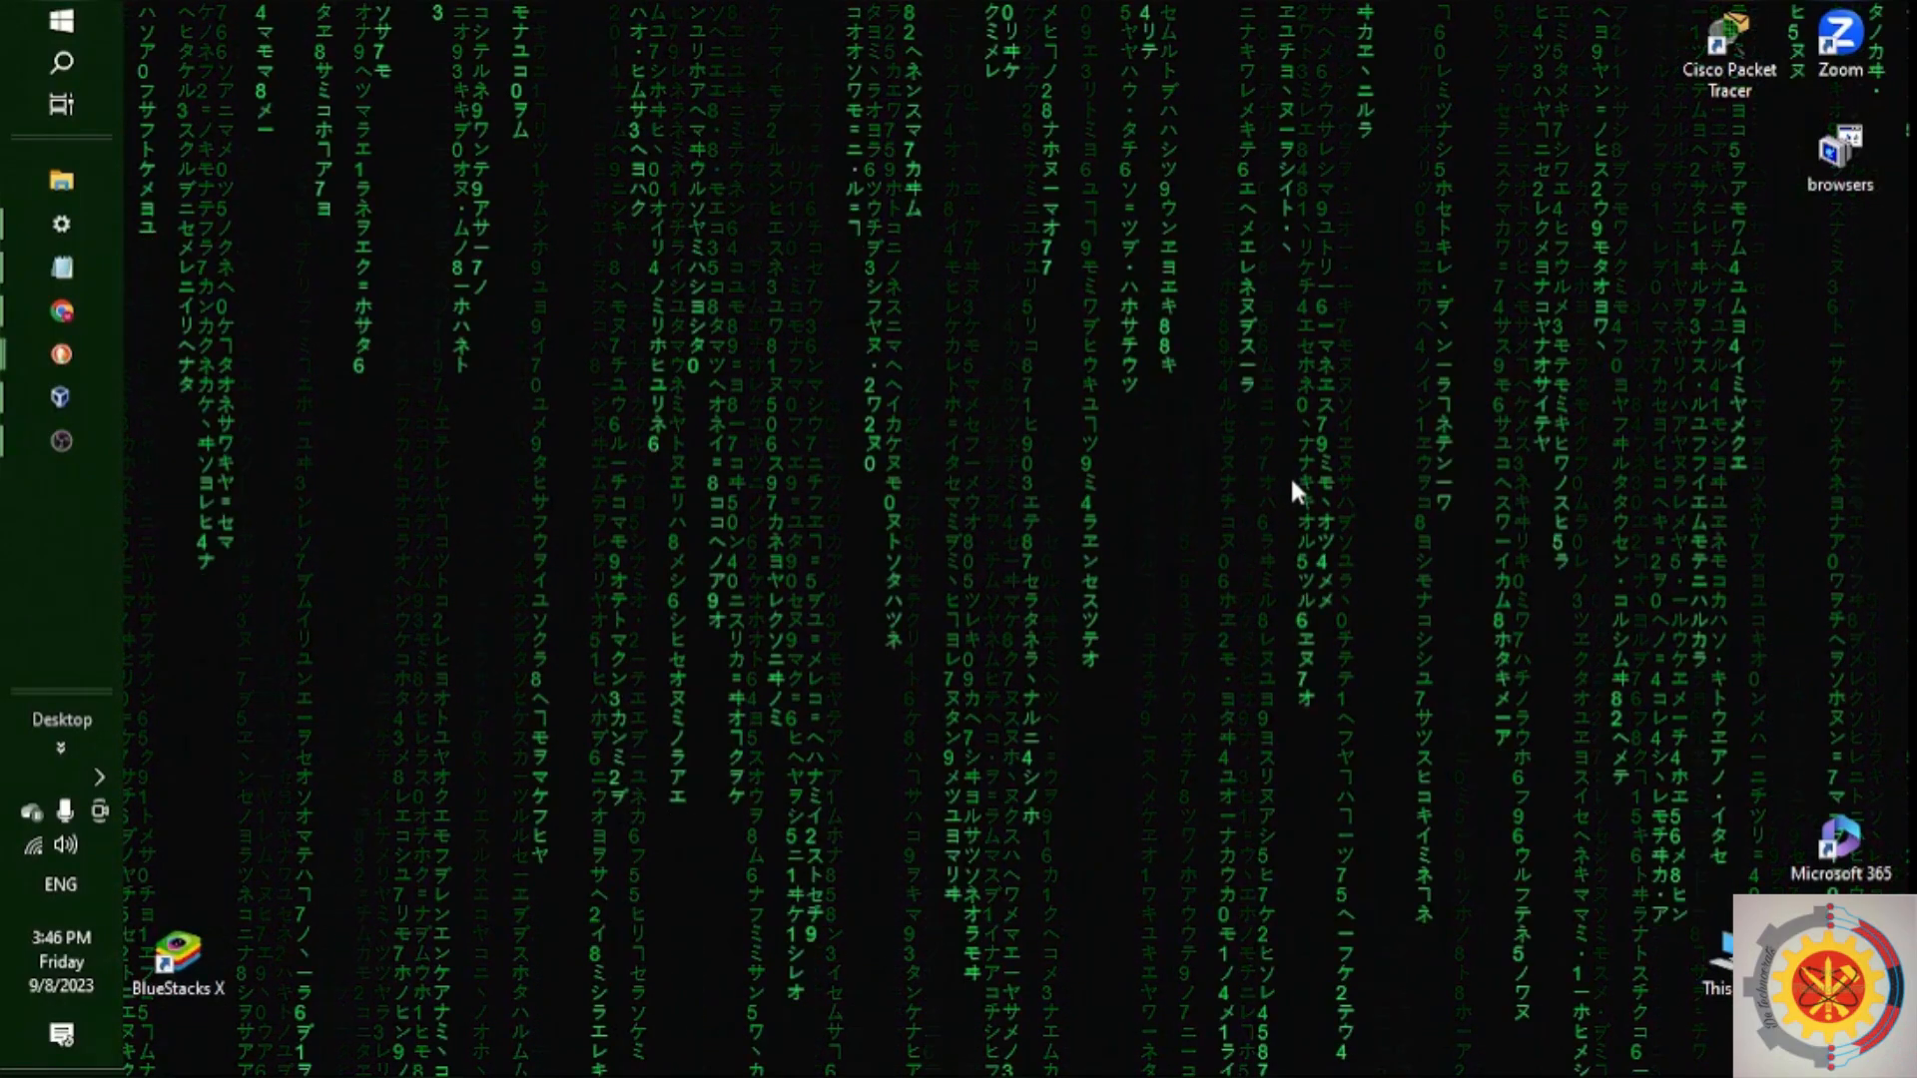
Reach the blendOS download mirror list from the official blendos.co site via Try blendOS
{"action": "left_click", "coordinate": [62, 312]}
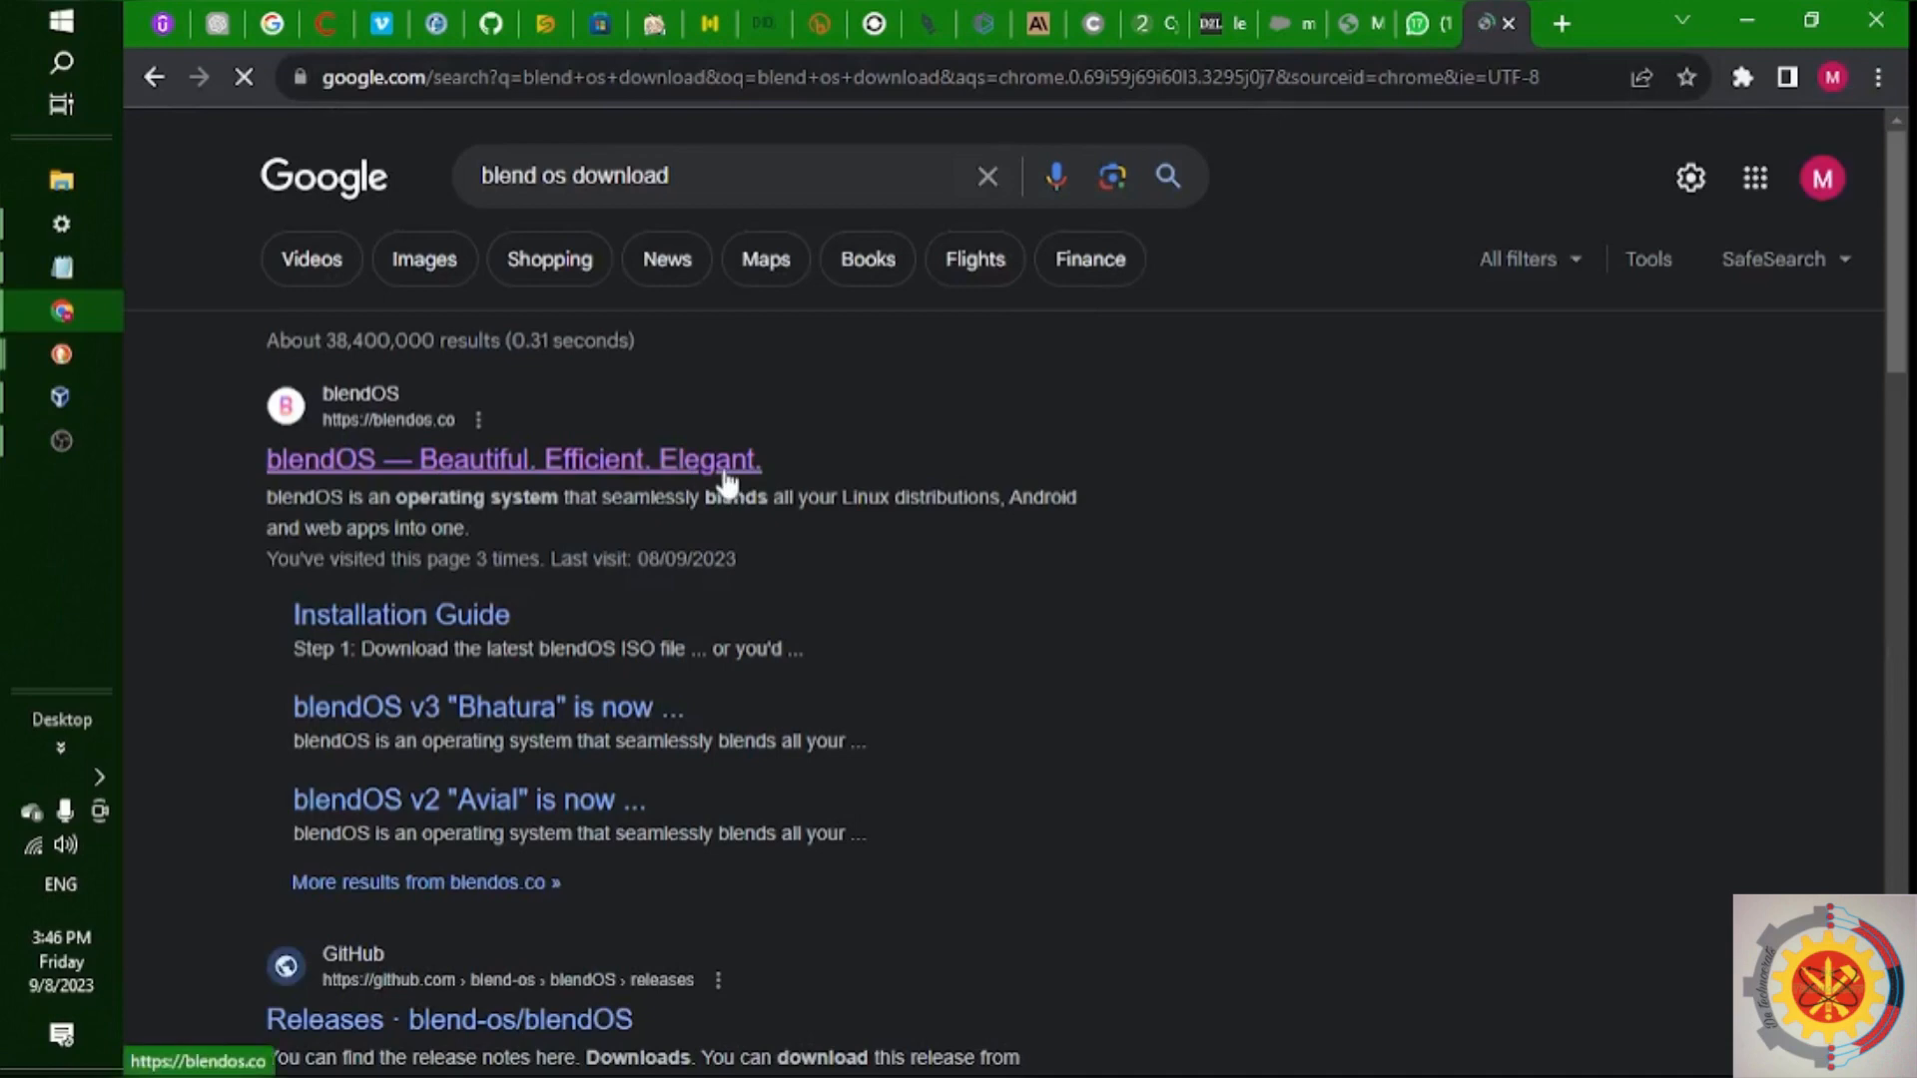
{"action": "left_click", "coordinate": [513, 459]}
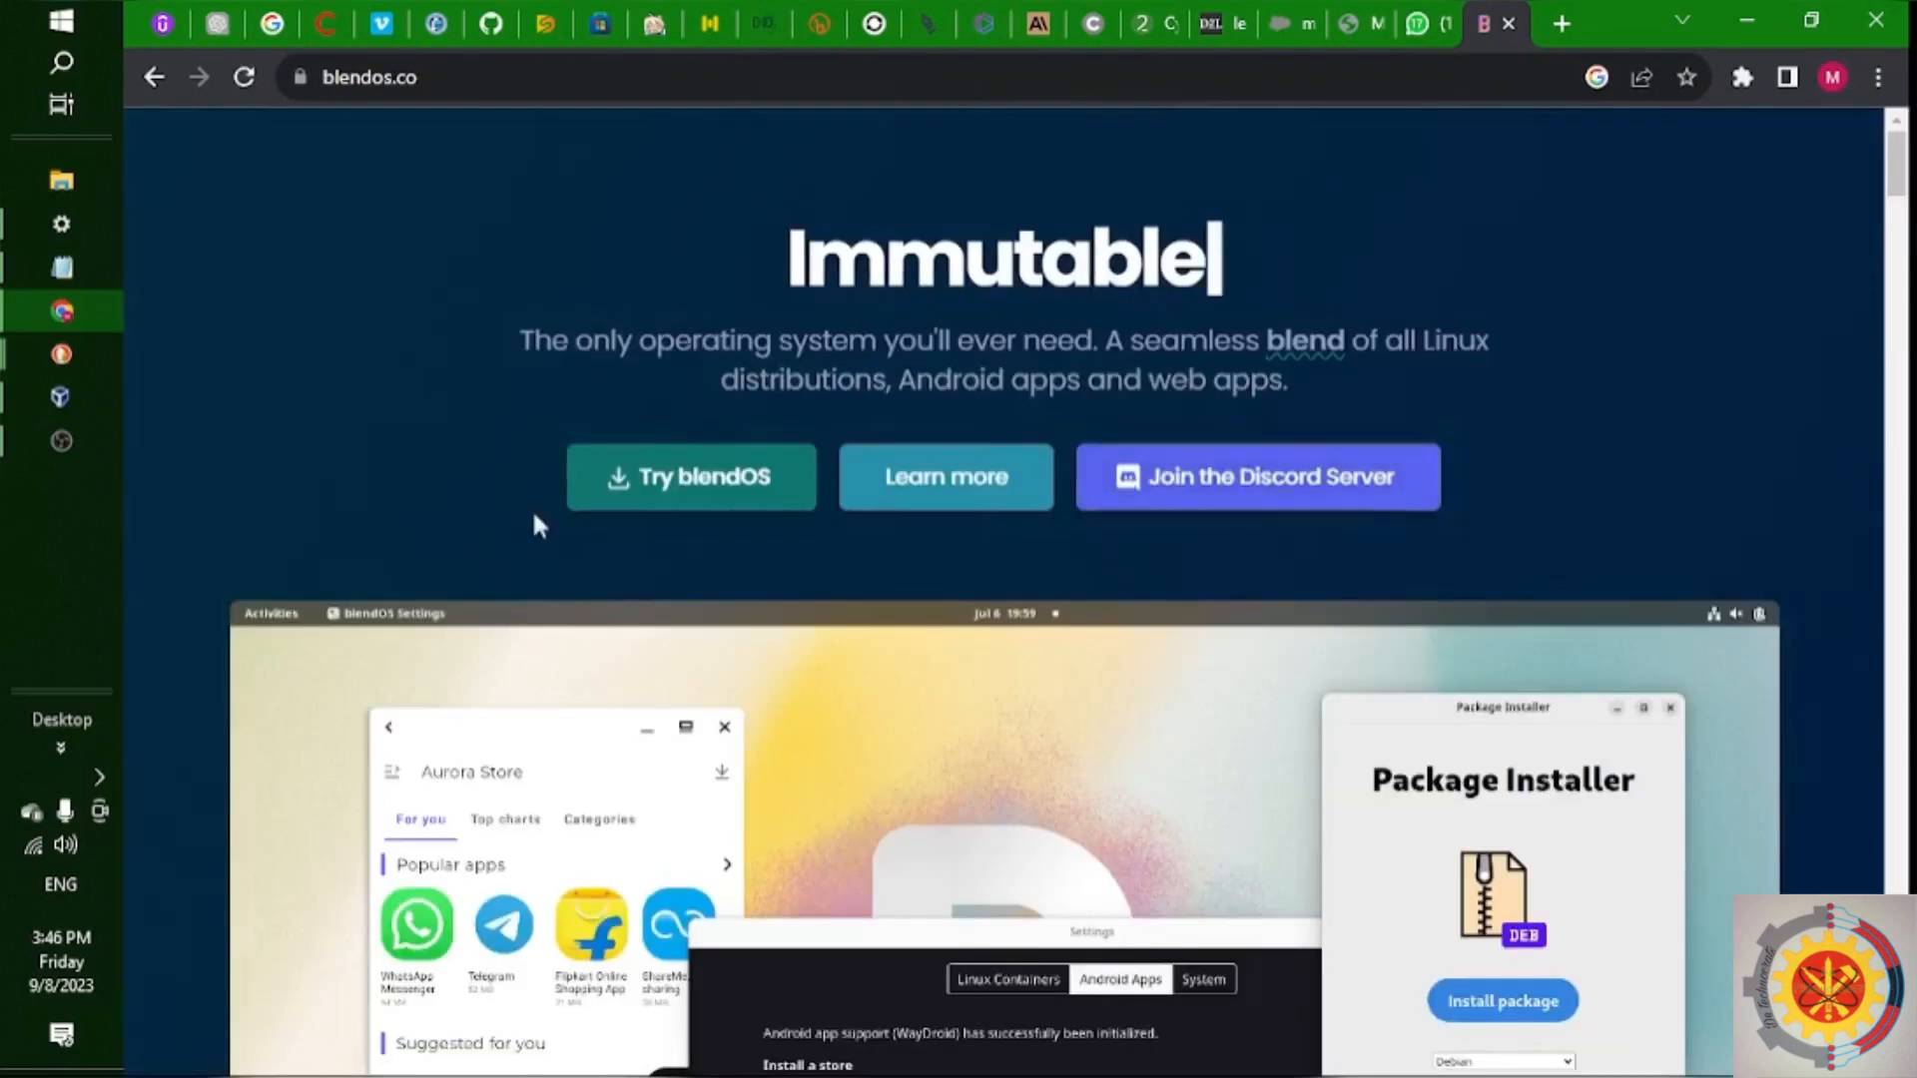
{"action": "left_click", "coordinate": [691, 477]}
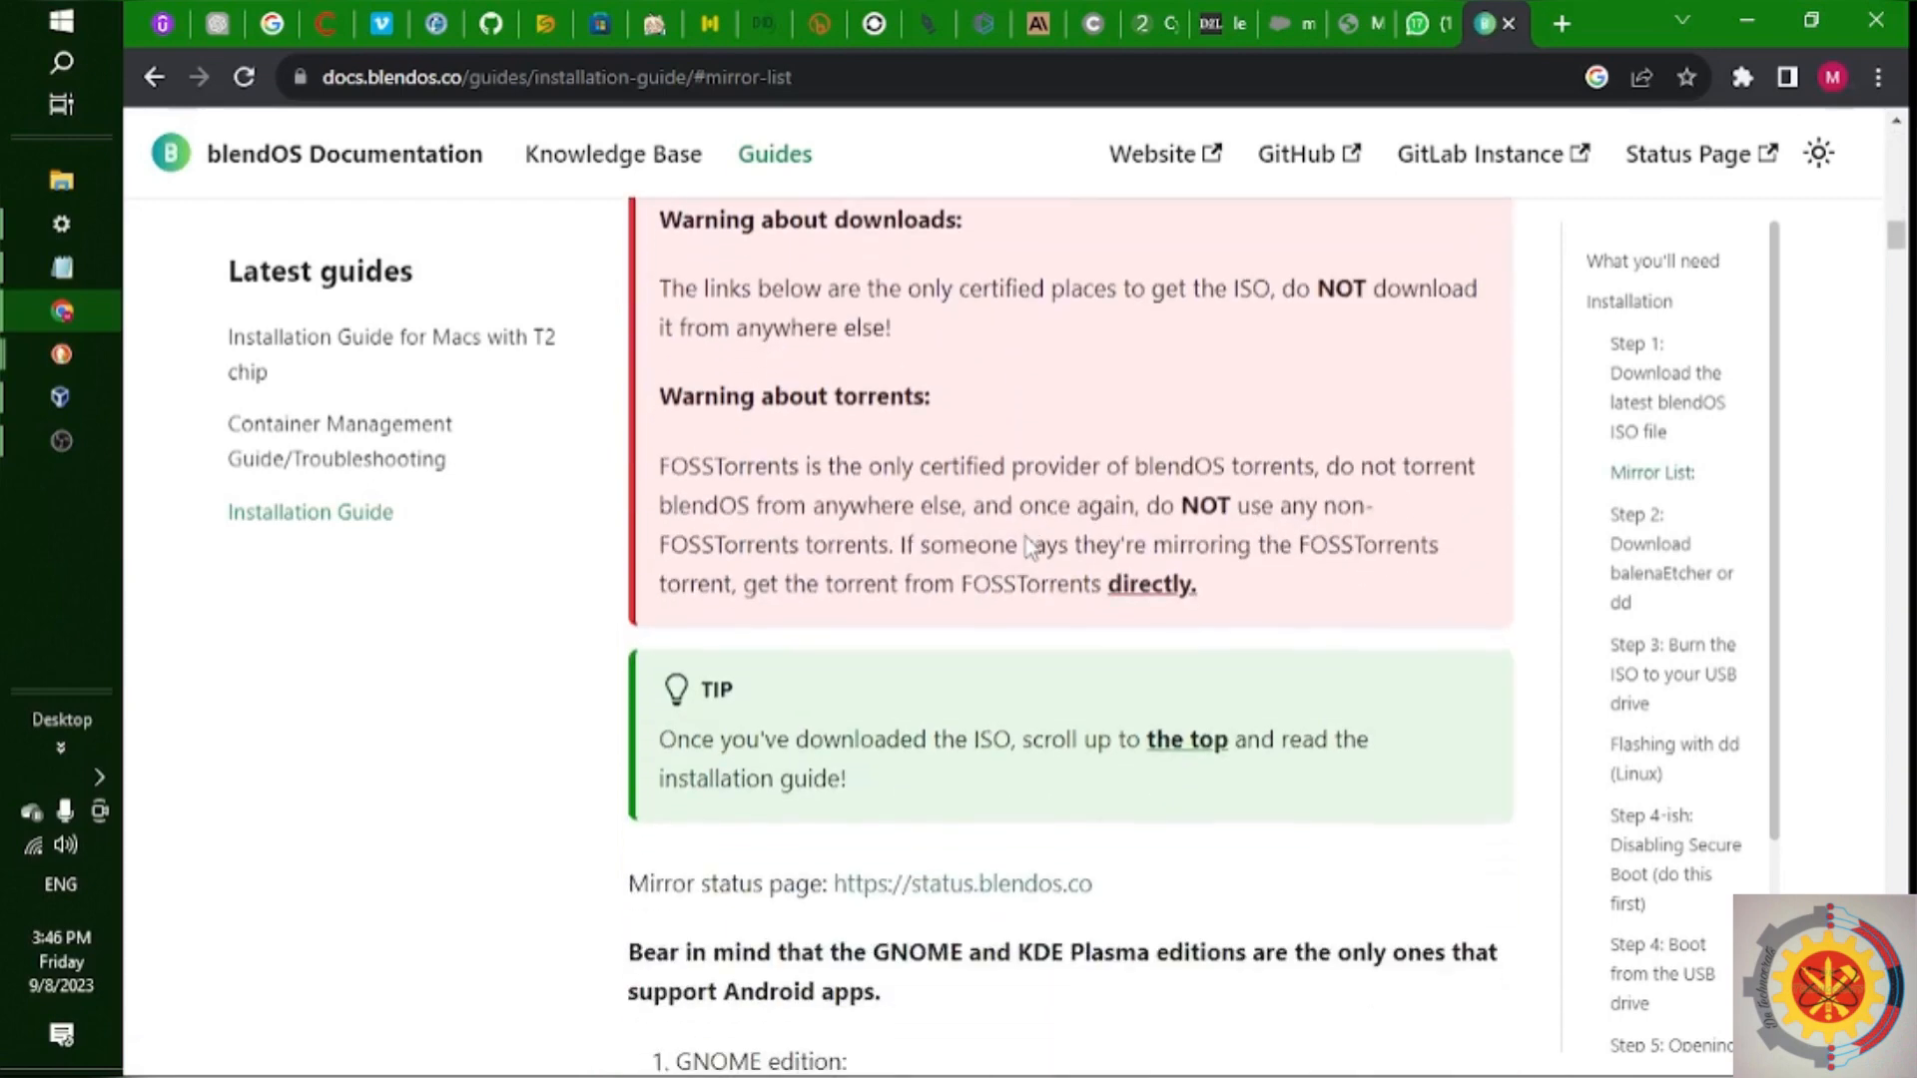
Scroll the installation guide to the GNOME edition mirror download links
{"action": "scroll", "scroll_direction": "down", "scroll_amount": 3}
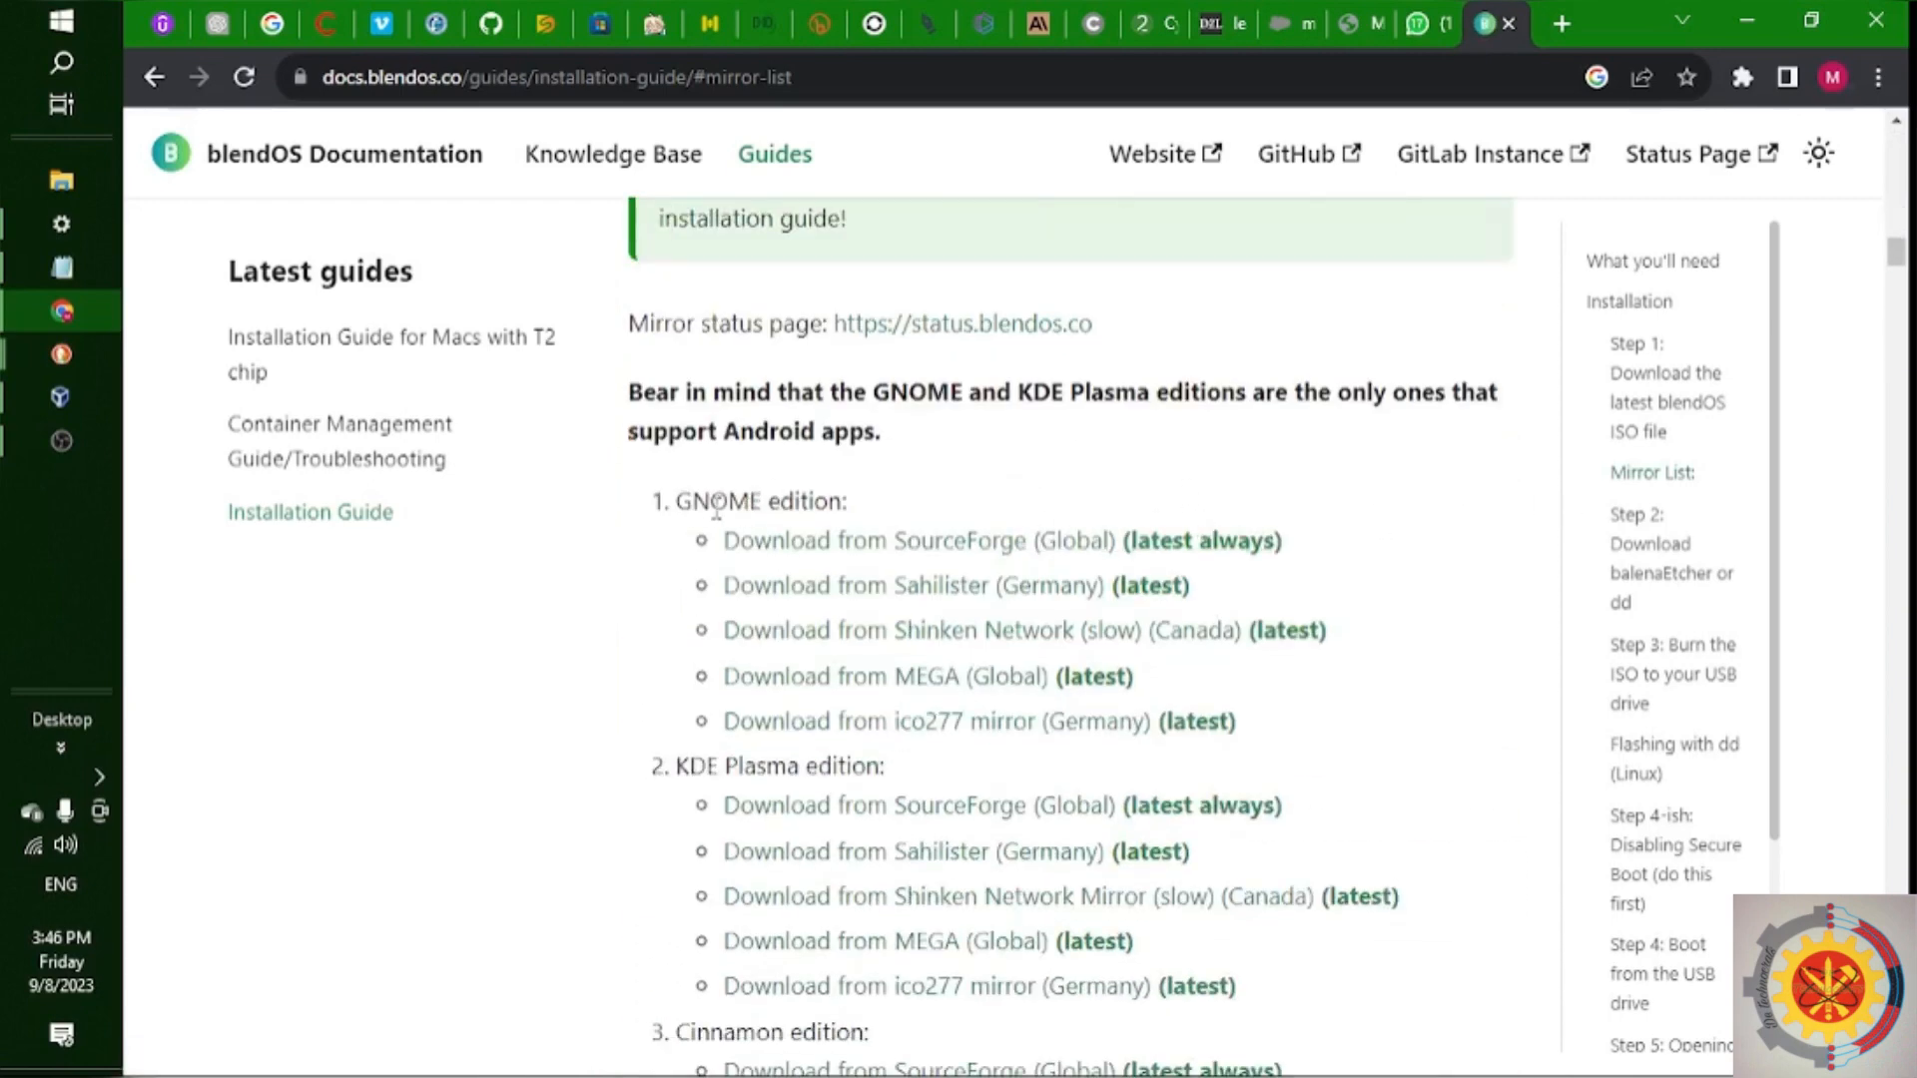
{"action": "mouse_move", "coordinate": [726, 673]}
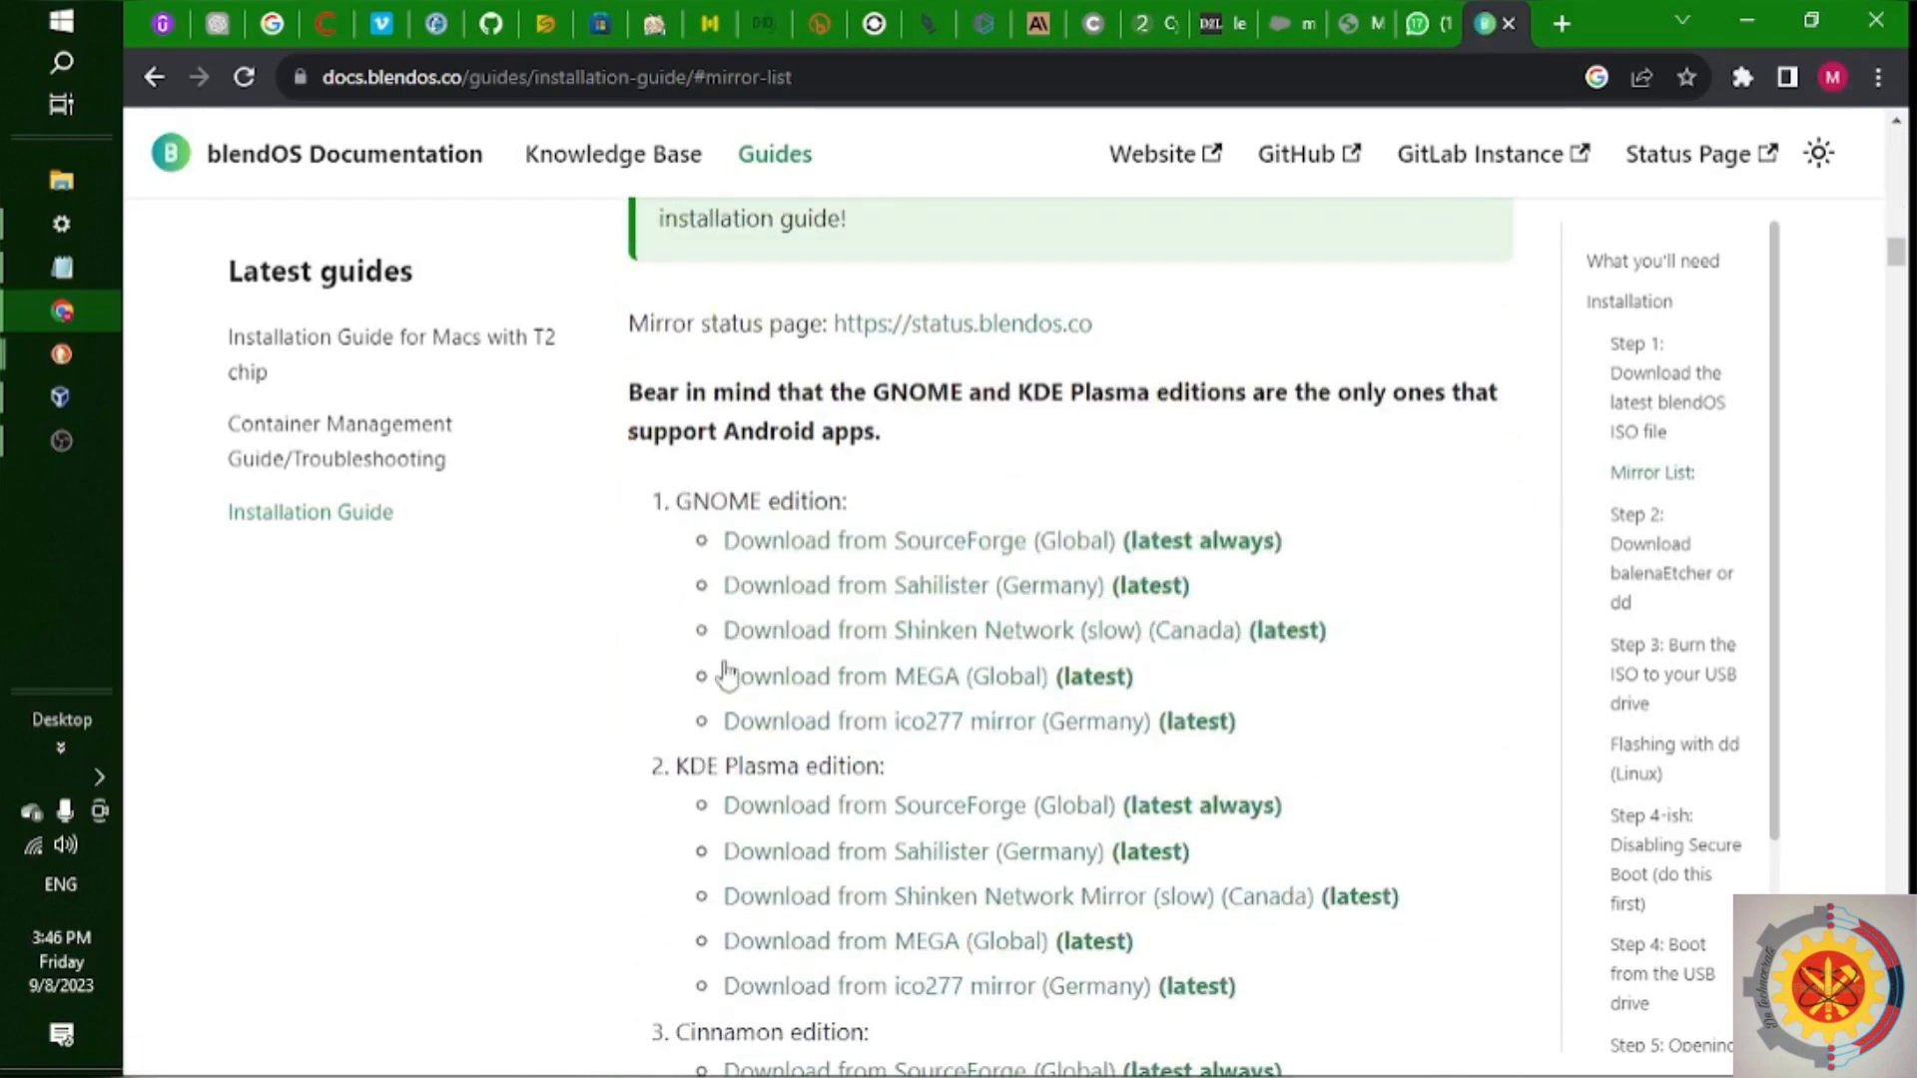
{"action": "scroll", "scroll_direction": "down", "scroll_amount": 3}
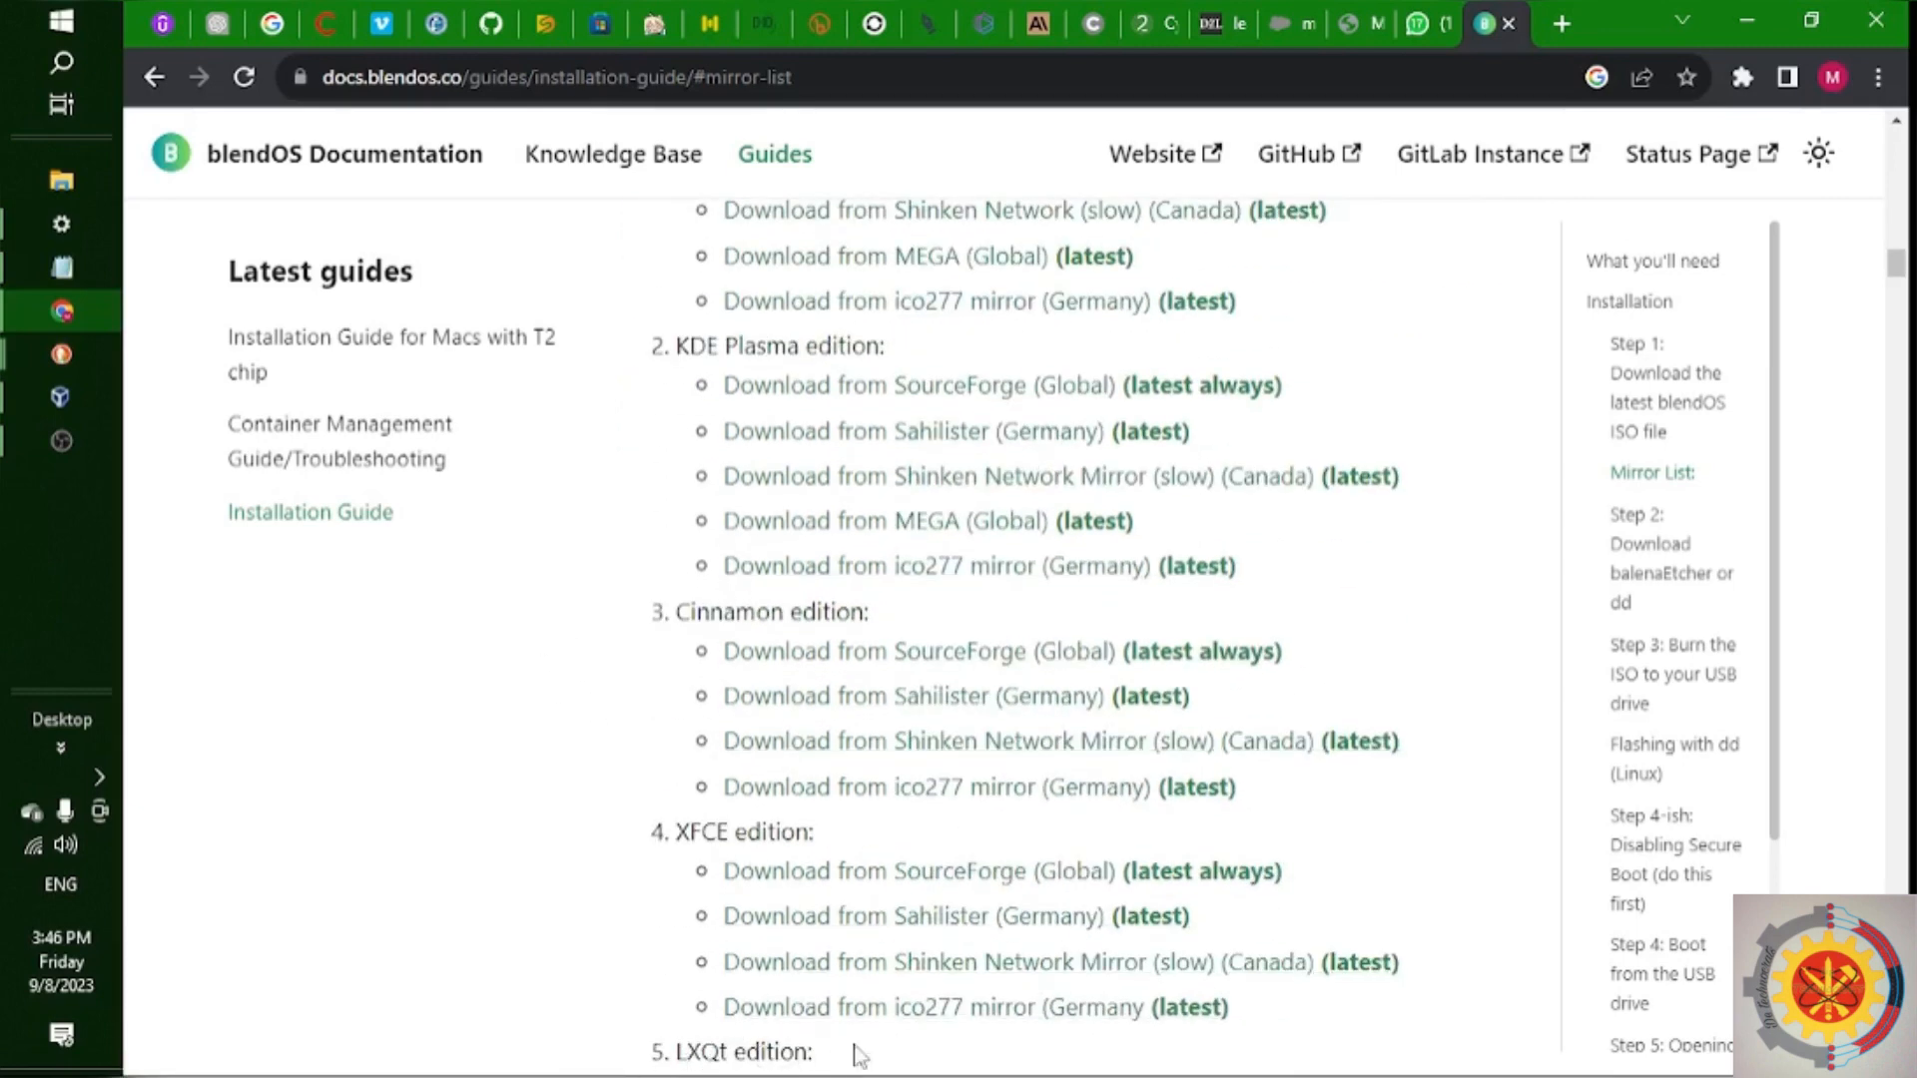
{"action": "scroll", "scroll_direction": "up", "scroll_amount": 3}
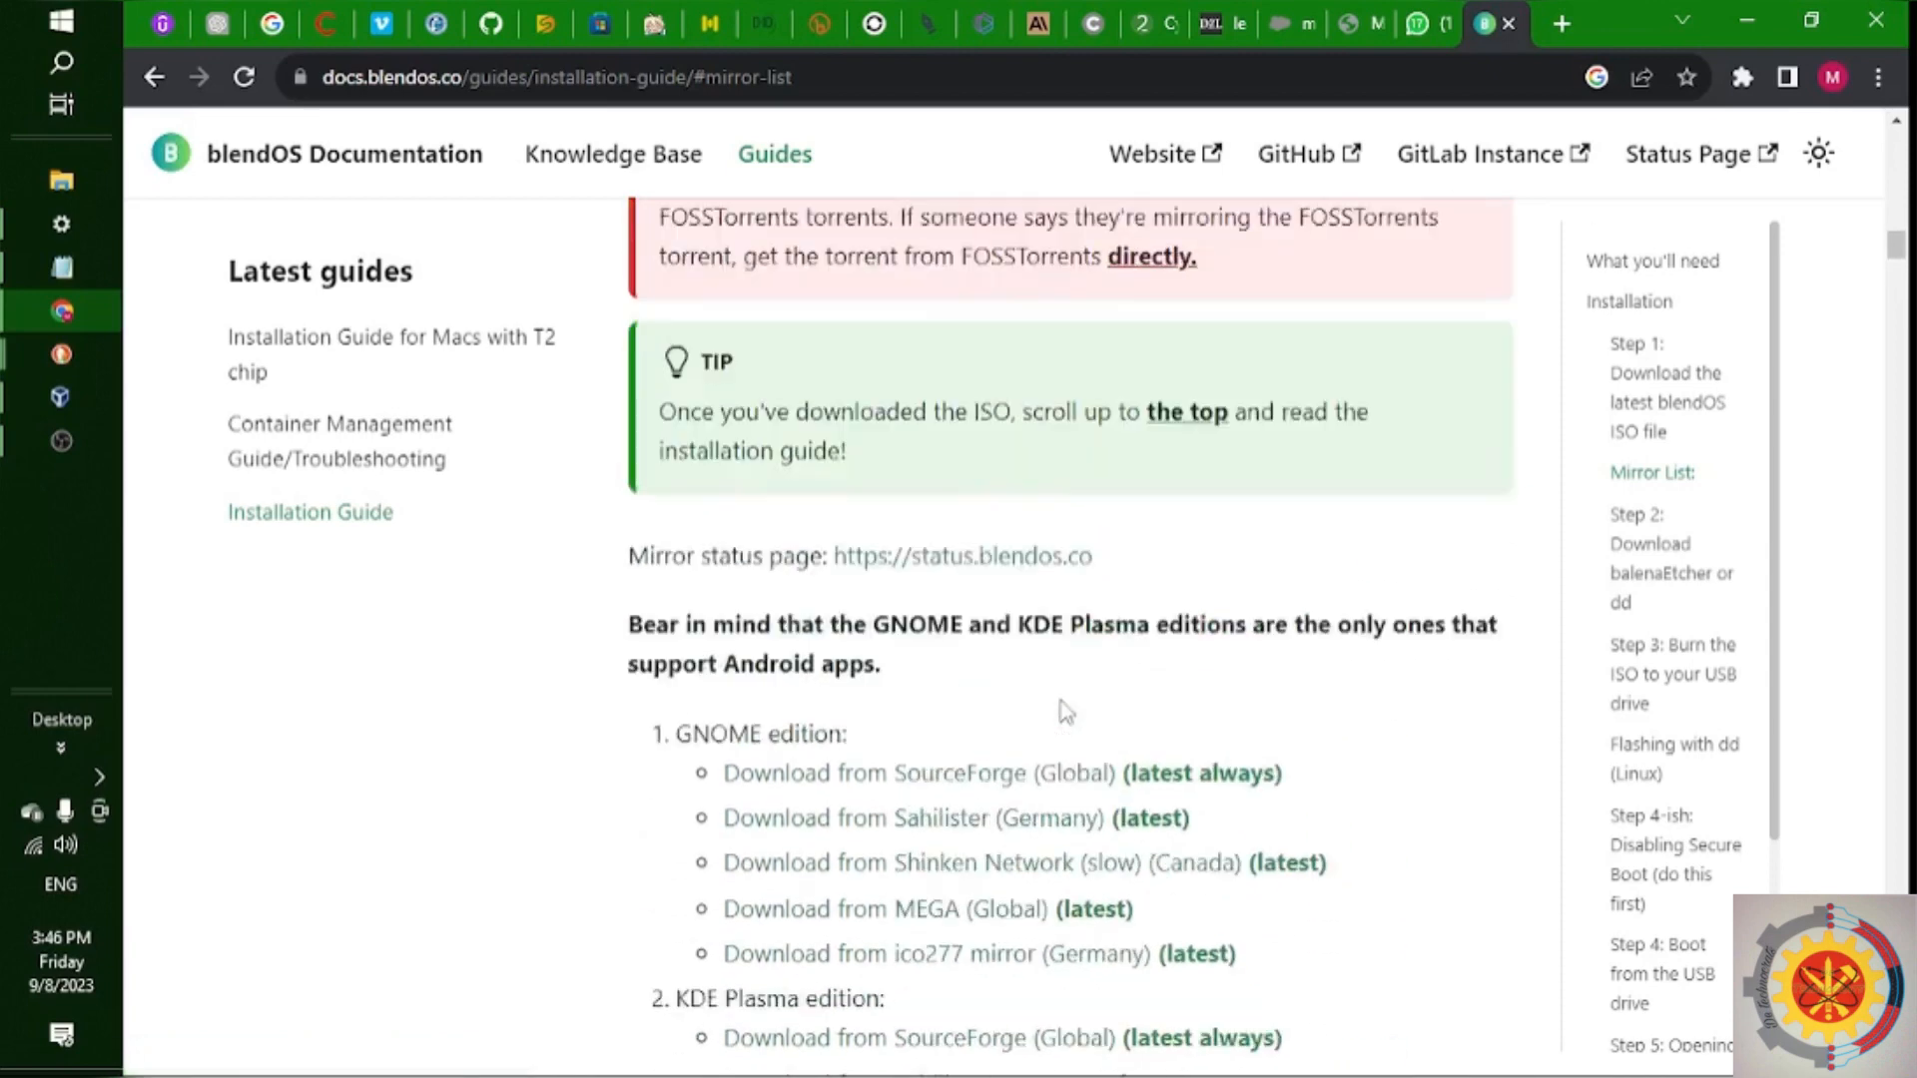
{"action": "scroll", "scroll_direction": "down", "scroll_amount": 3}
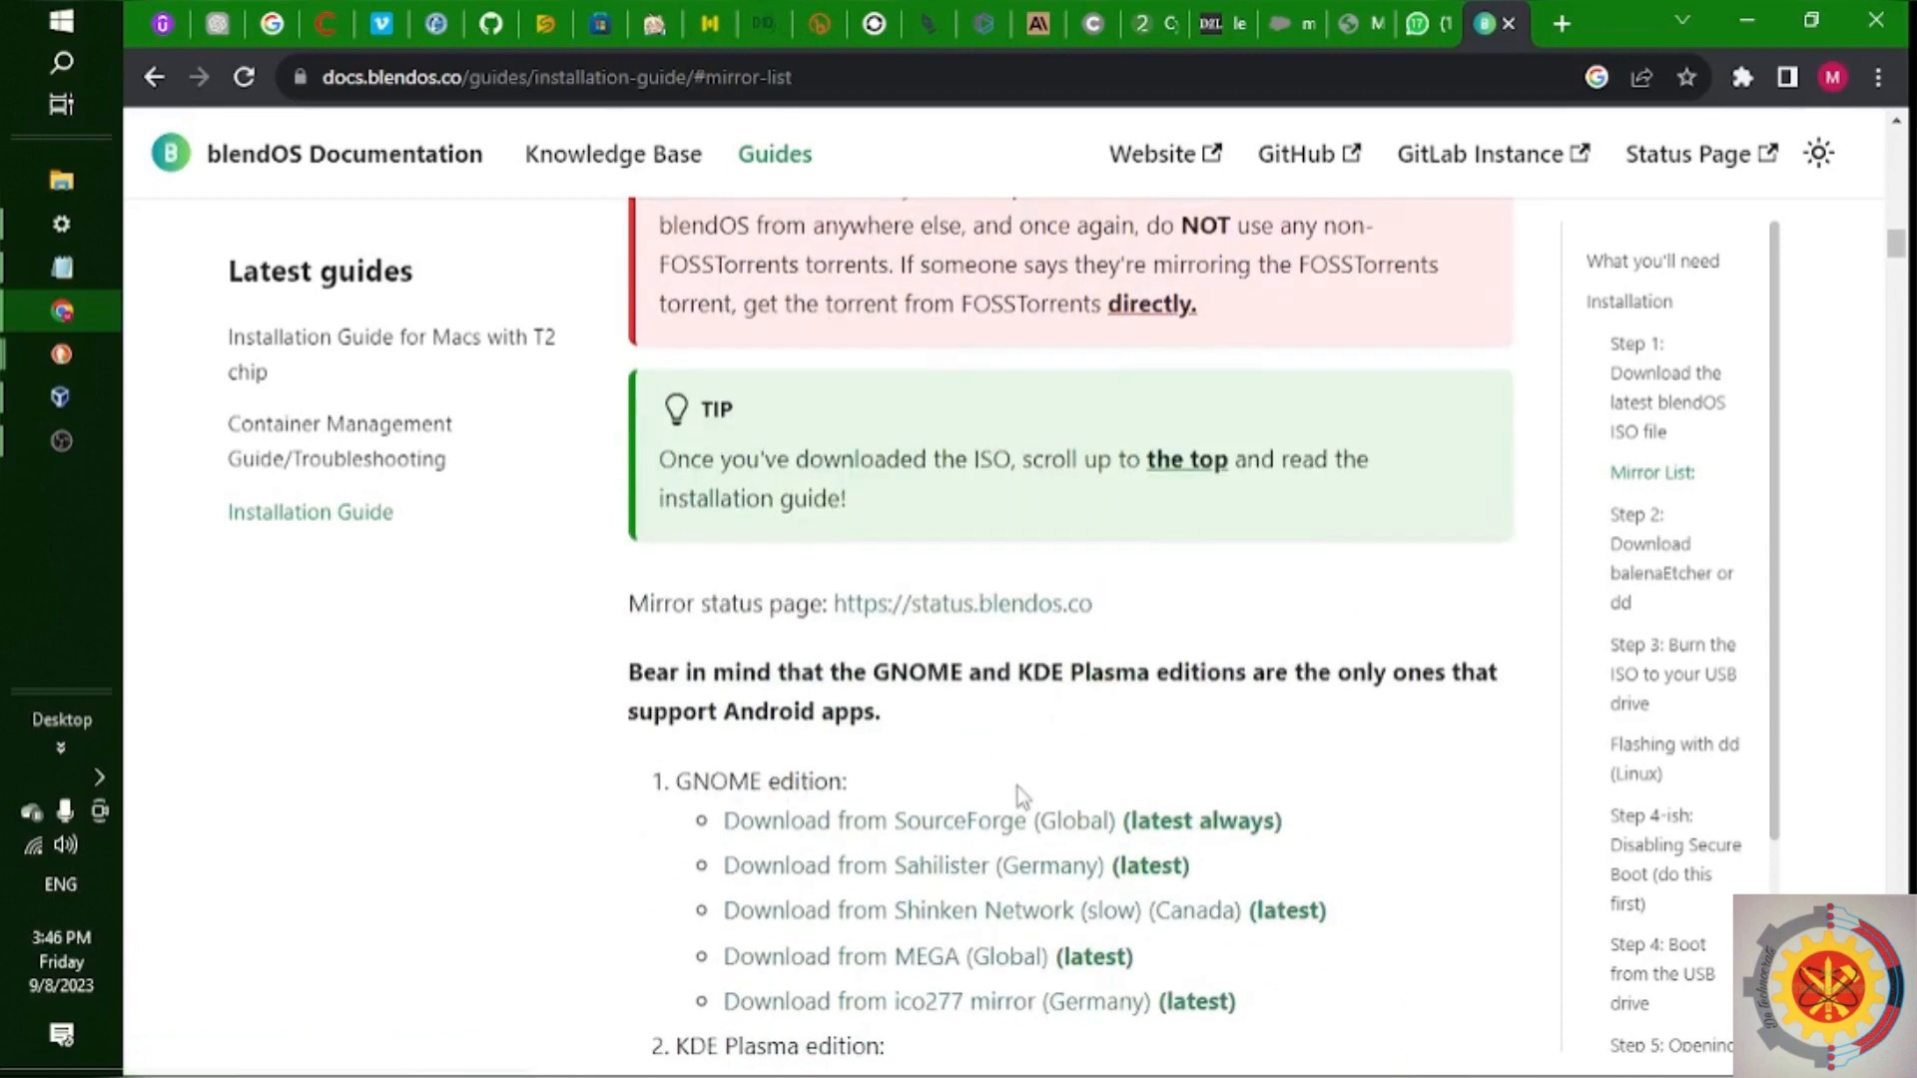
Start the GNOME edition SourceForge download, then cancel the blendOS.iso Save As dialog
{"action": "left_click", "coordinate": [871, 820]}
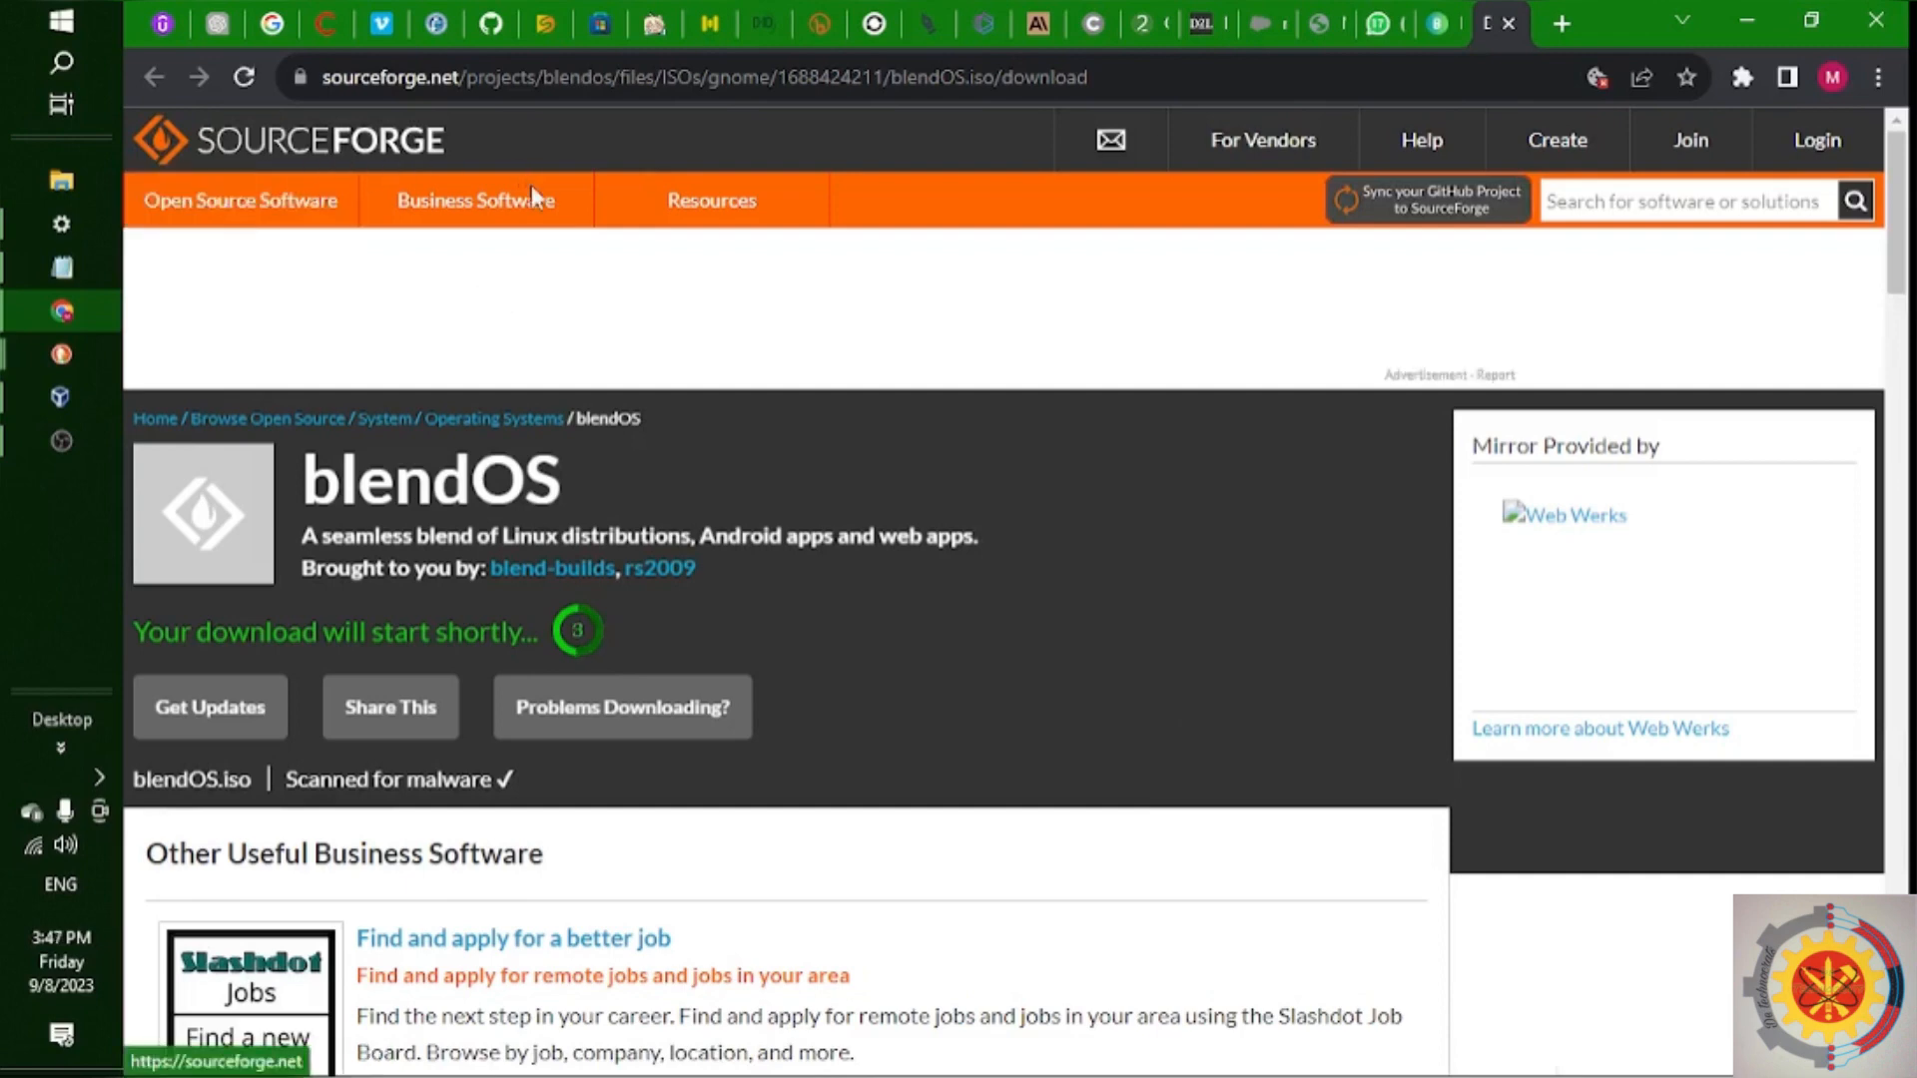
{"action": "mouse_move", "coordinate": [605, 650]}
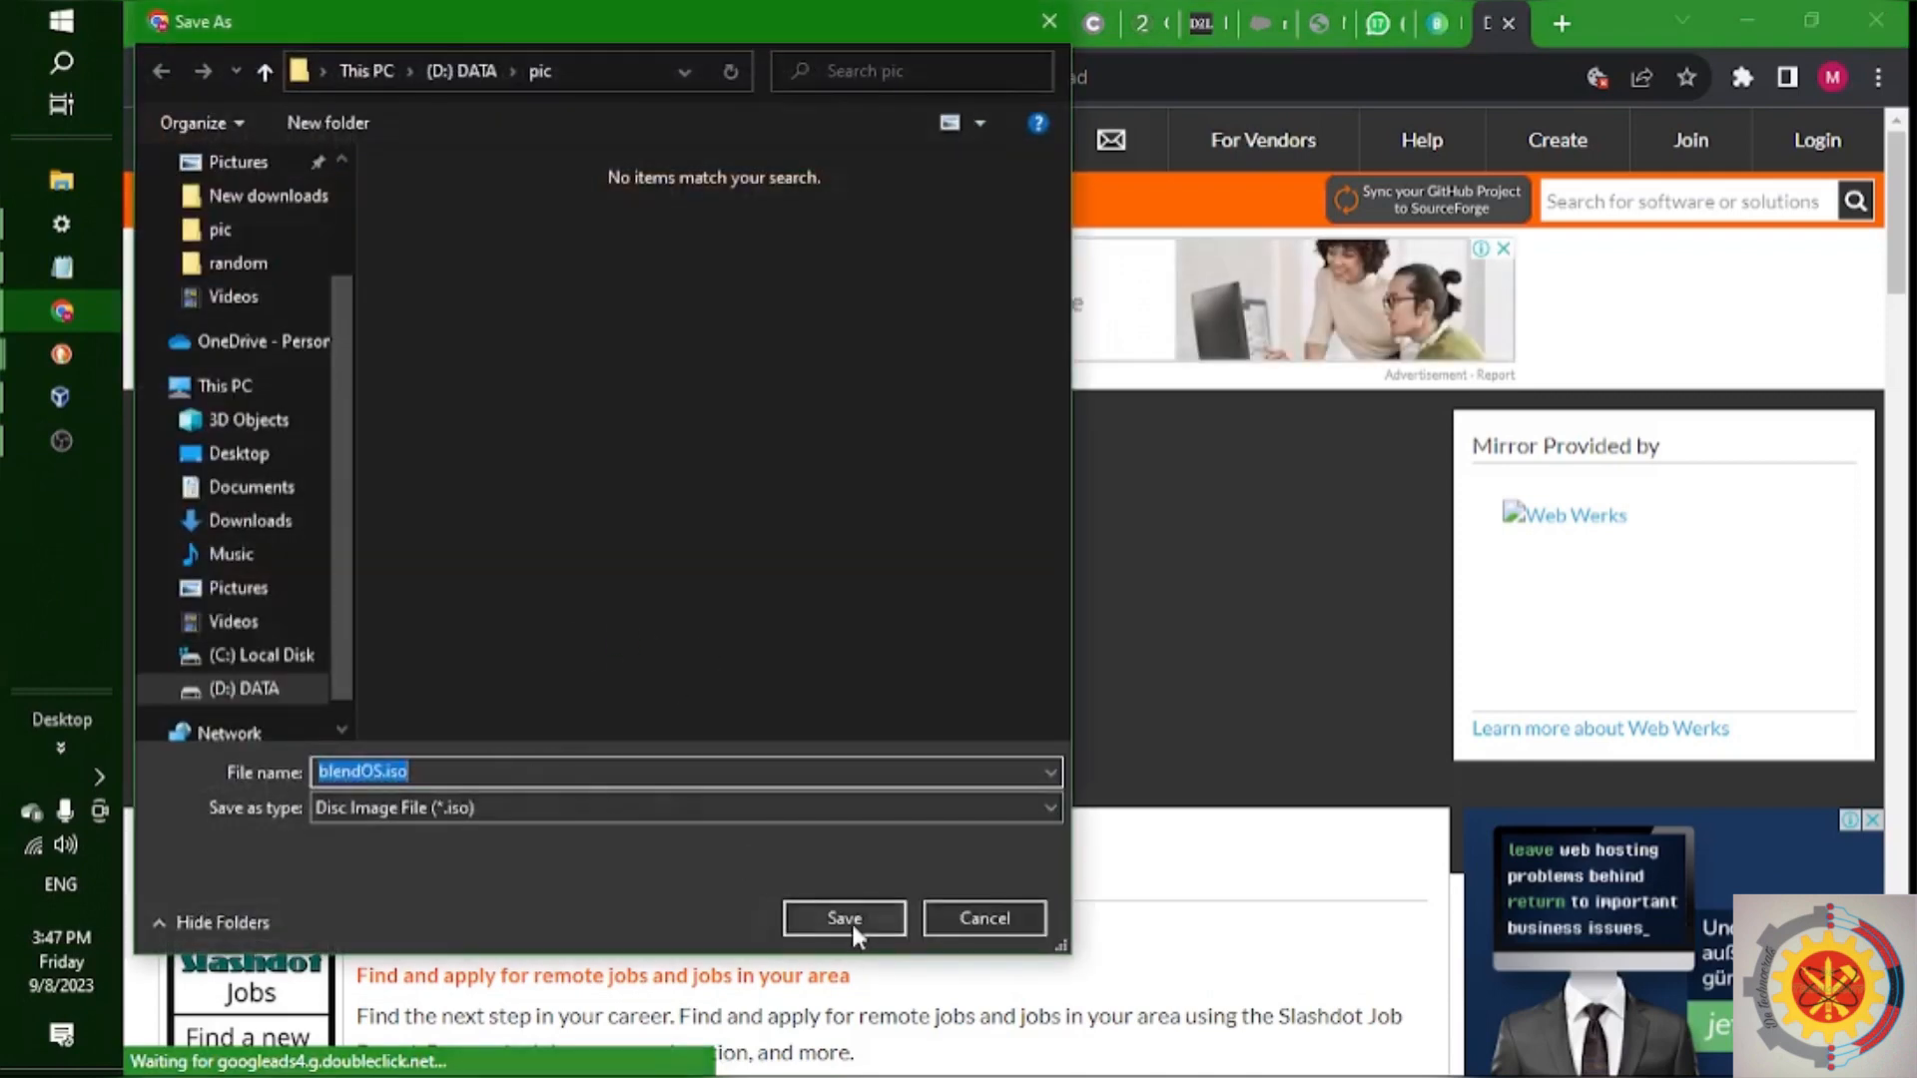
{"action": "mouse_move", "coordinate": [944, 849]}
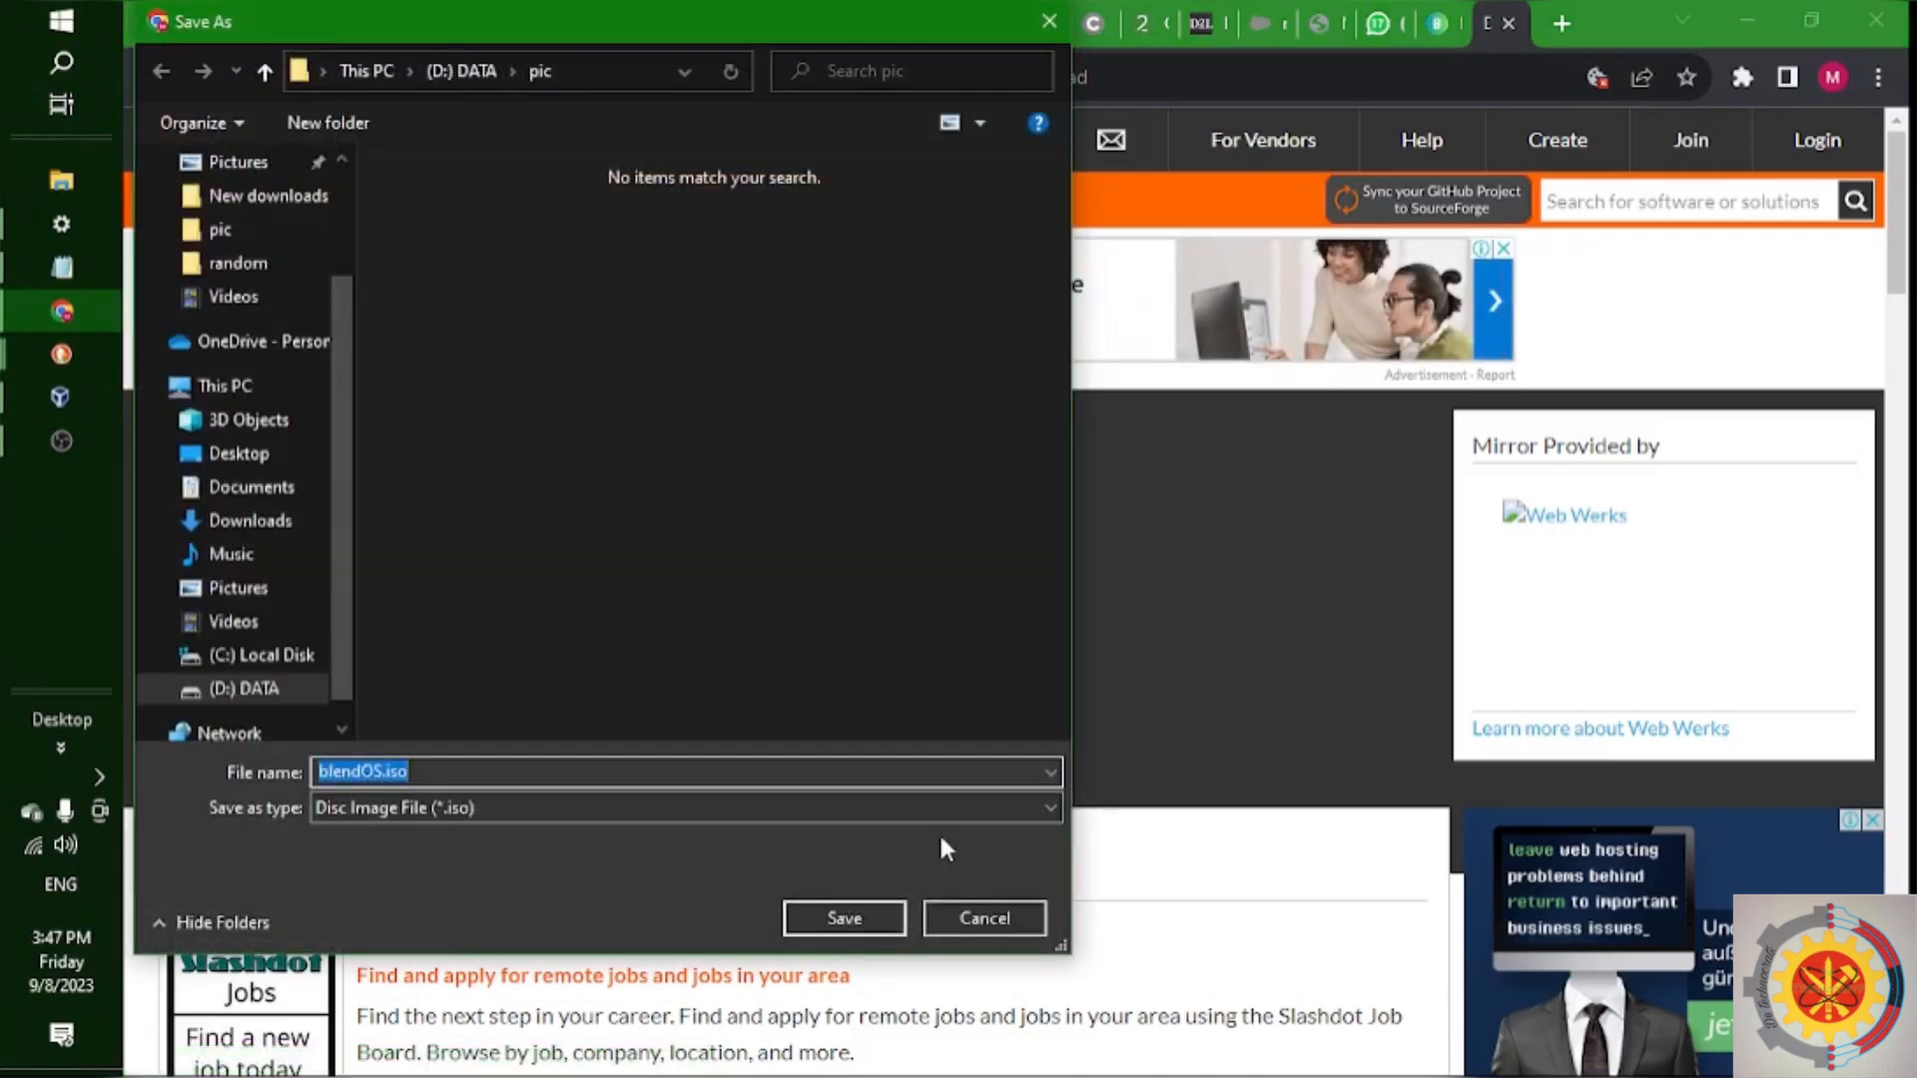
{"action": "mouse_move", "coordinate": [374, 493]}
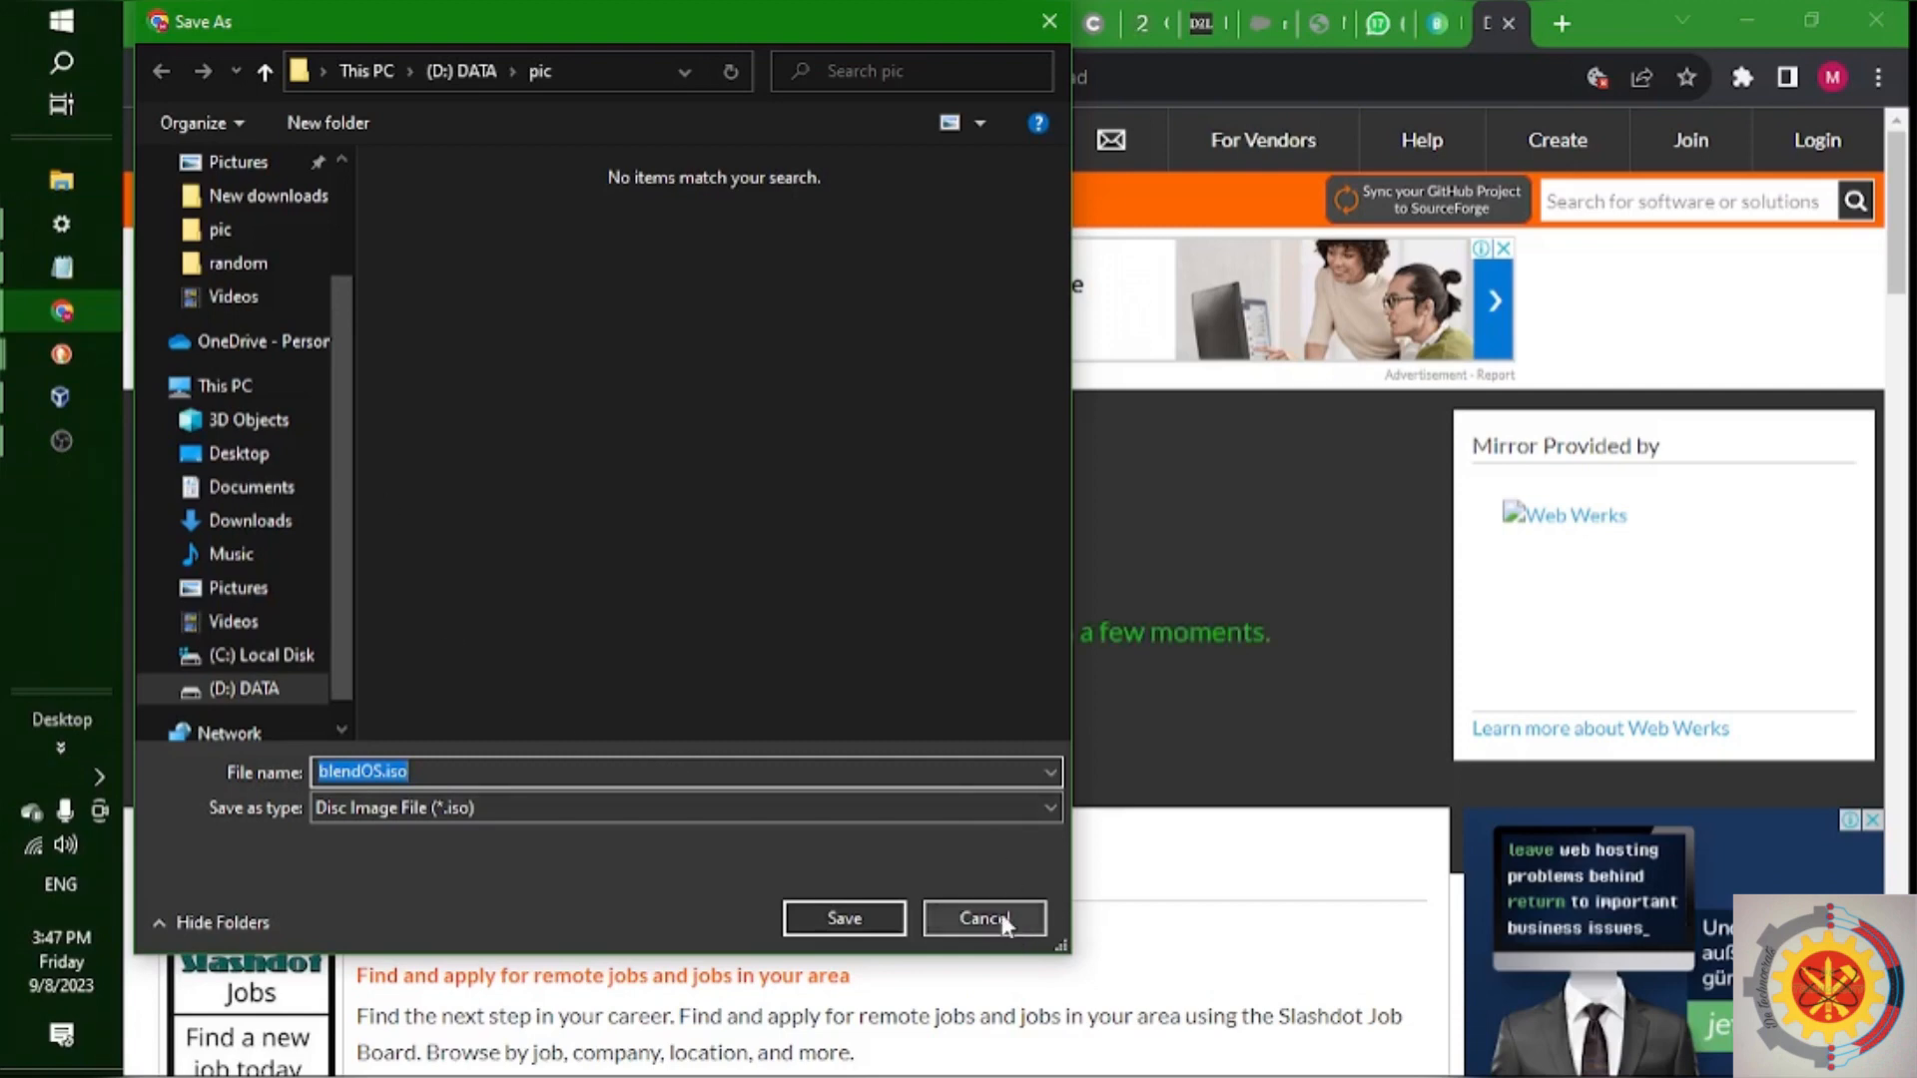
{"action": "left_click", "coordinate": [982, 918]}
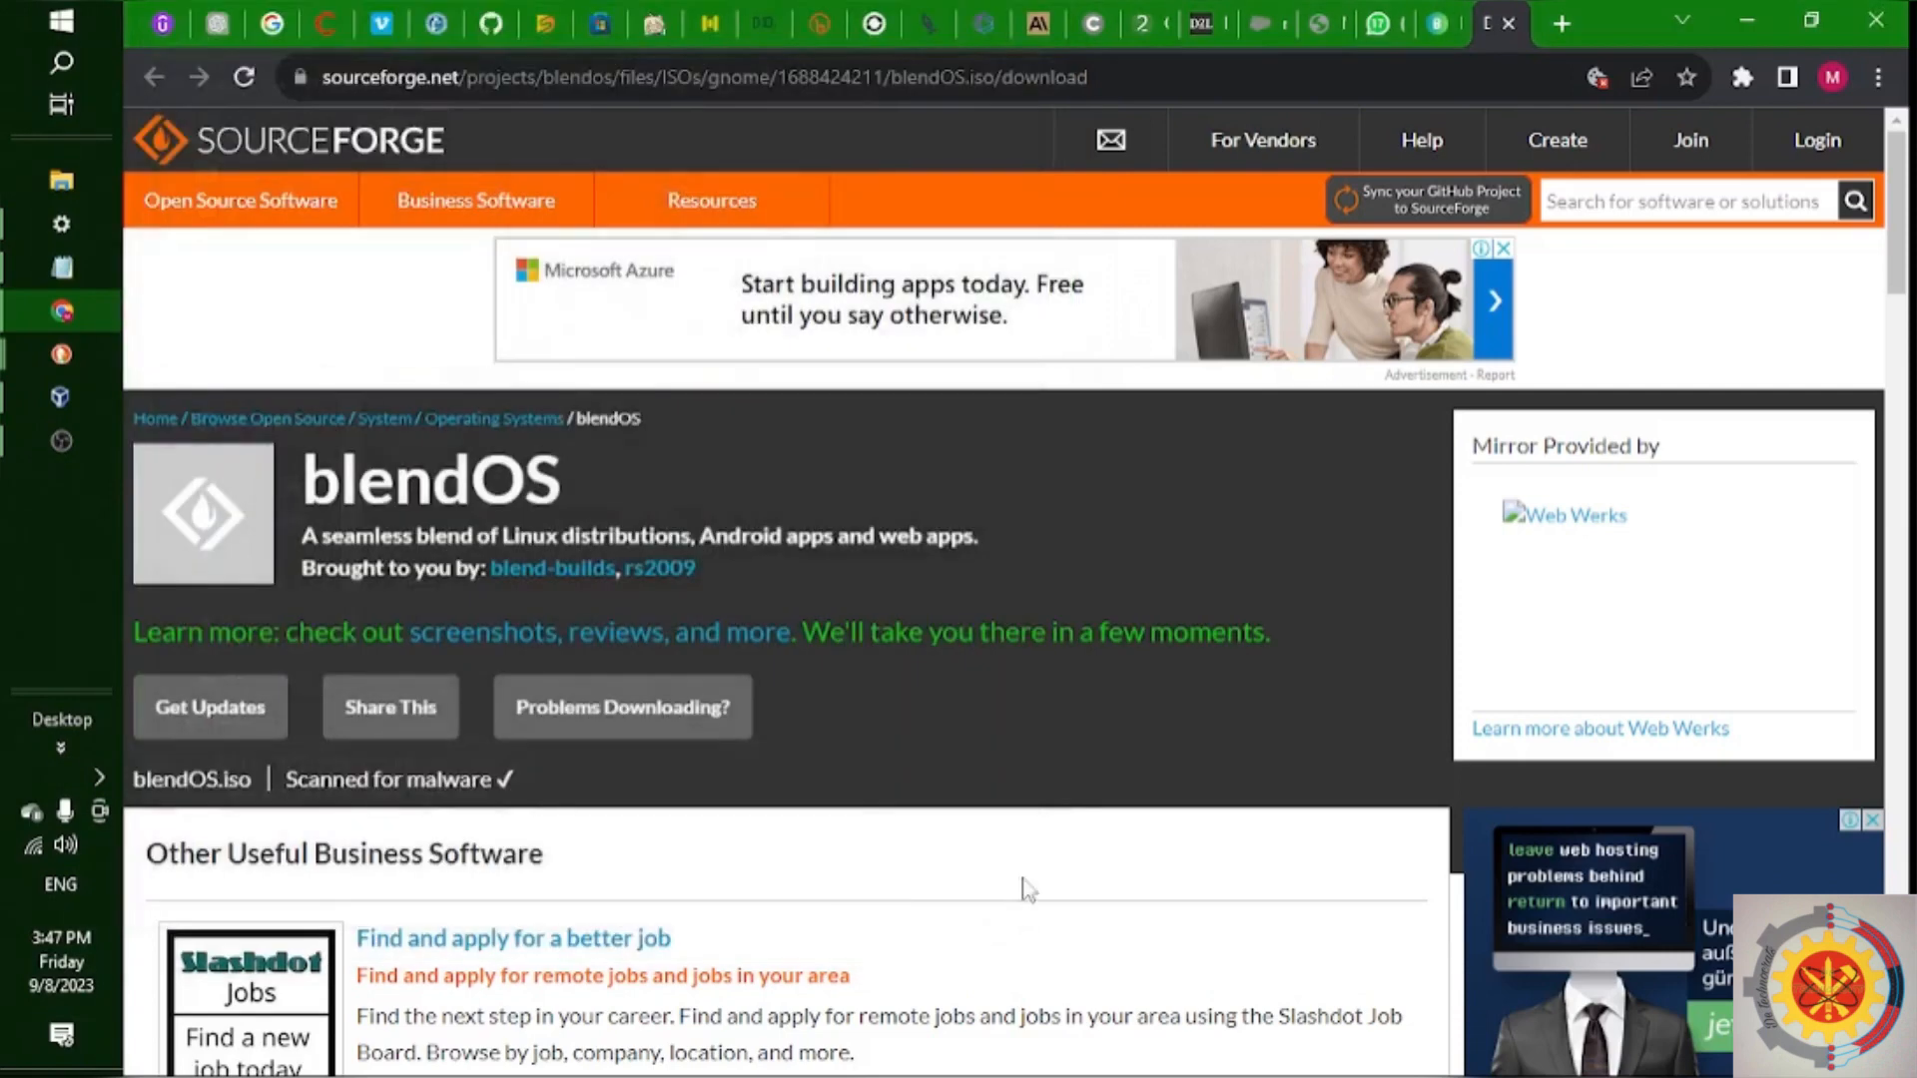
{"action": "mouse_move", "coordinate": [1437, 24]}
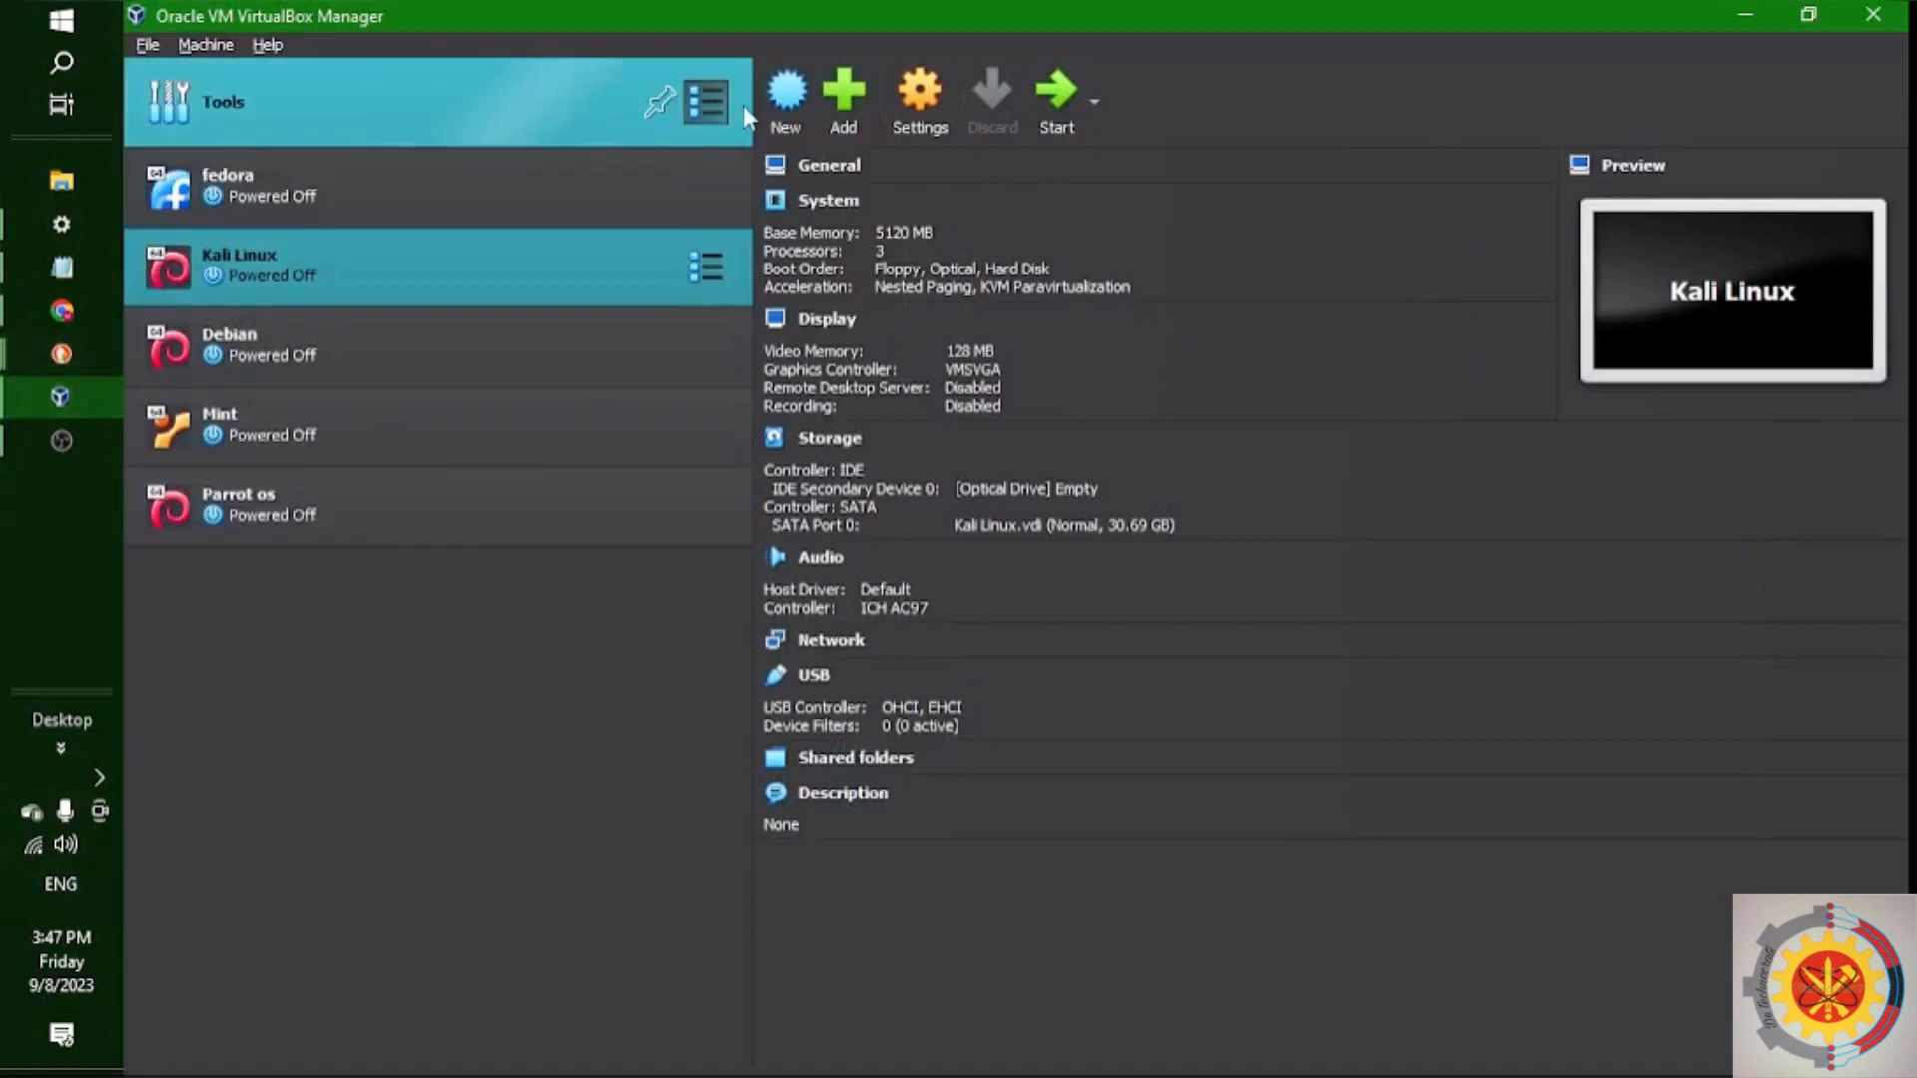
Begin a new VM named Blend os as Arch Linux (64-bit) and choose its storage folder
{"action": "left_click", "coordinate": [787, 96]}
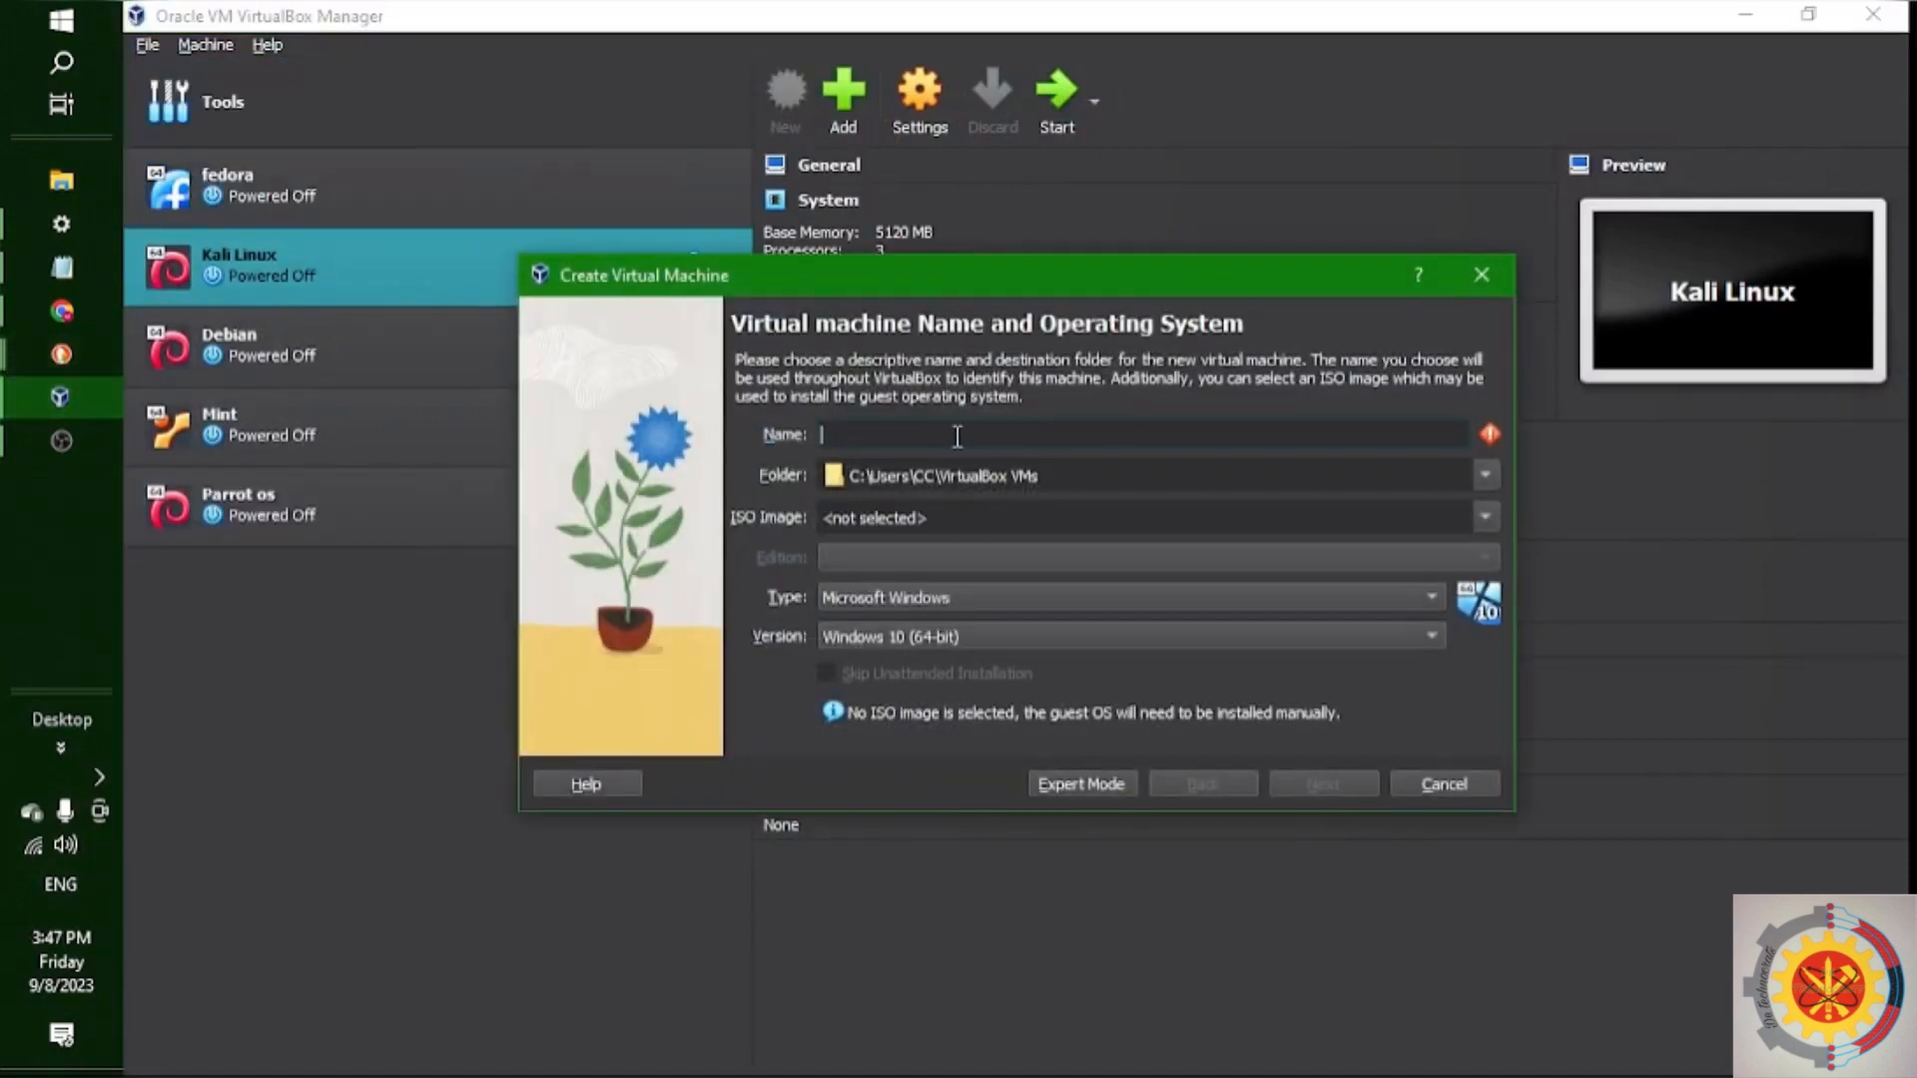
{"action": "type", "text": "Ble"}
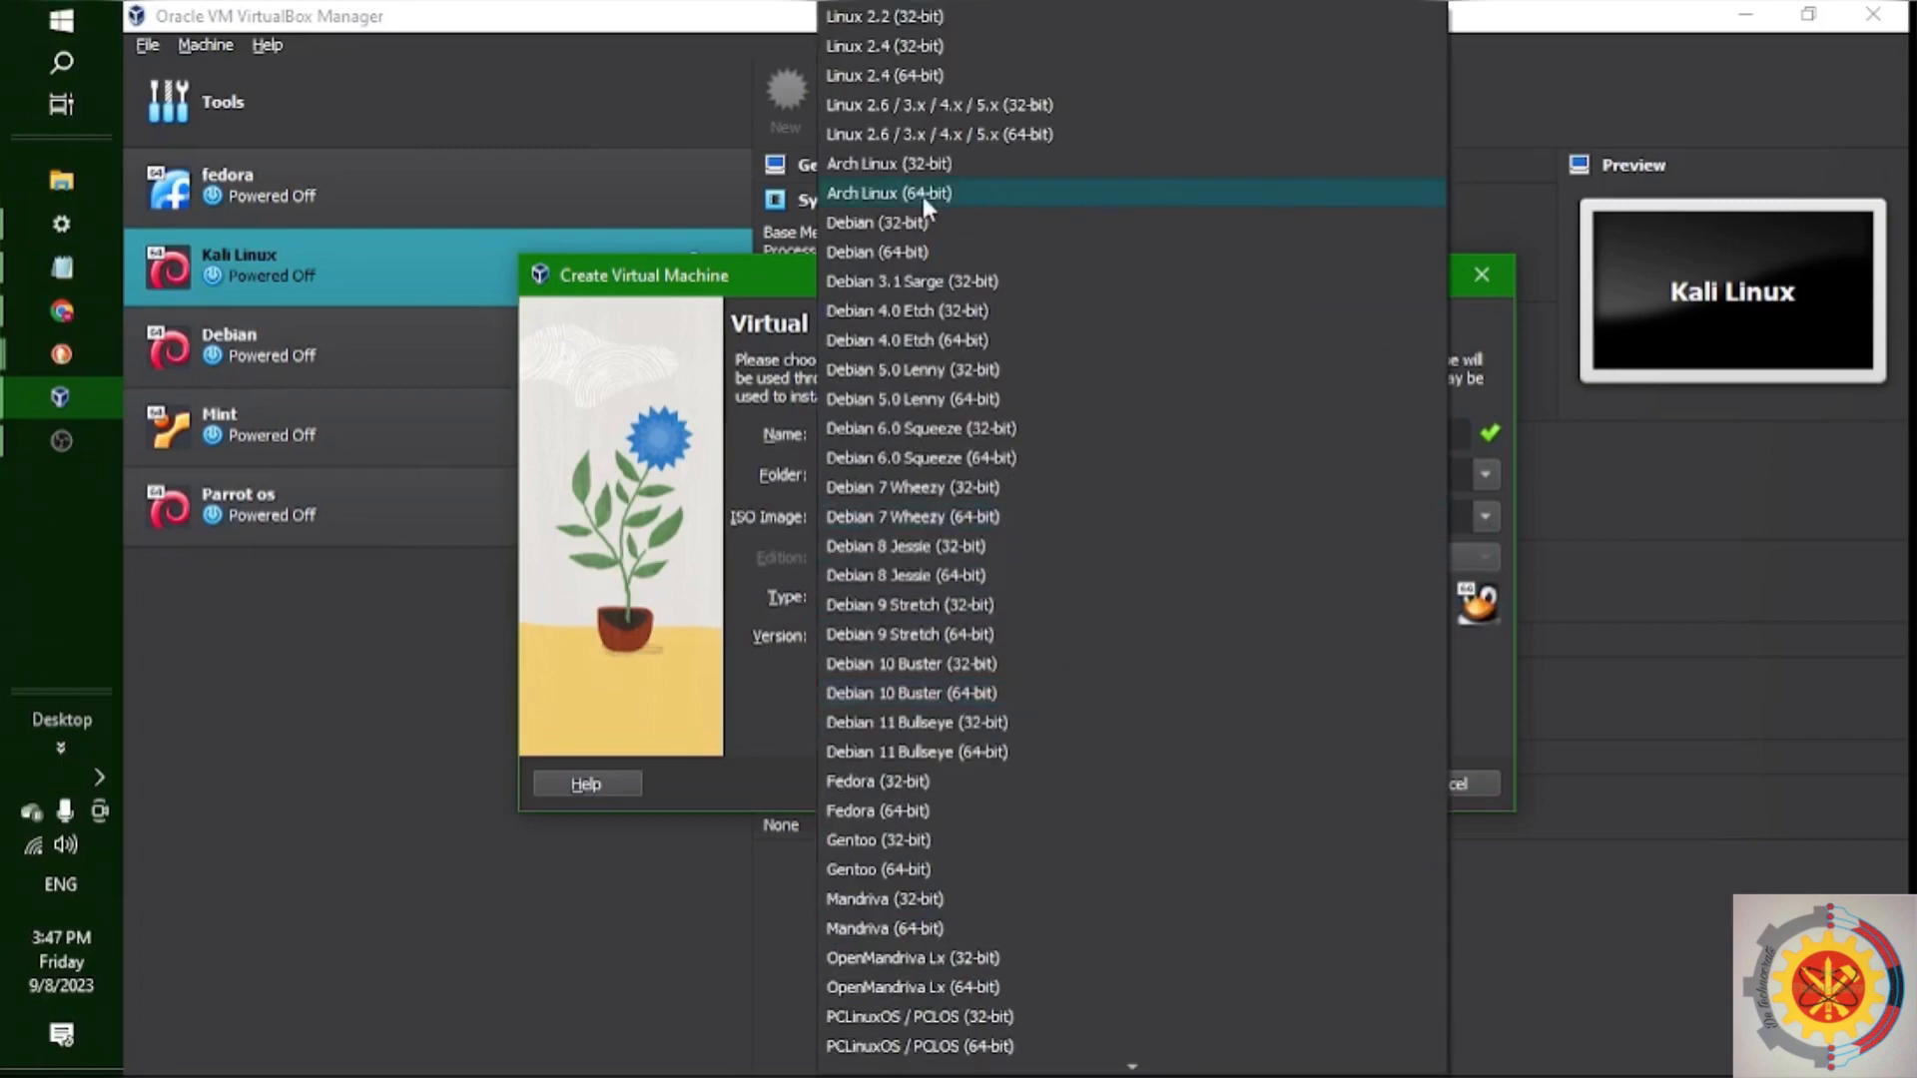
{"action": "mouse_move", "coordinate": [911, 202]}
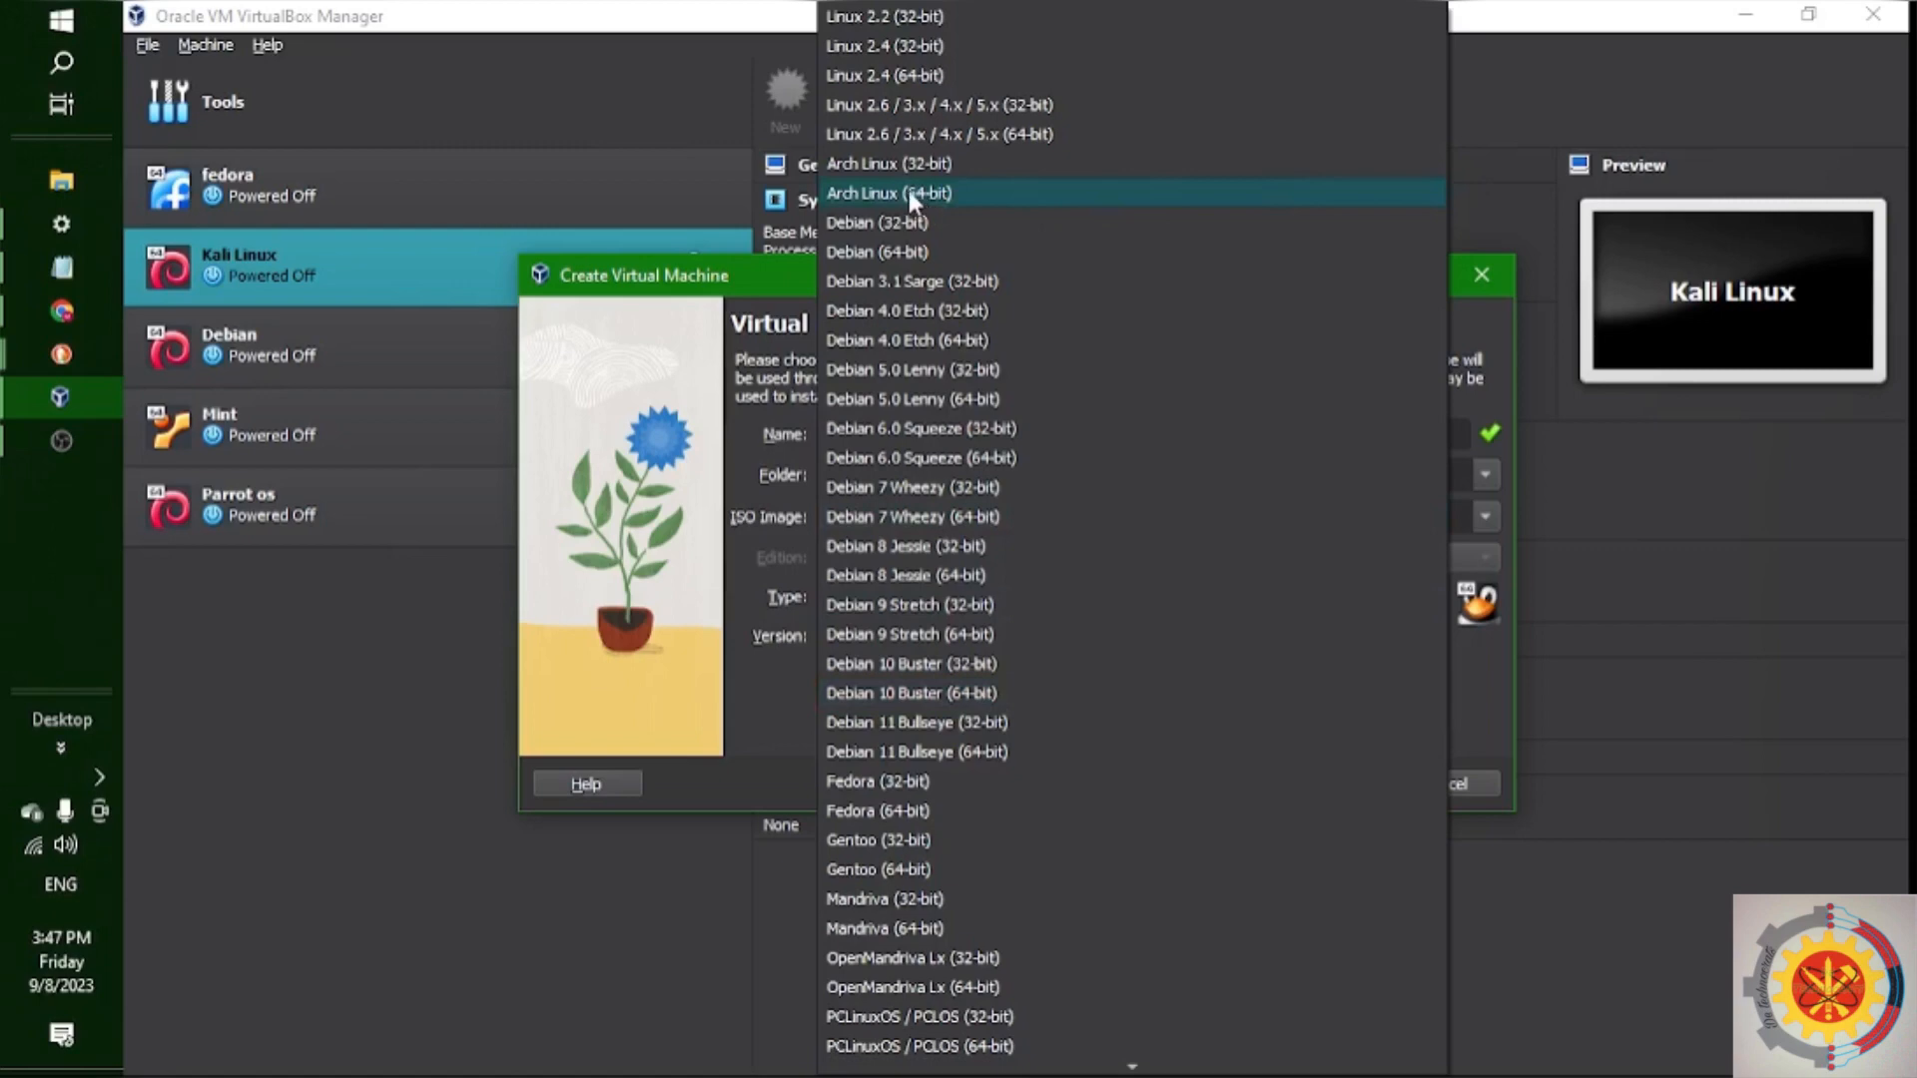
{"action": "left_click", "coordinate": [888, 194]}
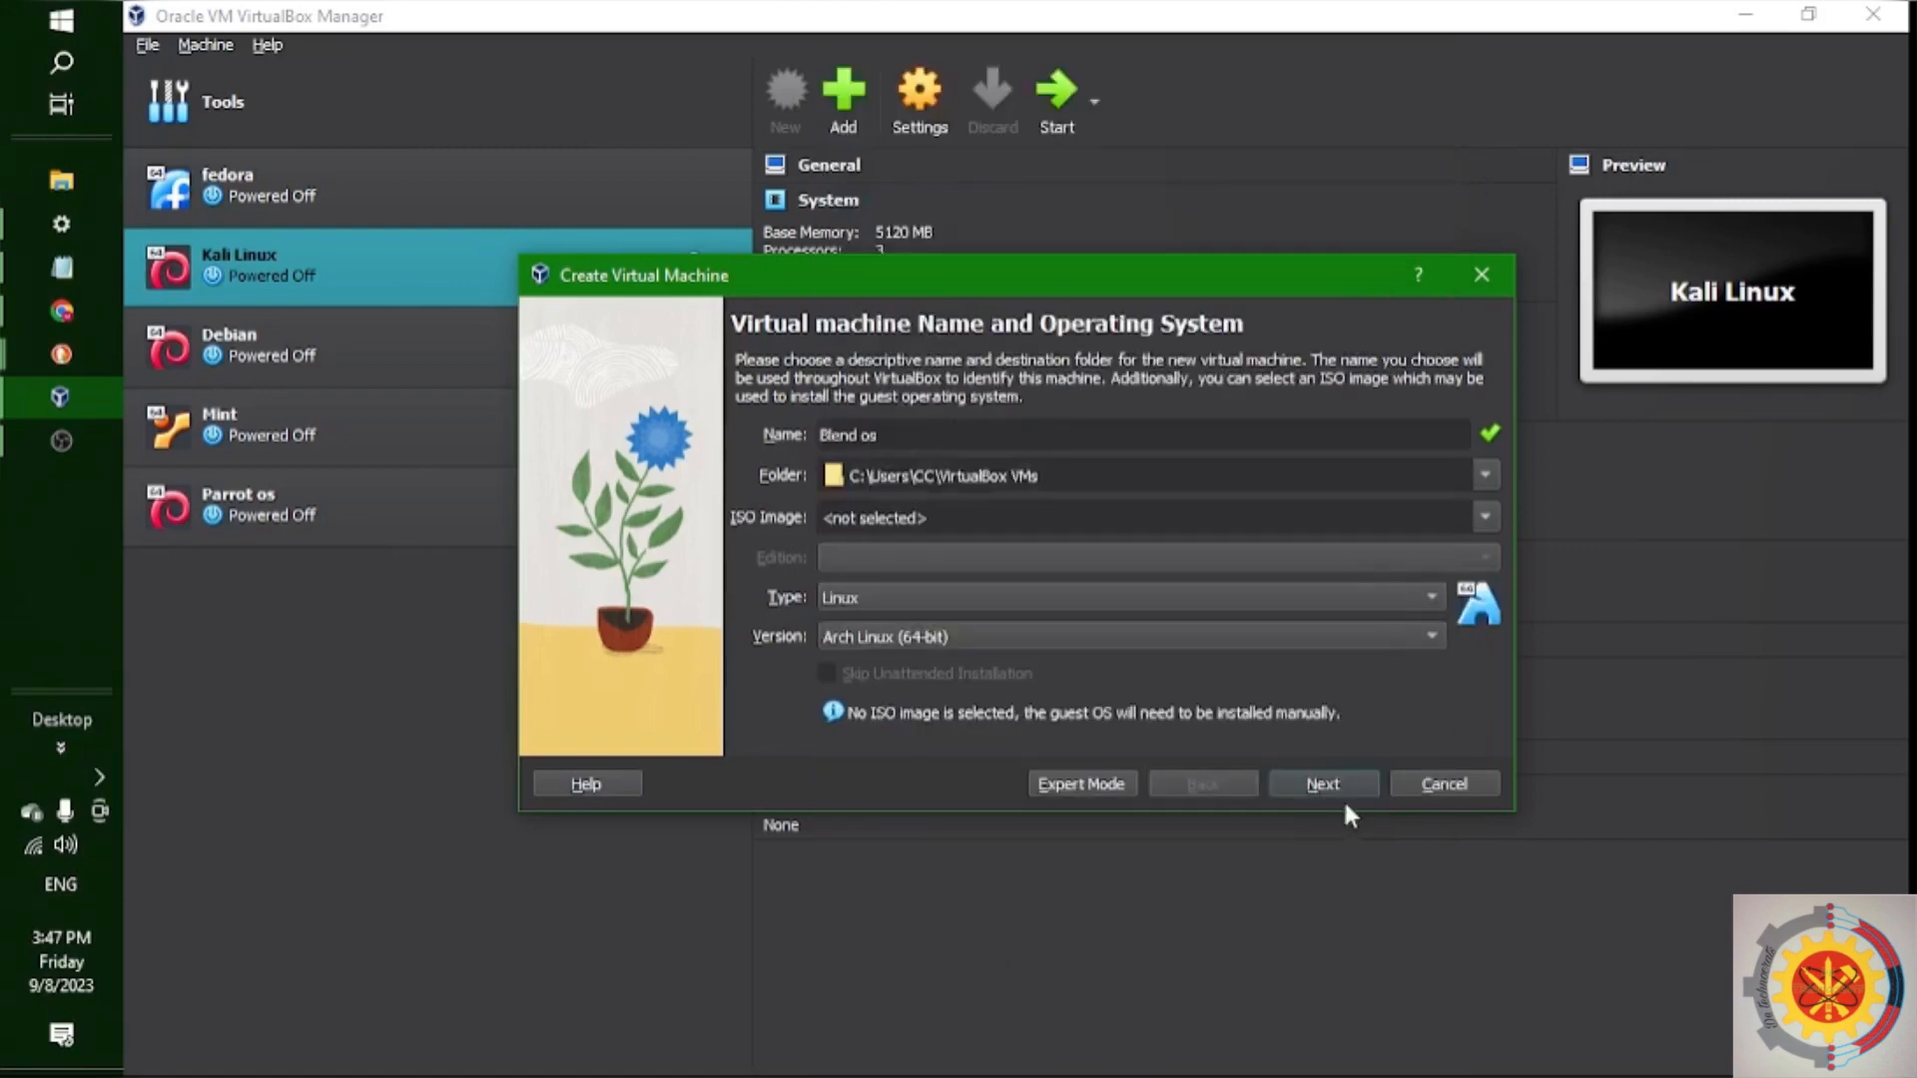
{"action": "left_click", "coordinate": [1484, 476]}
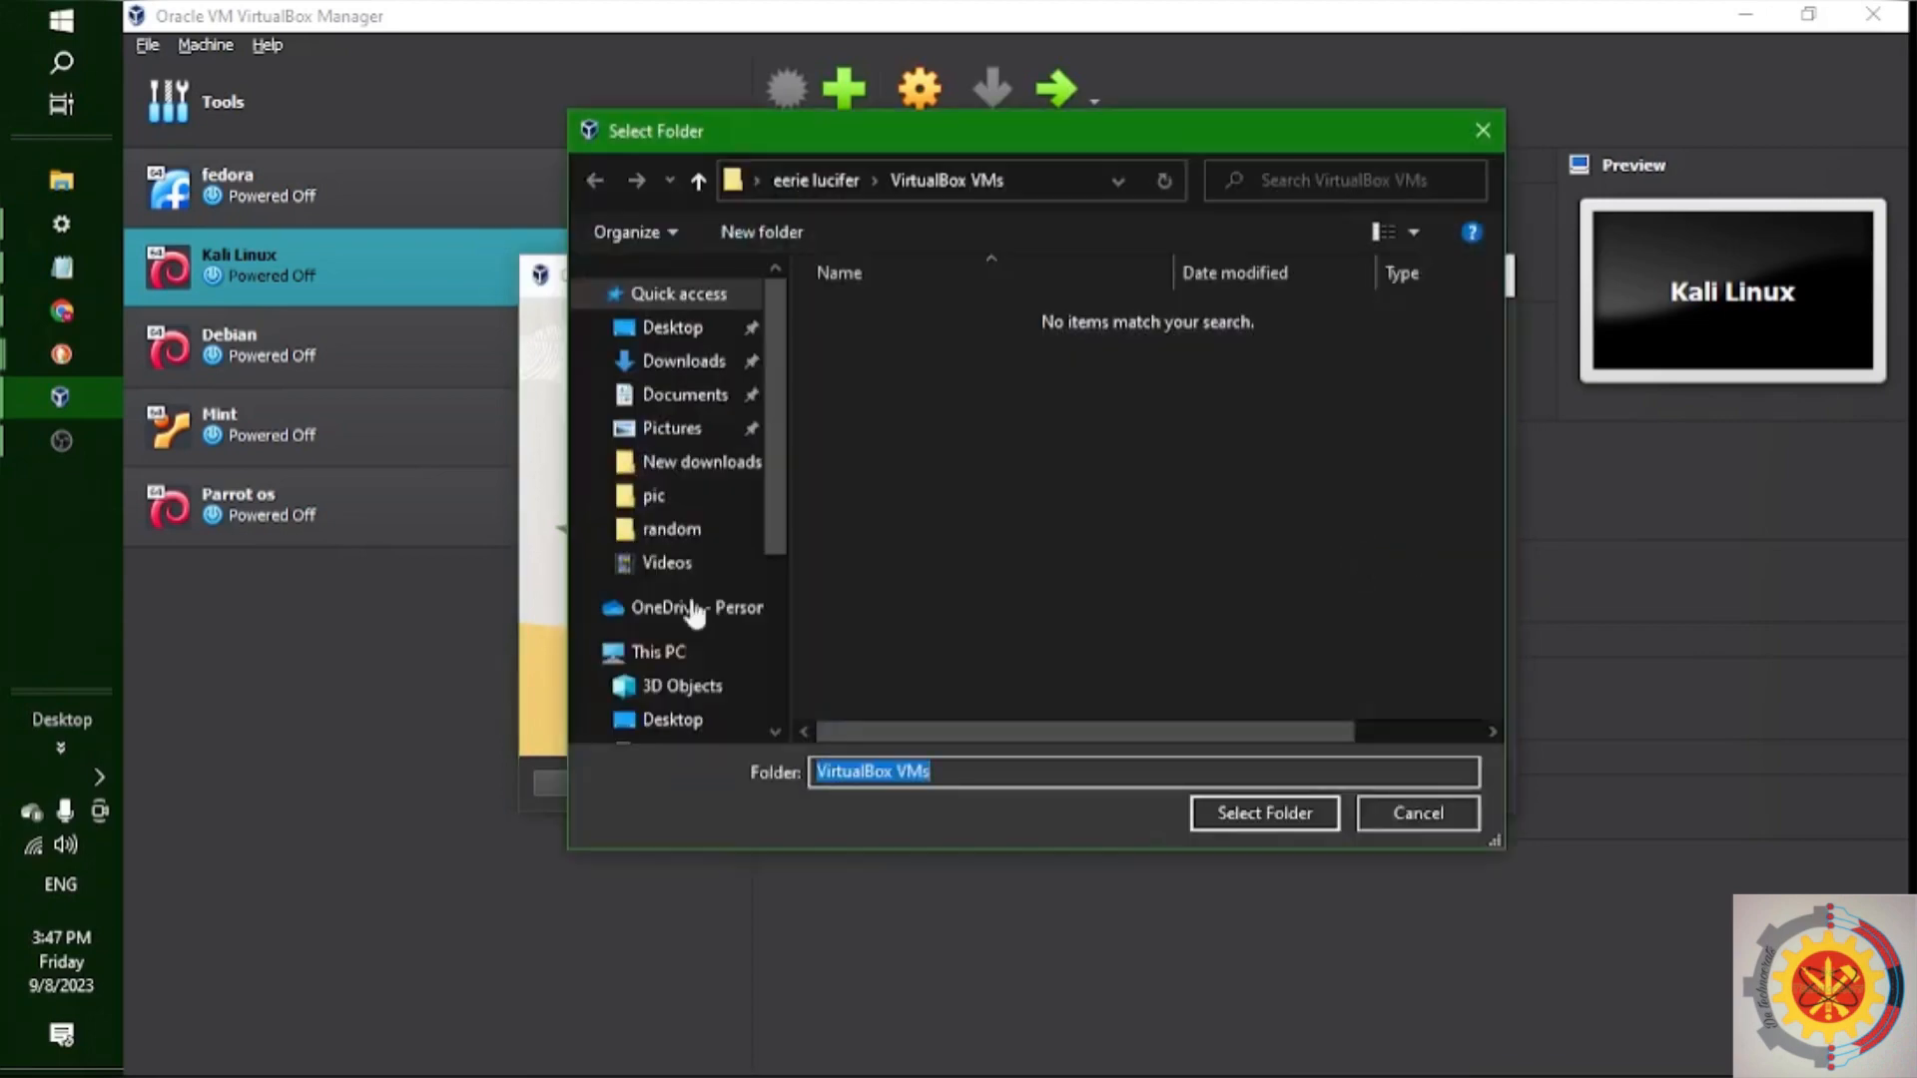
{"action": "scroll", "scroll_direction": "down", "scroll_amount": 3}
{"action": "type", "text": "Blend os"}
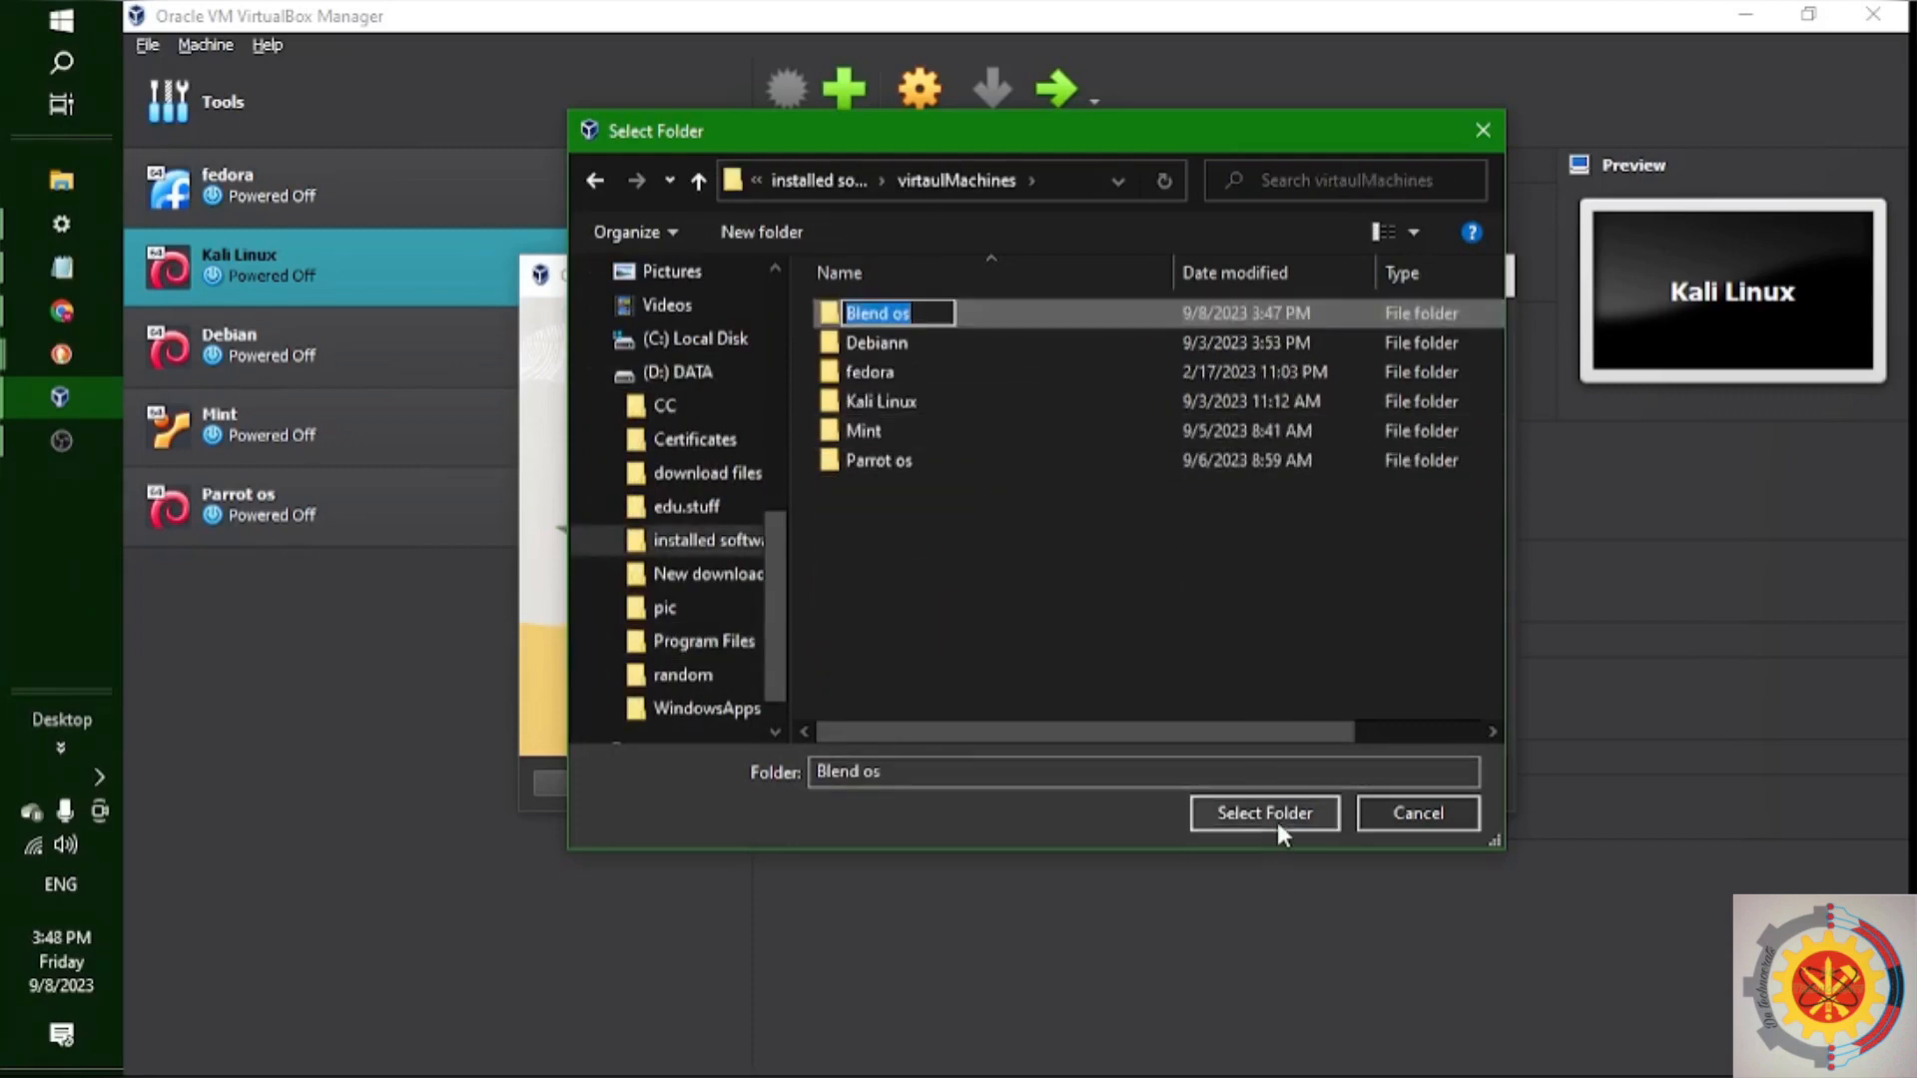
Give the Blend os machine 5338 MB base memory and 3 processors
{"action": "left_click", "coordinate": [1264, 812]}
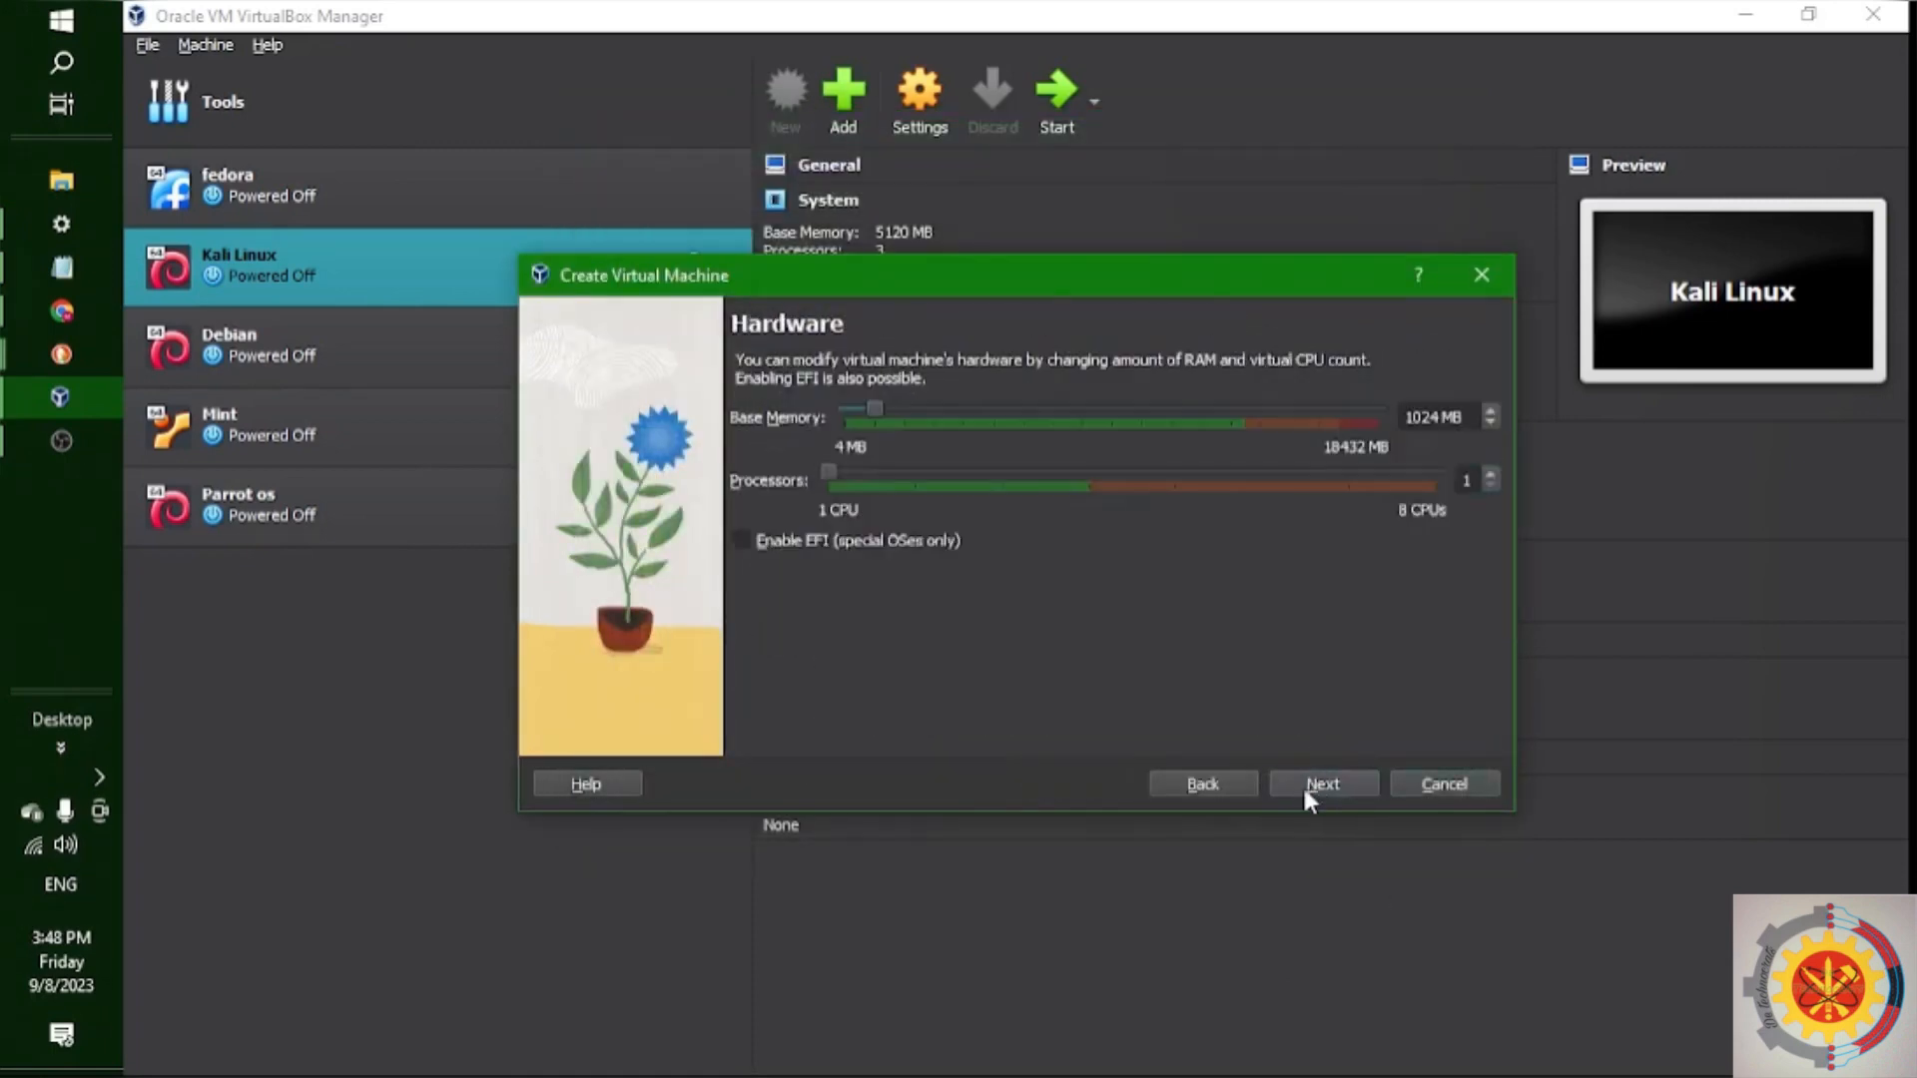
{"action": "left_click_drag", "start_coordinate": [875, 408], "coordinate": [979, 407]}
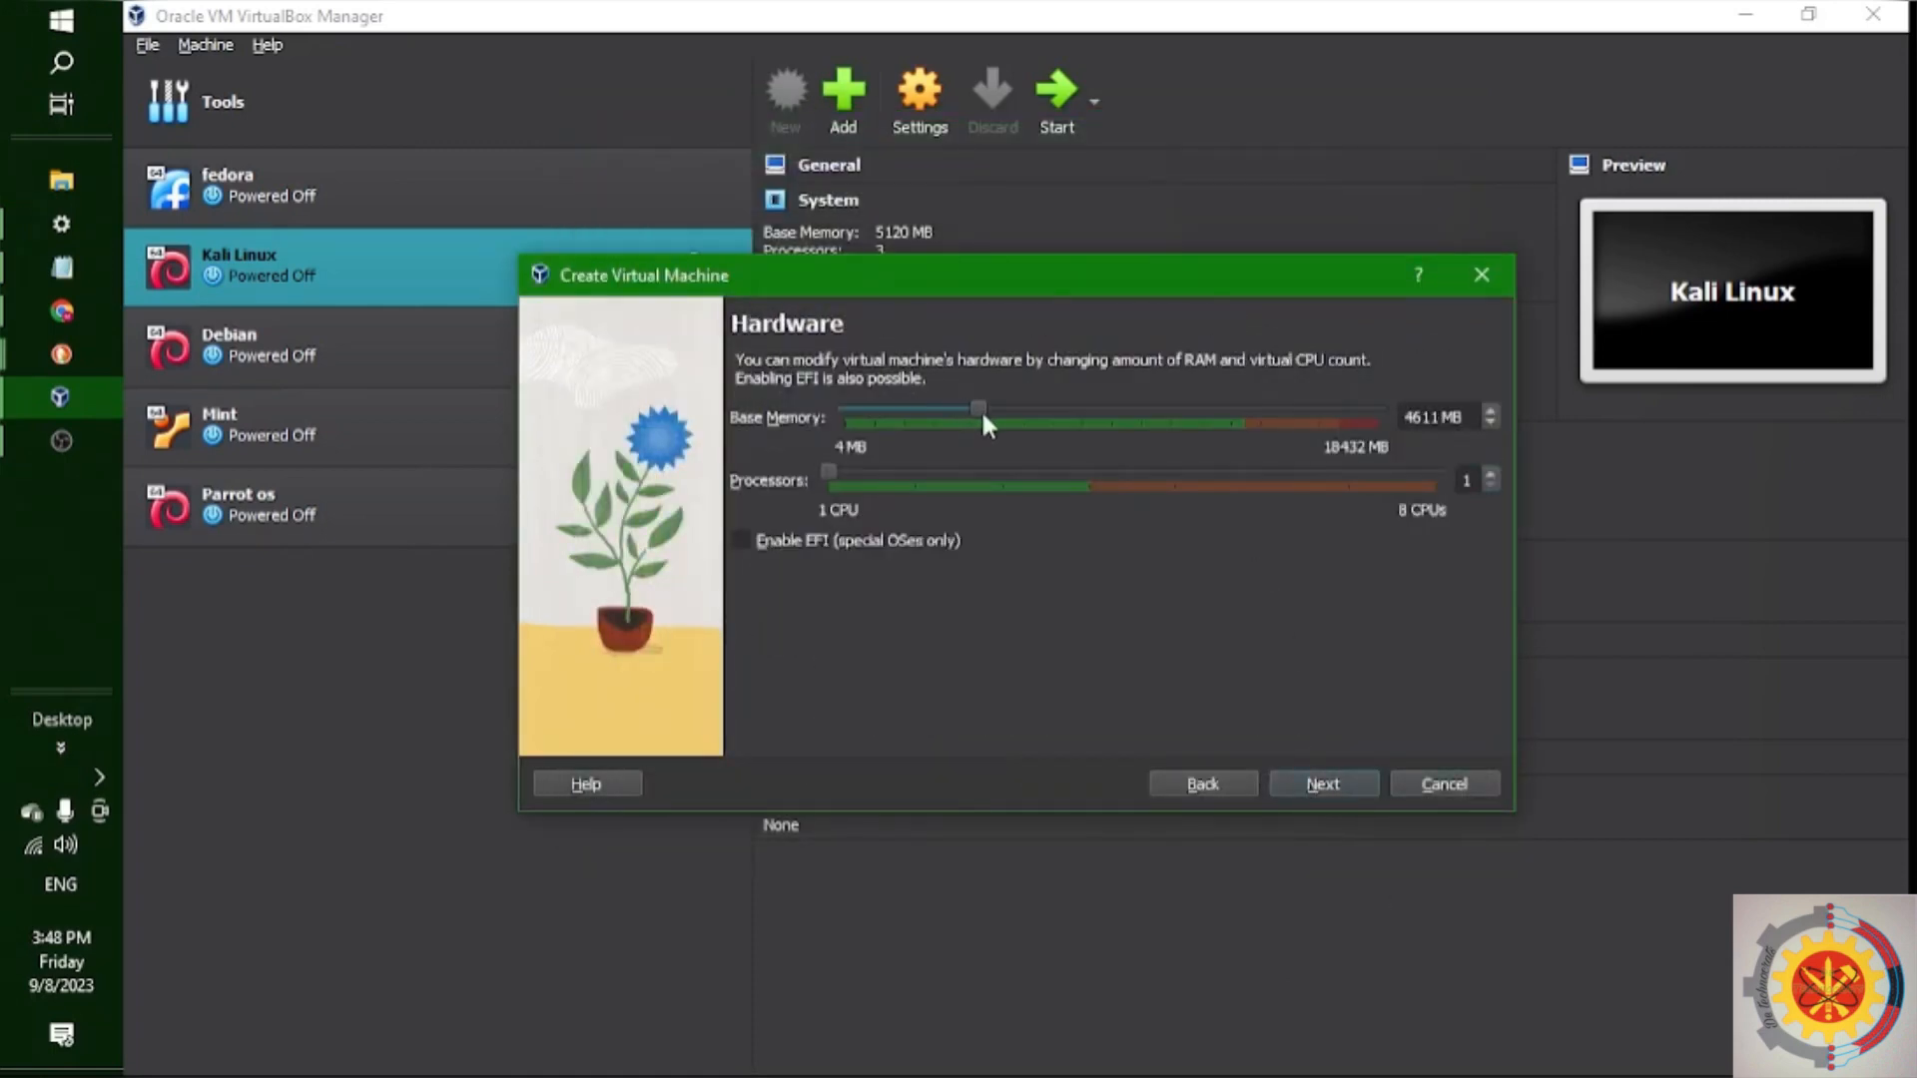
{"action": "left_click_drag", "start_coordinate": [977, 405], "coordinate": [998, 406]}
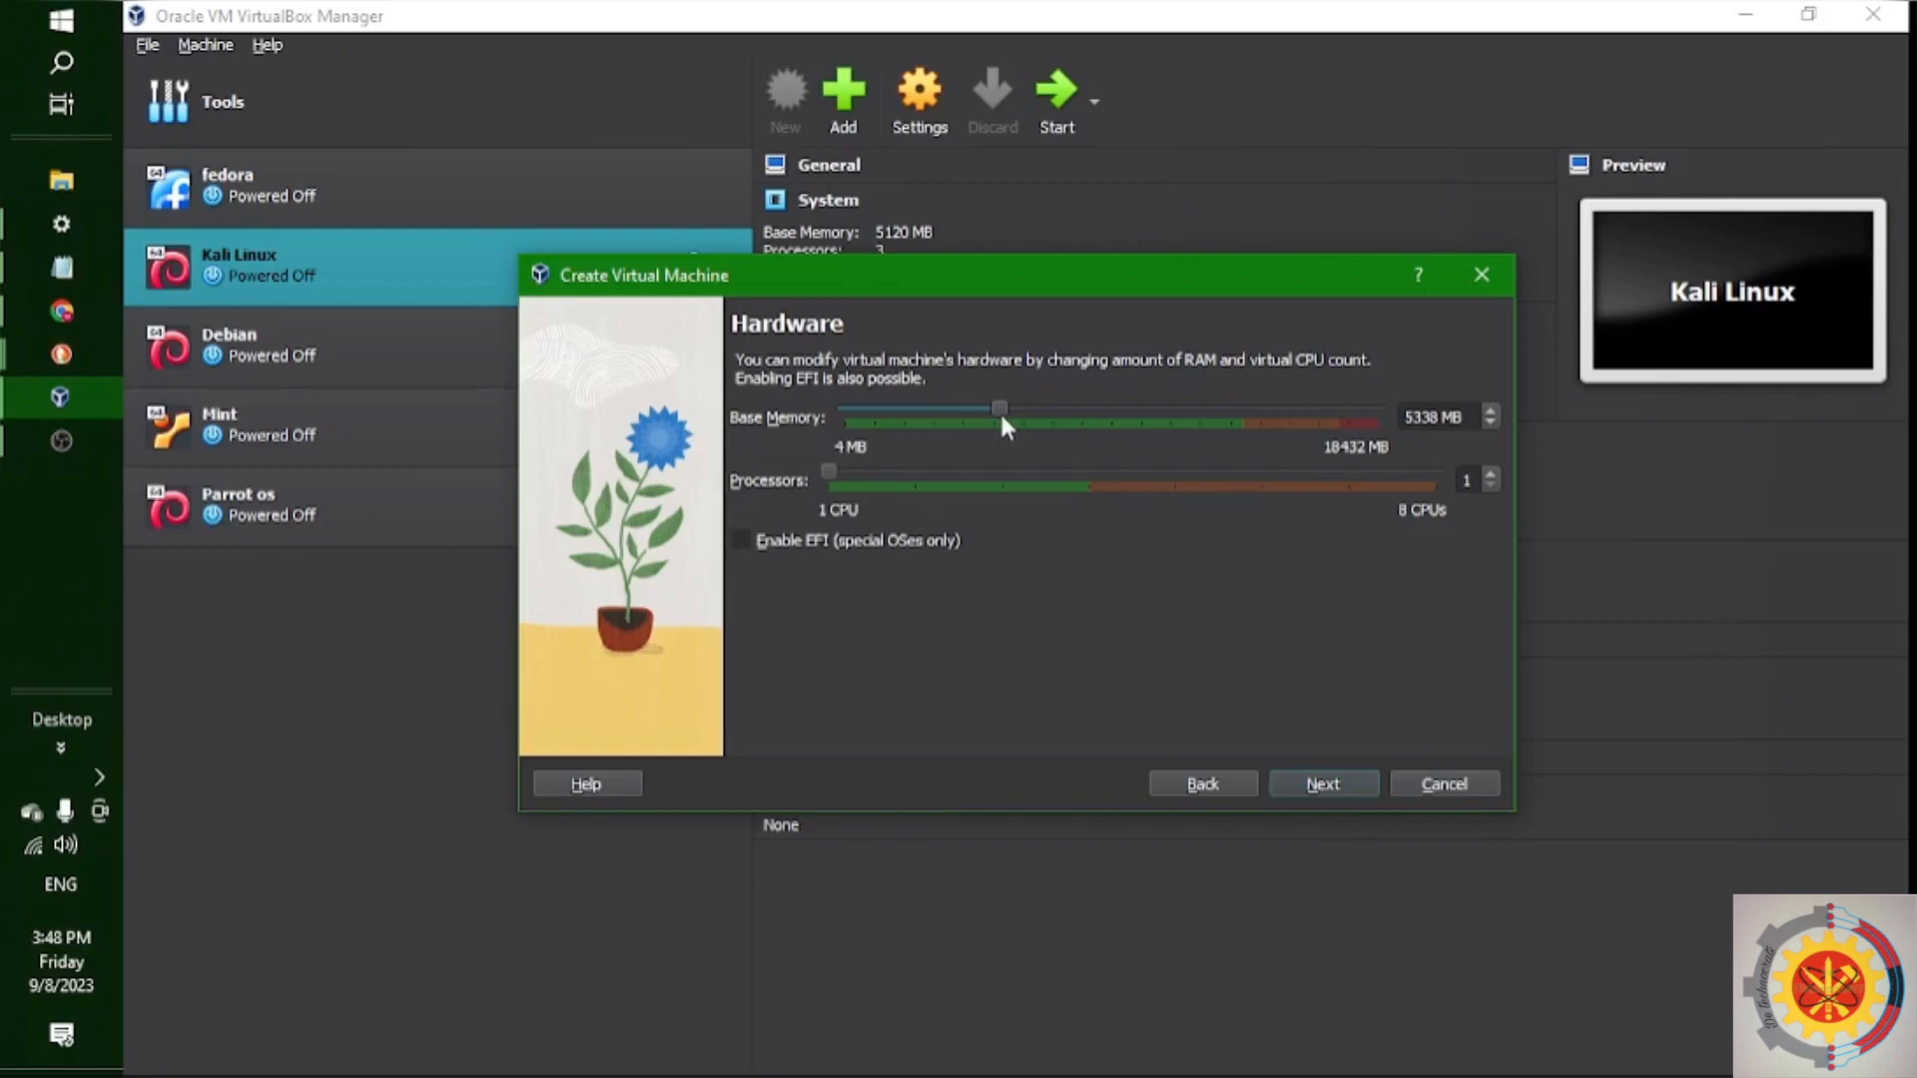
{"action": "left_click_drag", "start_coordinate": [827, 471], "coordinate": [917, 472]}
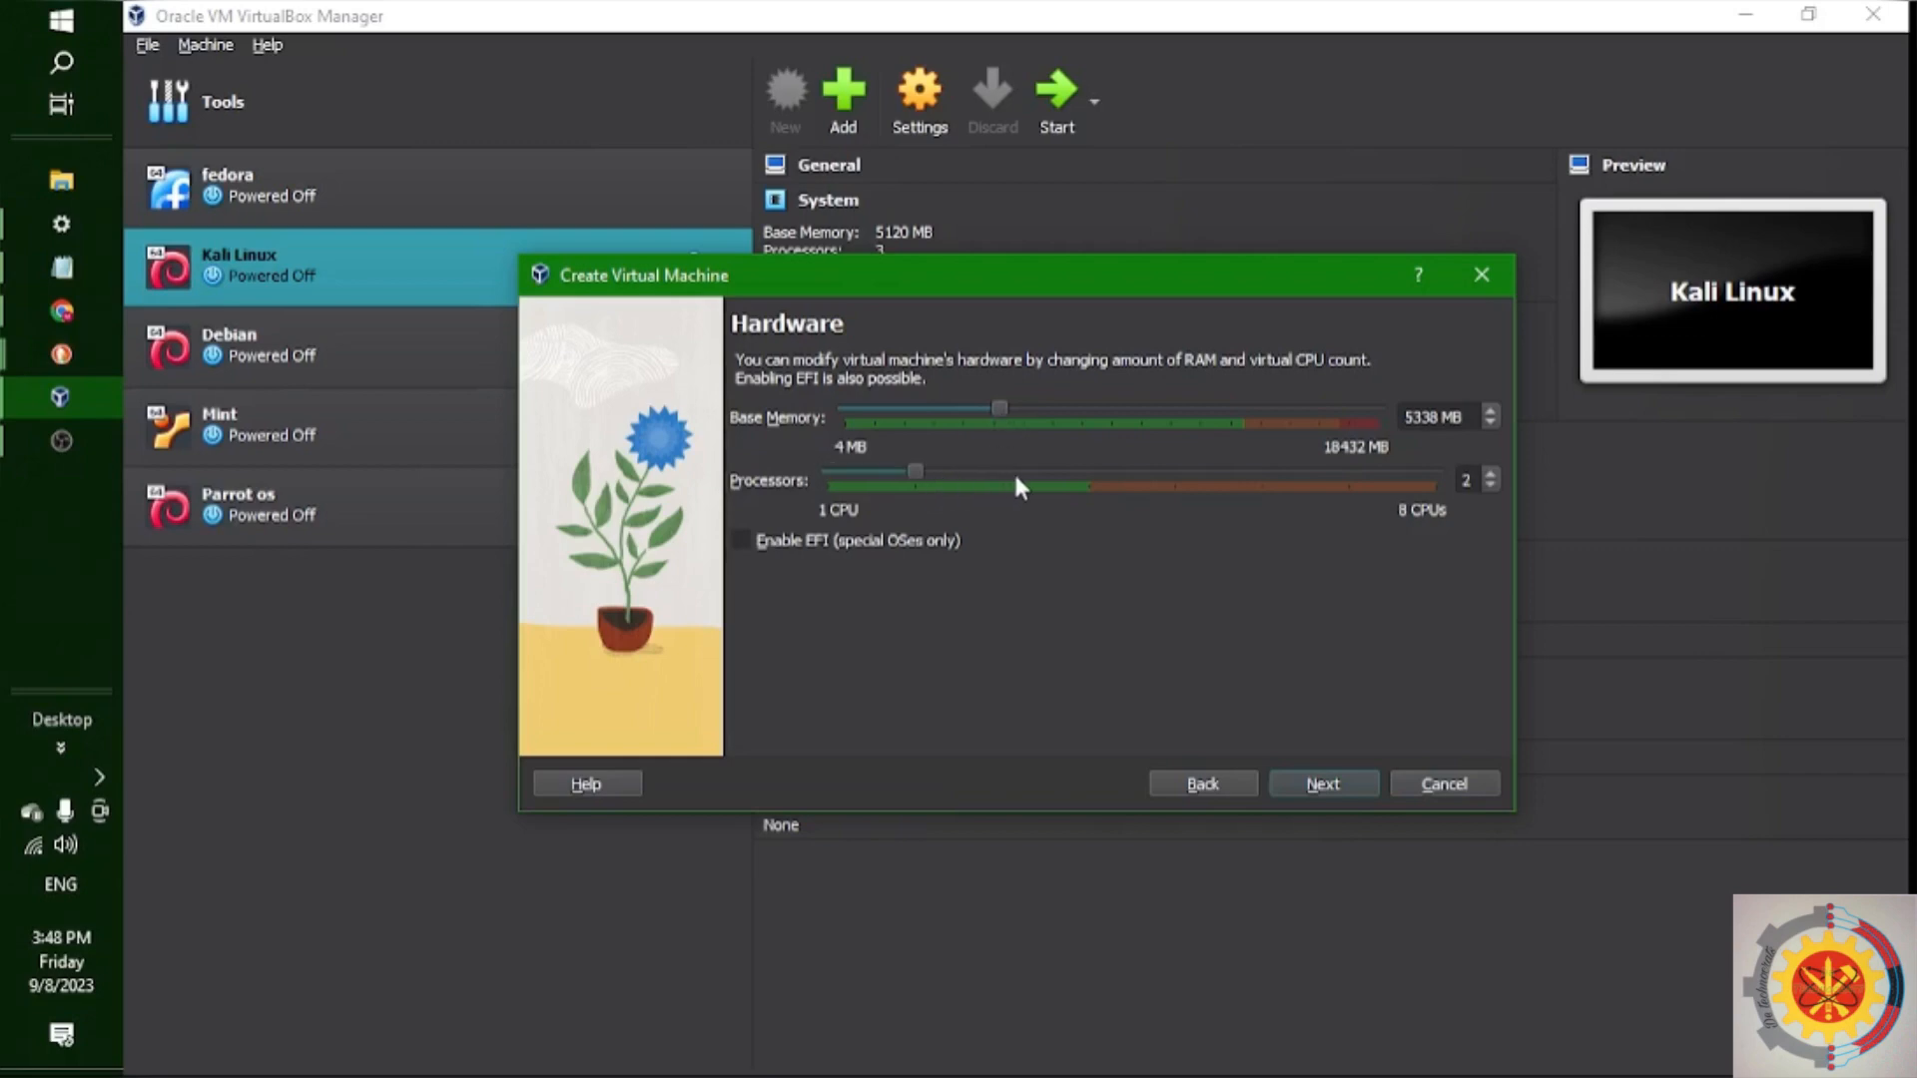
{"action": "left_click_drag", "start_coordinate": [917, 471], "coordinate": [1002, 472]}
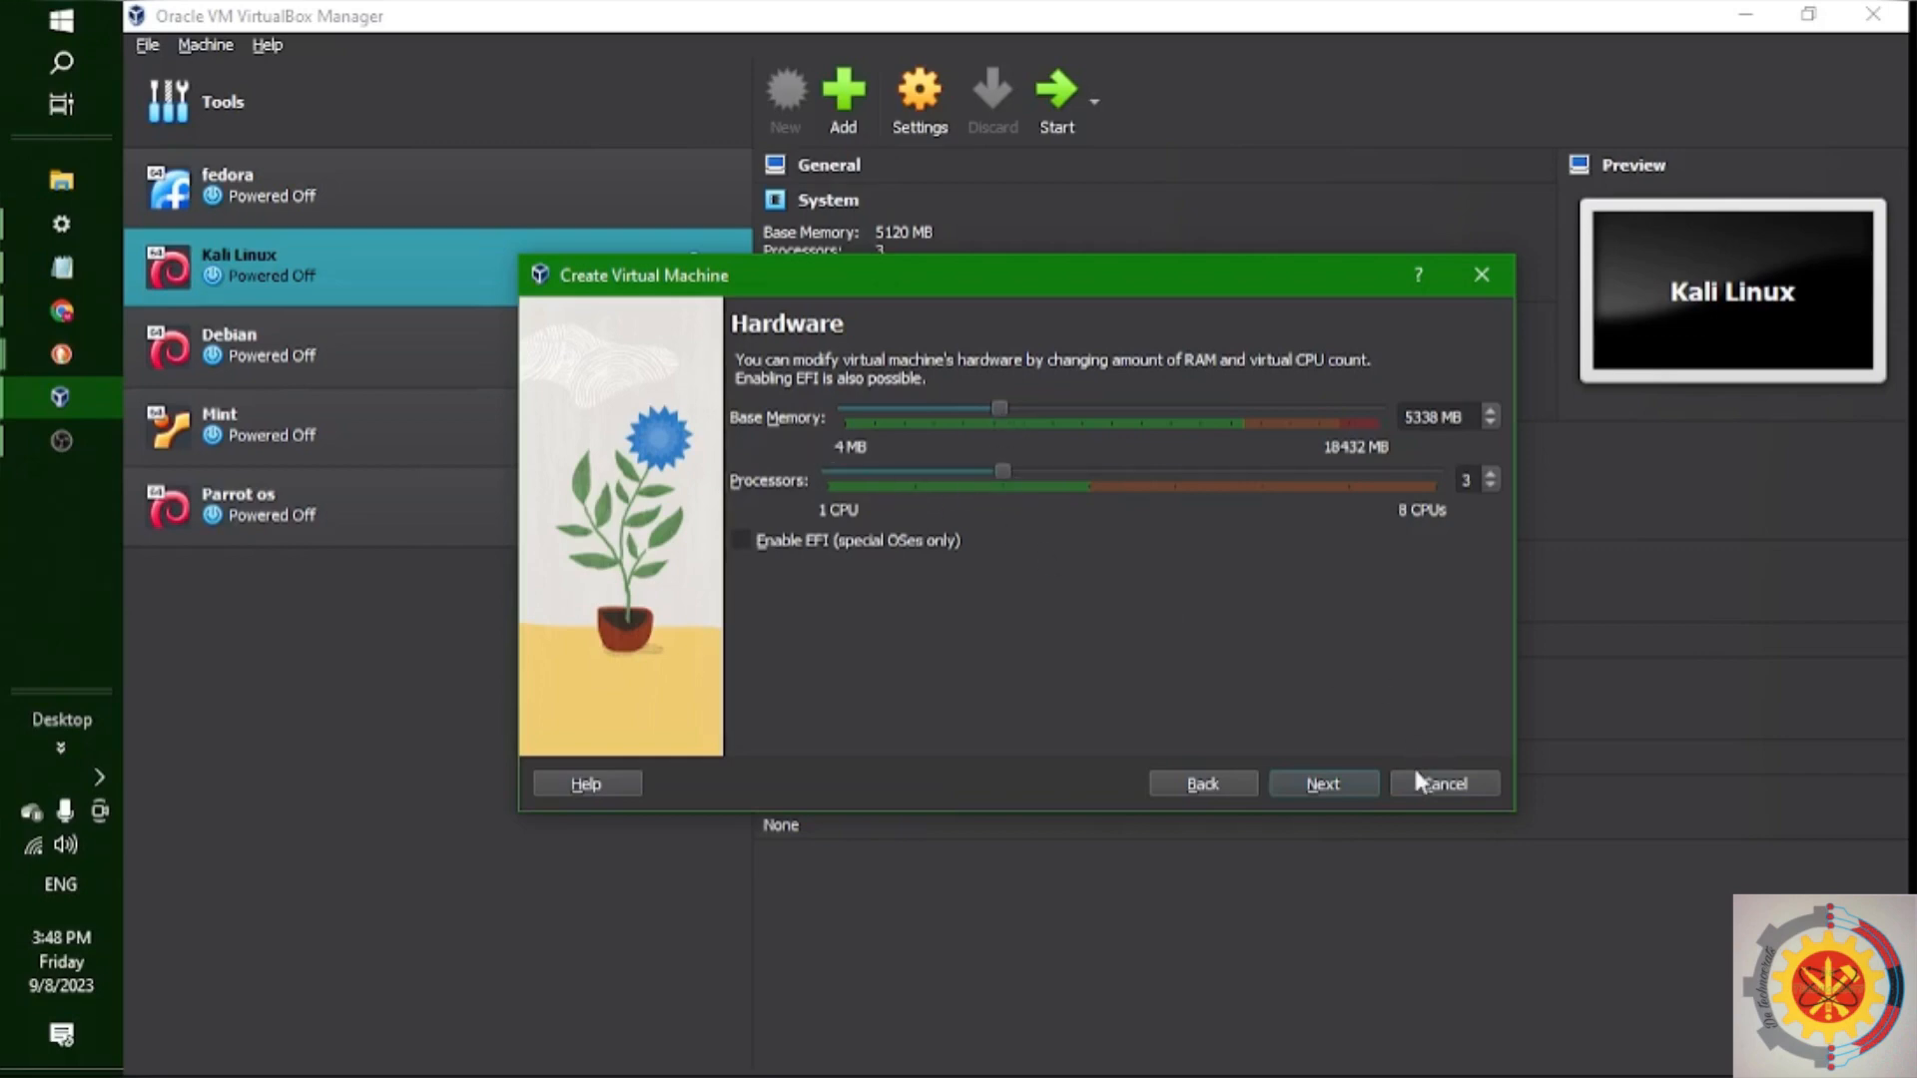
Set a 32 GB virtual disk and finish creating the Blend os machine
{"action": "left_click", "coordinate": [1322, 783]}
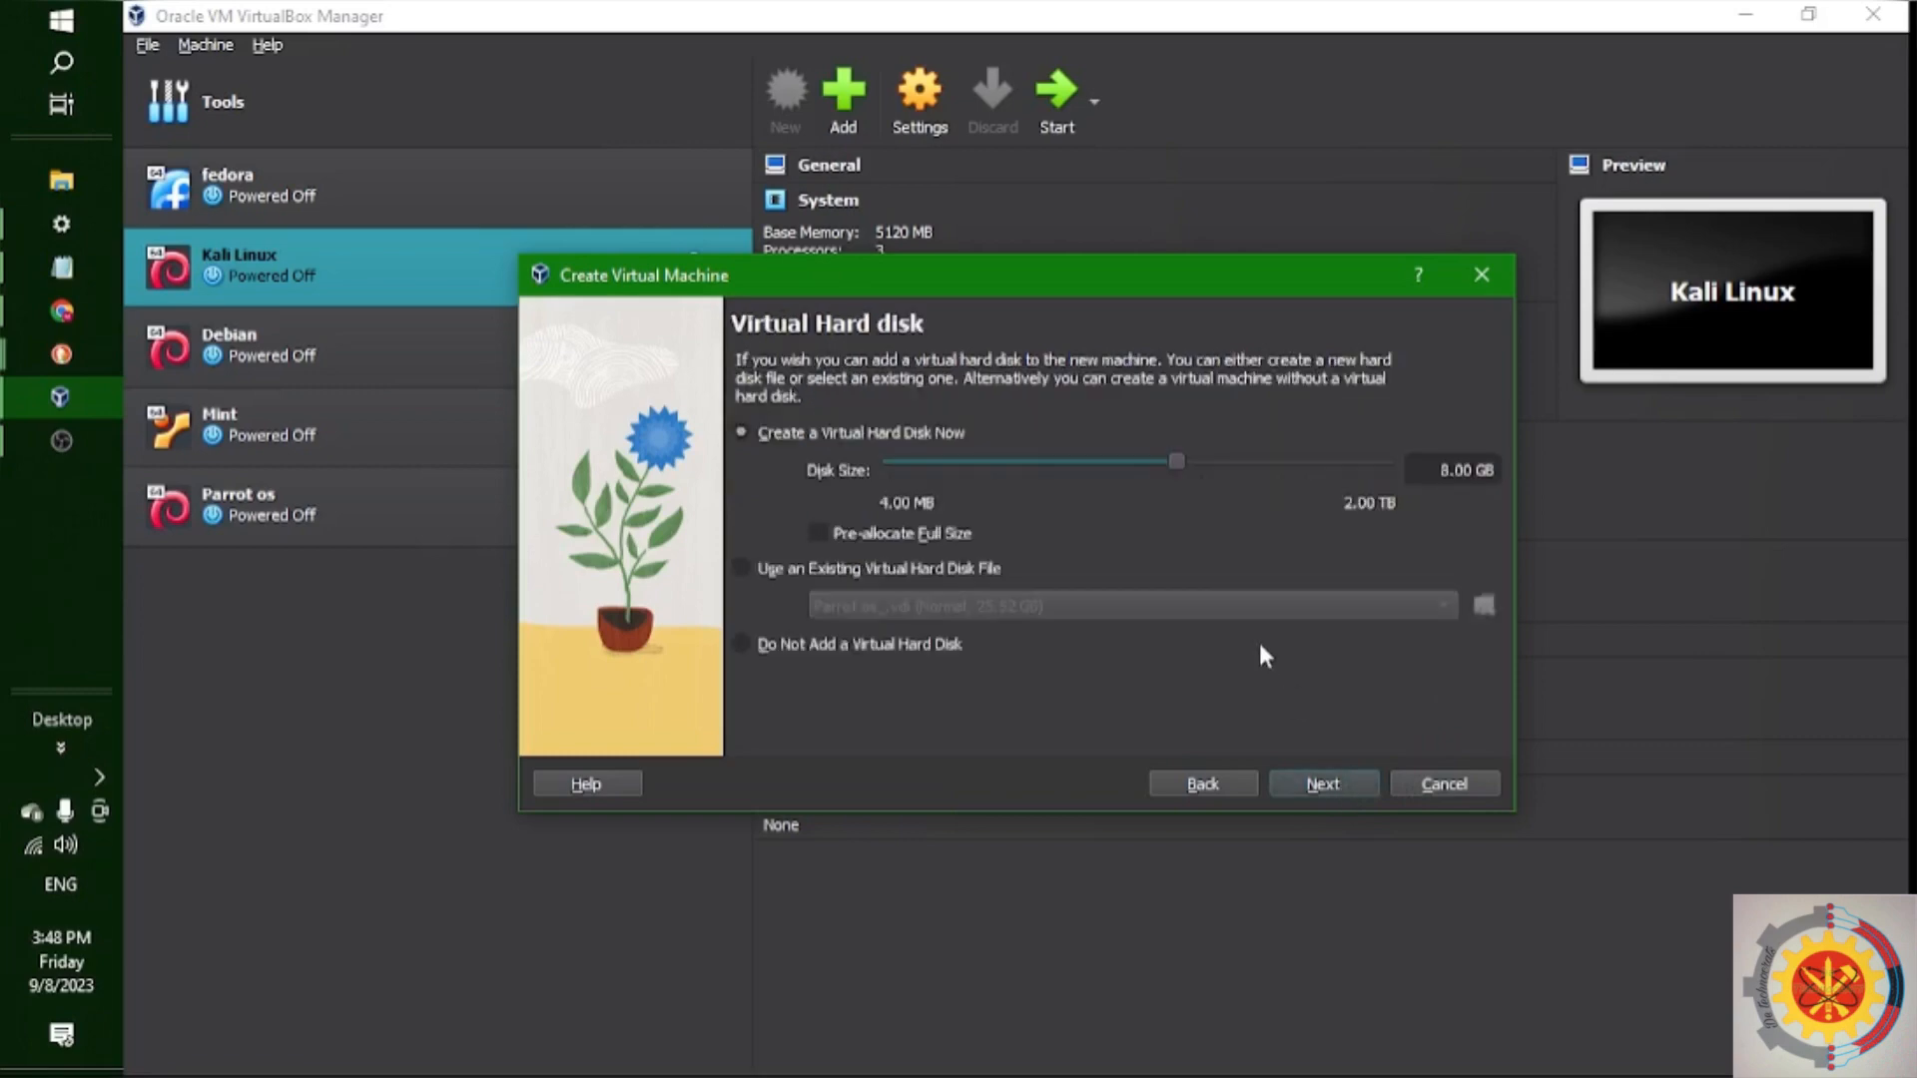
{"action": "left_click_drag", "start_coordinate": [1174, 461], "coordinate": [1226, 462]}
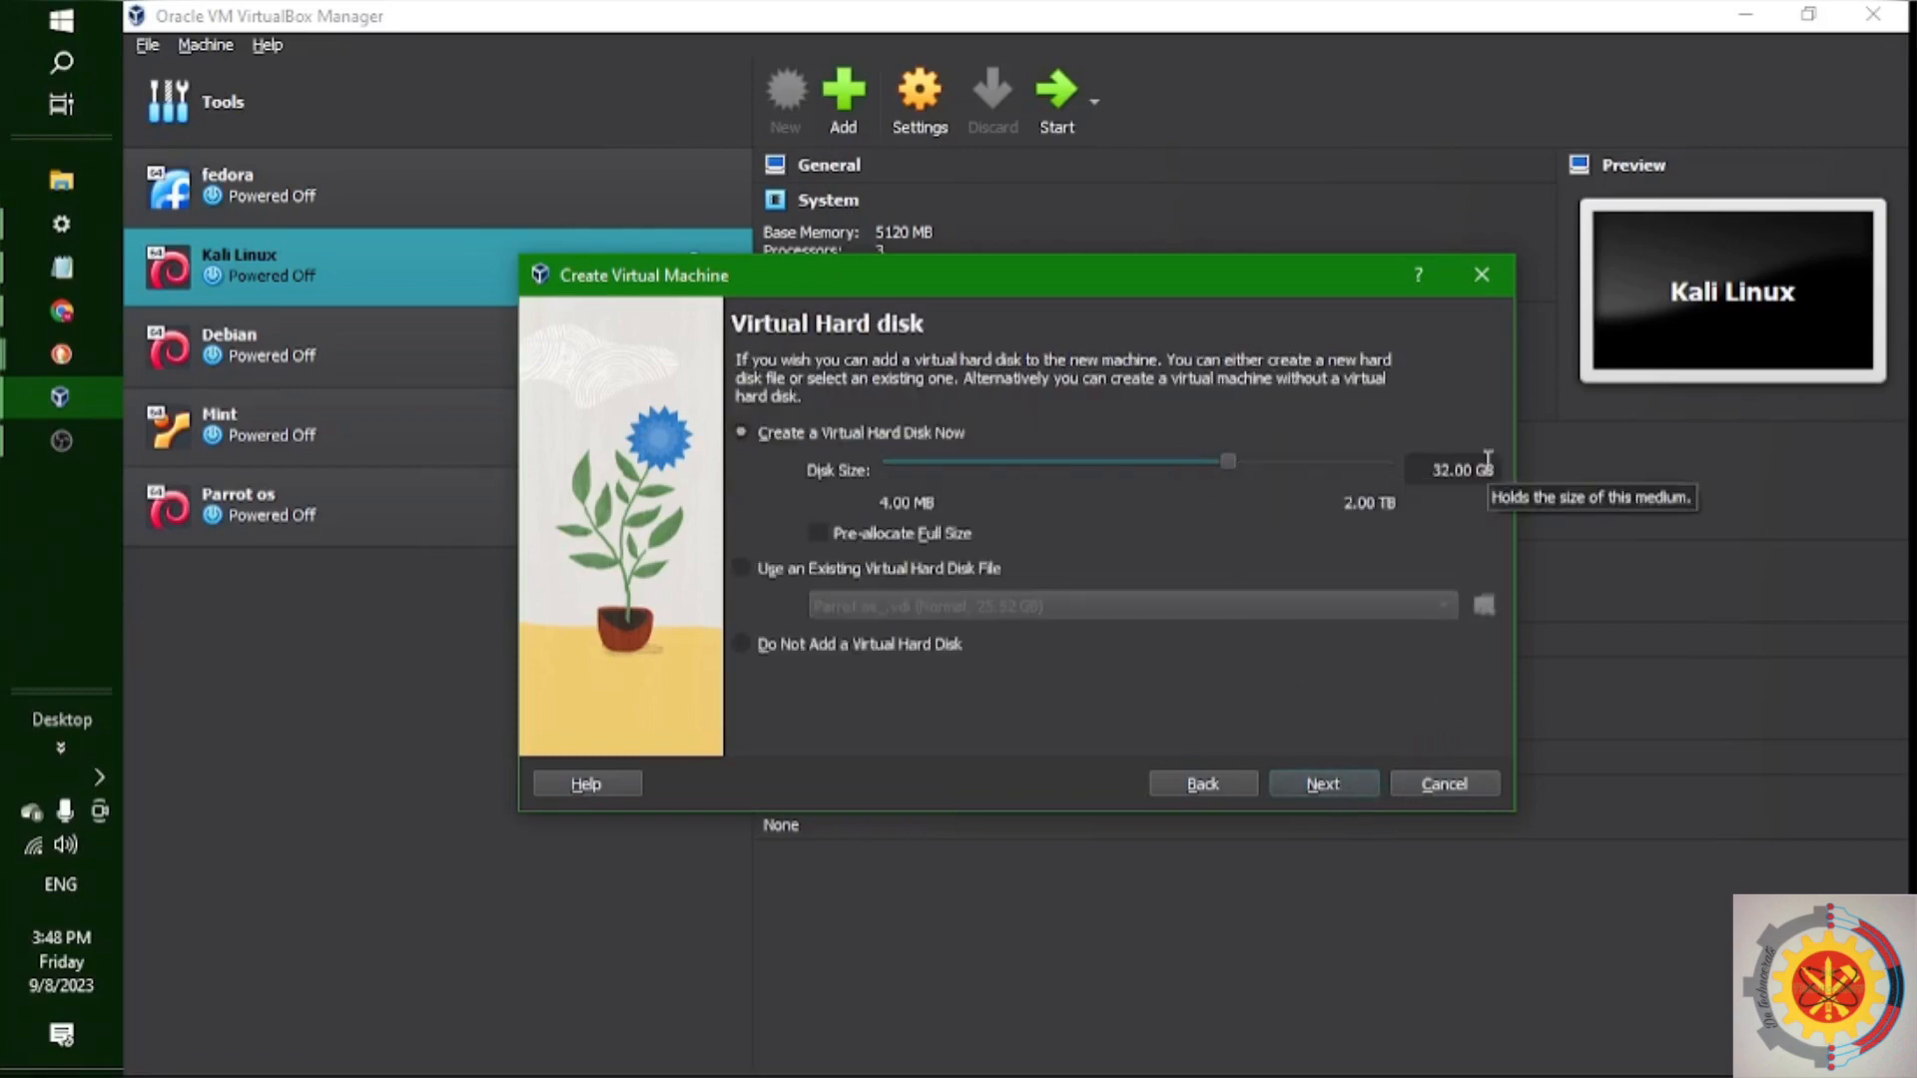
{"action": "left_click", "coordinate": [1322, 783]}
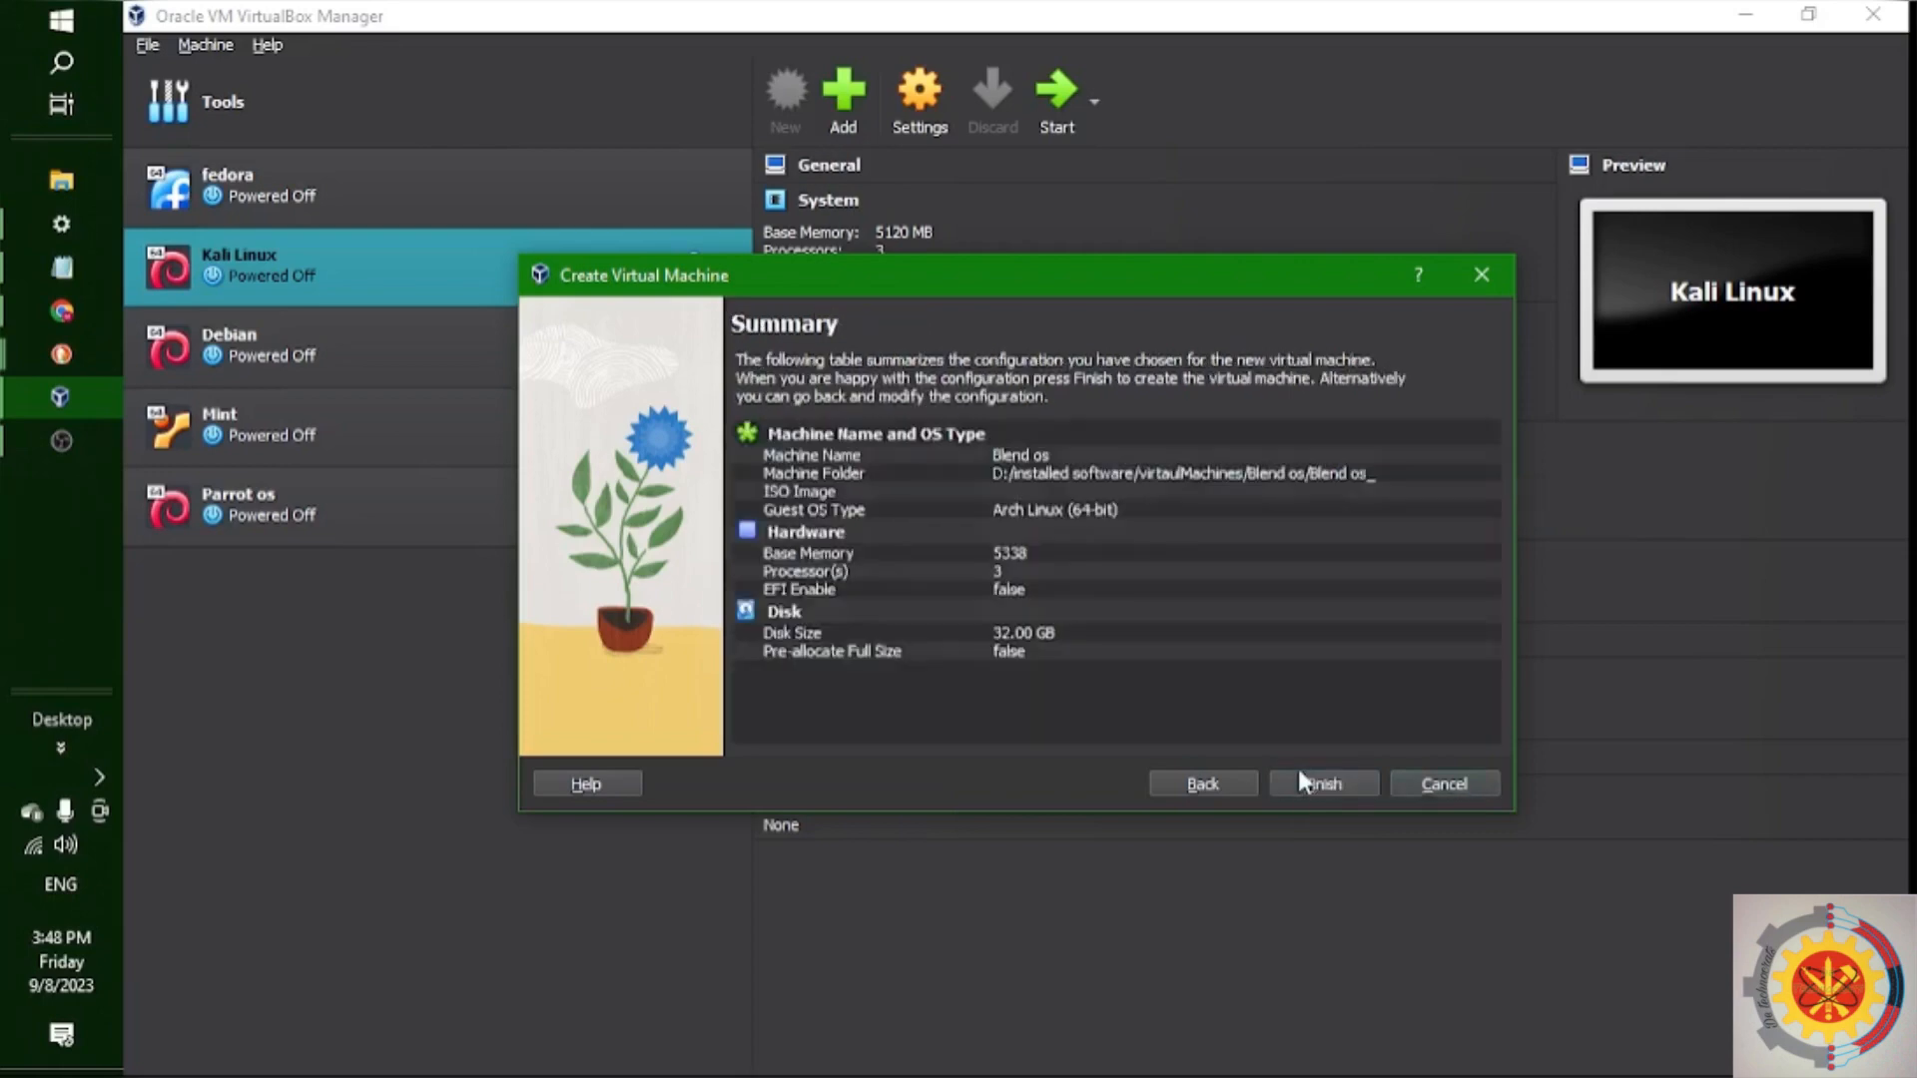
{"action": "left_click", "coordinate": [1322, 783]}
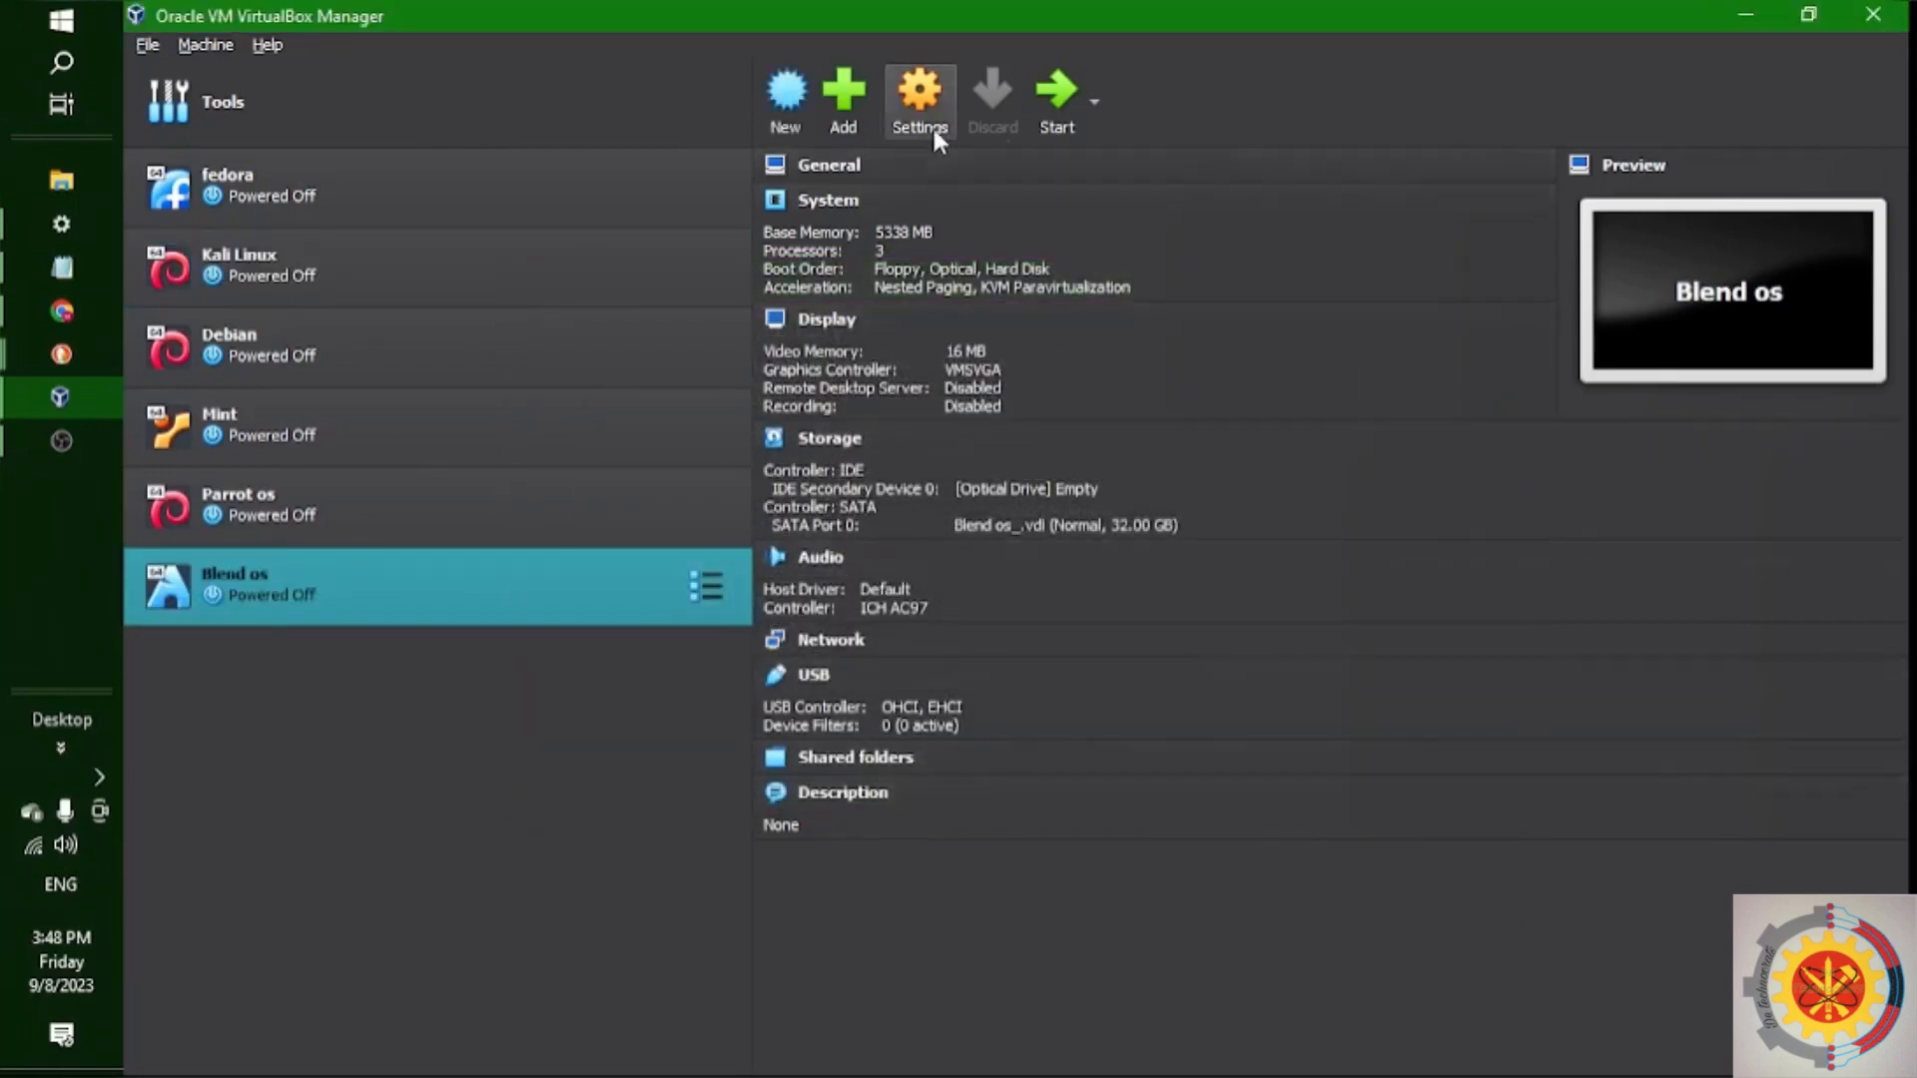
Set Drag'n'Drop to Bidirectional and raise video memory to 128 MB
{"action": "left_click", "coordinate": [918, 98]}
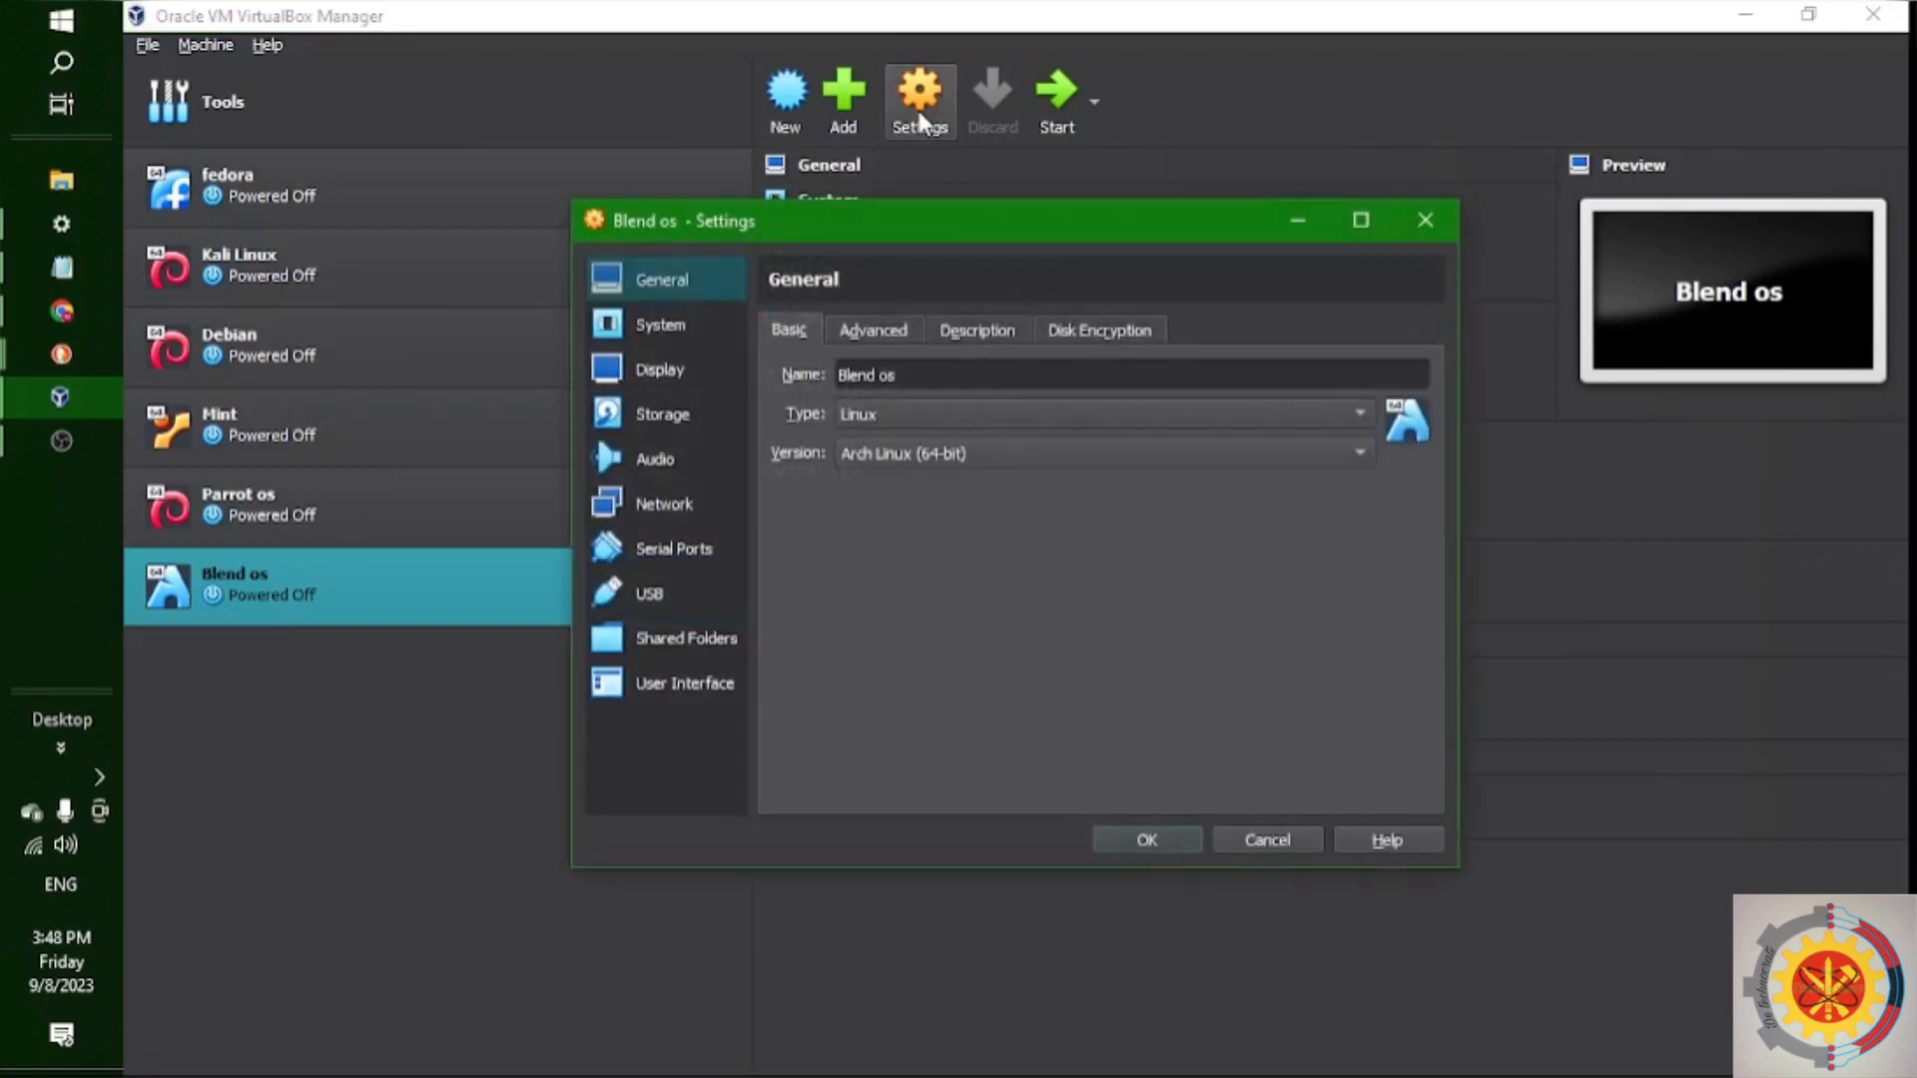
{"action": "left_click", "coordinate": [873, 329]}
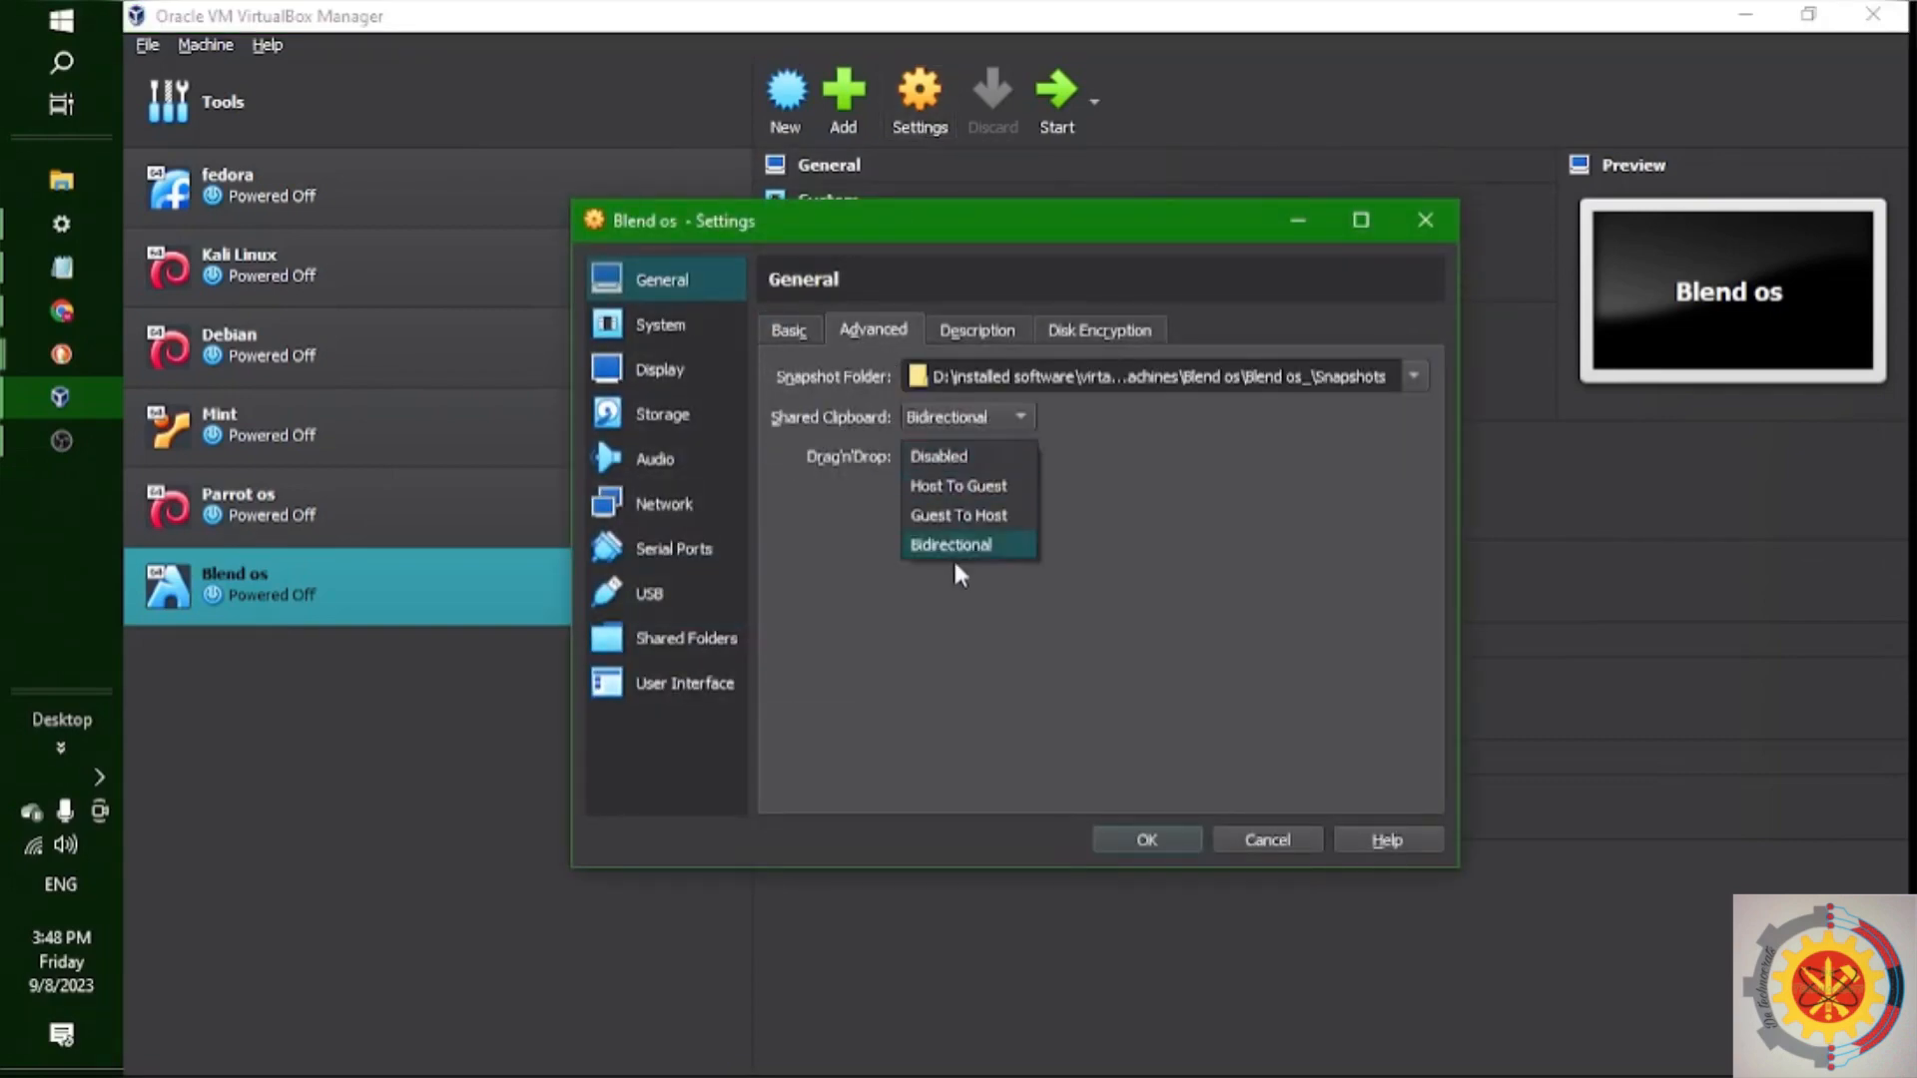
{"action": "left_click", "coordinate": [951, 543]}
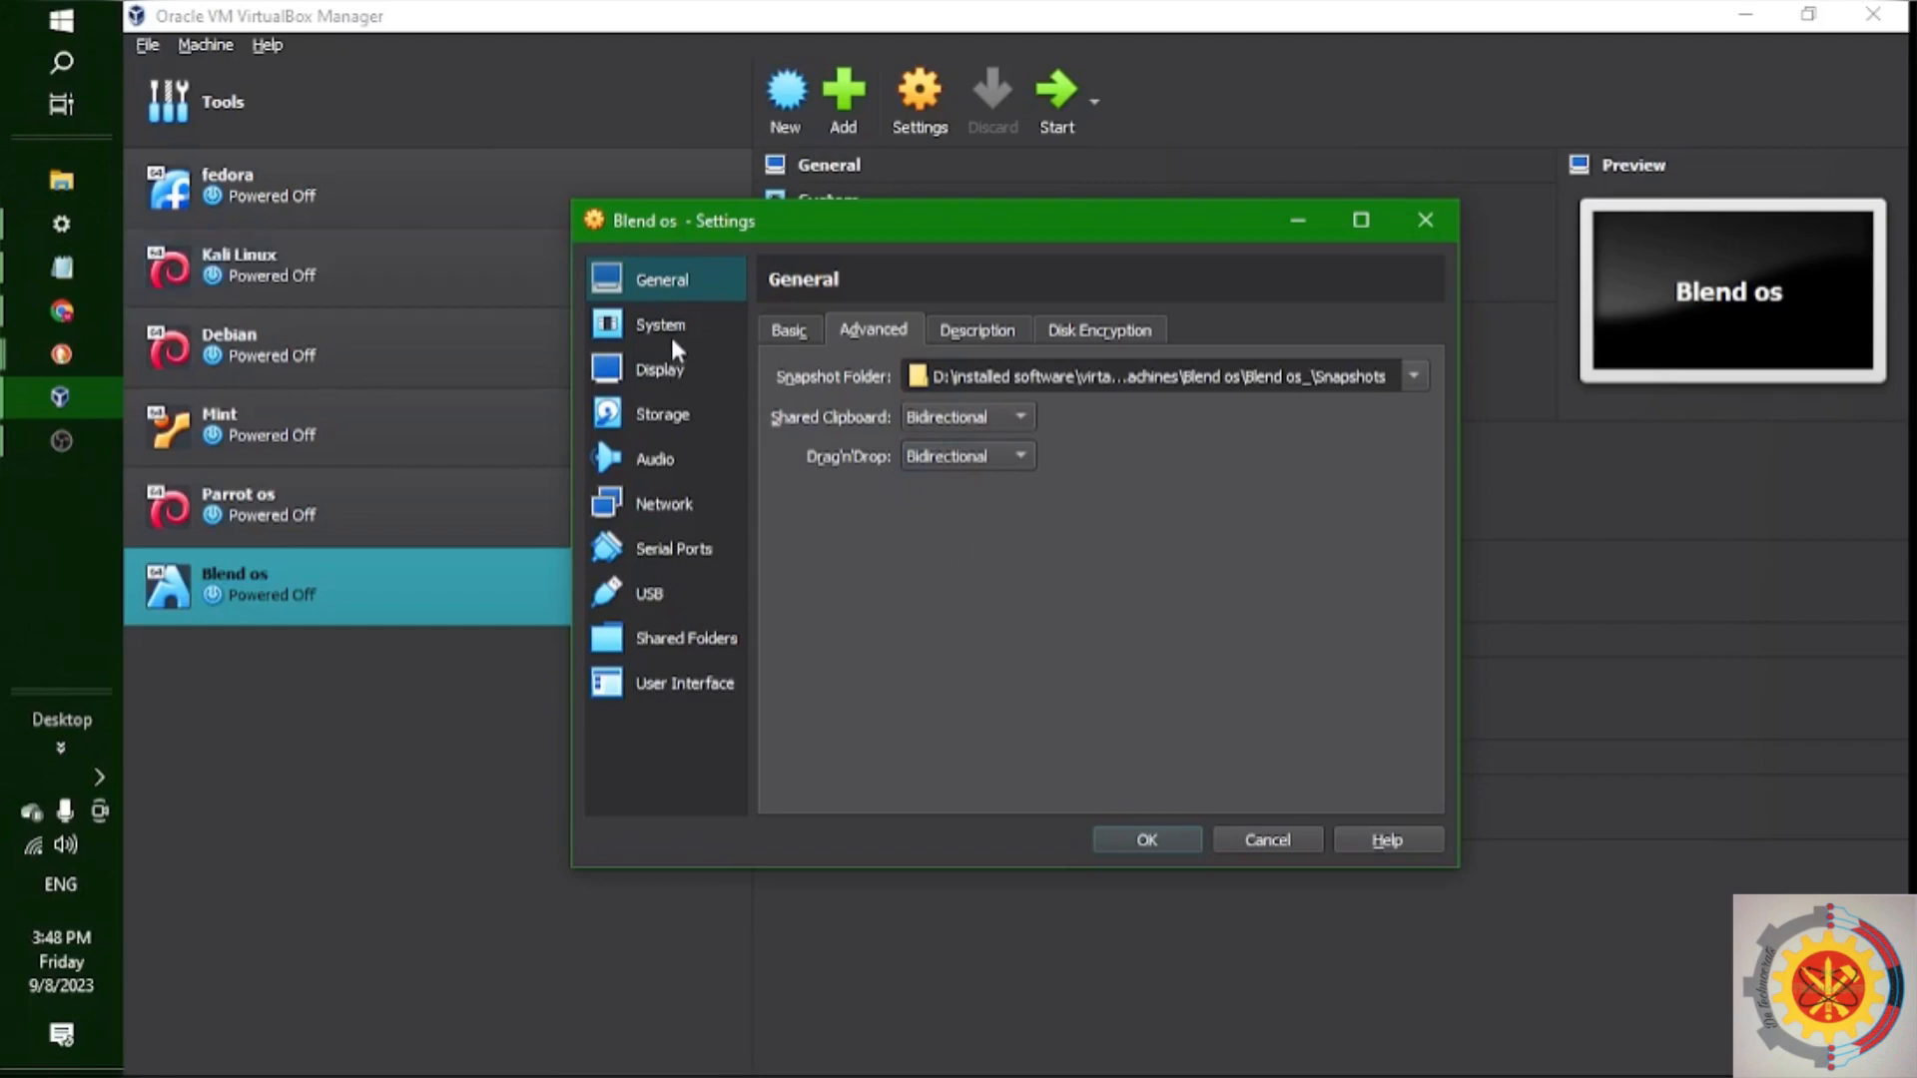
{"action": "left_click", "coordinate": [657, 367]}
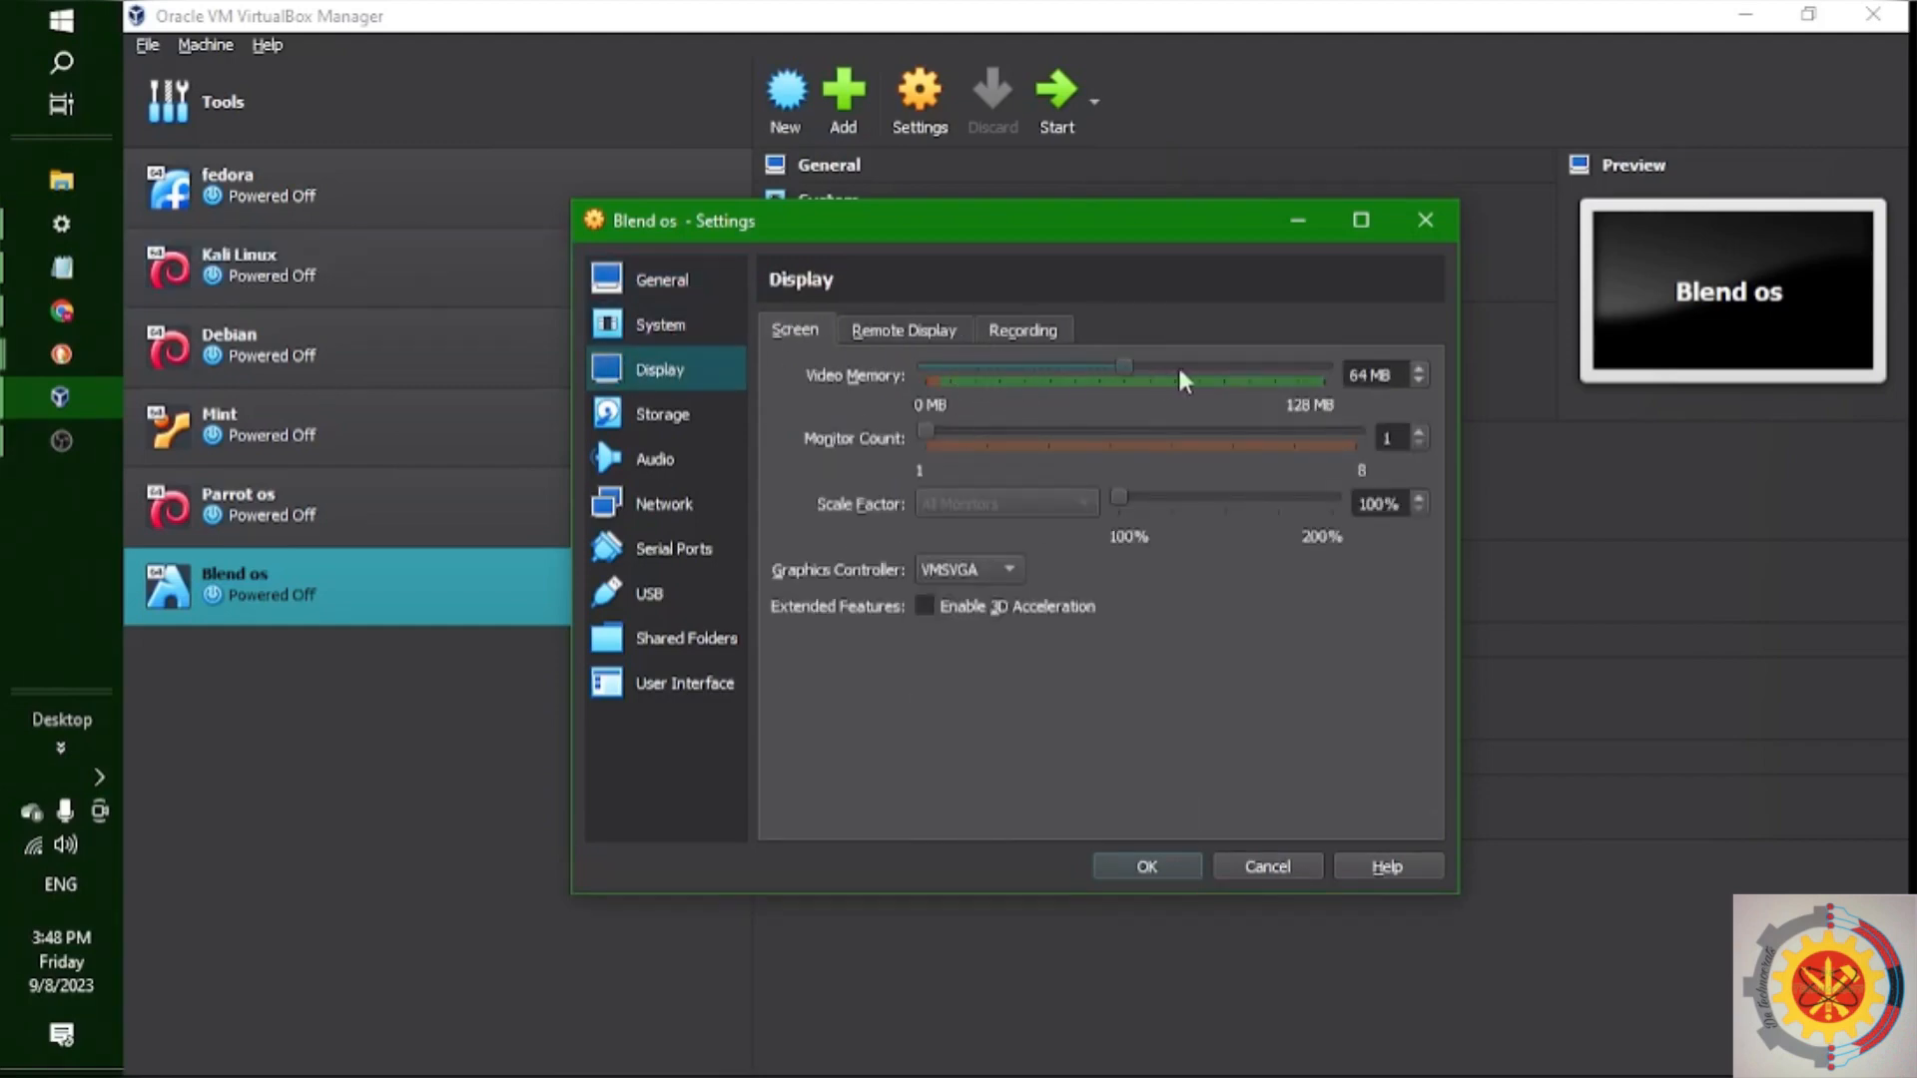
{"action": "left_click_drag", "start_coordinate": [1124, 366], "coordinate": [1319, 365]}
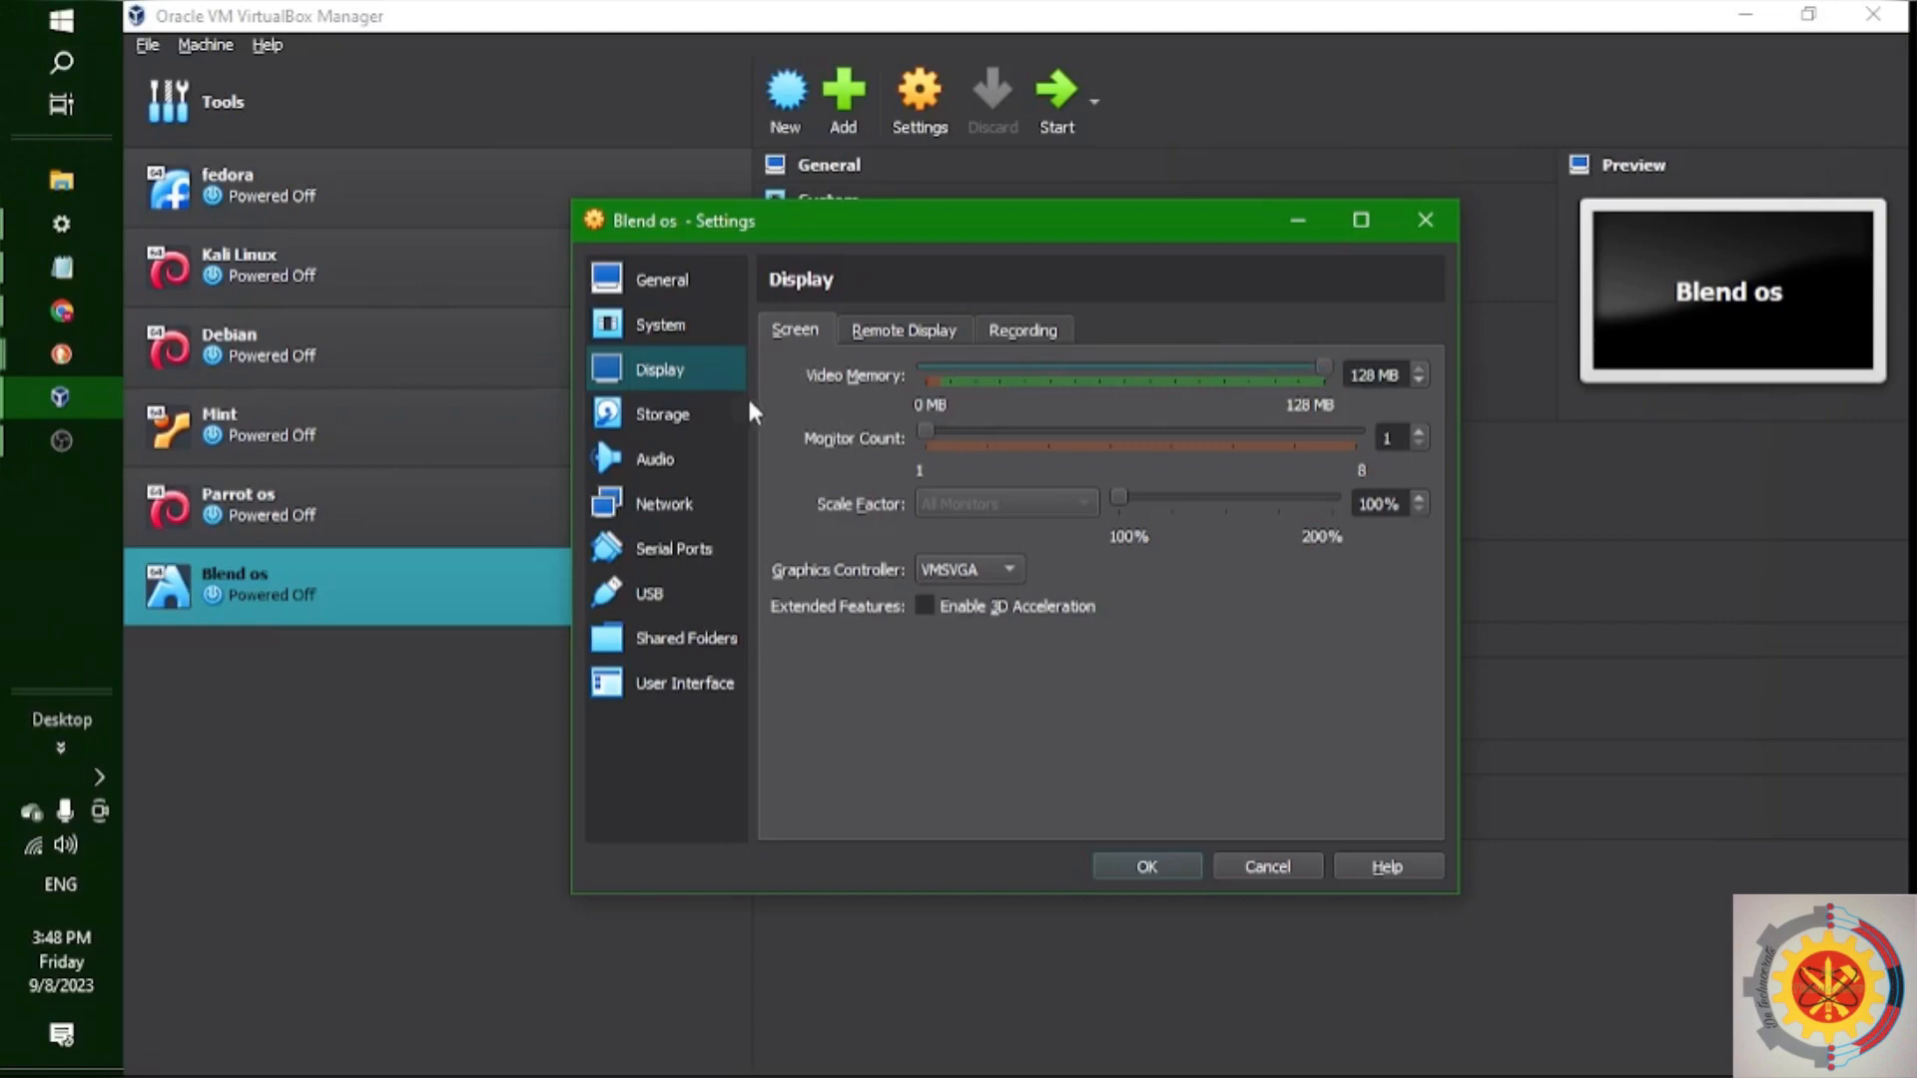
Attach blendOS.iso to the optical drive and save the machine settings
{"action": "left_click", "coordinate": [663, 413]}
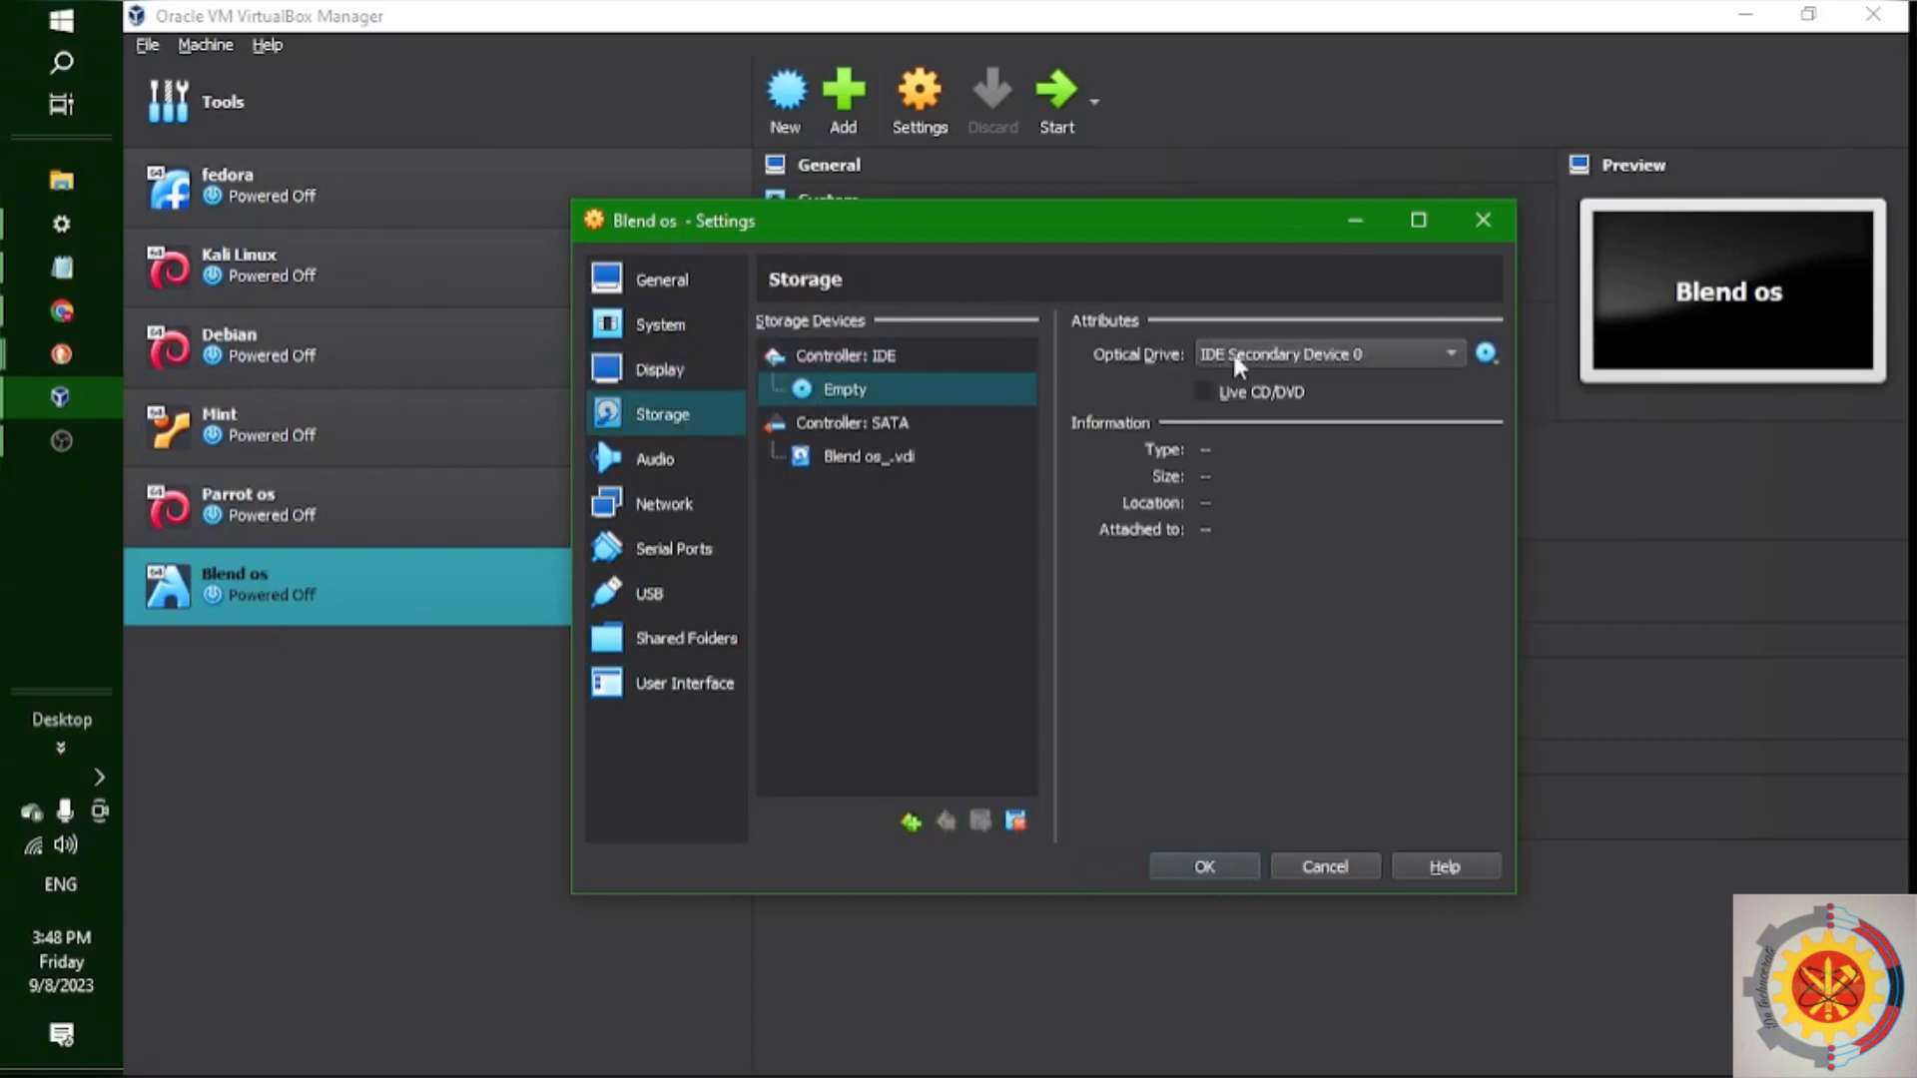
{"action": "left_click", "coordinate": [1484, 354]}
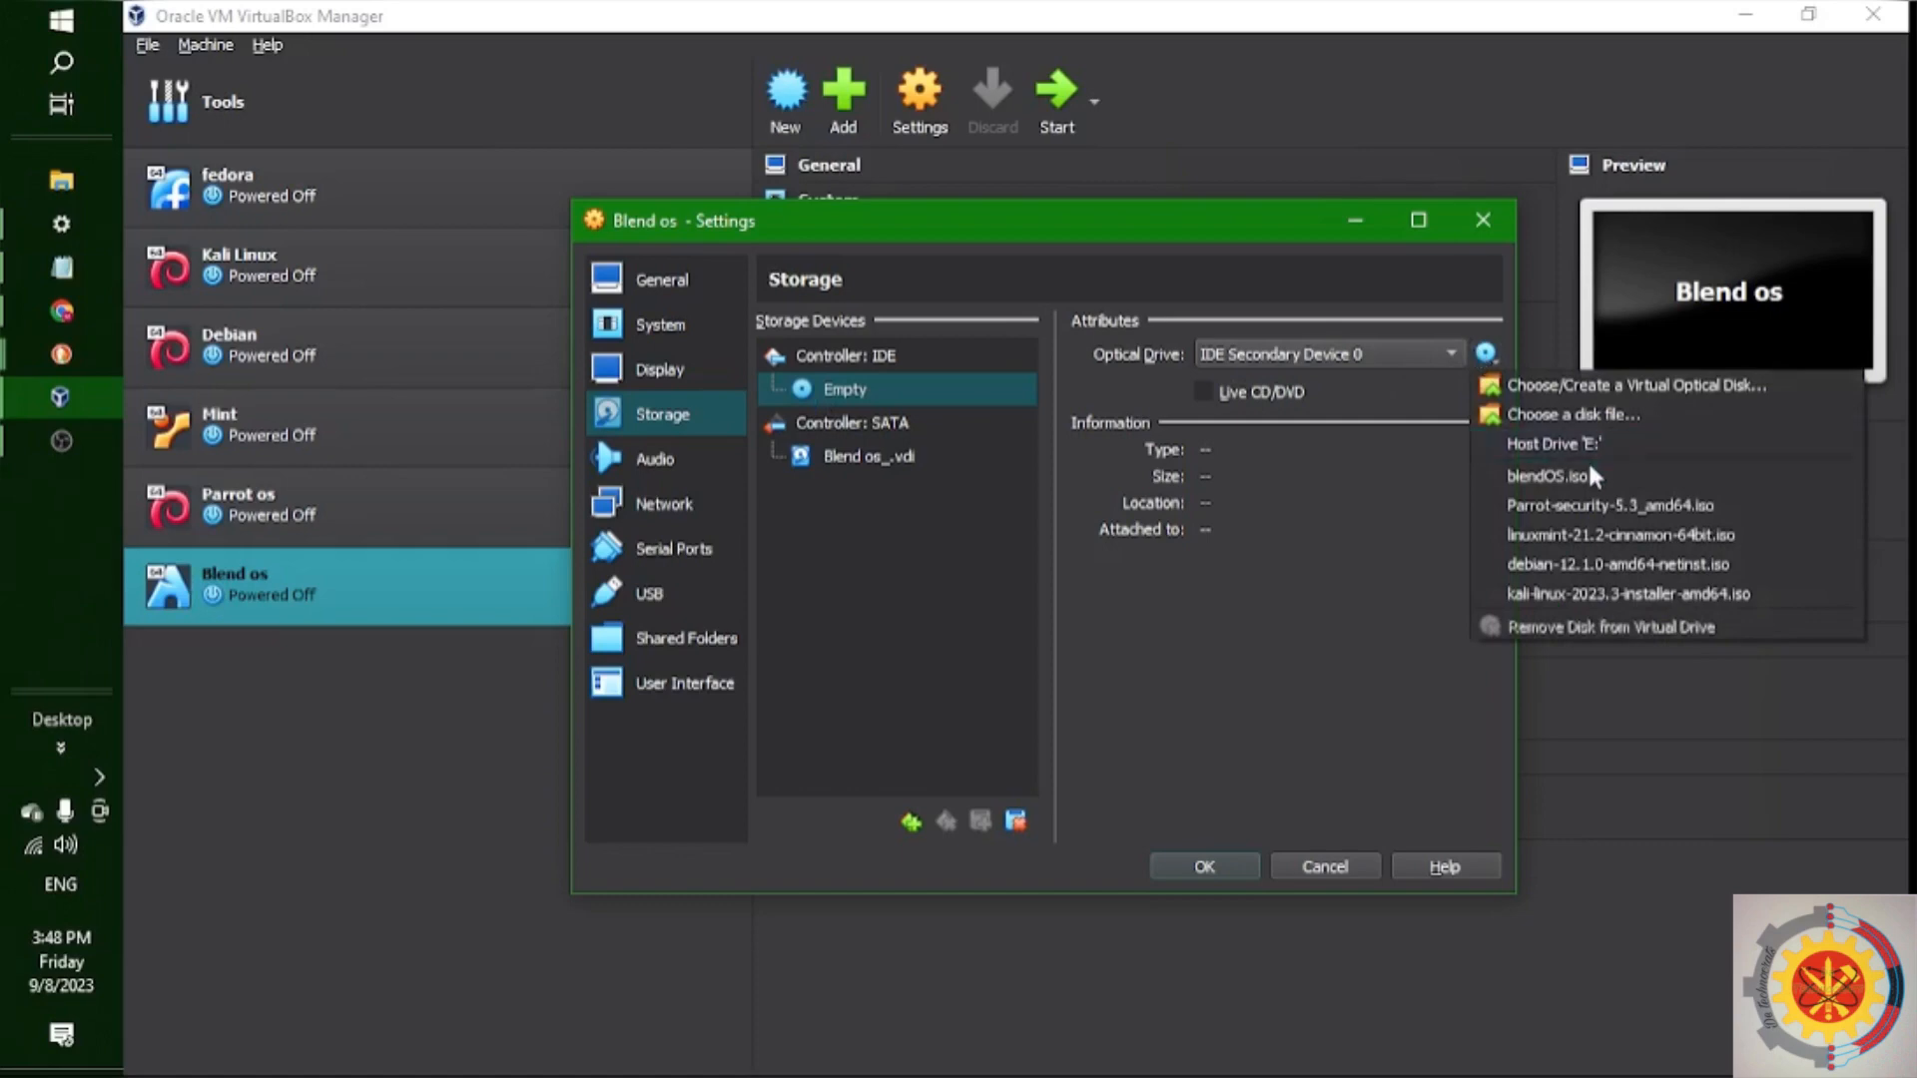
{"action": "left_click", "coordinate": [1551, 475]}
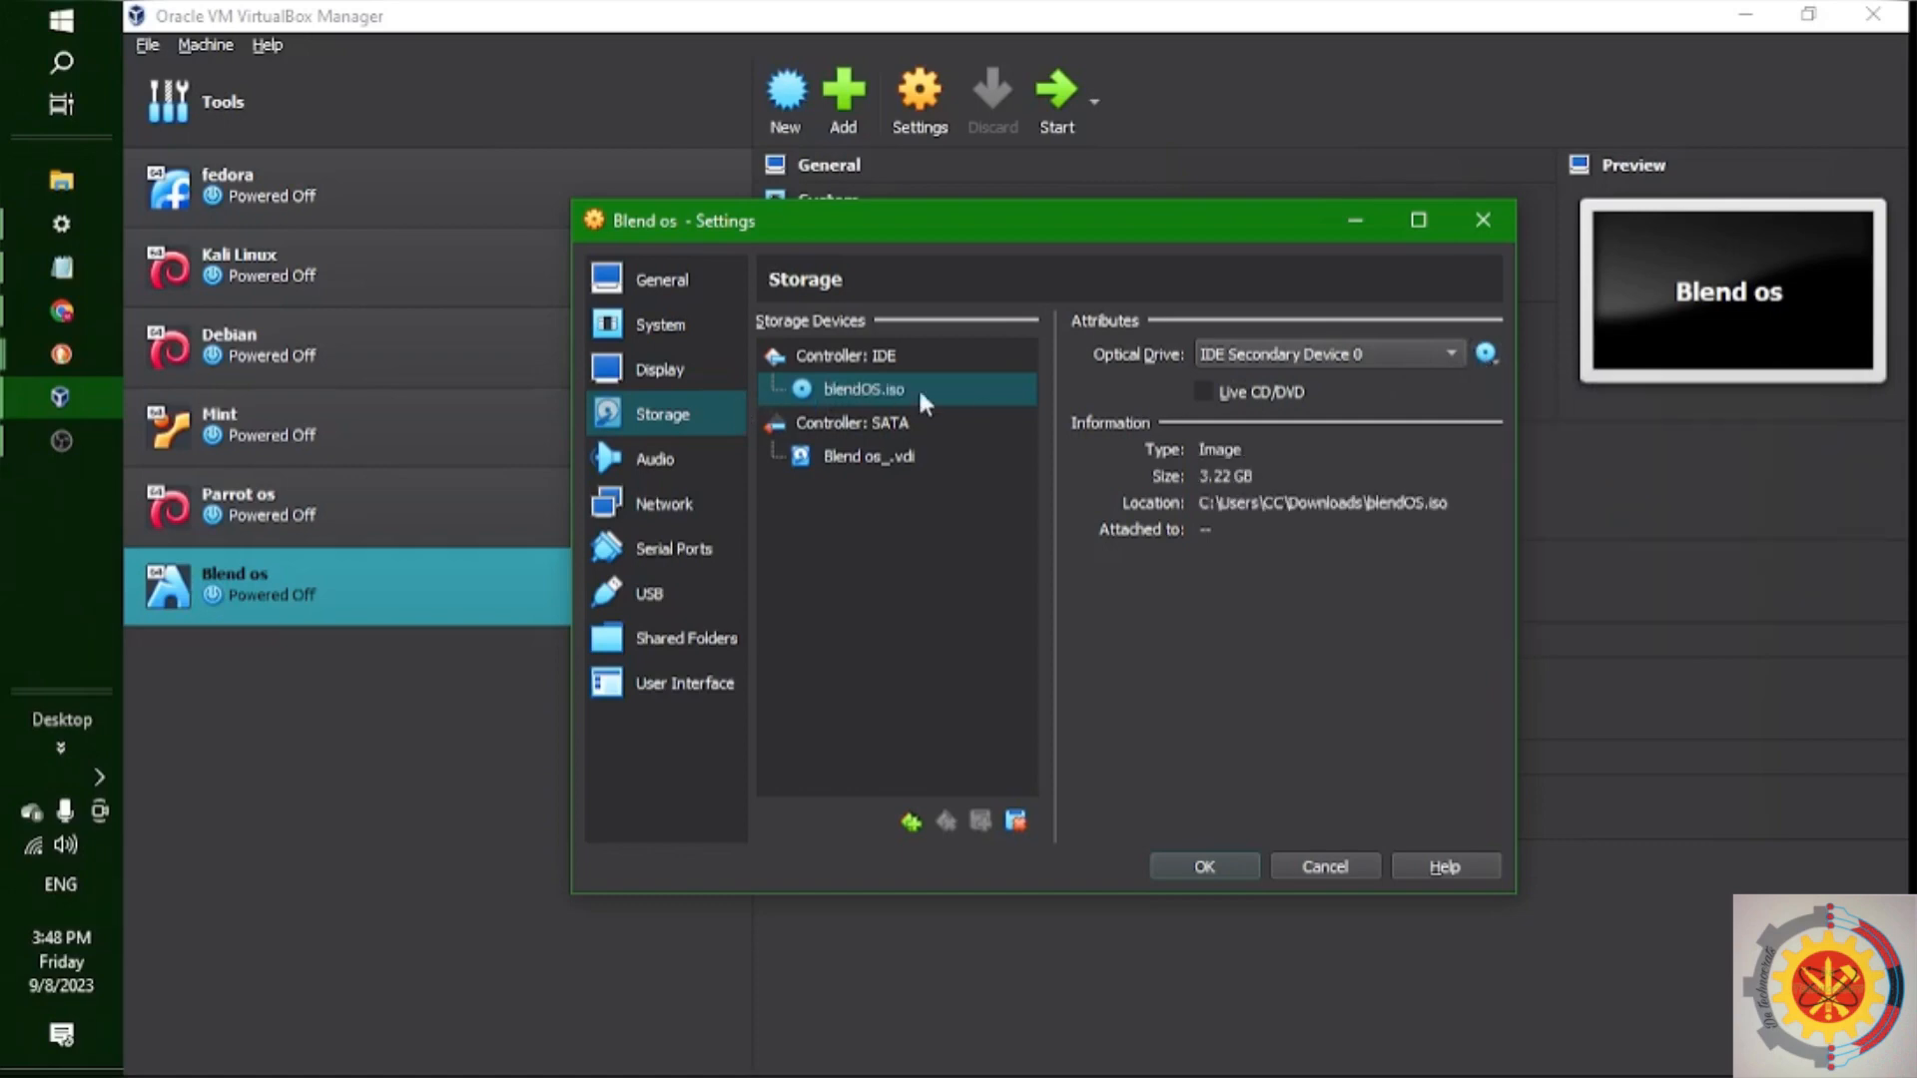
{"action": "left_click", "coordinate": [685, 683]}
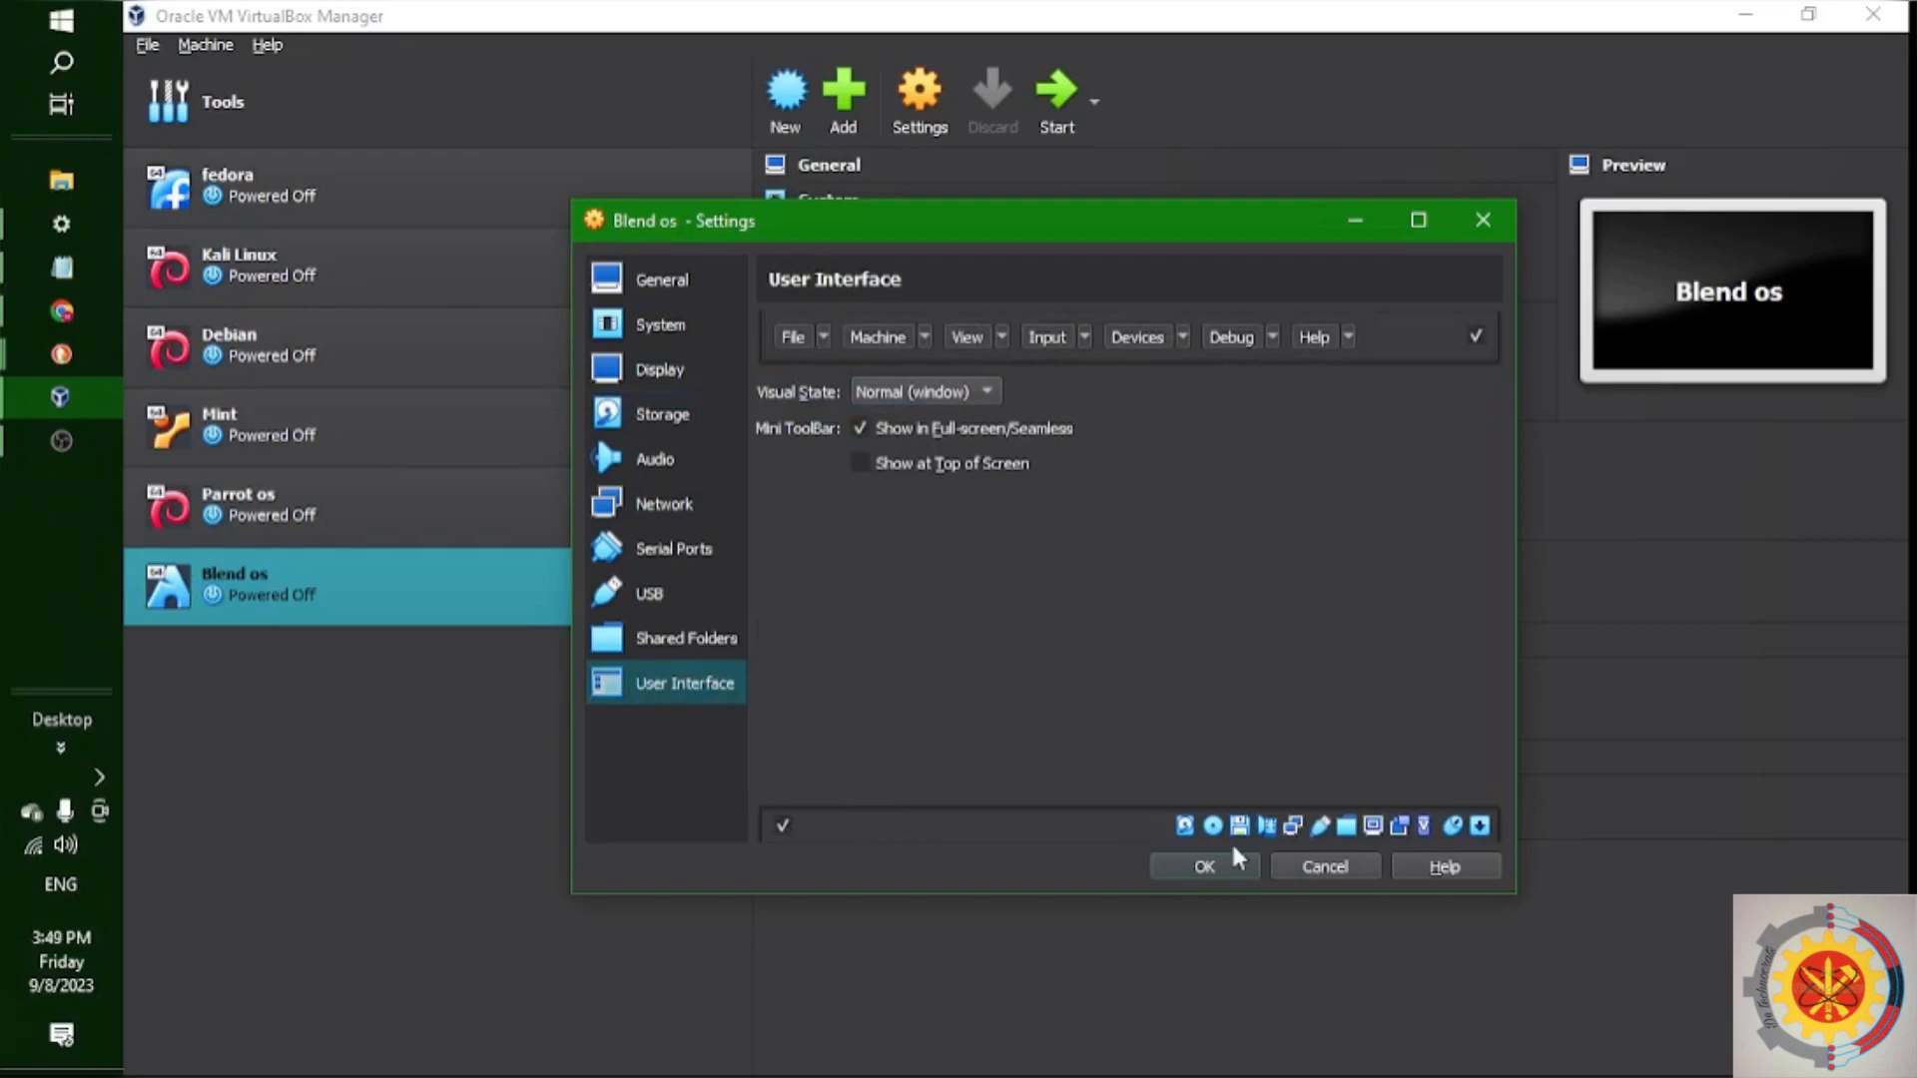
{"action": "mouse_move", "coordinate": [778, 841]}
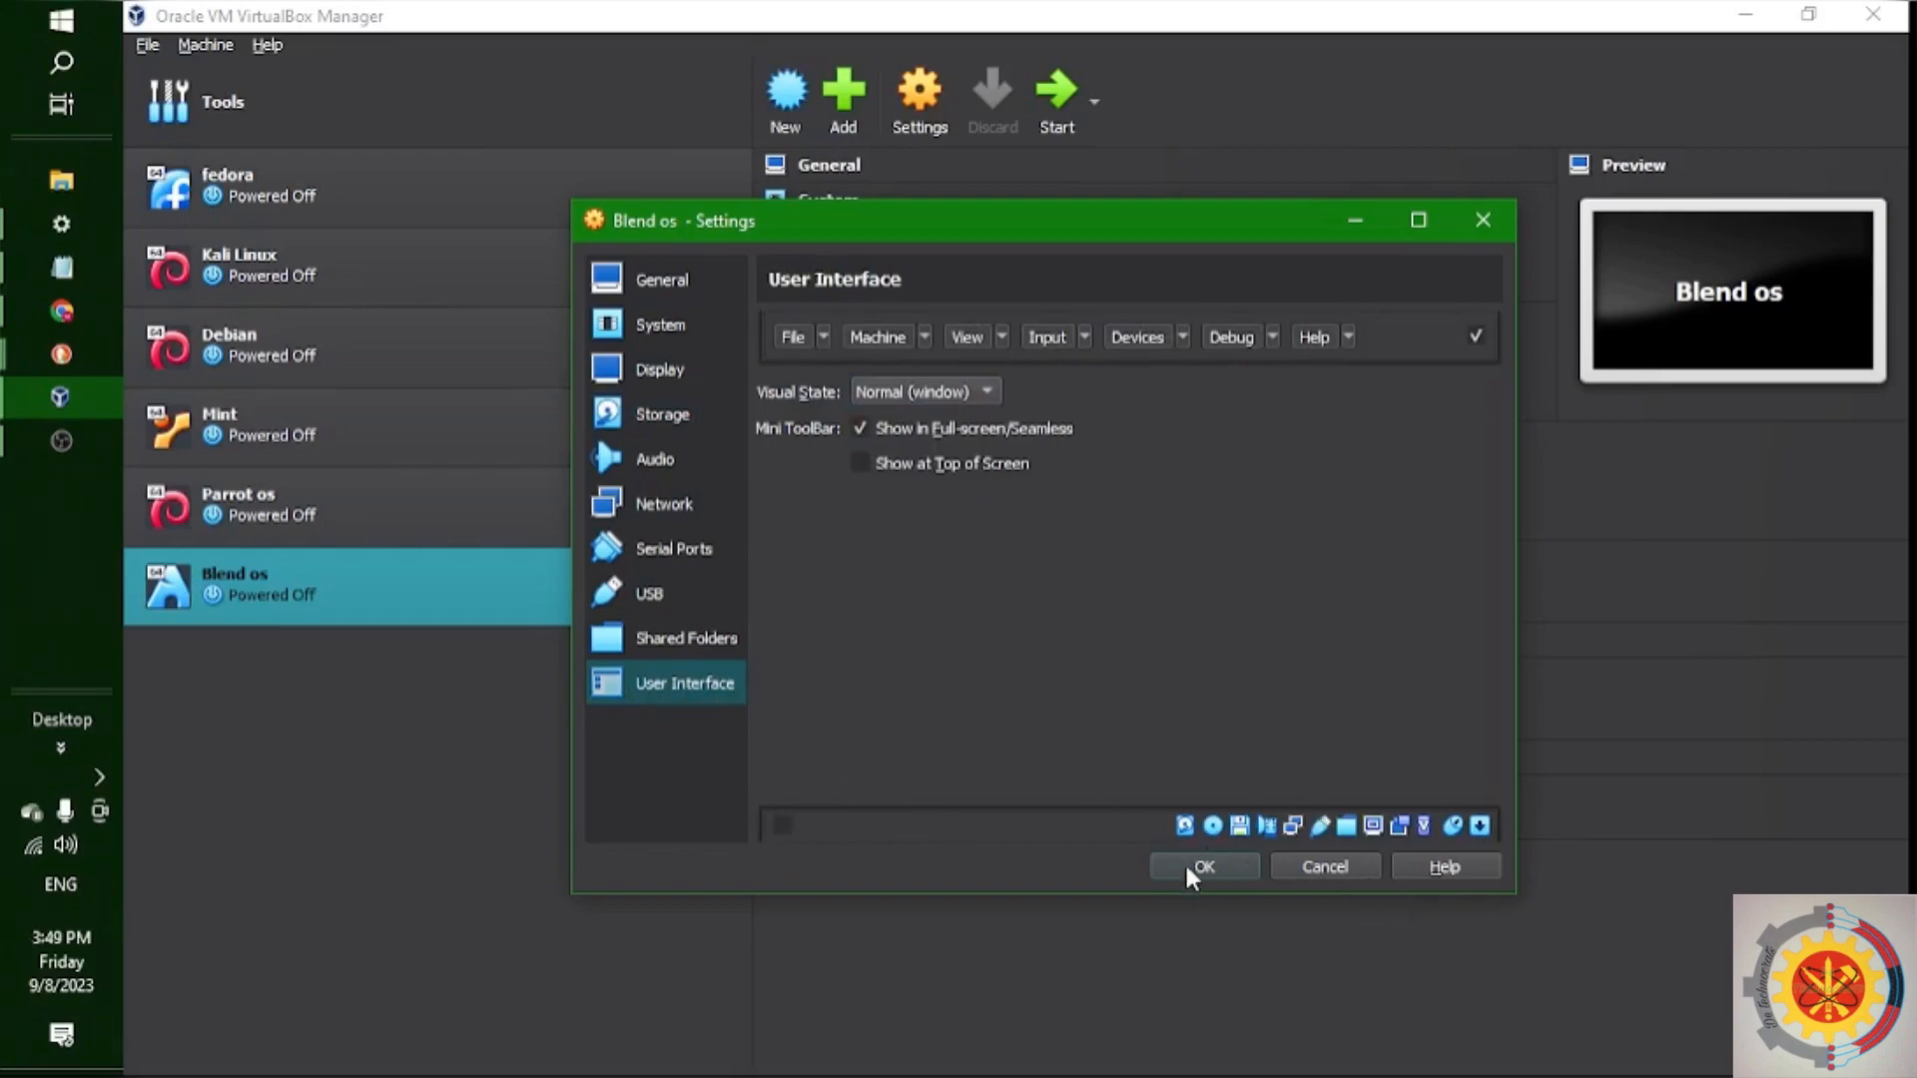
{"action": "left_click", "coordinate": [1202, 865]}
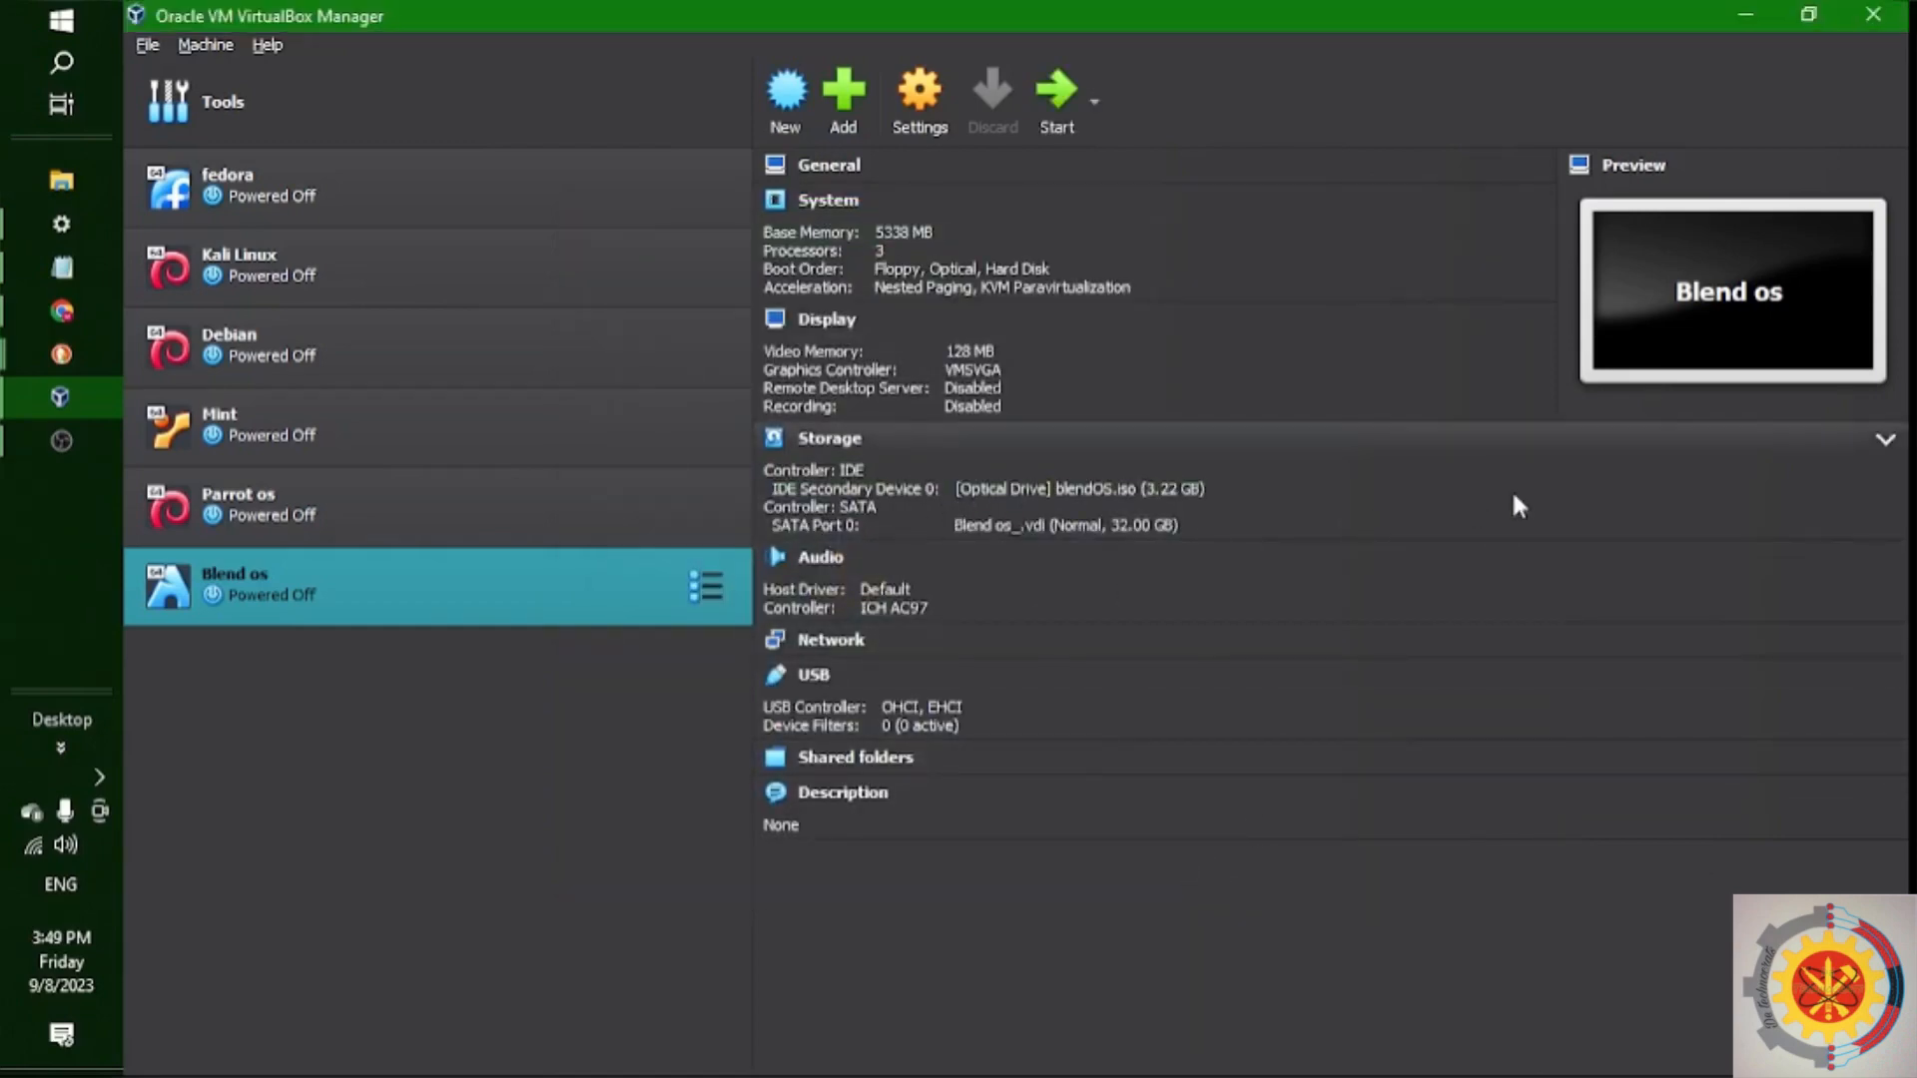
{"action": "mouse_move", "coordinate": [1060, 98]}
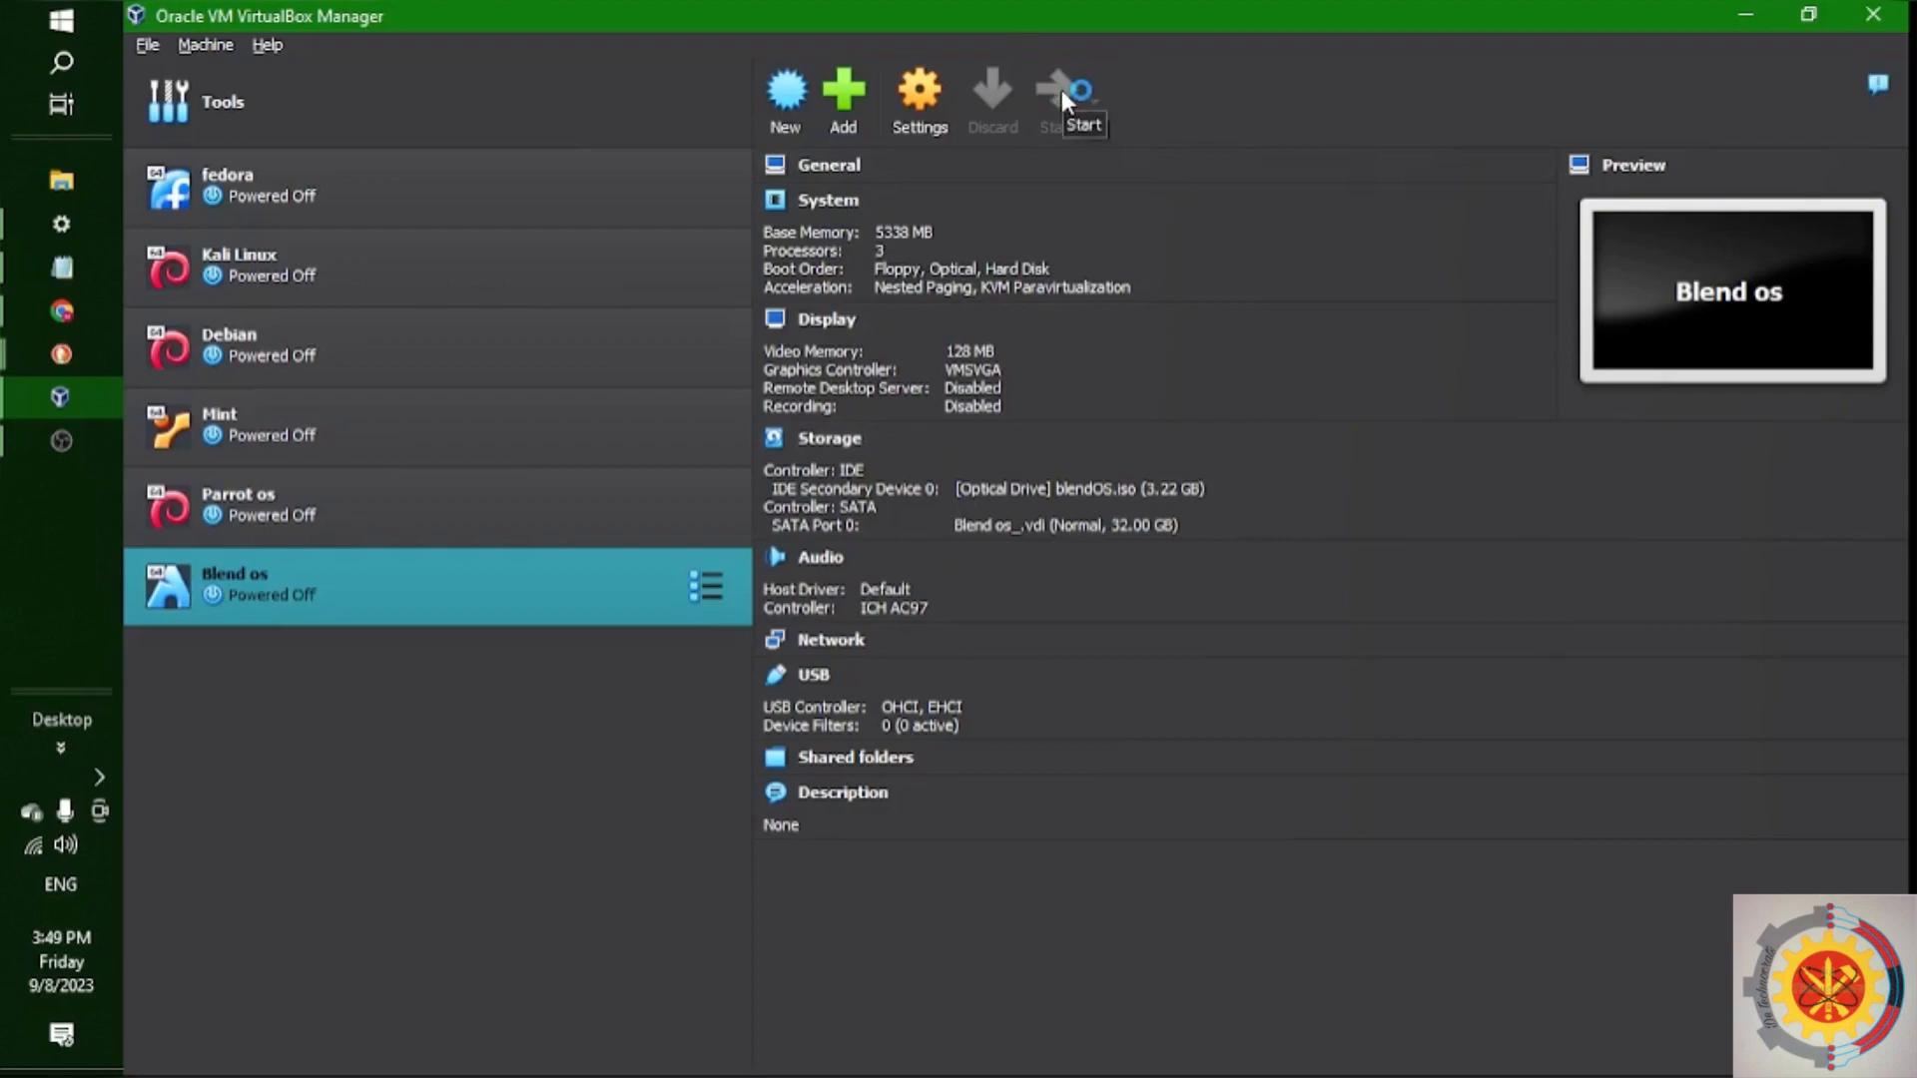
Boot the Blend os VM, skip the GNOME welcome tour and start the blendOS installer
{"action": "left_click", "coordinate": [1066, 100]}
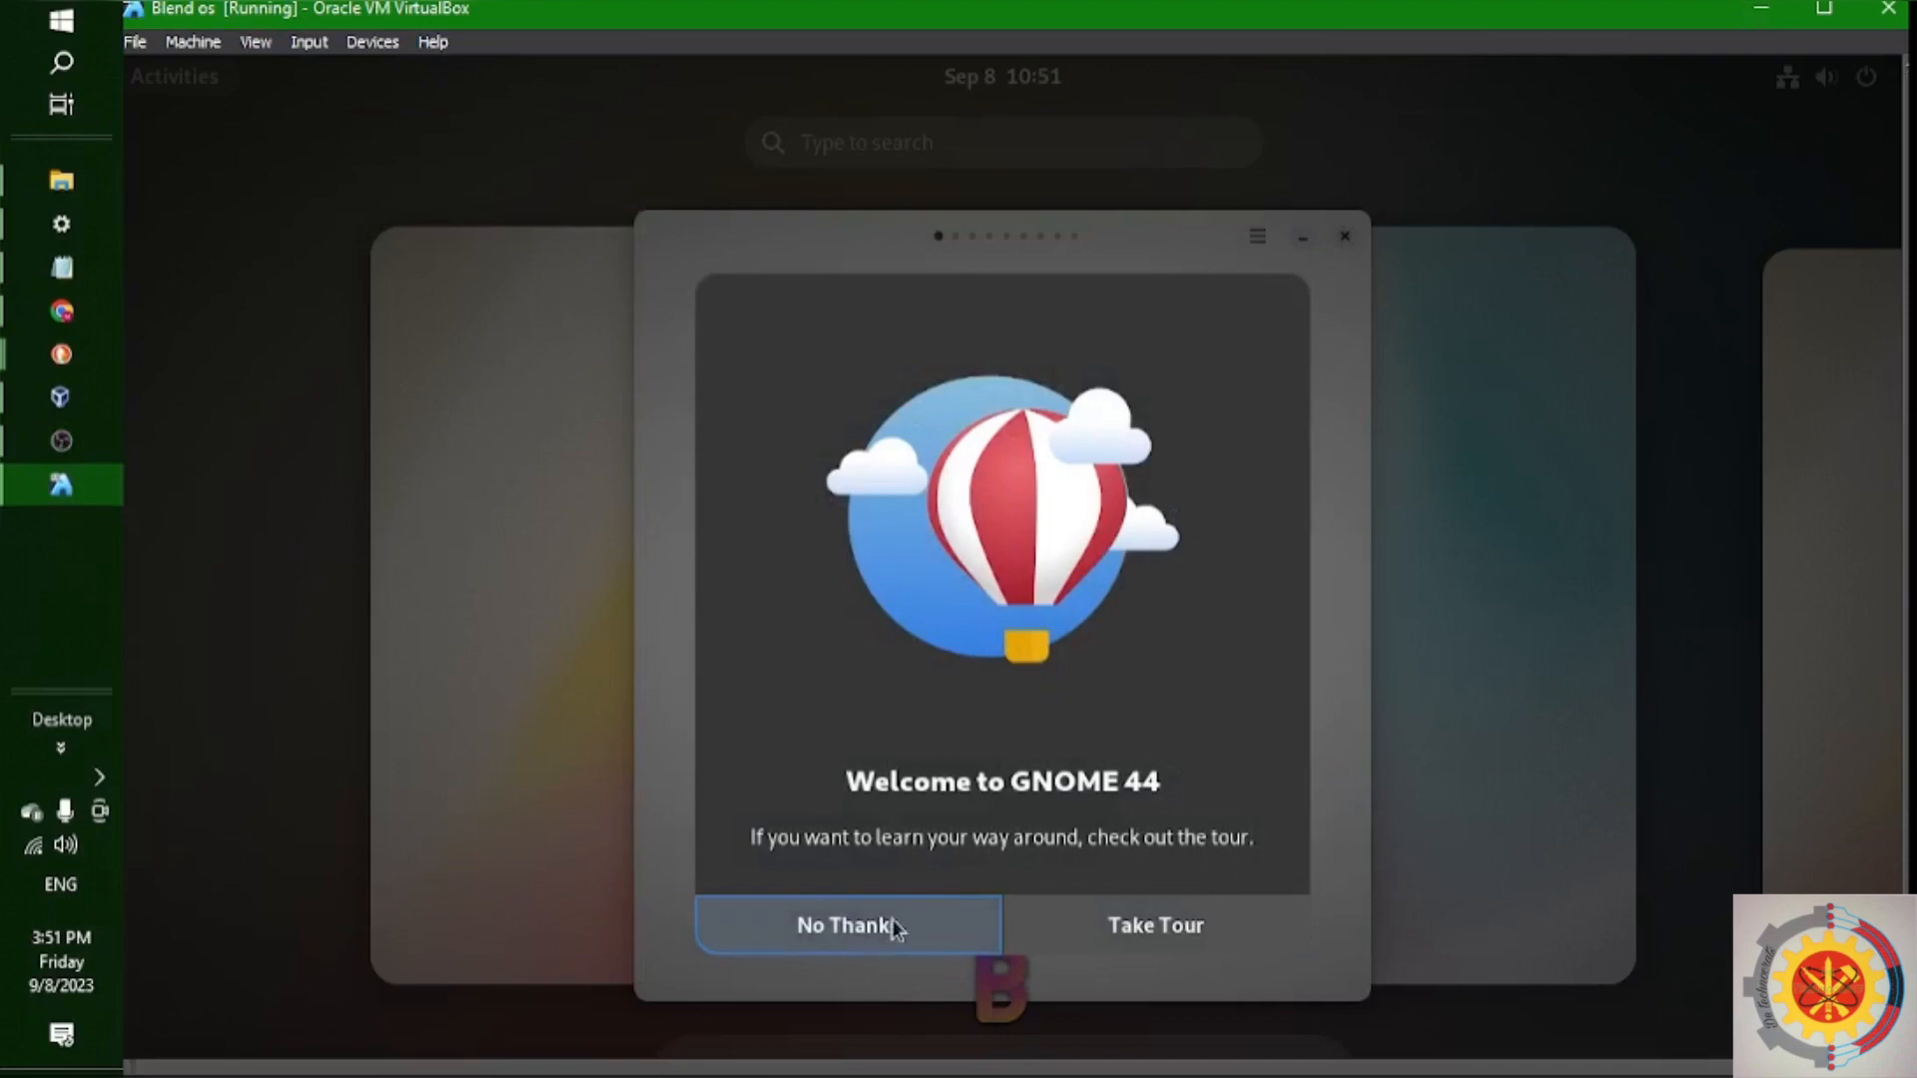
{"action": "left_click", "coordinate": [845, 925]}
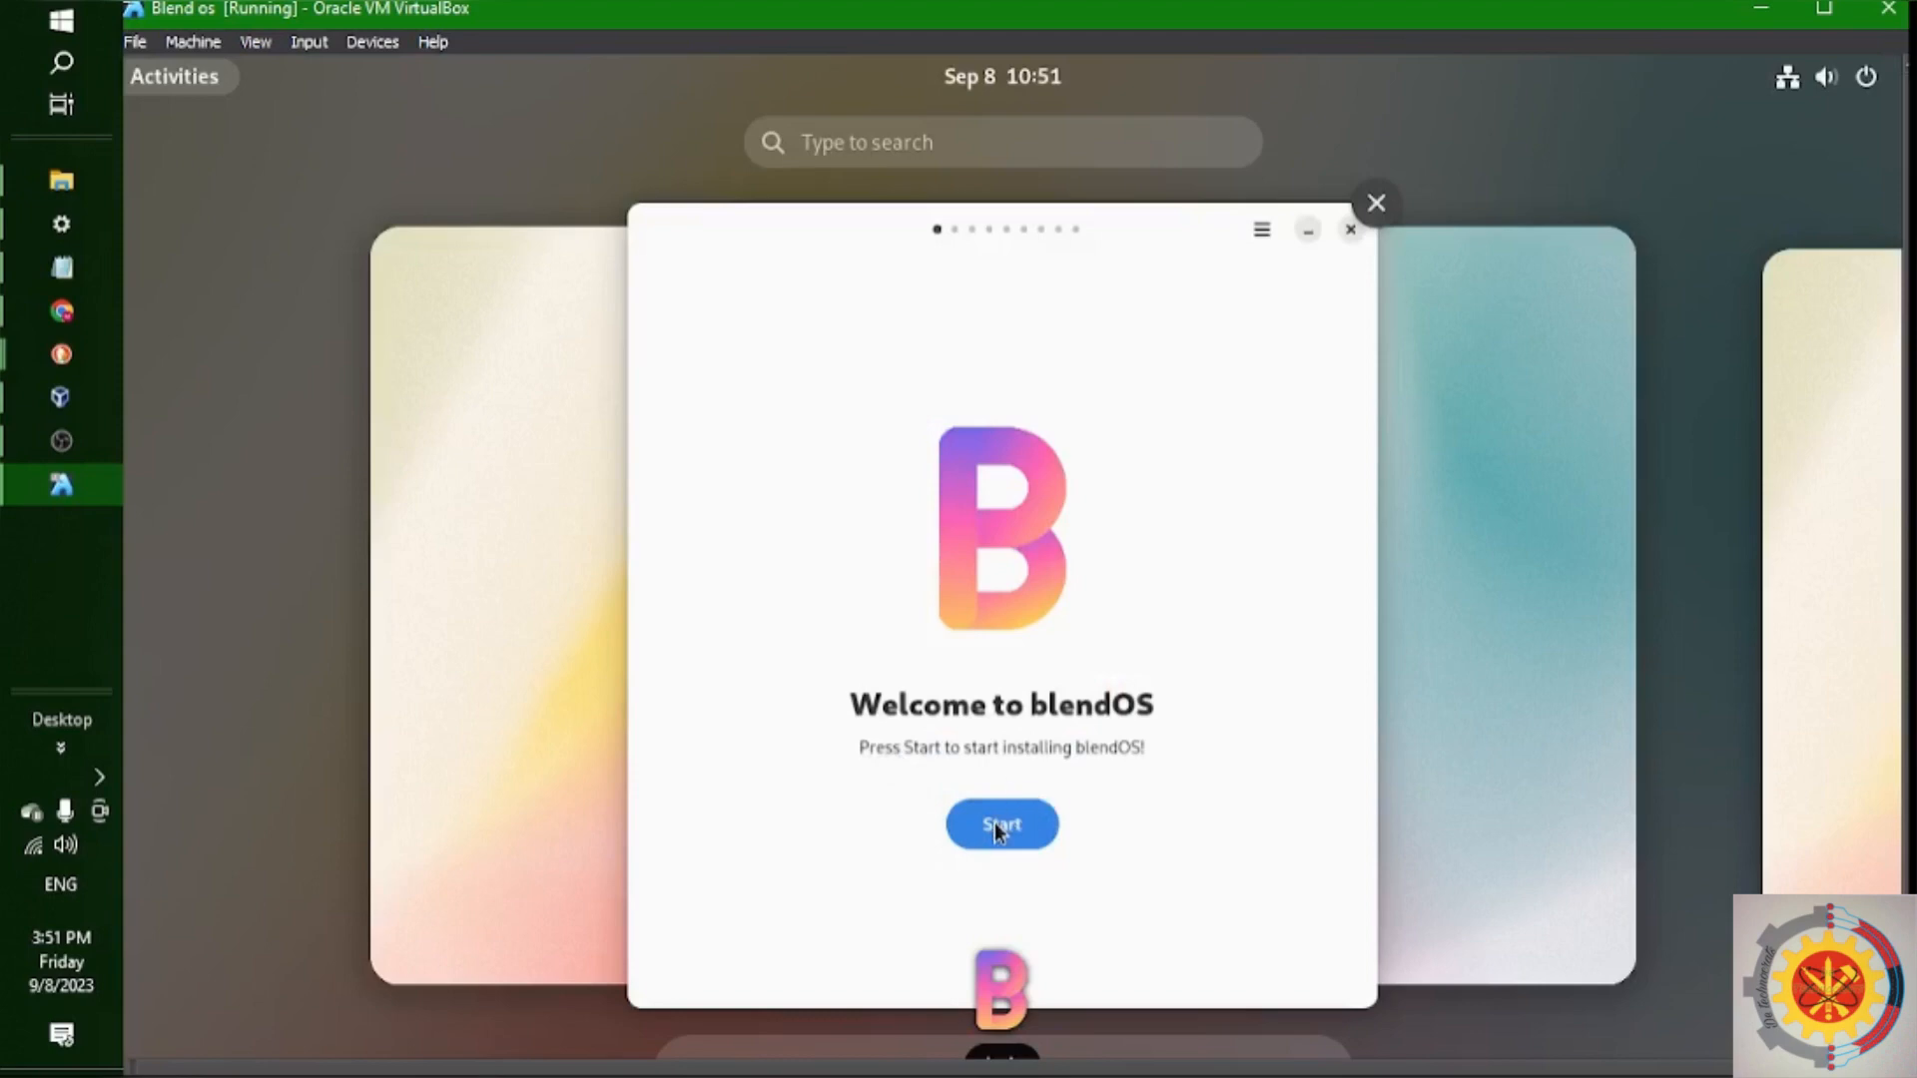
{"action": "left_click", "coordinate": [1001, 823]}
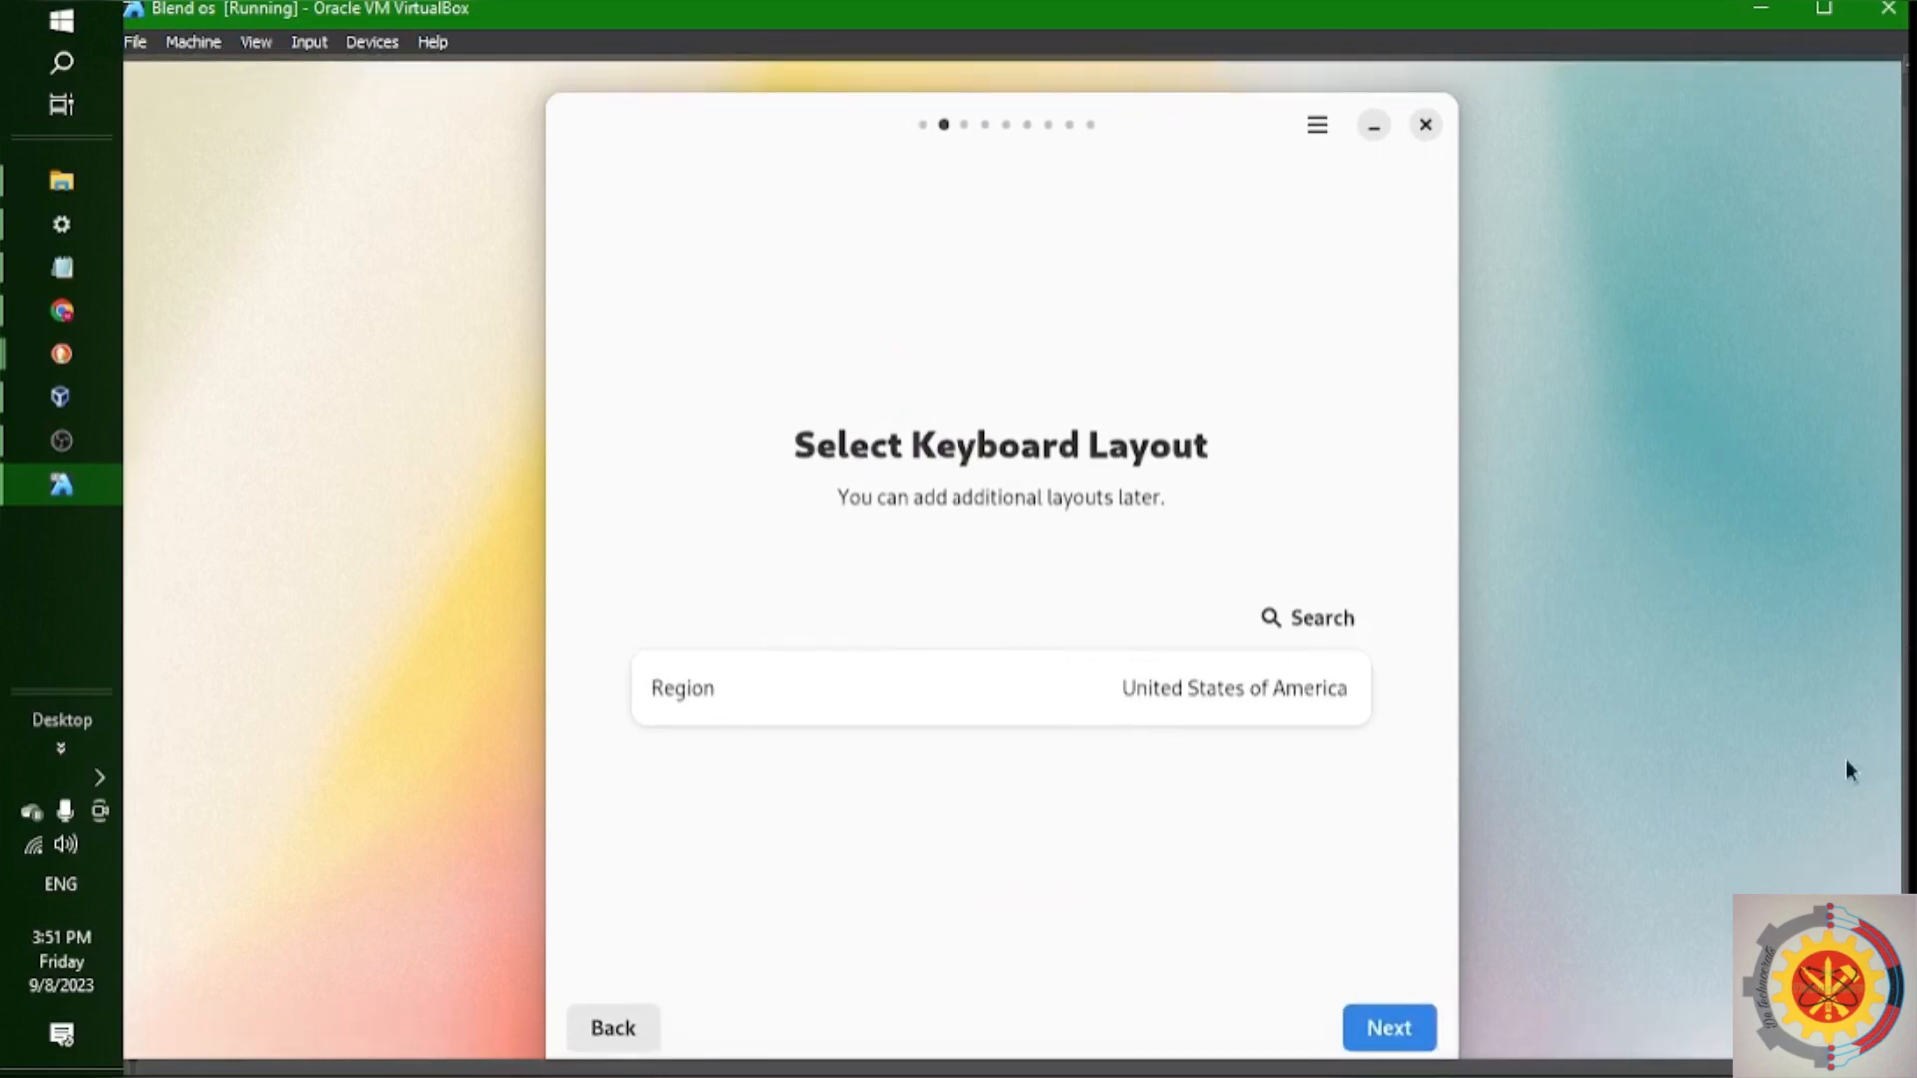
Set the guest display to 1280×720 (16:9) from desktop Display Settings and keep it
{"action": "right_click", "coordinate": [1849, 768]}
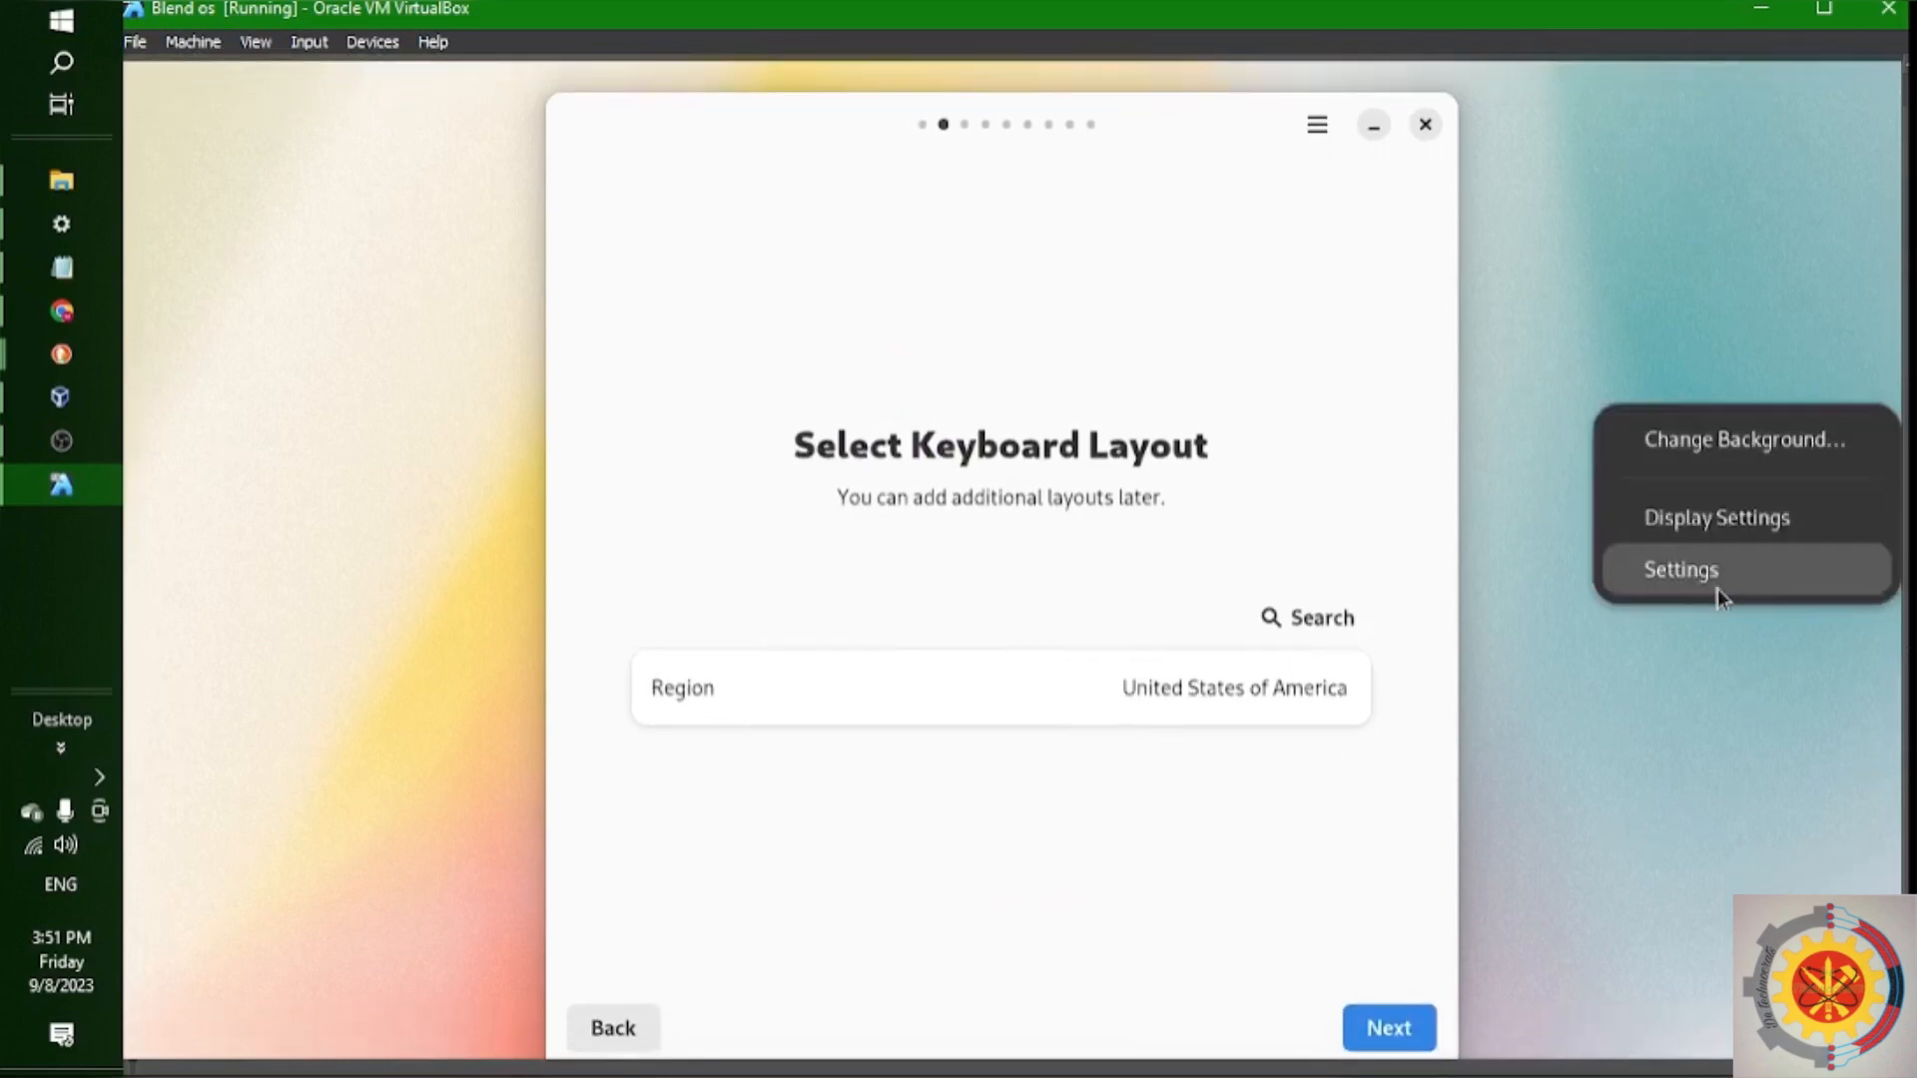
{"action": "mouse_move", "coordinate": [1733, 534]}
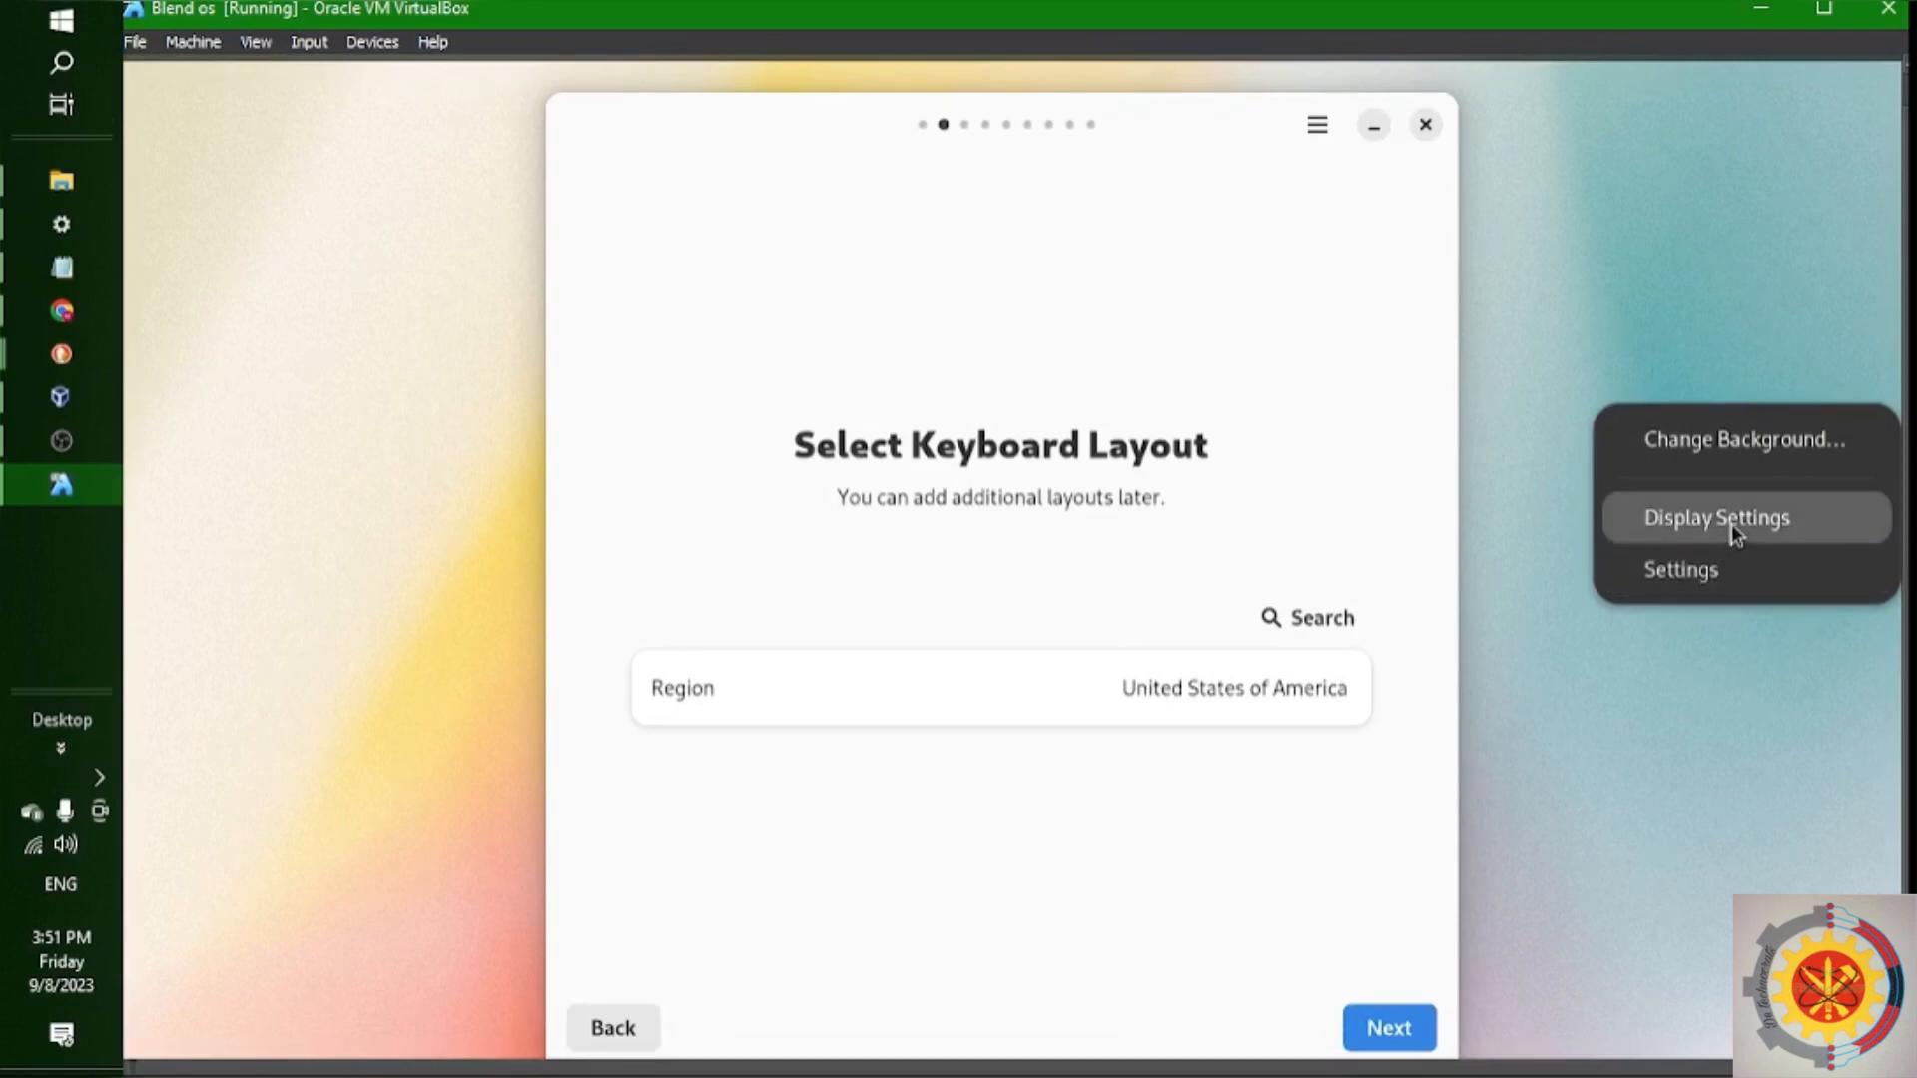
{"action": "left_click", "coordinate": [1715, 517]}
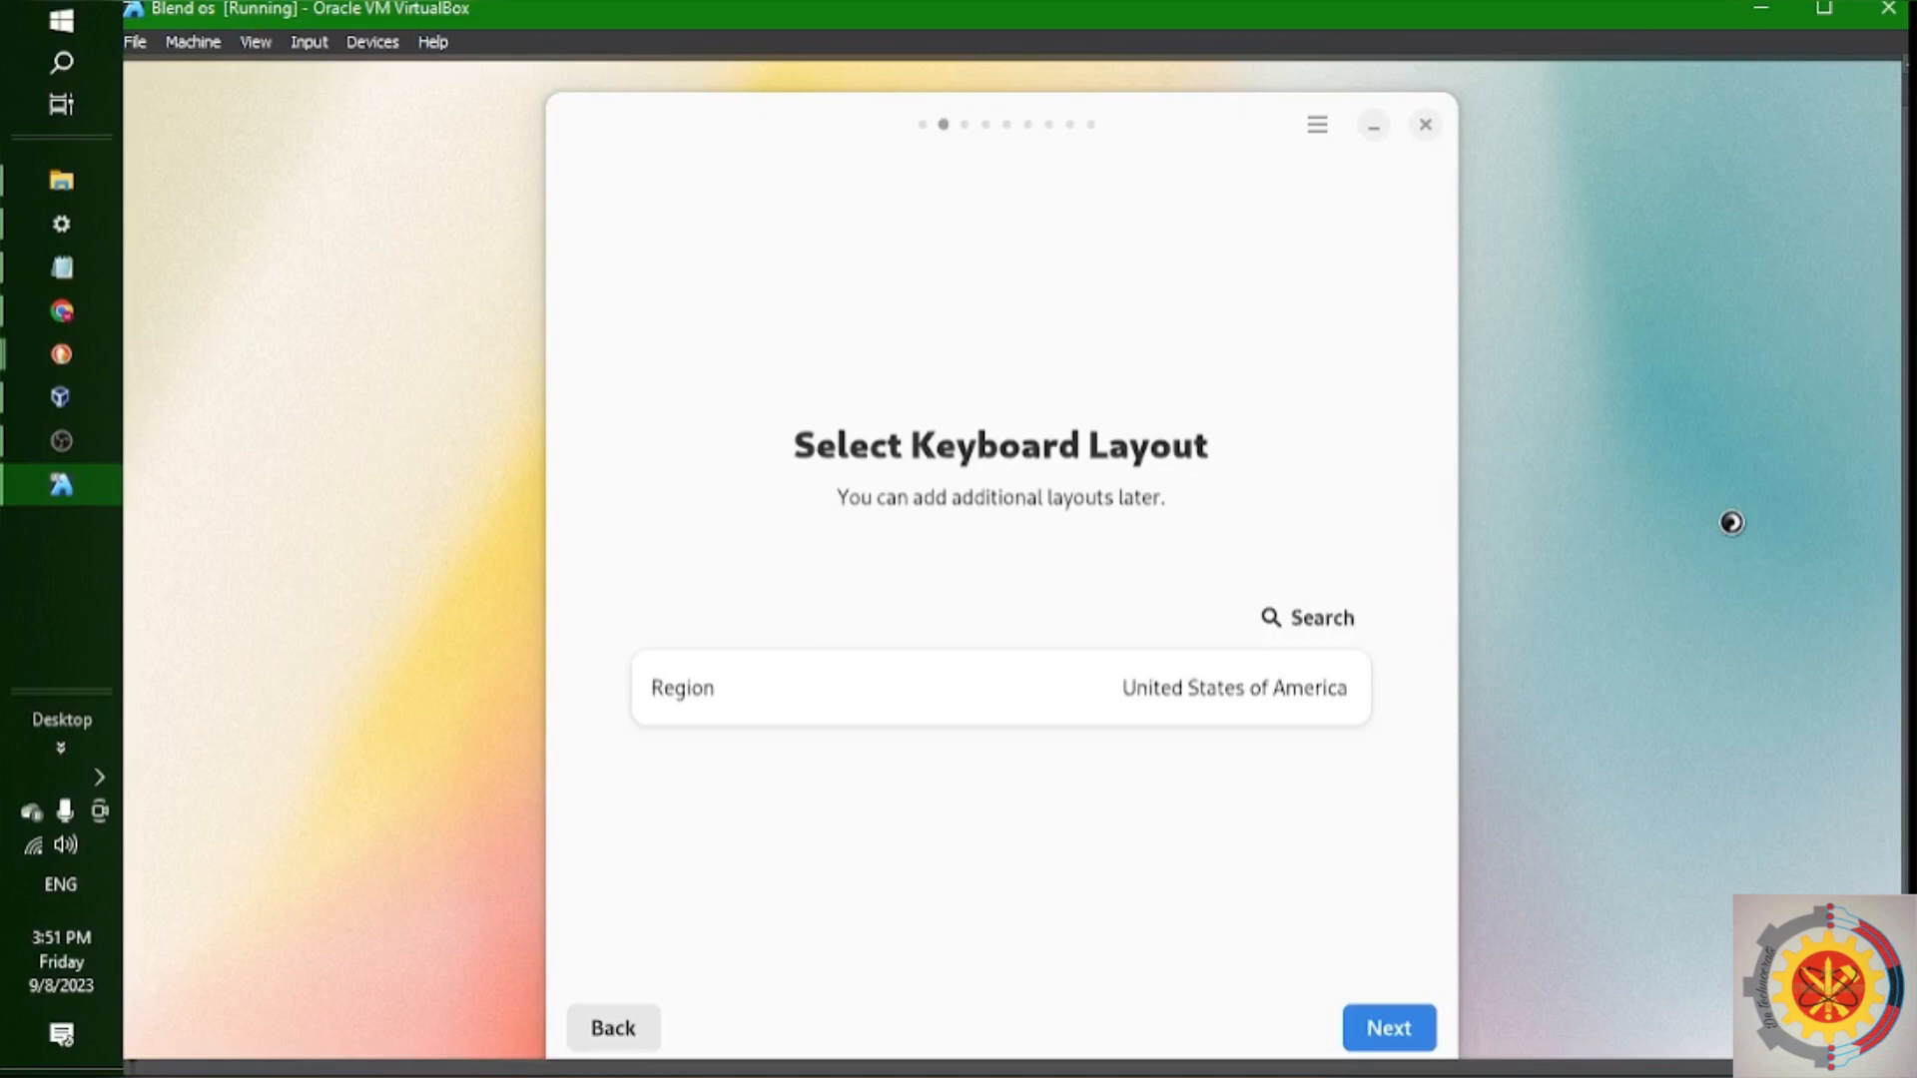
{"action": "mouse_move", "coordinate": [1735, 531]}
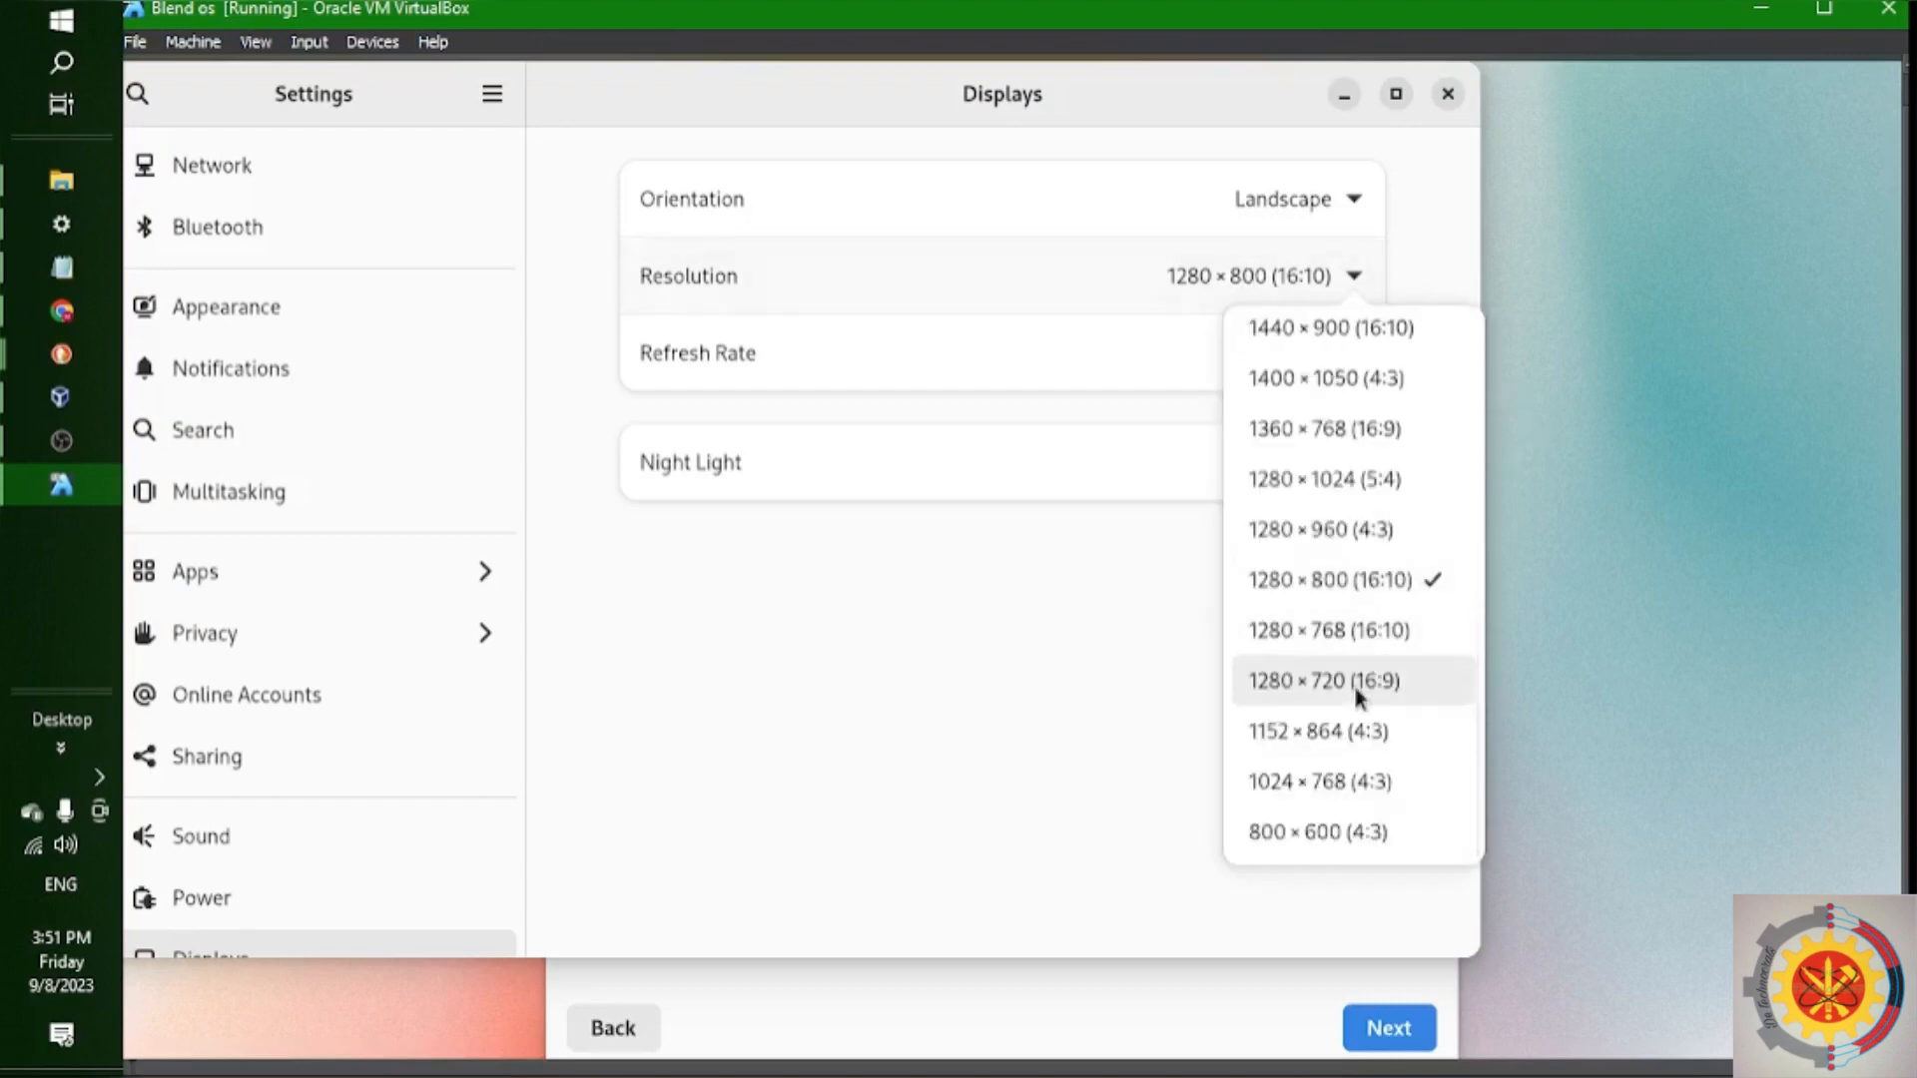
{"action": "left_click", "coordinate": [1322, 678]}
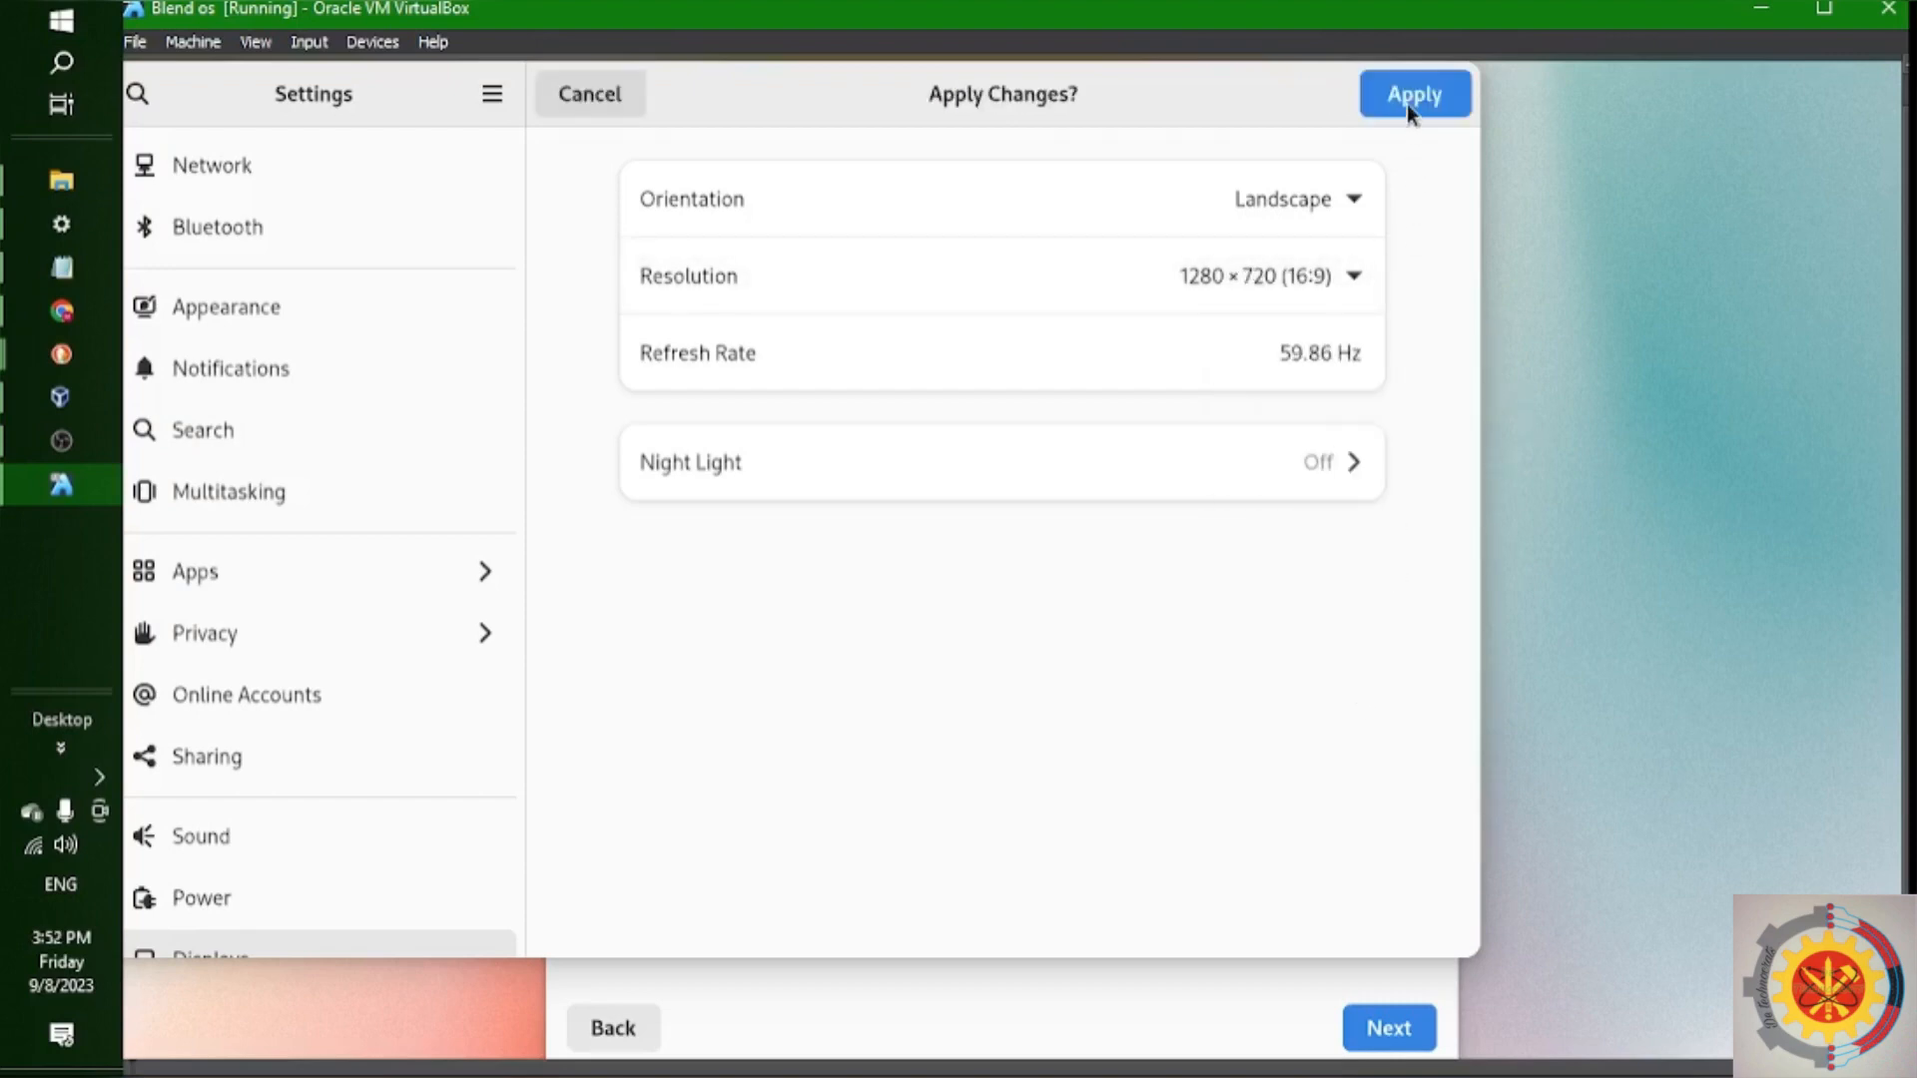
{"action": "left_click", "coordinate": [1414, 94]}
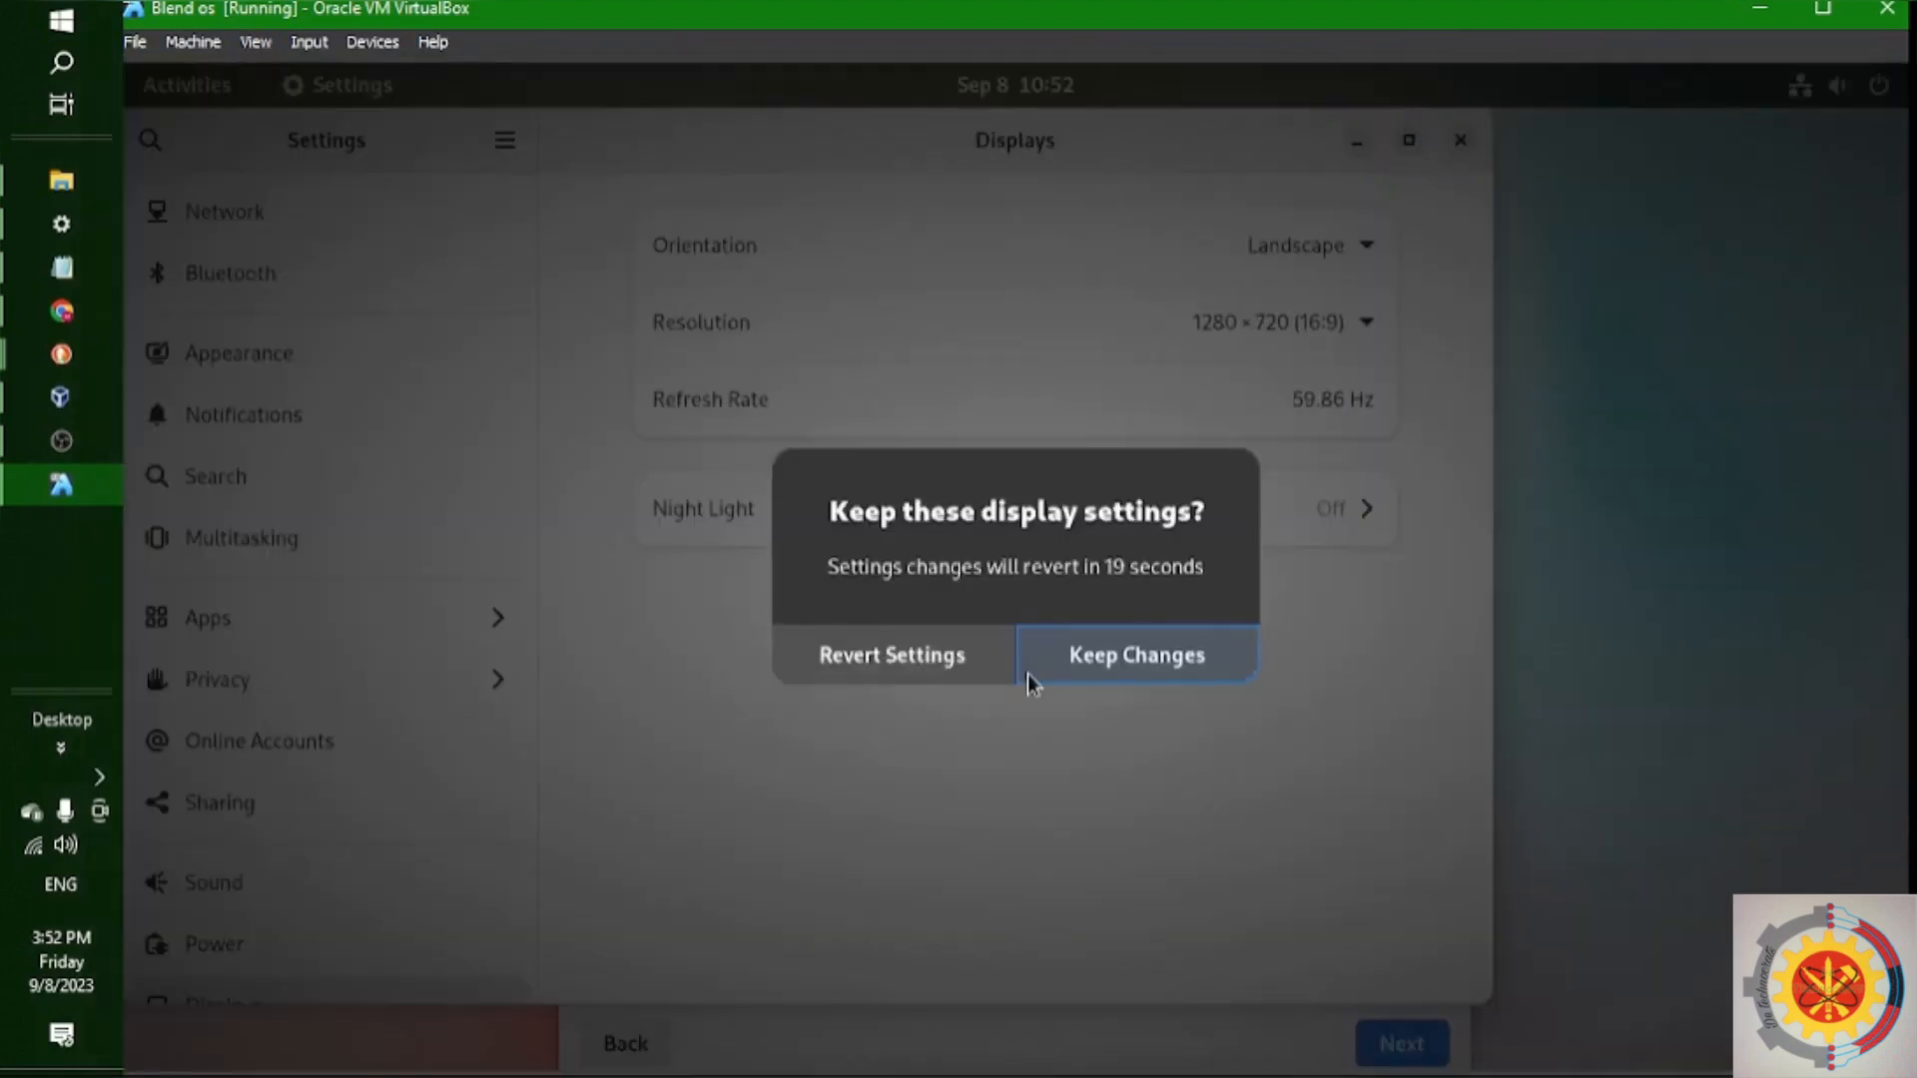
{"action": "left_click", "coordinate": [1134, 654]}
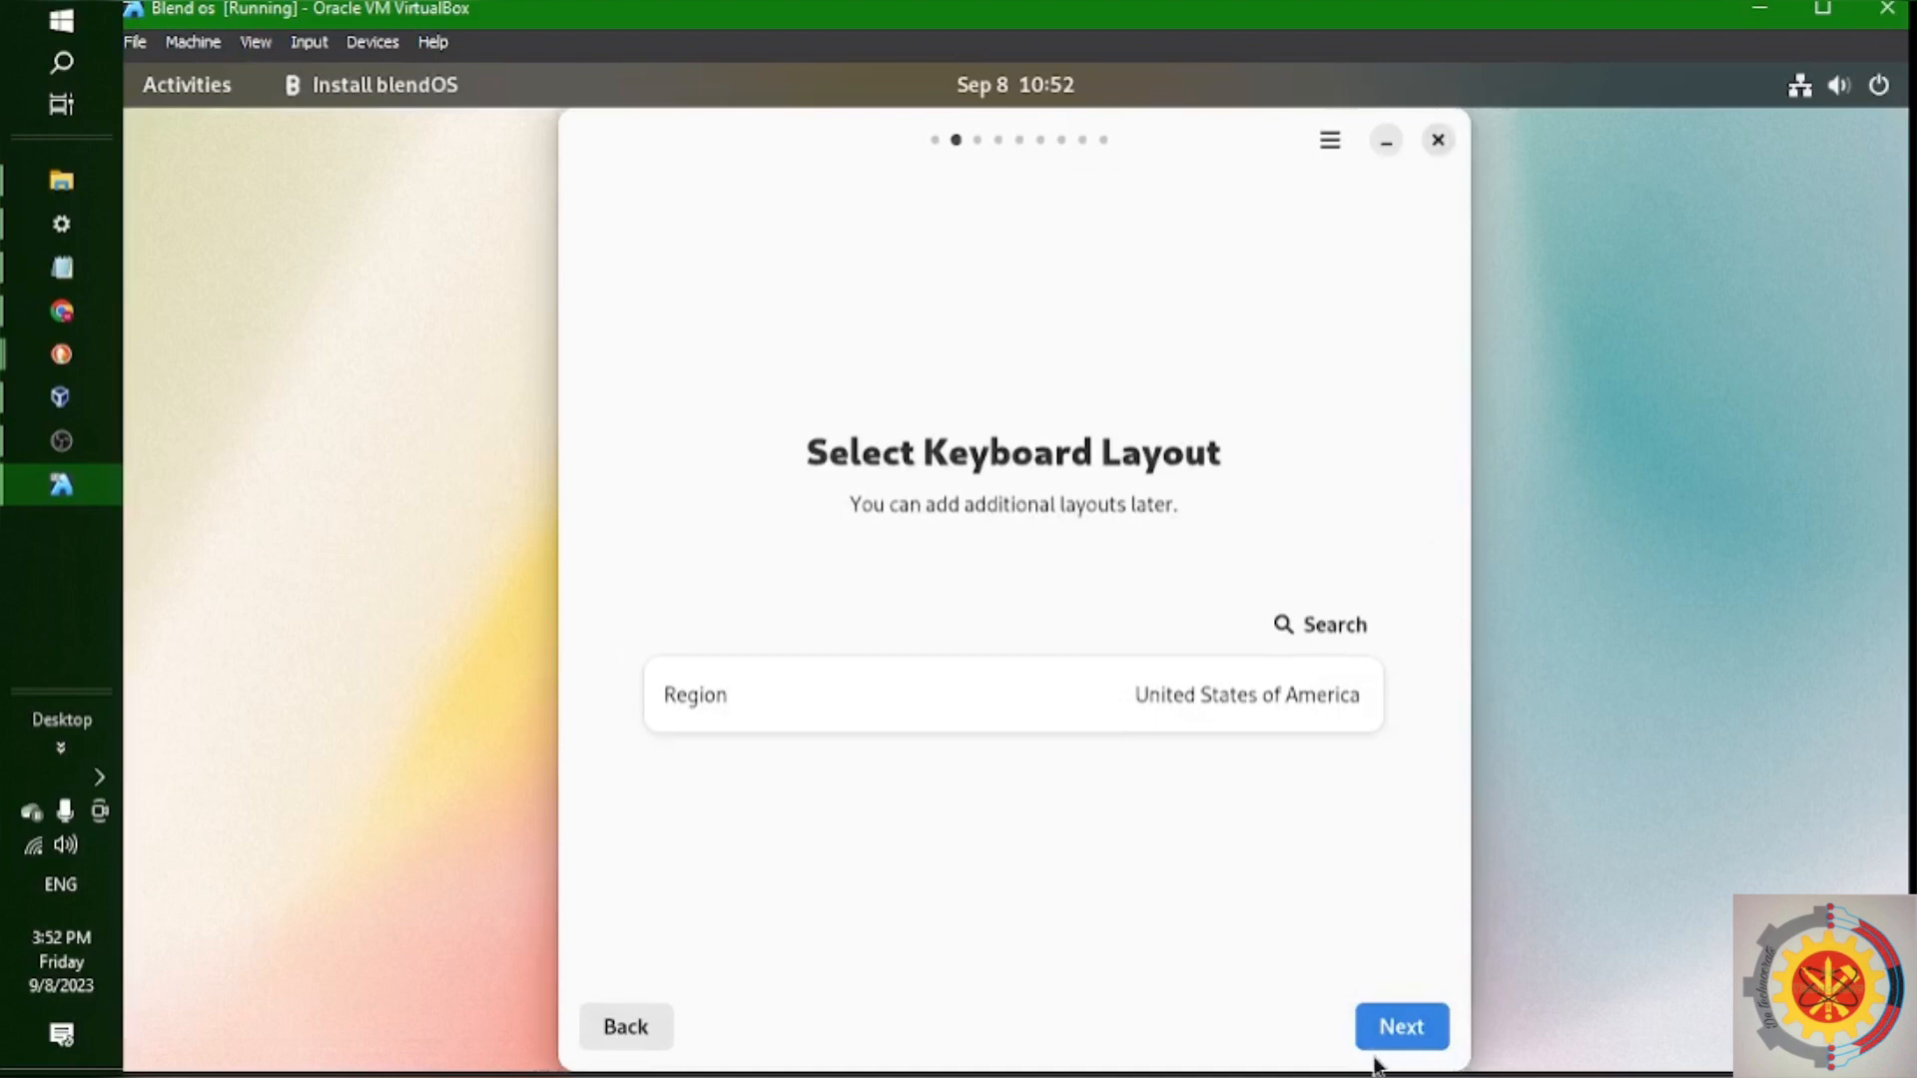
Accept US keyboard, Karachi timezone and ur_PK.UTF-8 locale, and create the Detechnocr user account
{"action": "left_click", "coordinate": [1399, 1027]}
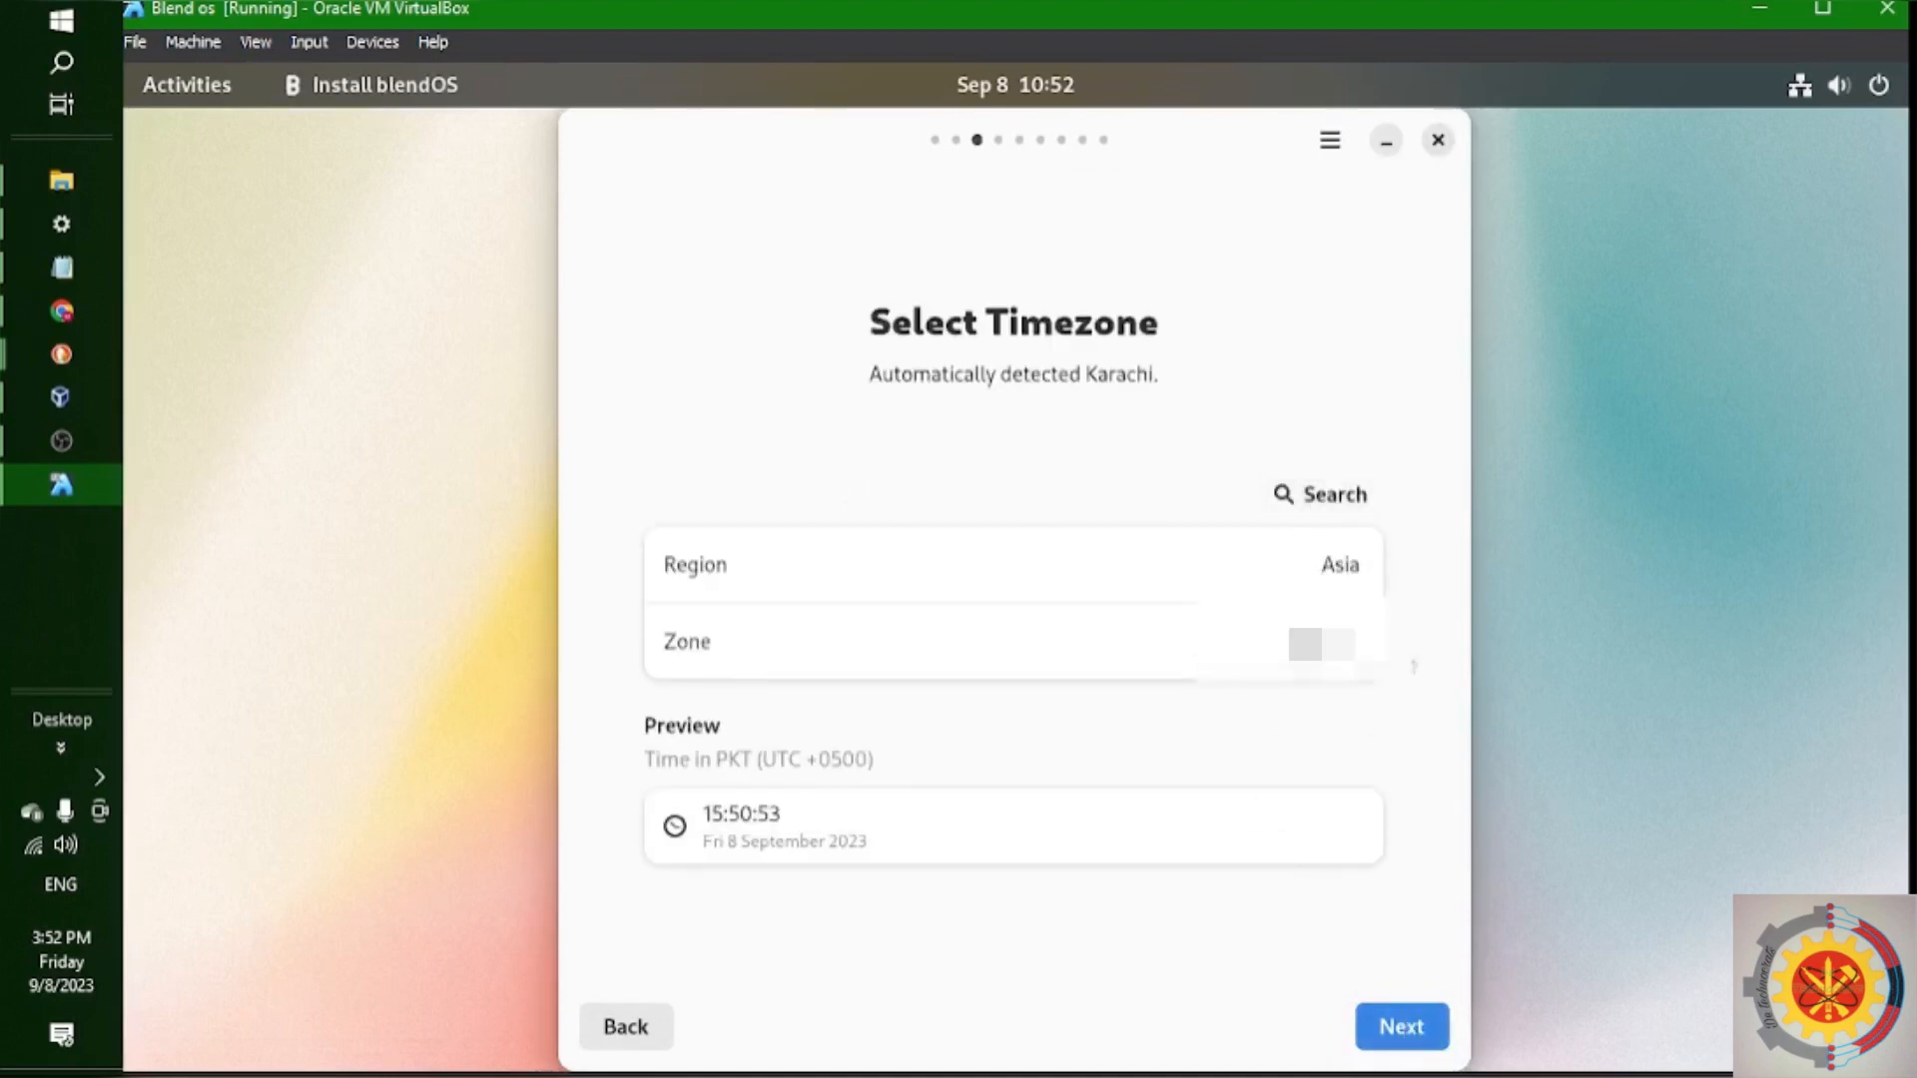
{"action": "left_click", "coordinate": [1402, 1026]}
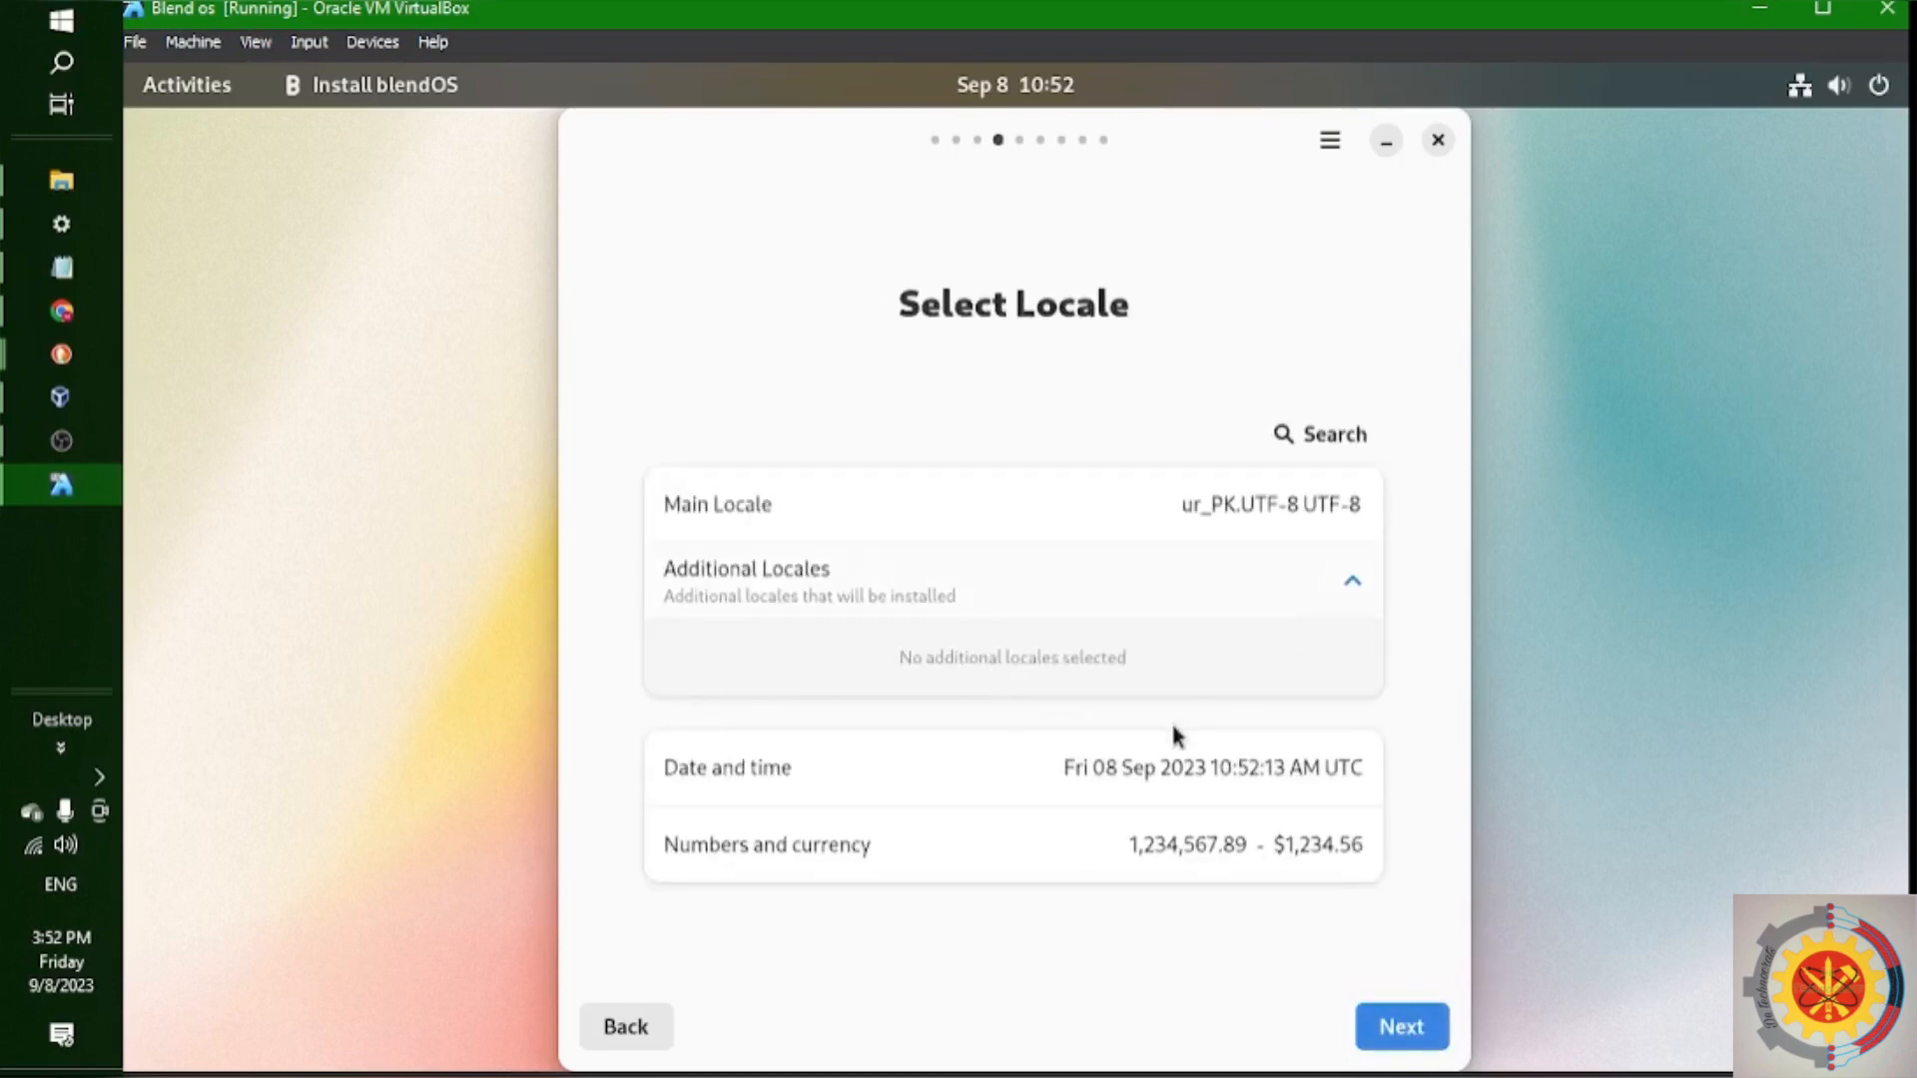
{"action": "left_click", "coordinate": [1399, 1026]}
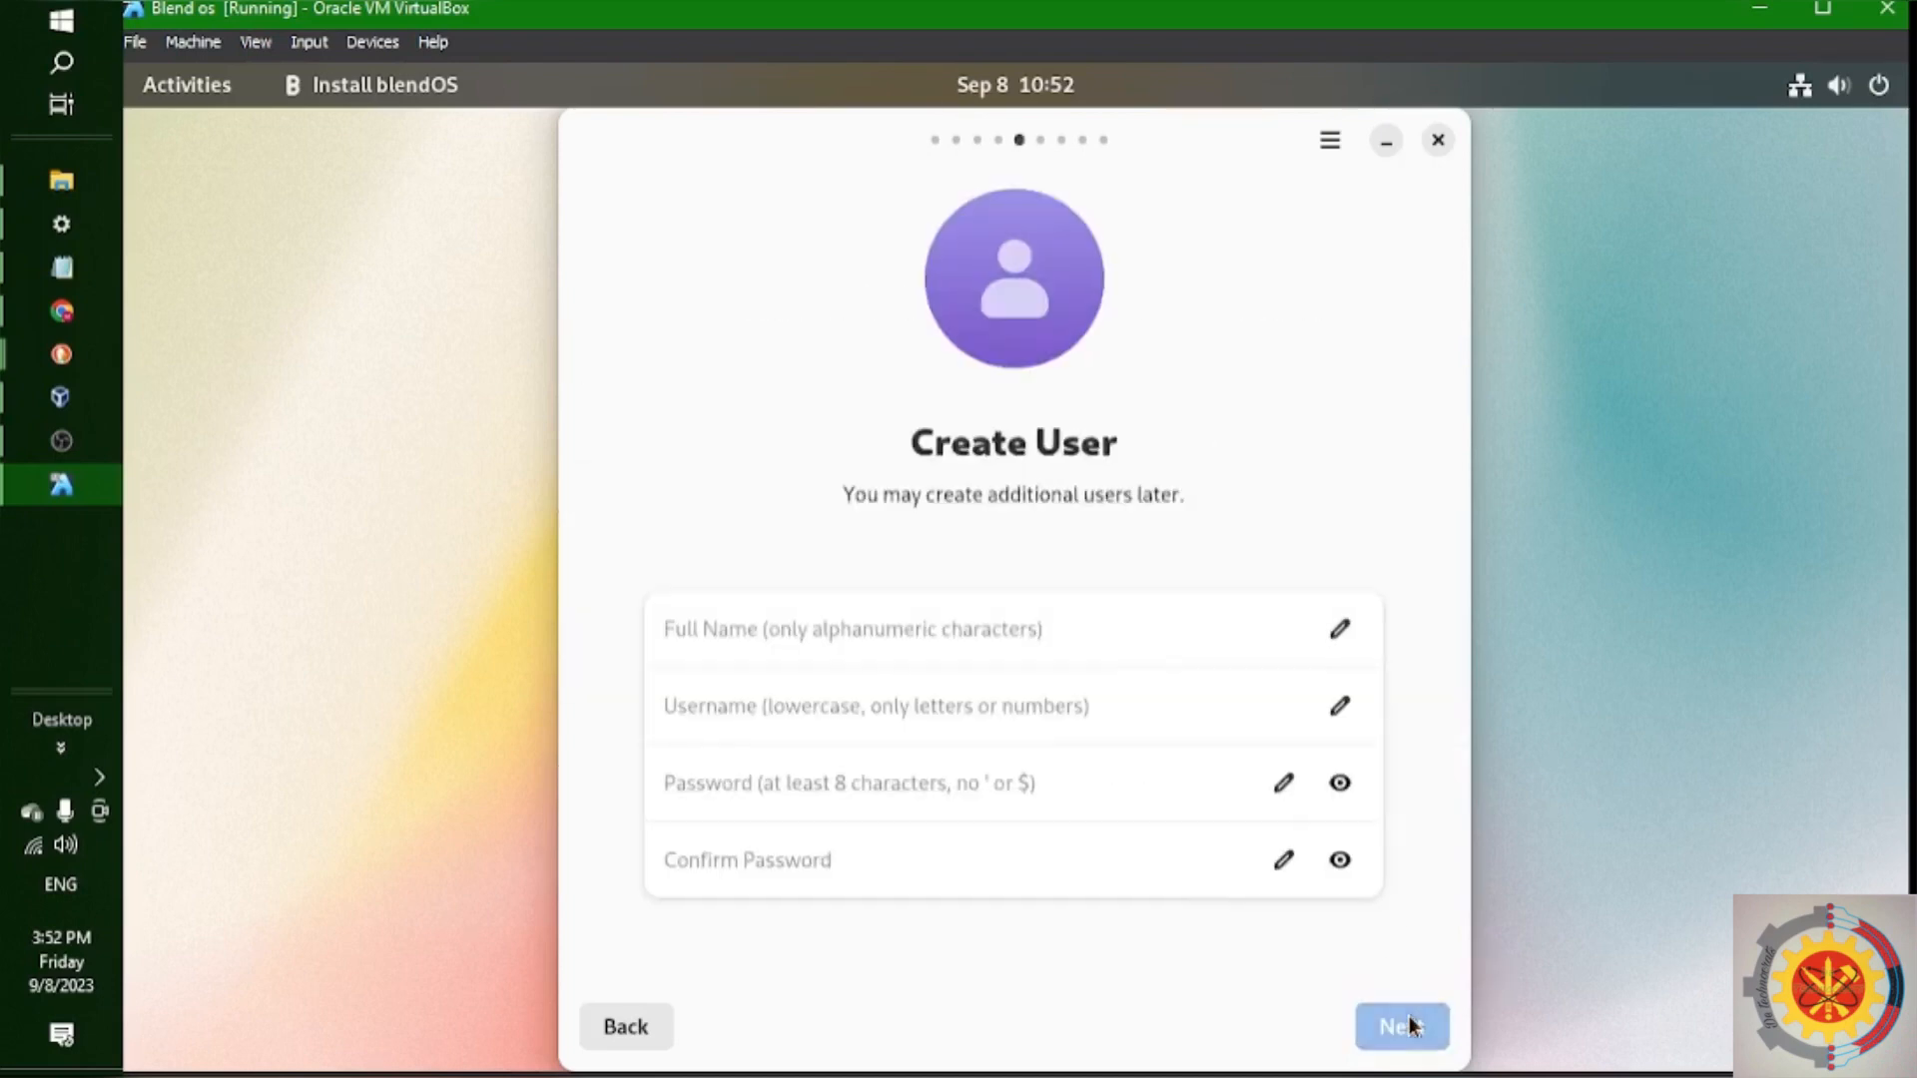
{"action": "type", "text": "Detechnocrats"}
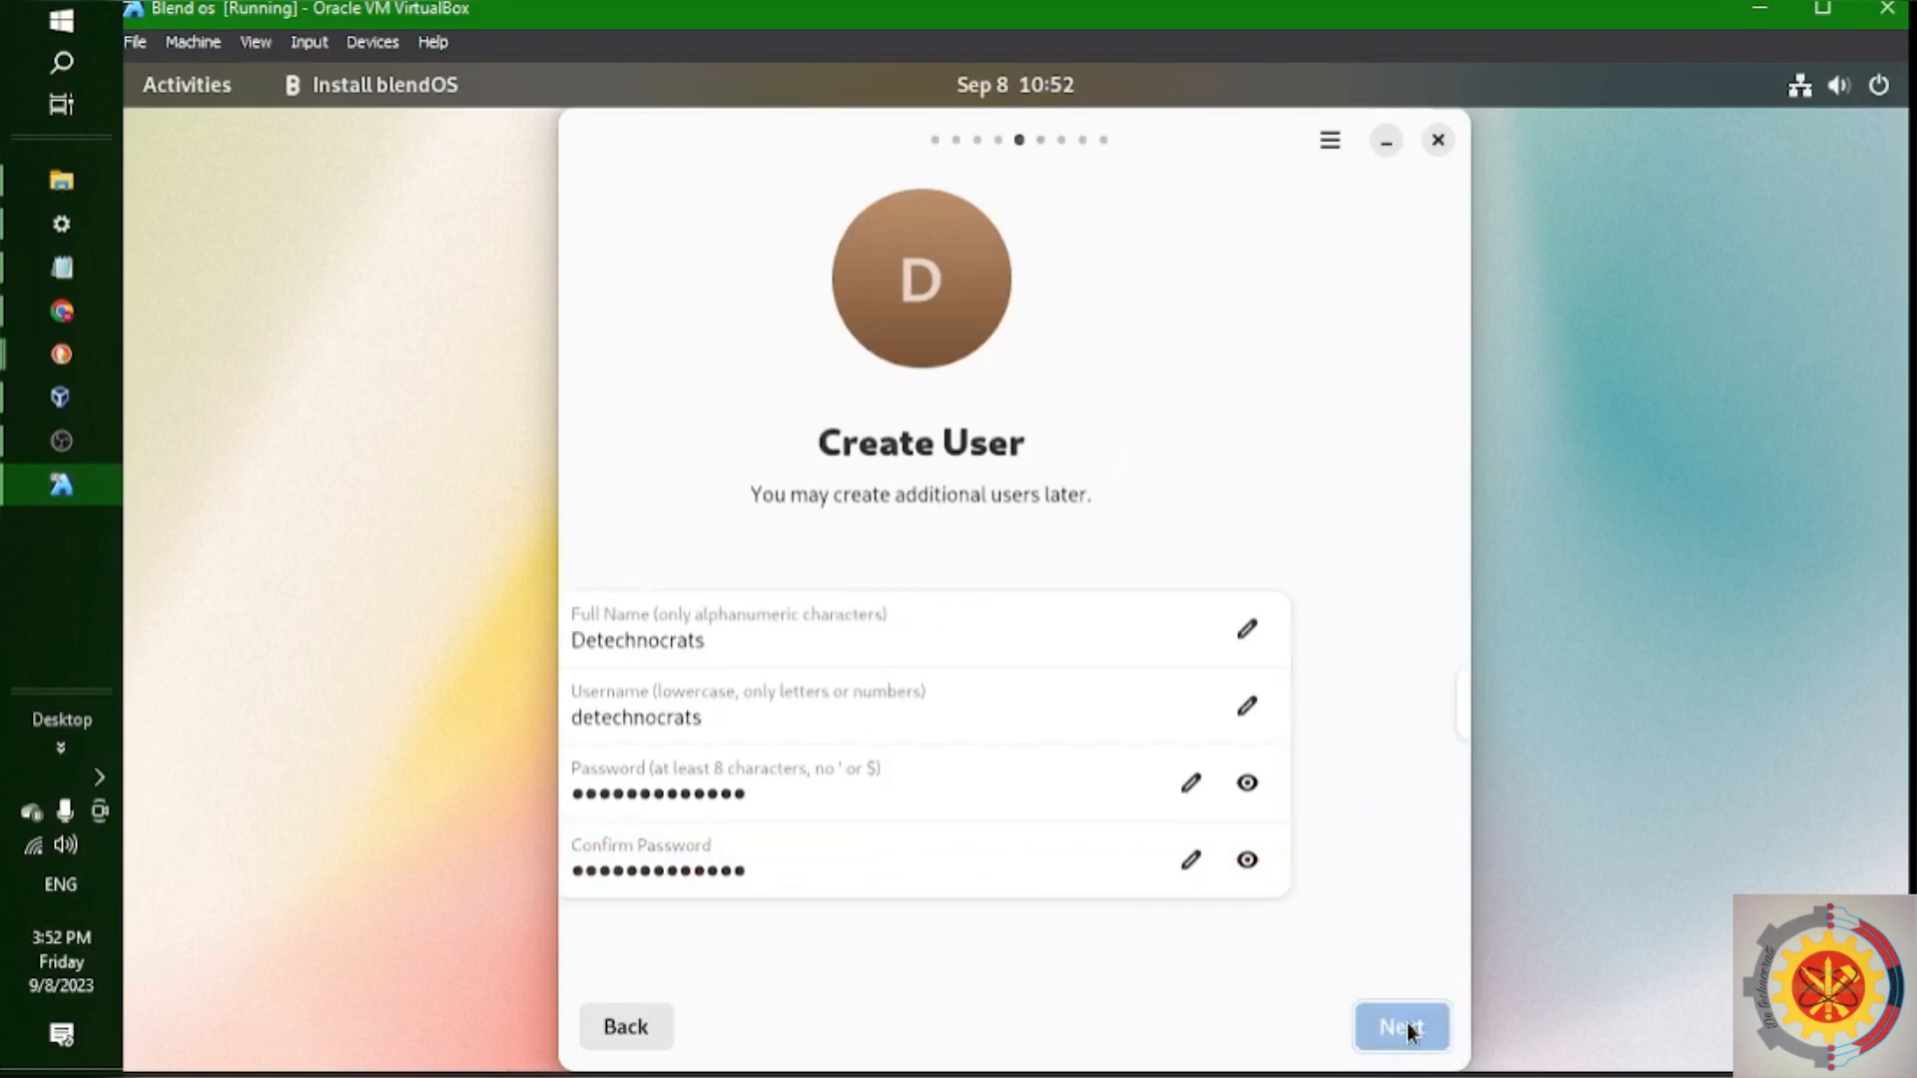
{"action": "left_click", "coordinate": [1400, 1026]}
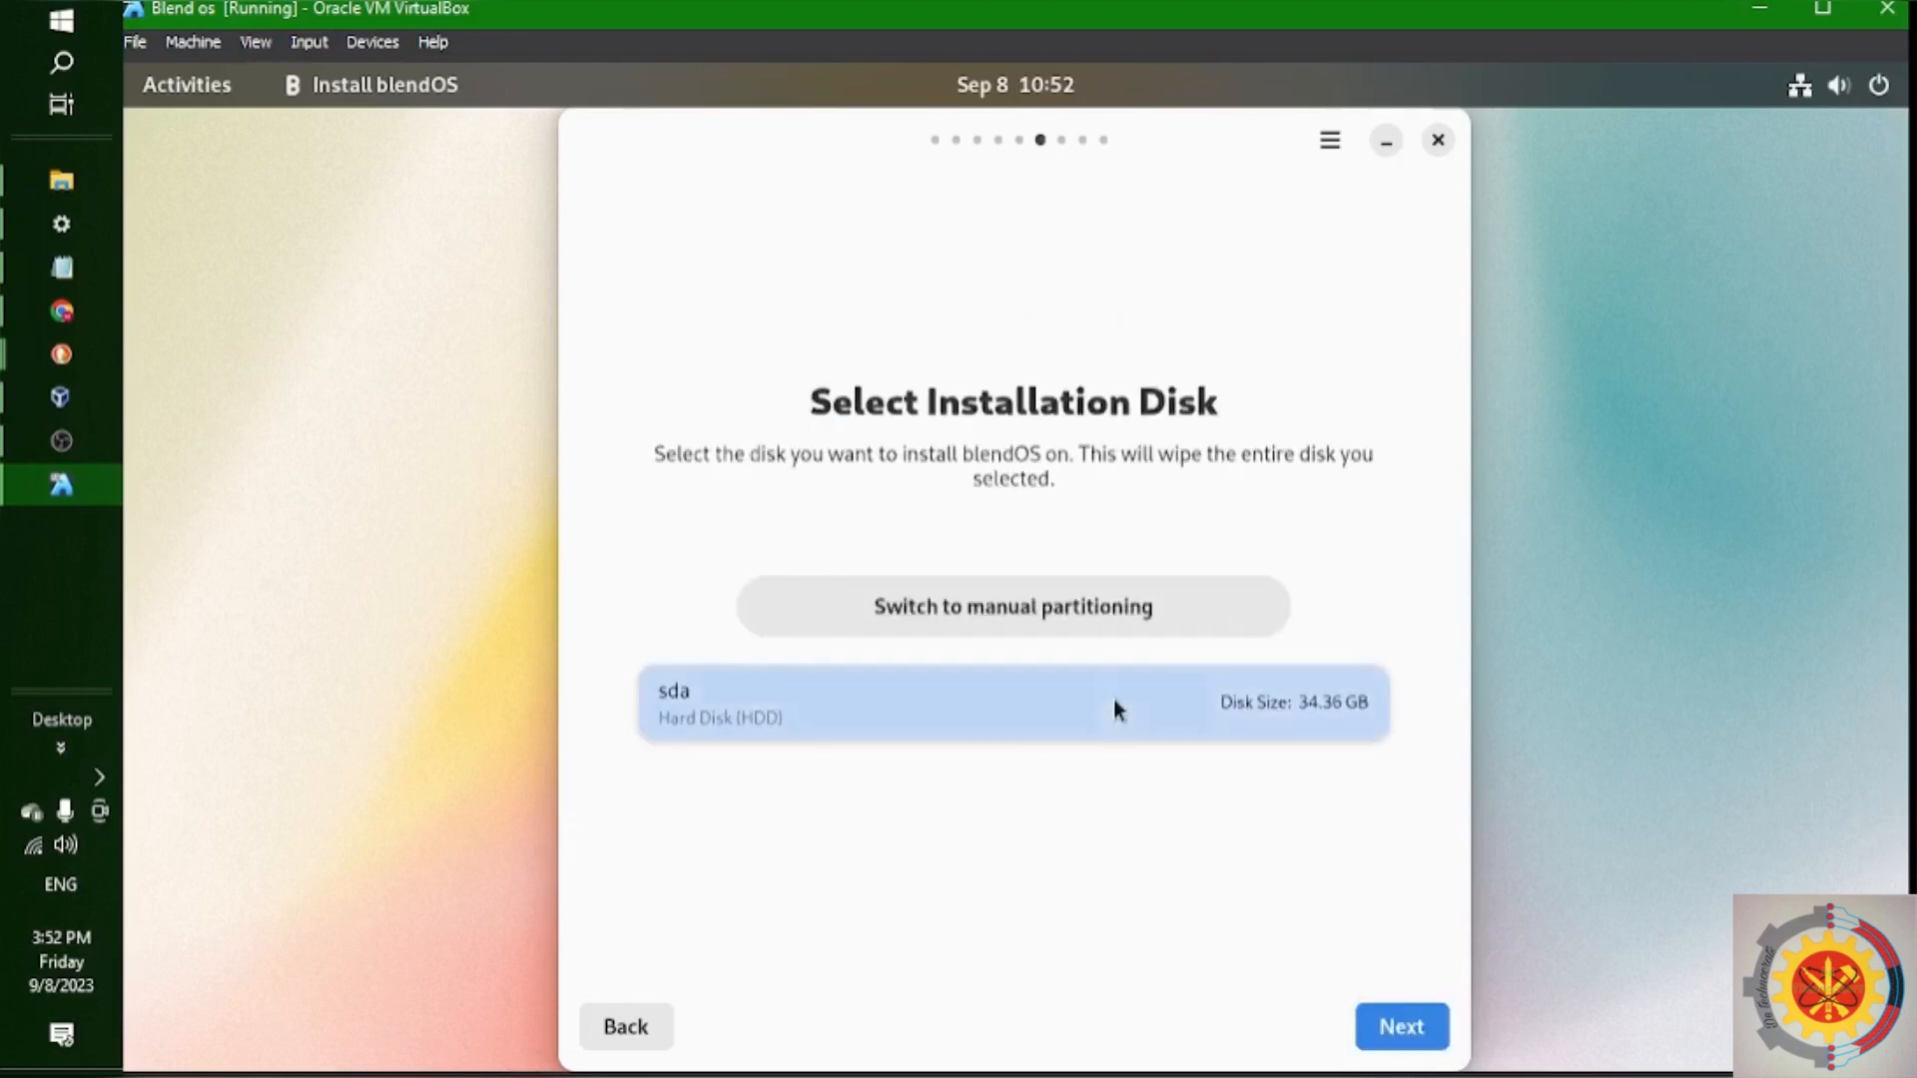
Select disk sda, review the summary and start the installation
{"action": "left_click", "coordinate": [1400, 1026]}
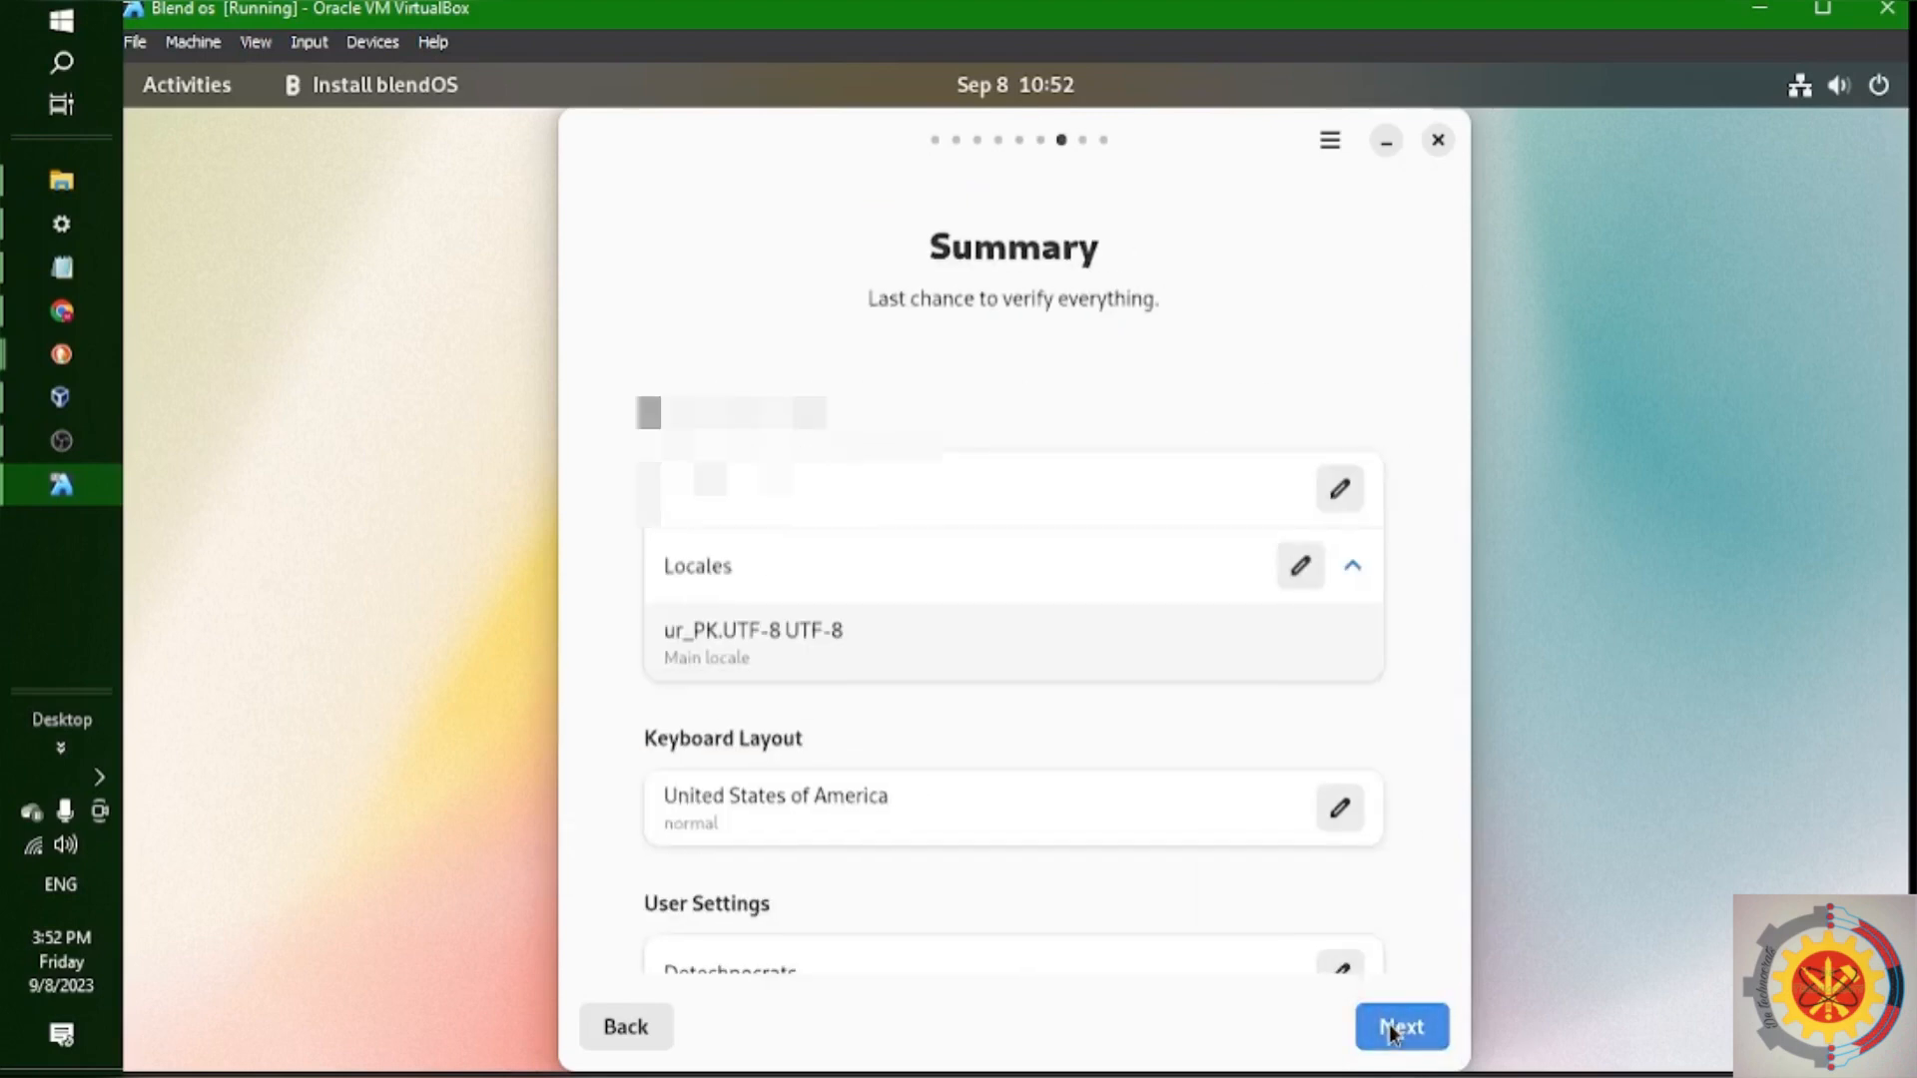
{"action": "mouse_move", "coordinate": [1296, 790]}
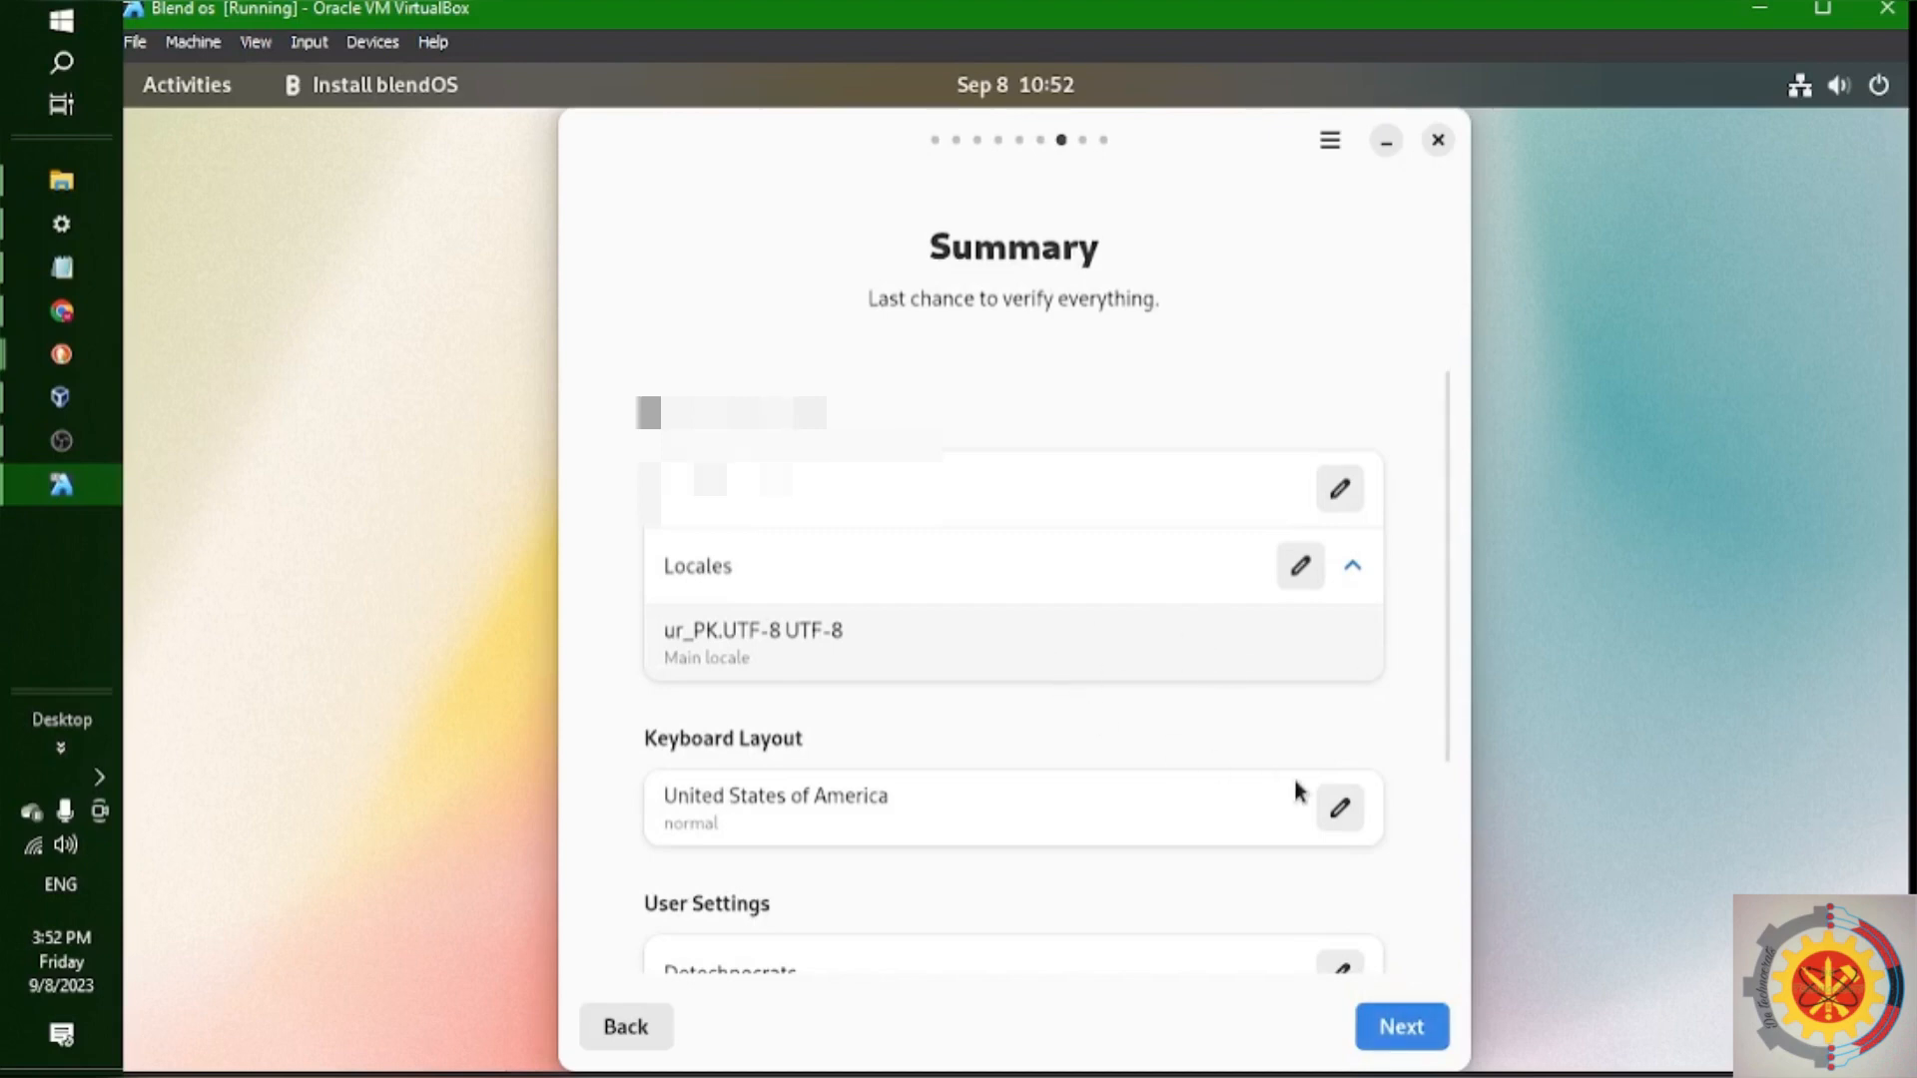
{"action": "scroll", "scroll_direction": "down", "scroll_amount": 3}
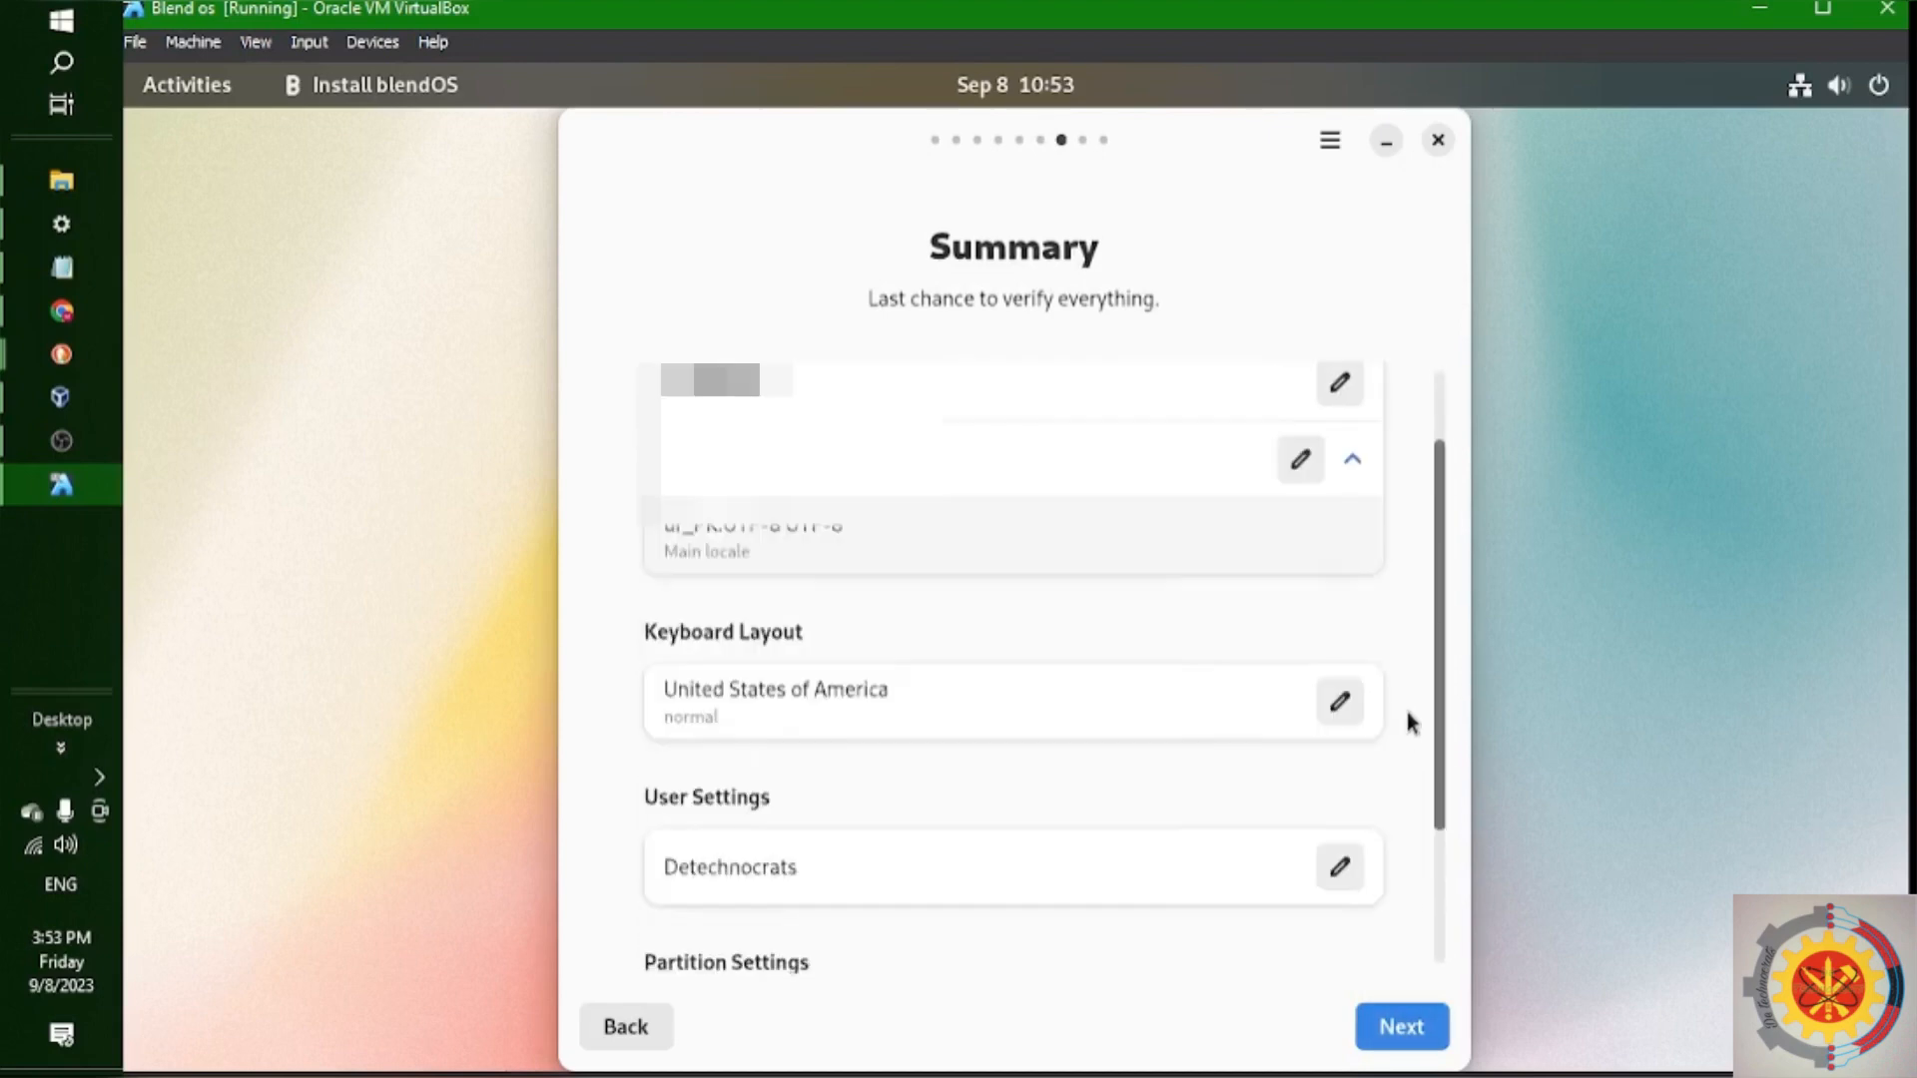
{"action": "scroll", "scroll_direction": "down", "scroll_amount": 3}
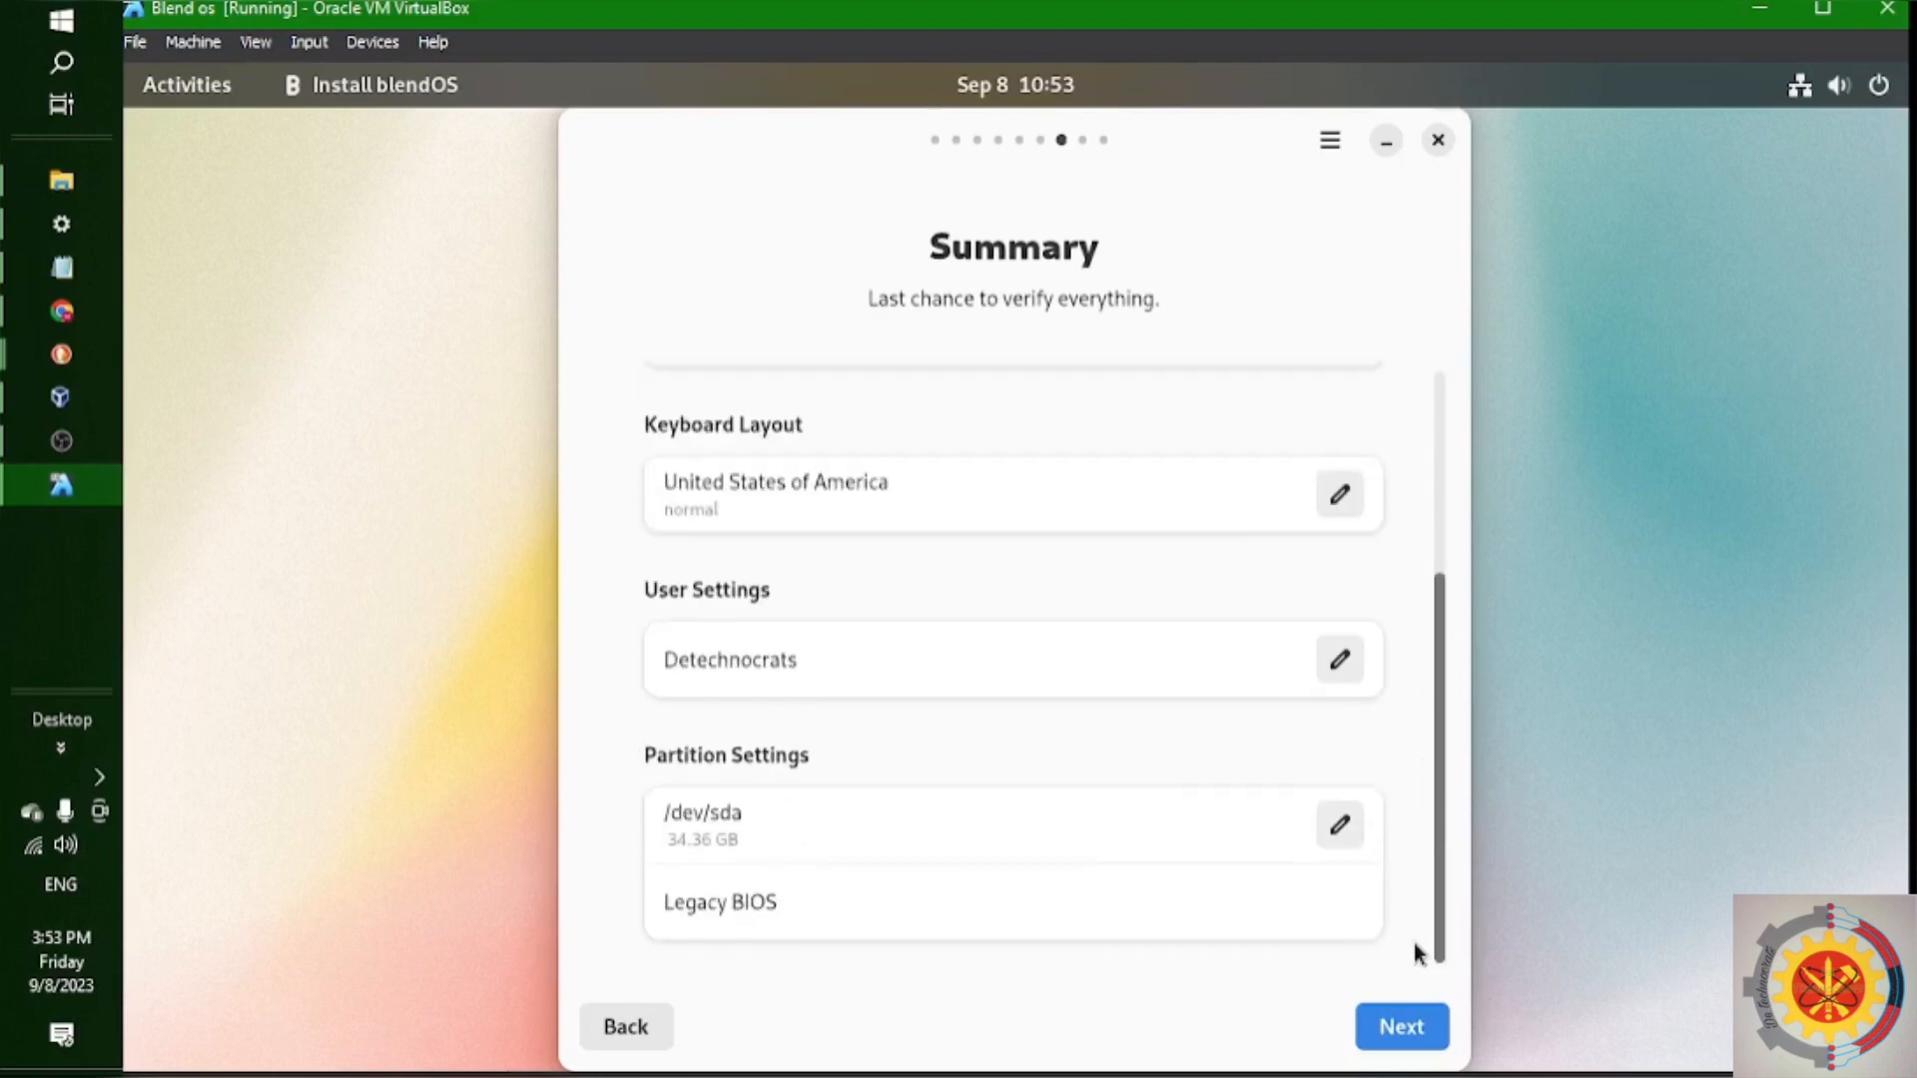
{"action": "left_click", "coordinate": [1399, 1026]}
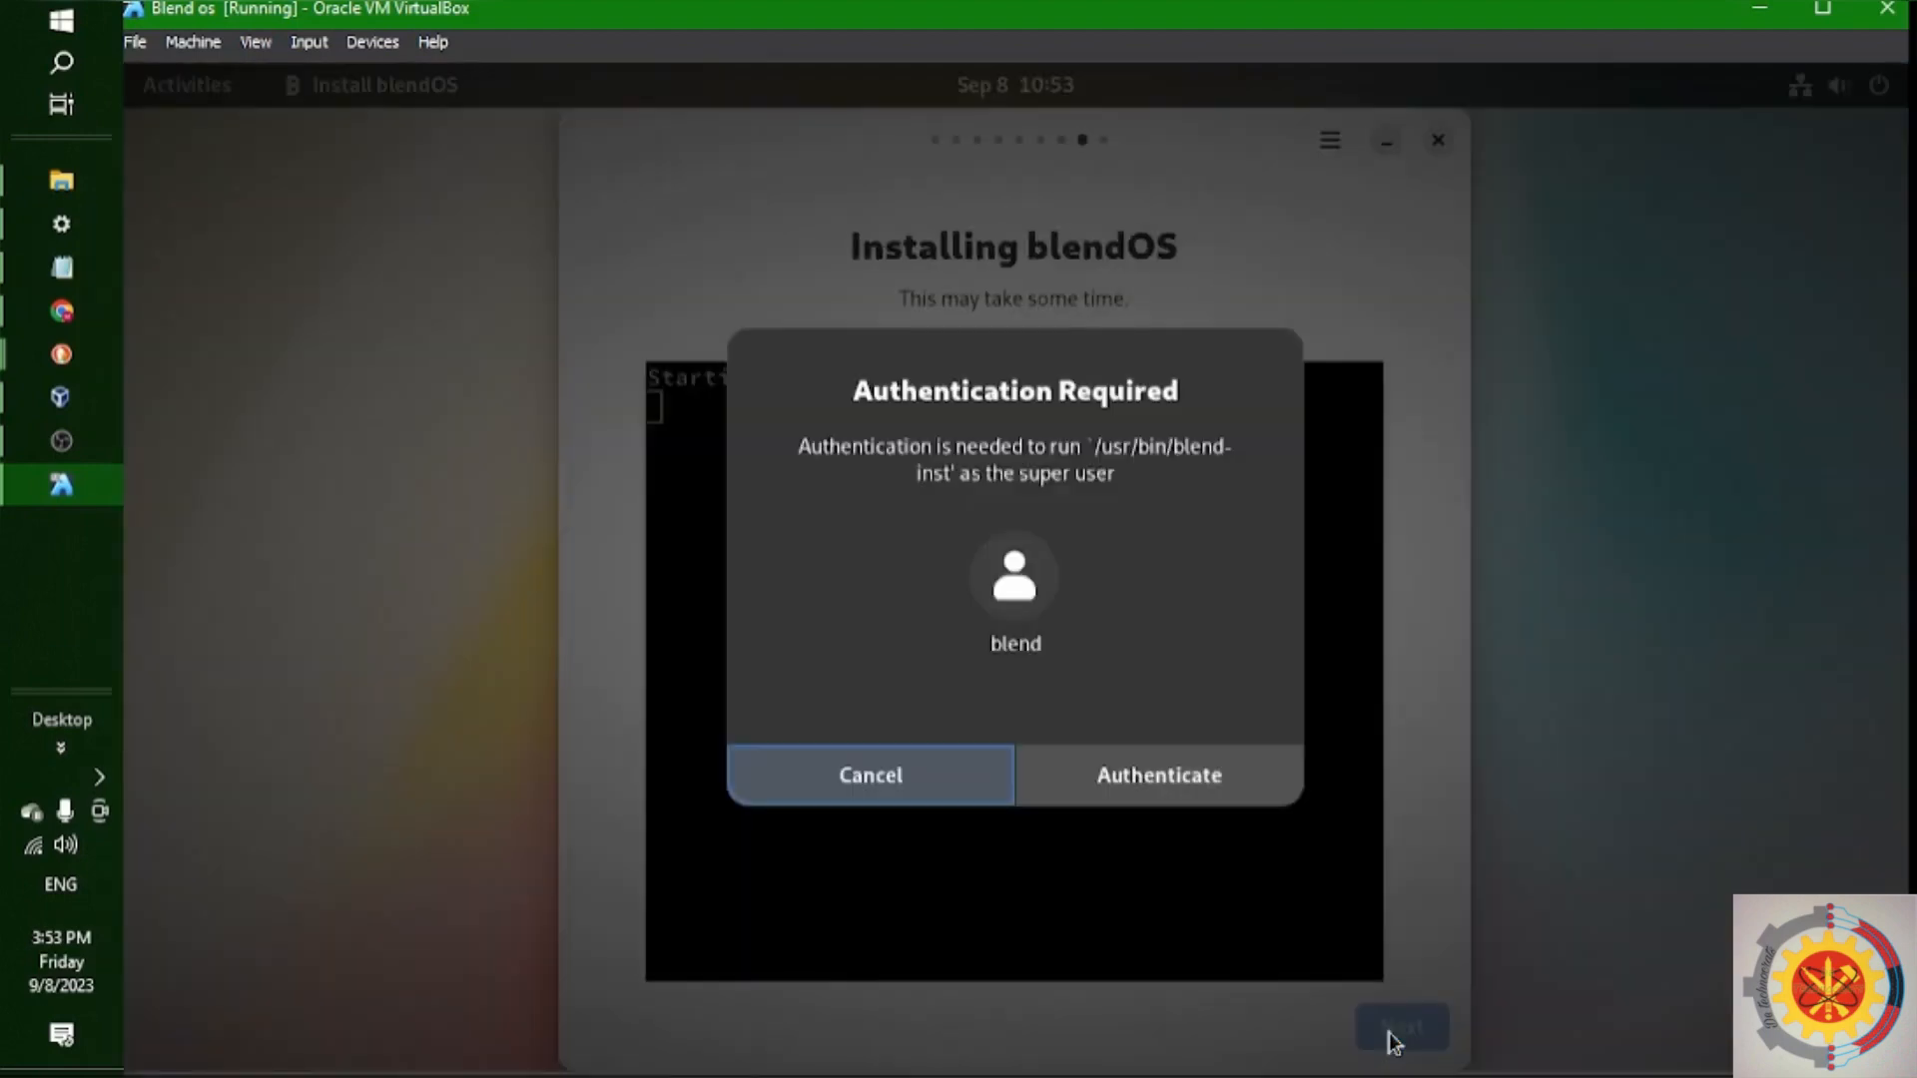
Authenticate the installer as super user and continue past 'Successful installation.'
{"action": "left_click", "coordinate": [1156, 775]}
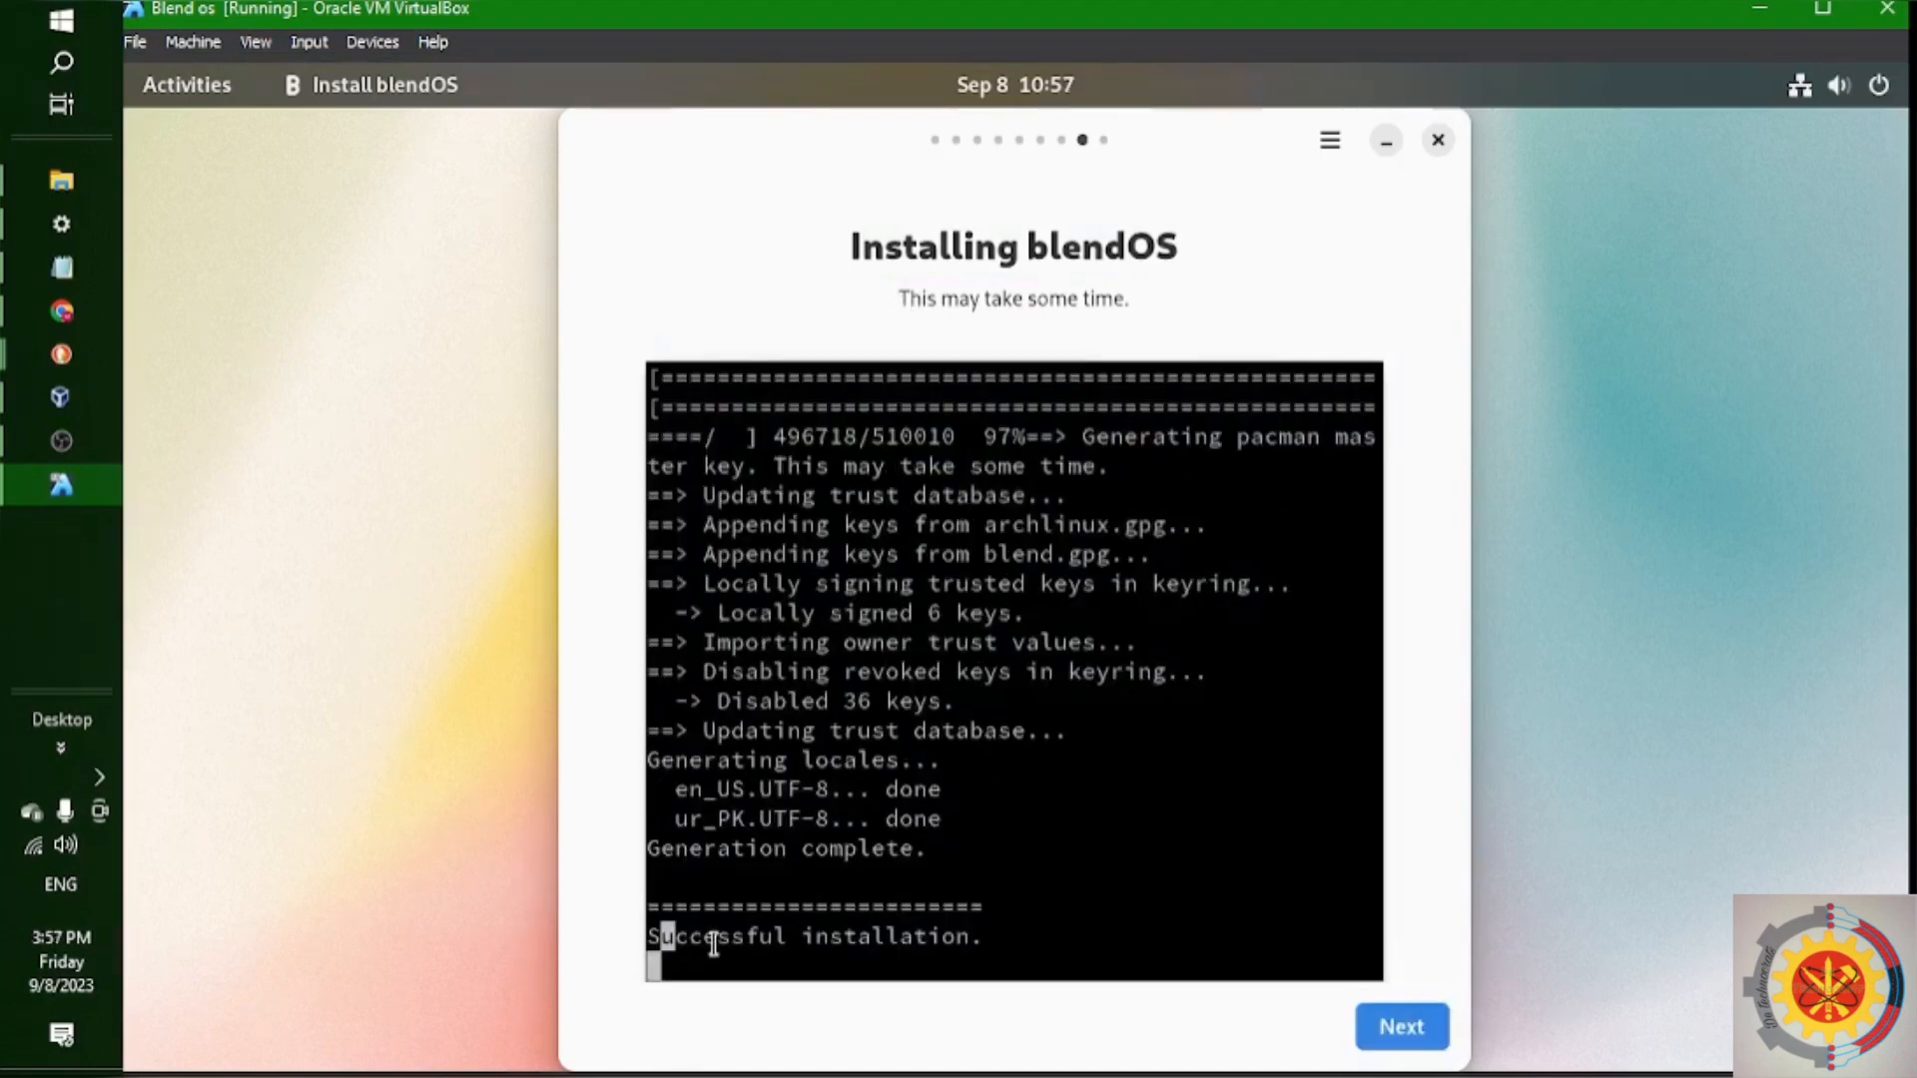
{"action": "left_click_drag", "start_coordinate": [647, 937], "coordinate": [985, 937]}
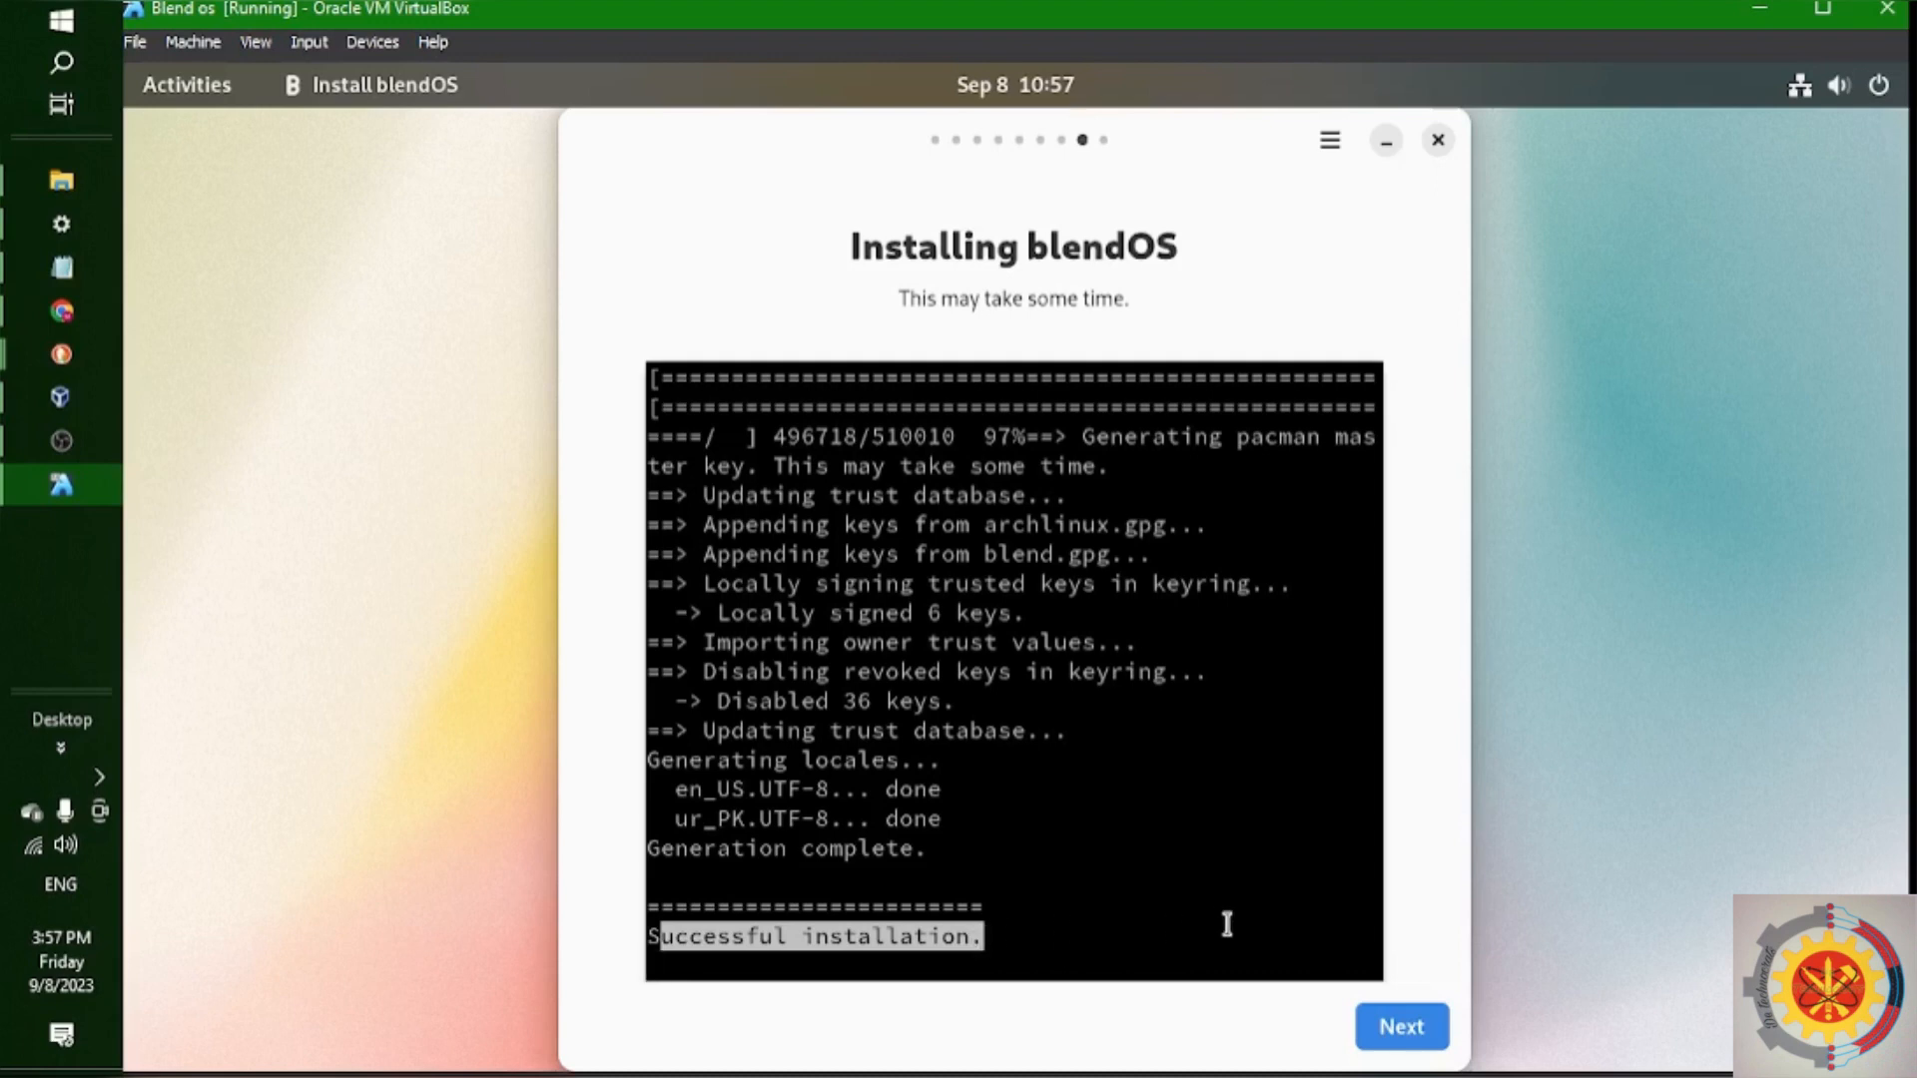
{"action": "left_click", "coordinate": [1399, 1027]}
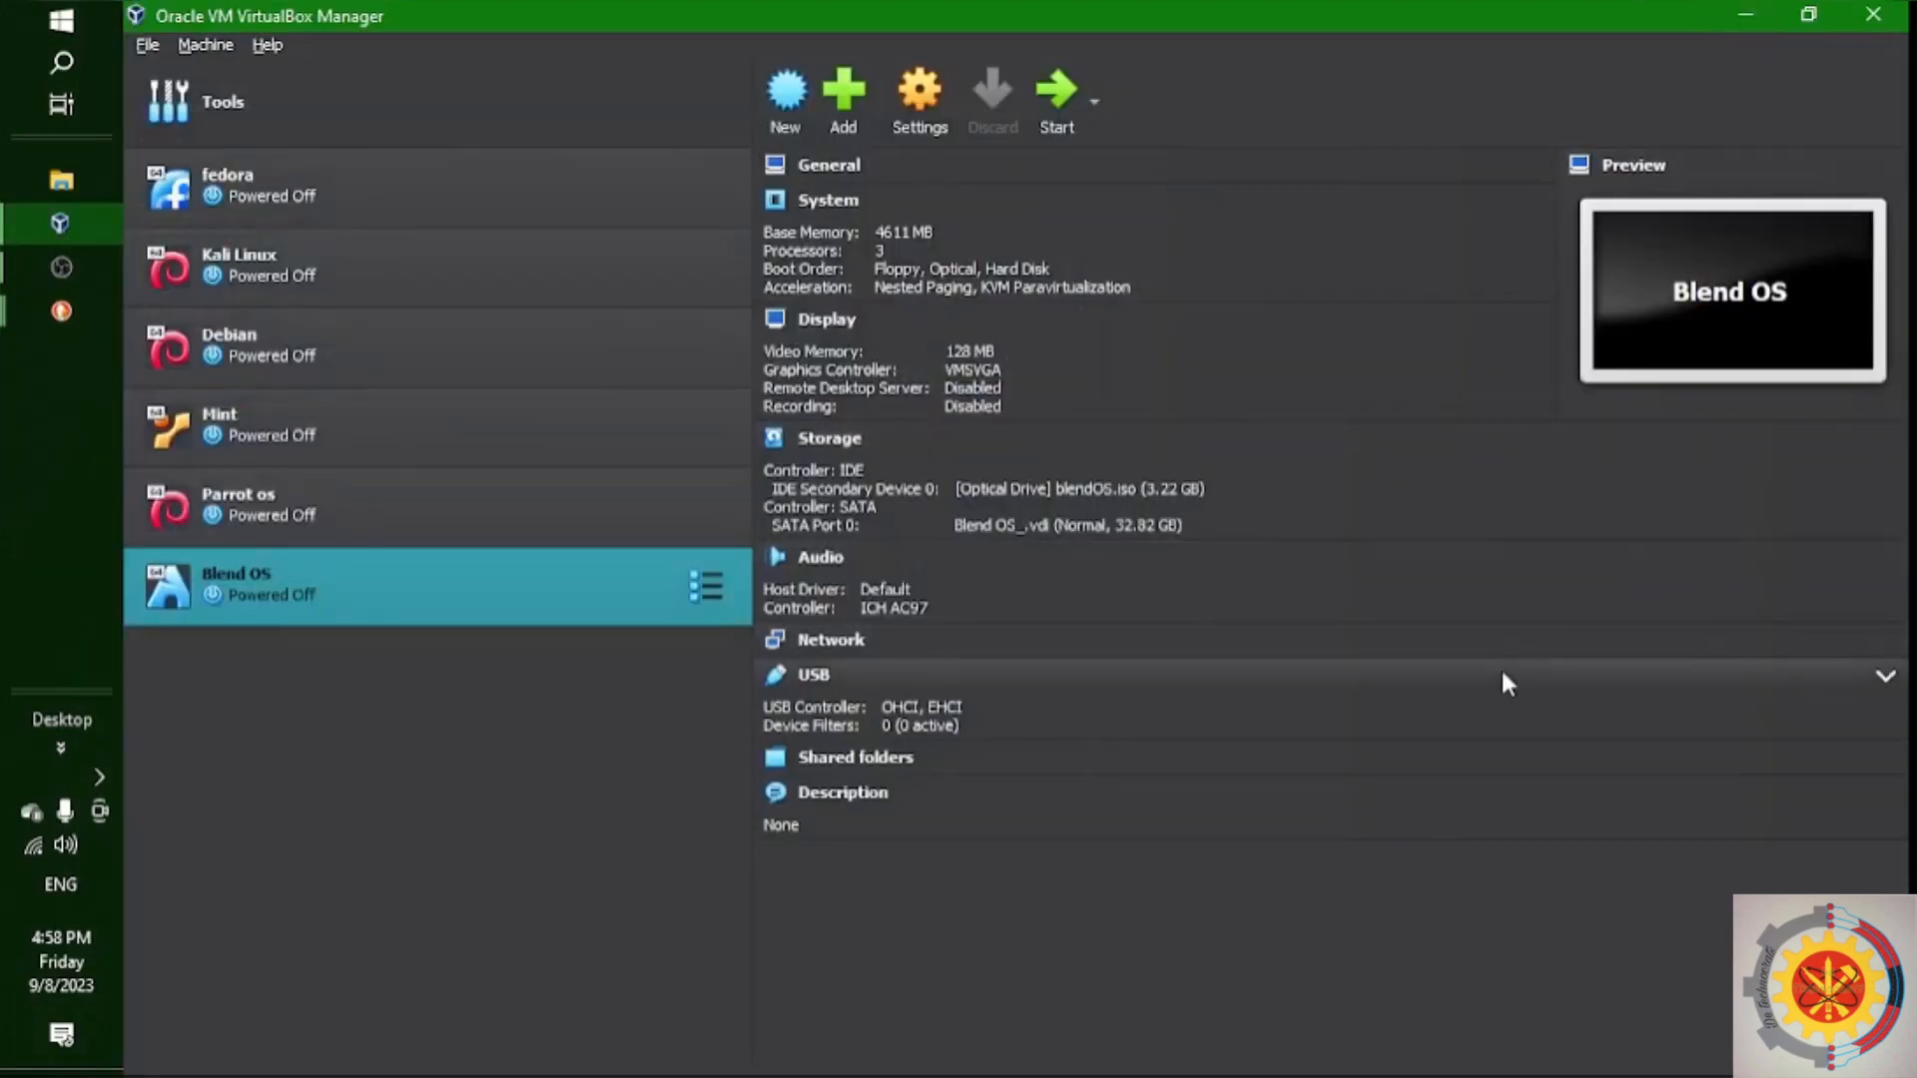
{"action": "mouse_move", "coordinate": [1000, 481]}
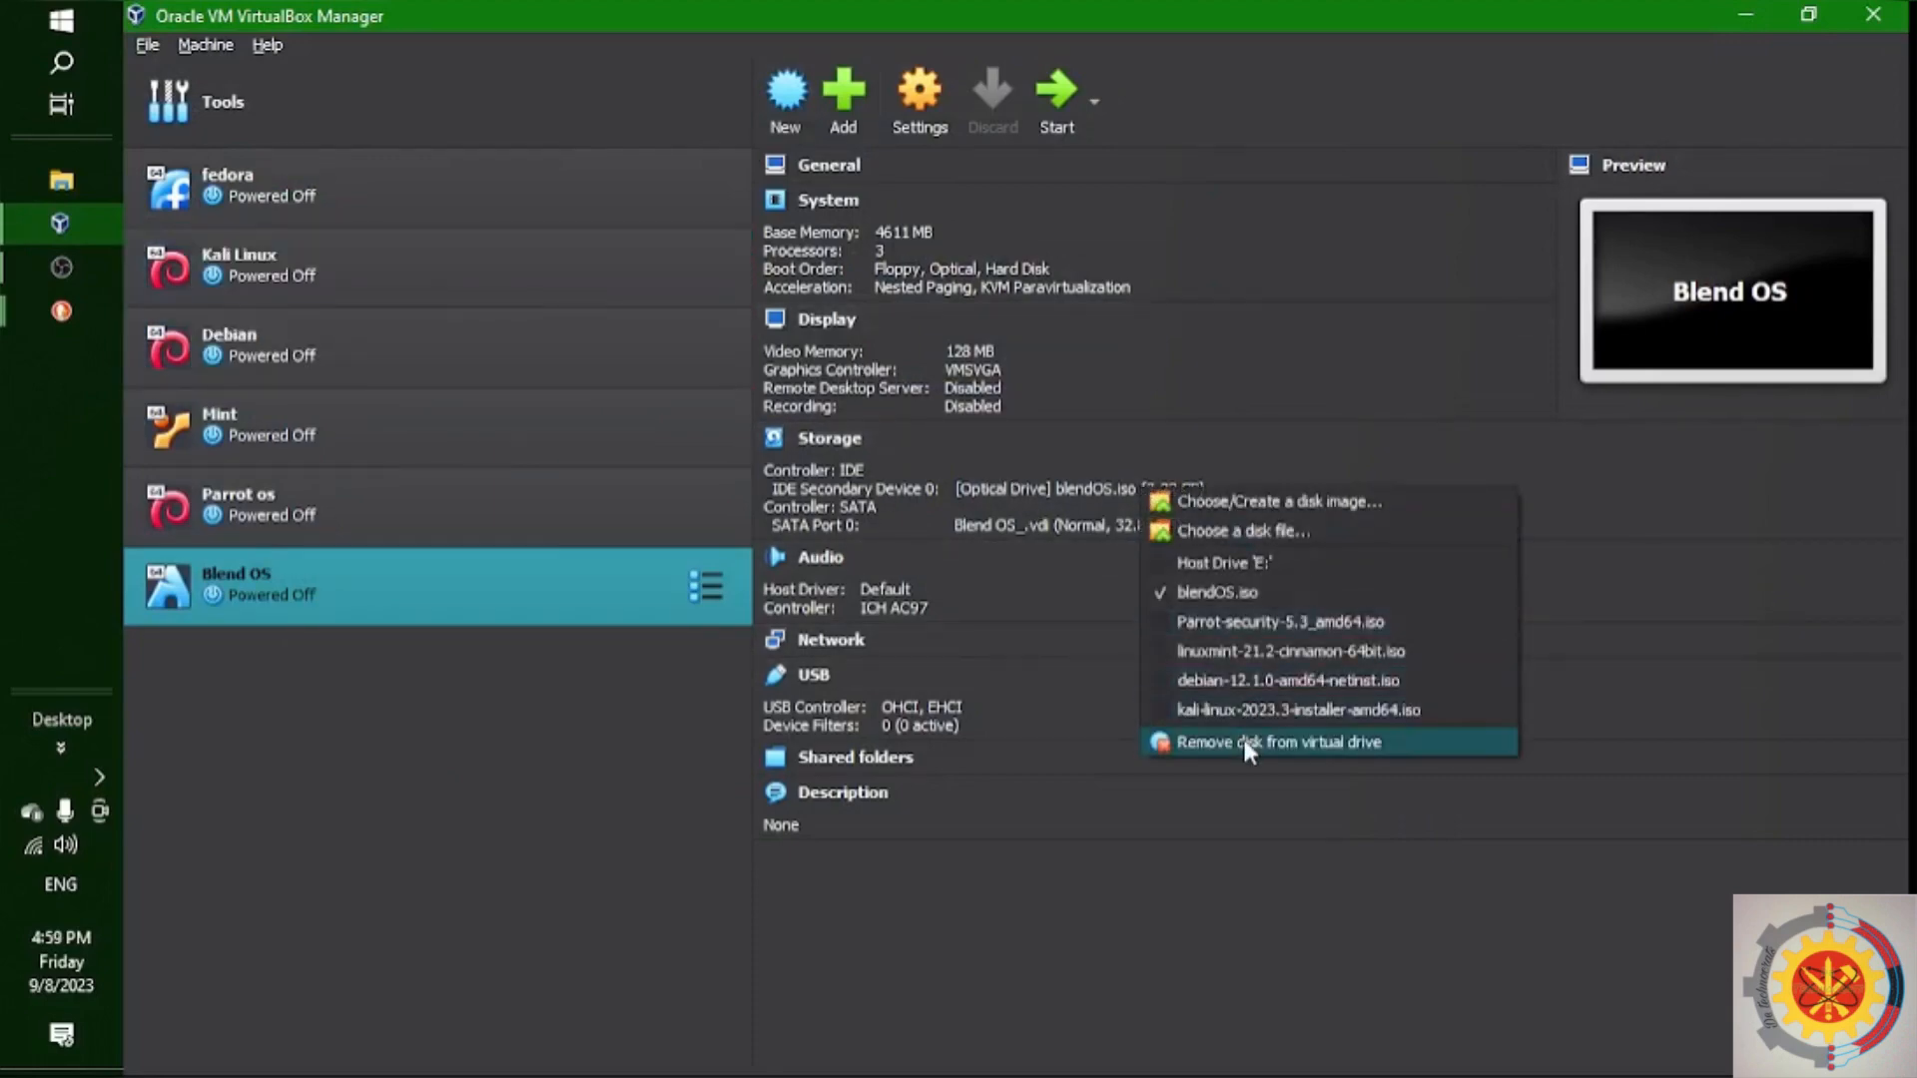
Remove the installer ISO from Blend OS's optical drive and boot the VM from disk
{"action": "left_click", "coordinate": [1276, 742]}
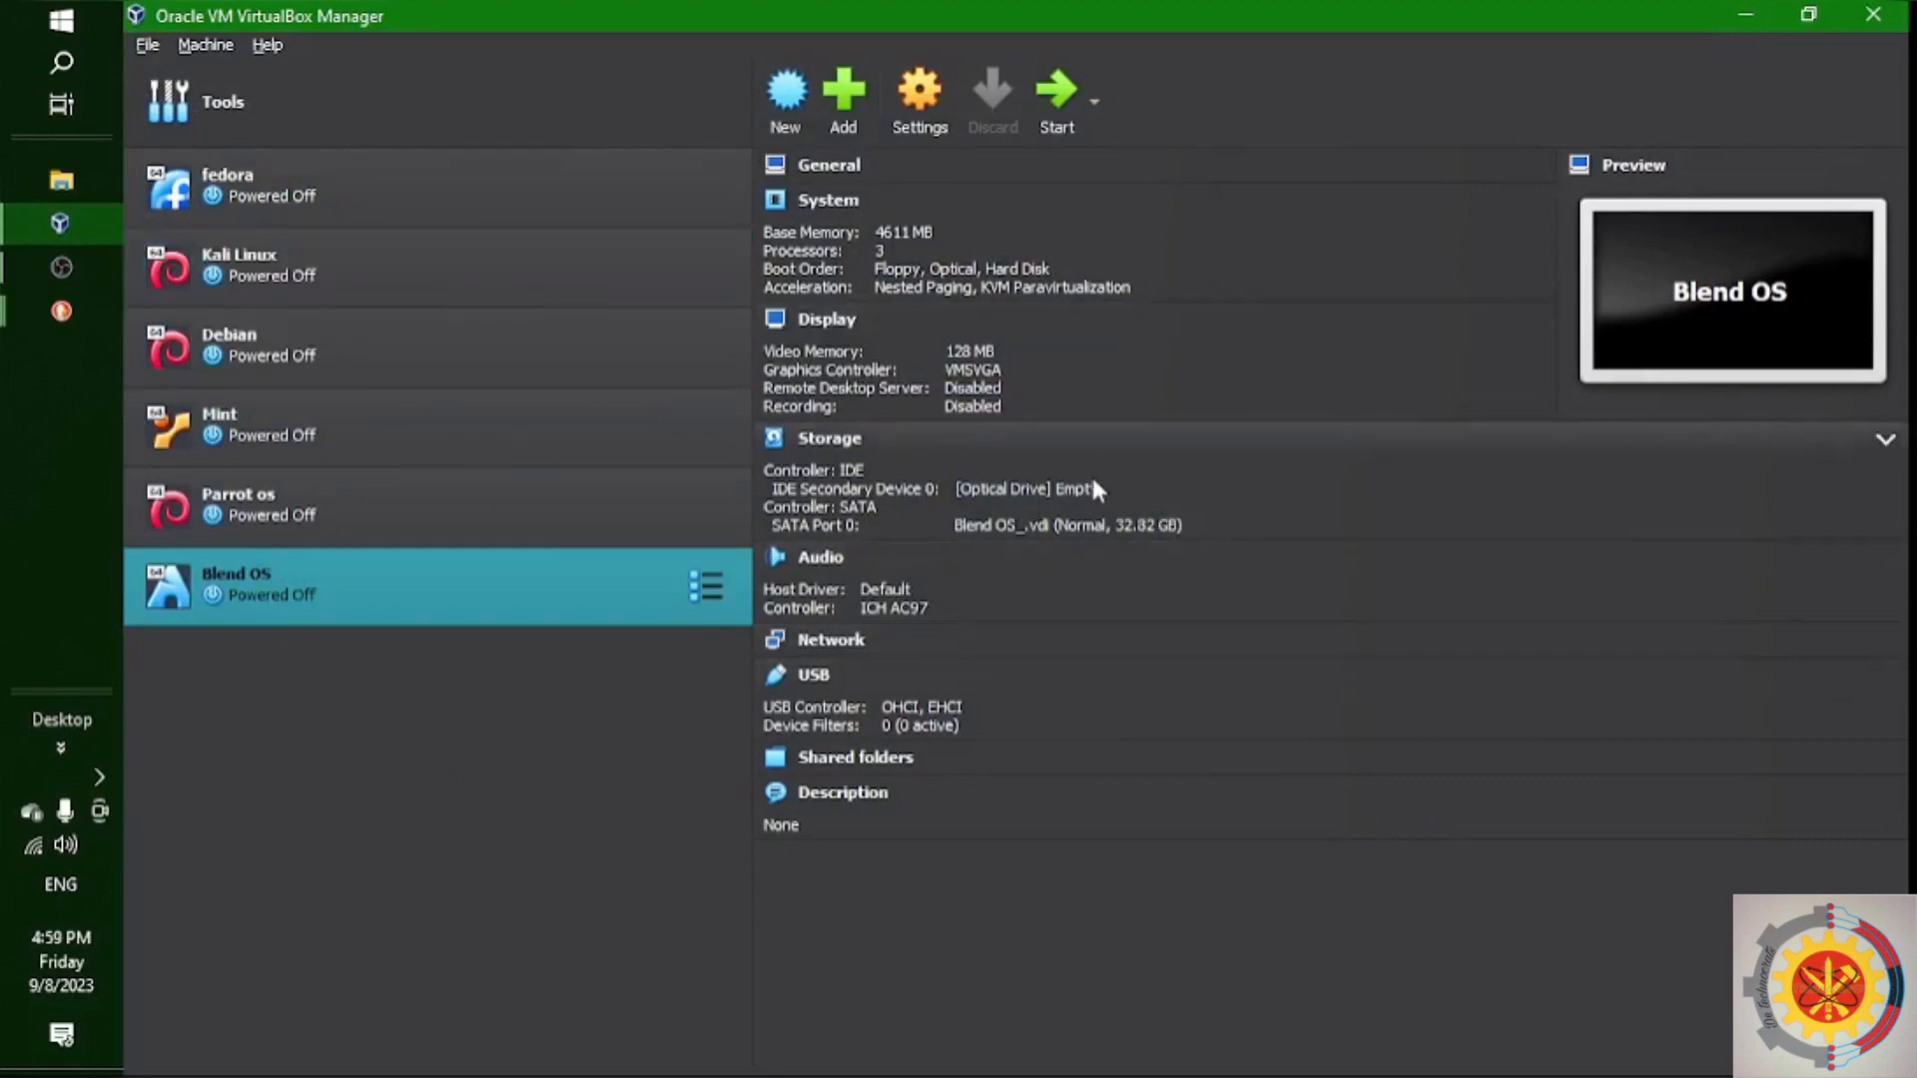
{"action": "mouse_move", "coordinate": [1136, 437]}
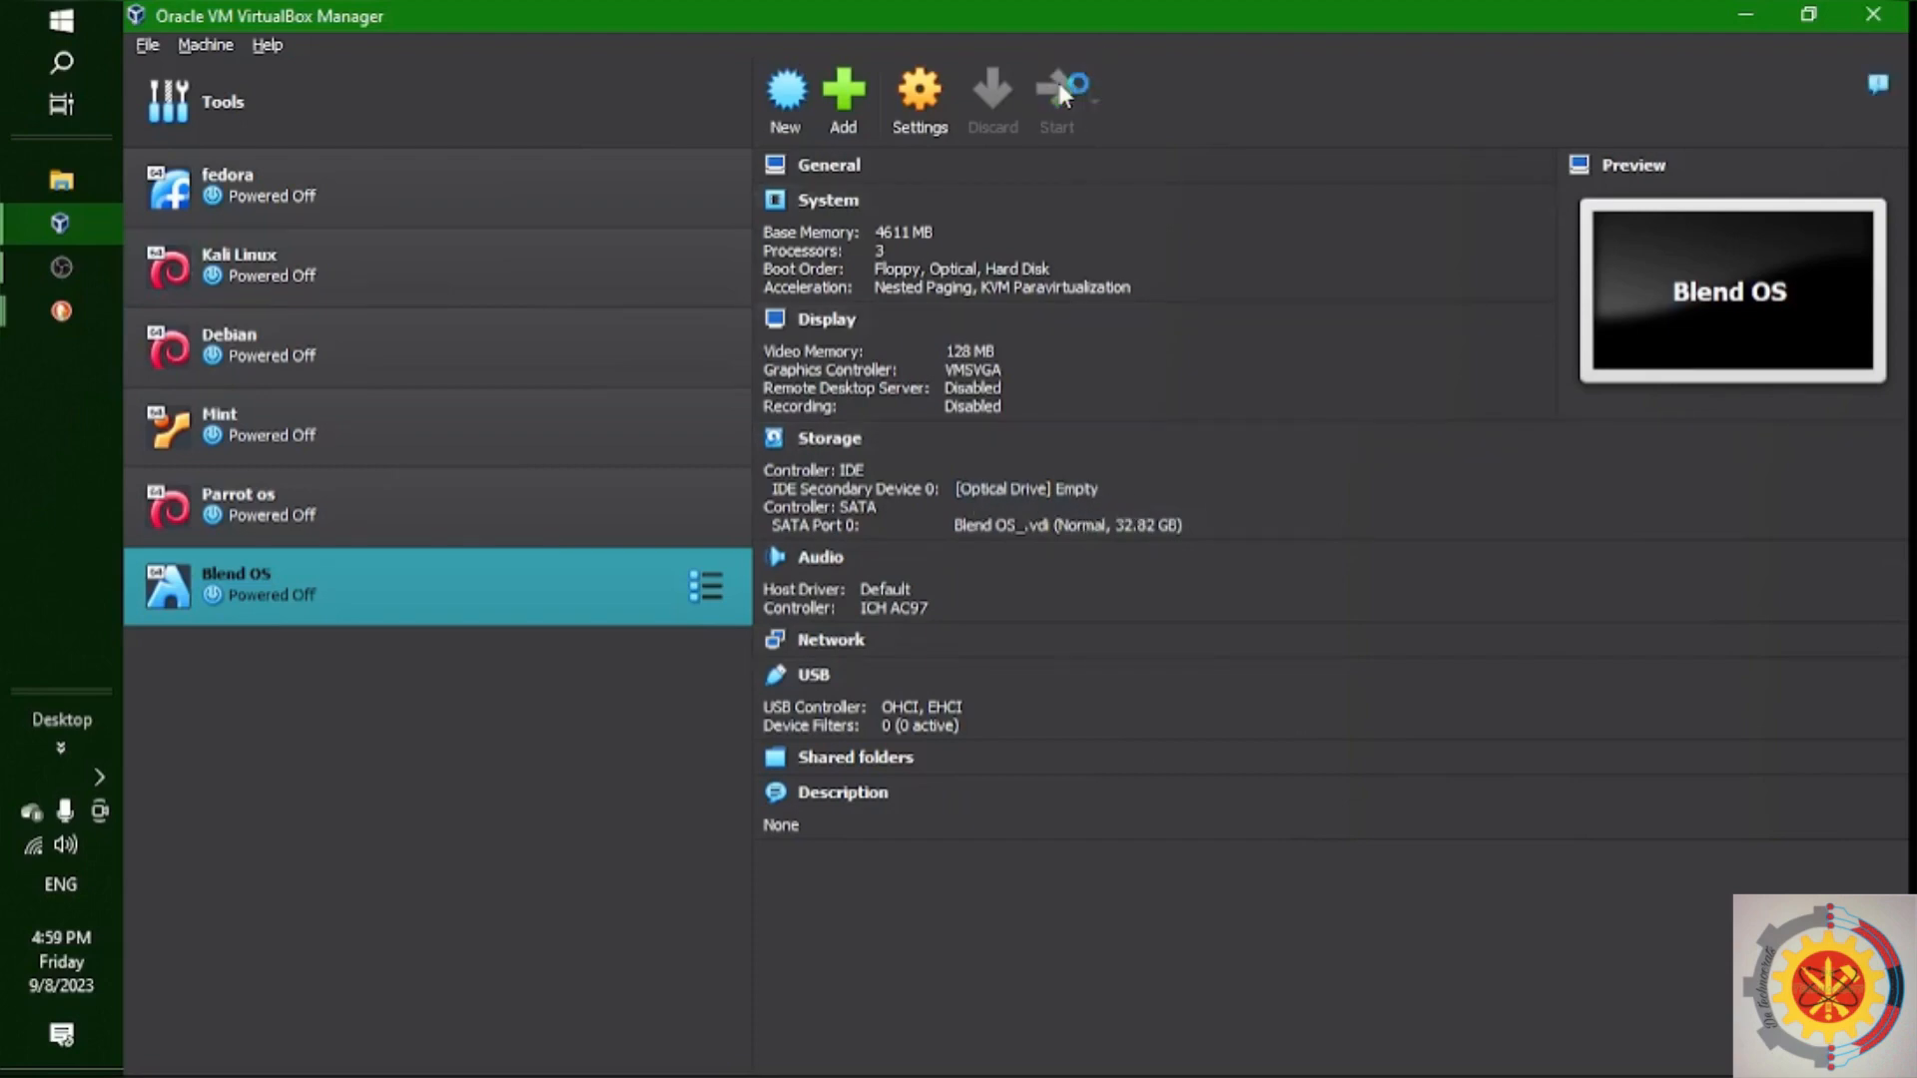
{"action": "left_click", "coordinate": [1054, 98]}
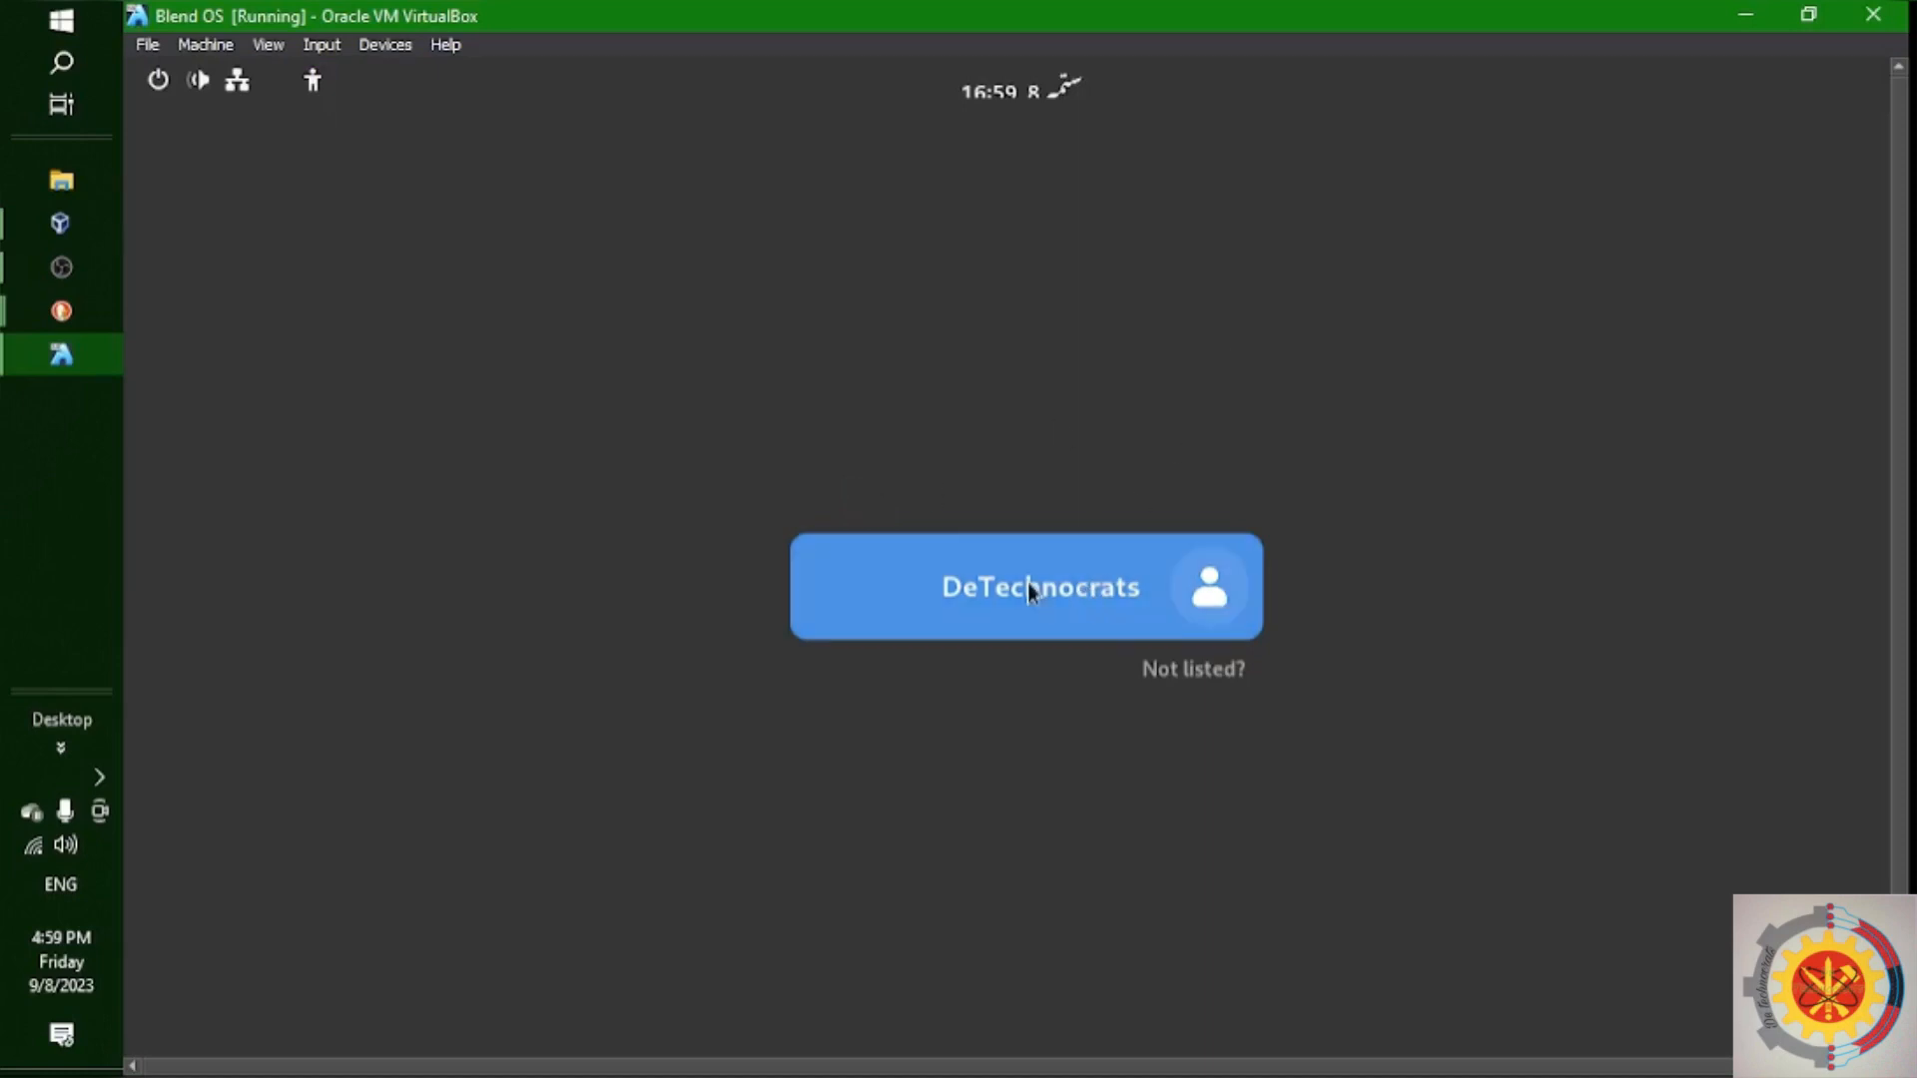
Log in as DeTechnocrats and dismiss the Welcome to blendOS window with Get Started
{"action": "left_click", "coordinate": [1039, 587]}
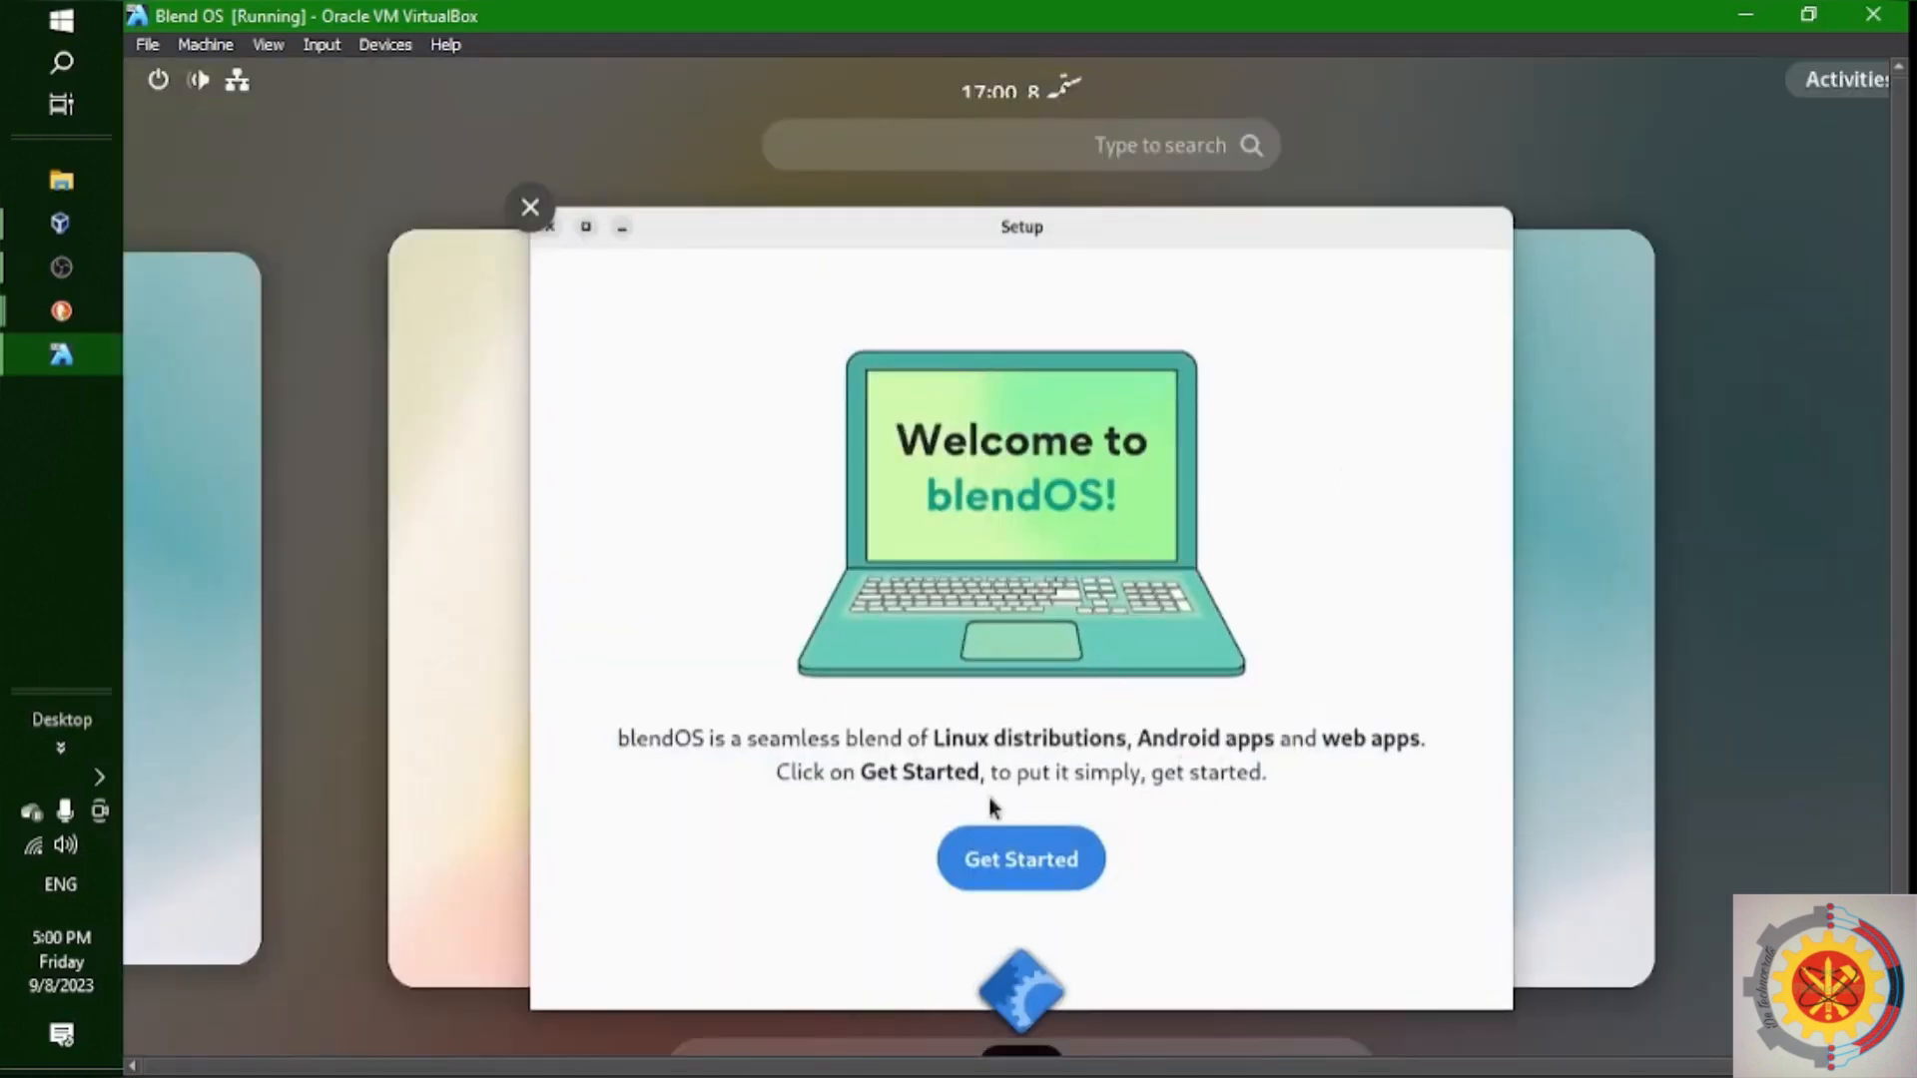
{"action": "mouse_move", "coordinate": [671, 760]}
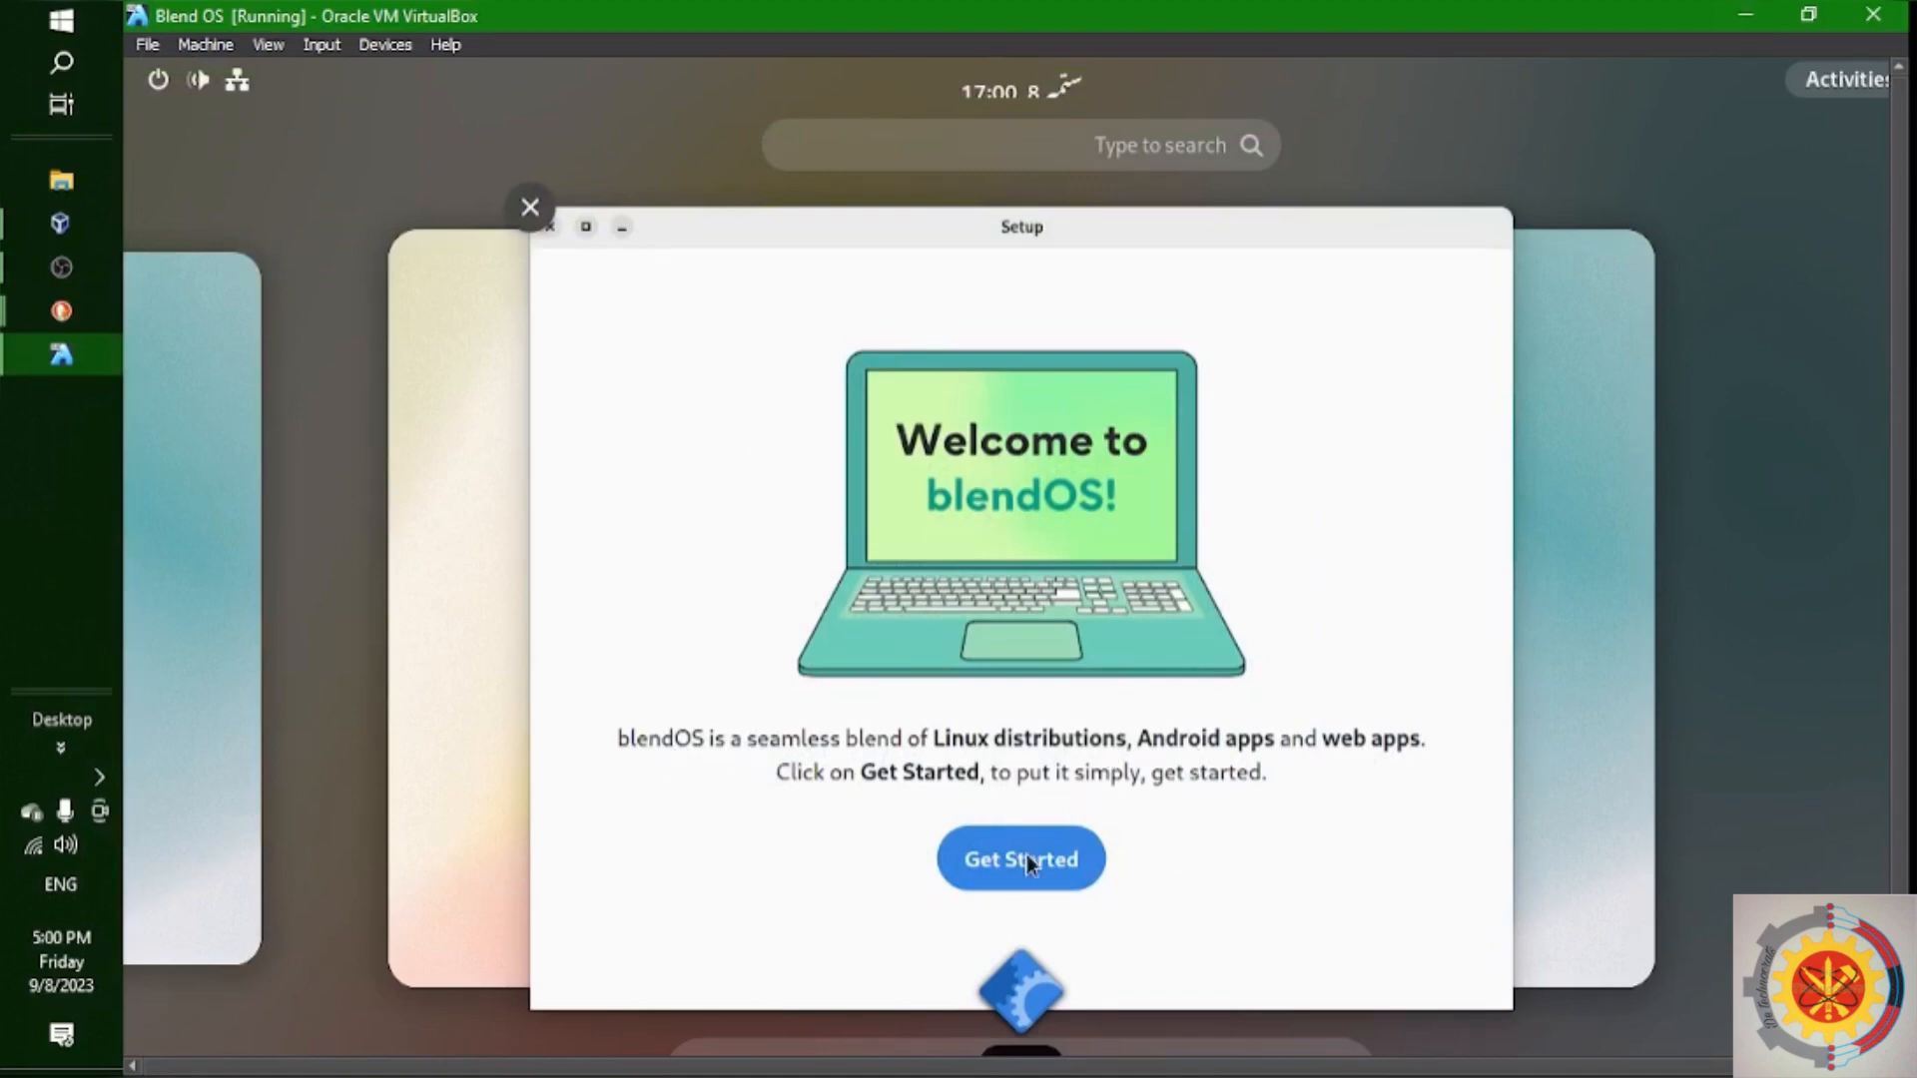
{"action": "left_click", "coordinate": [1020, 858]}
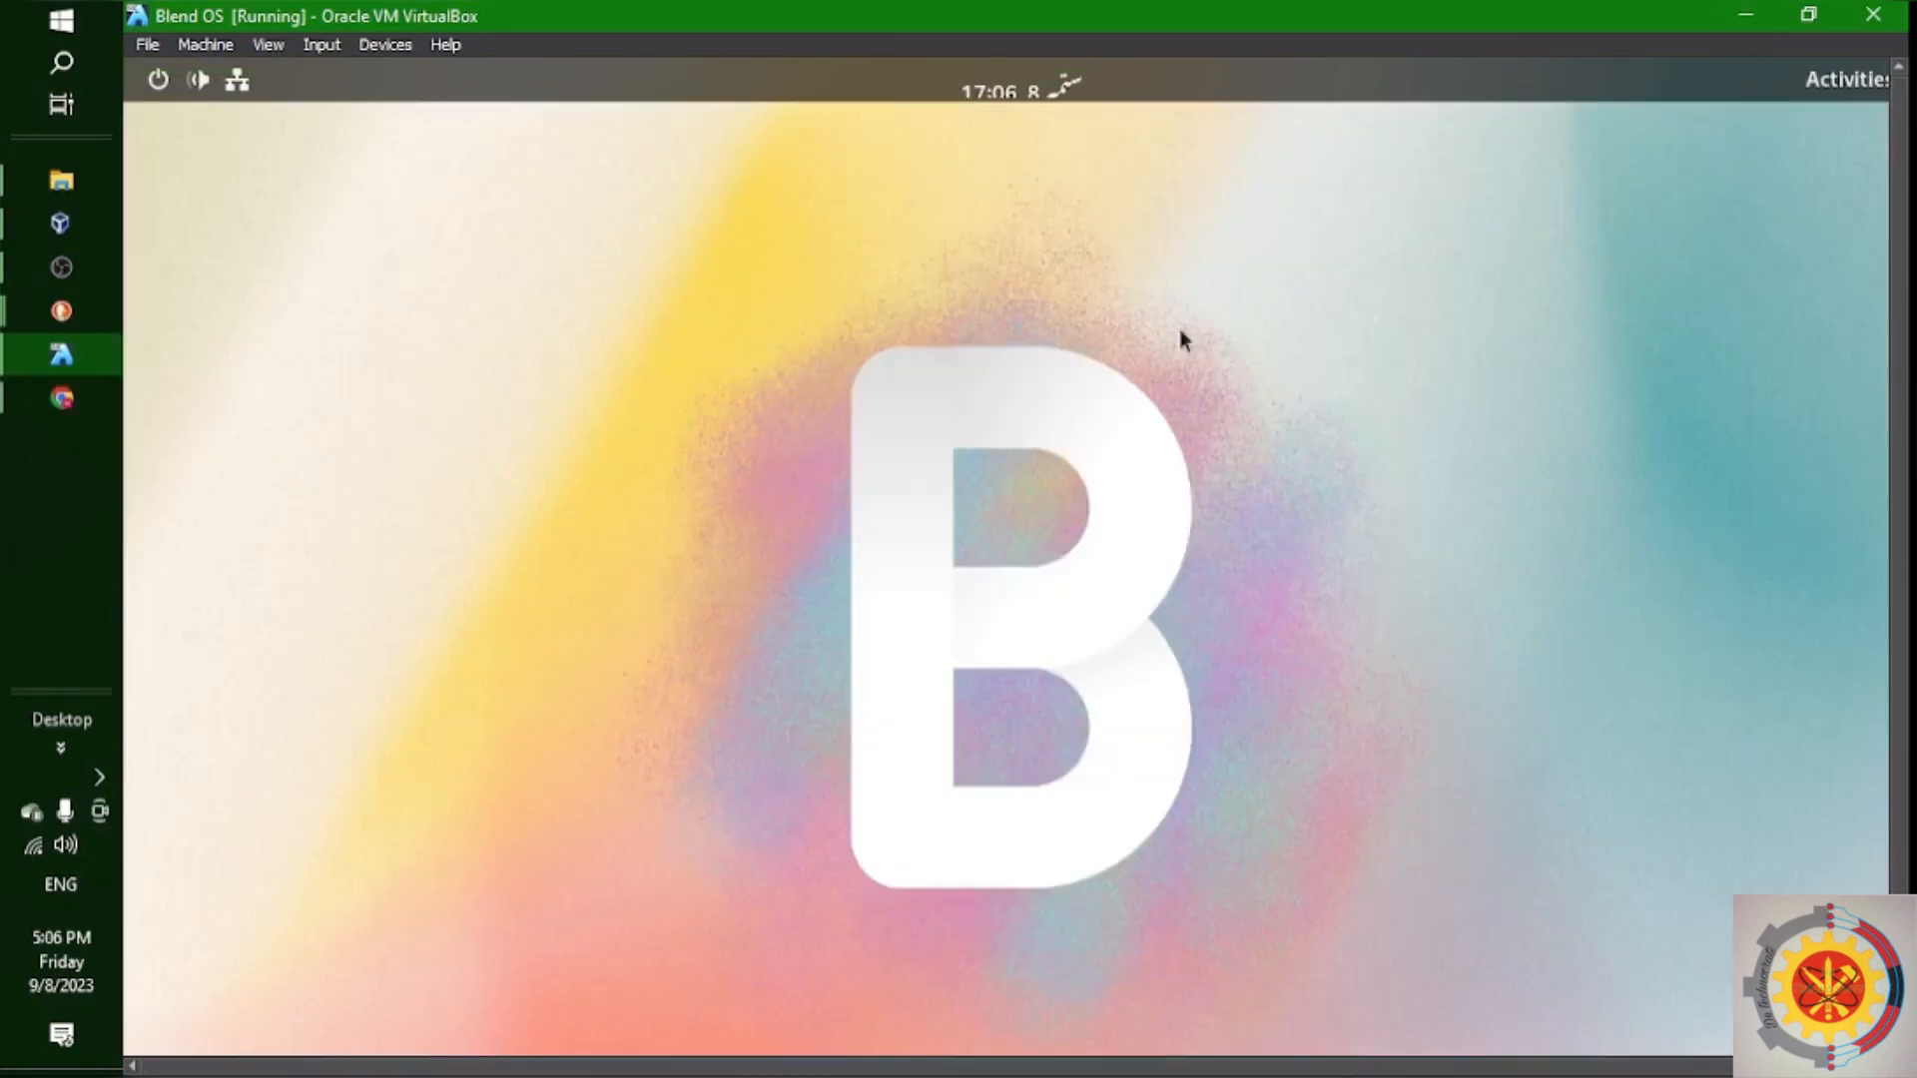
Set the display resolution to (9:16) 720 × 1280 from the desktop's Display Settings and apply it
{"action": "right_click", "coordinate": [1180, 340]}
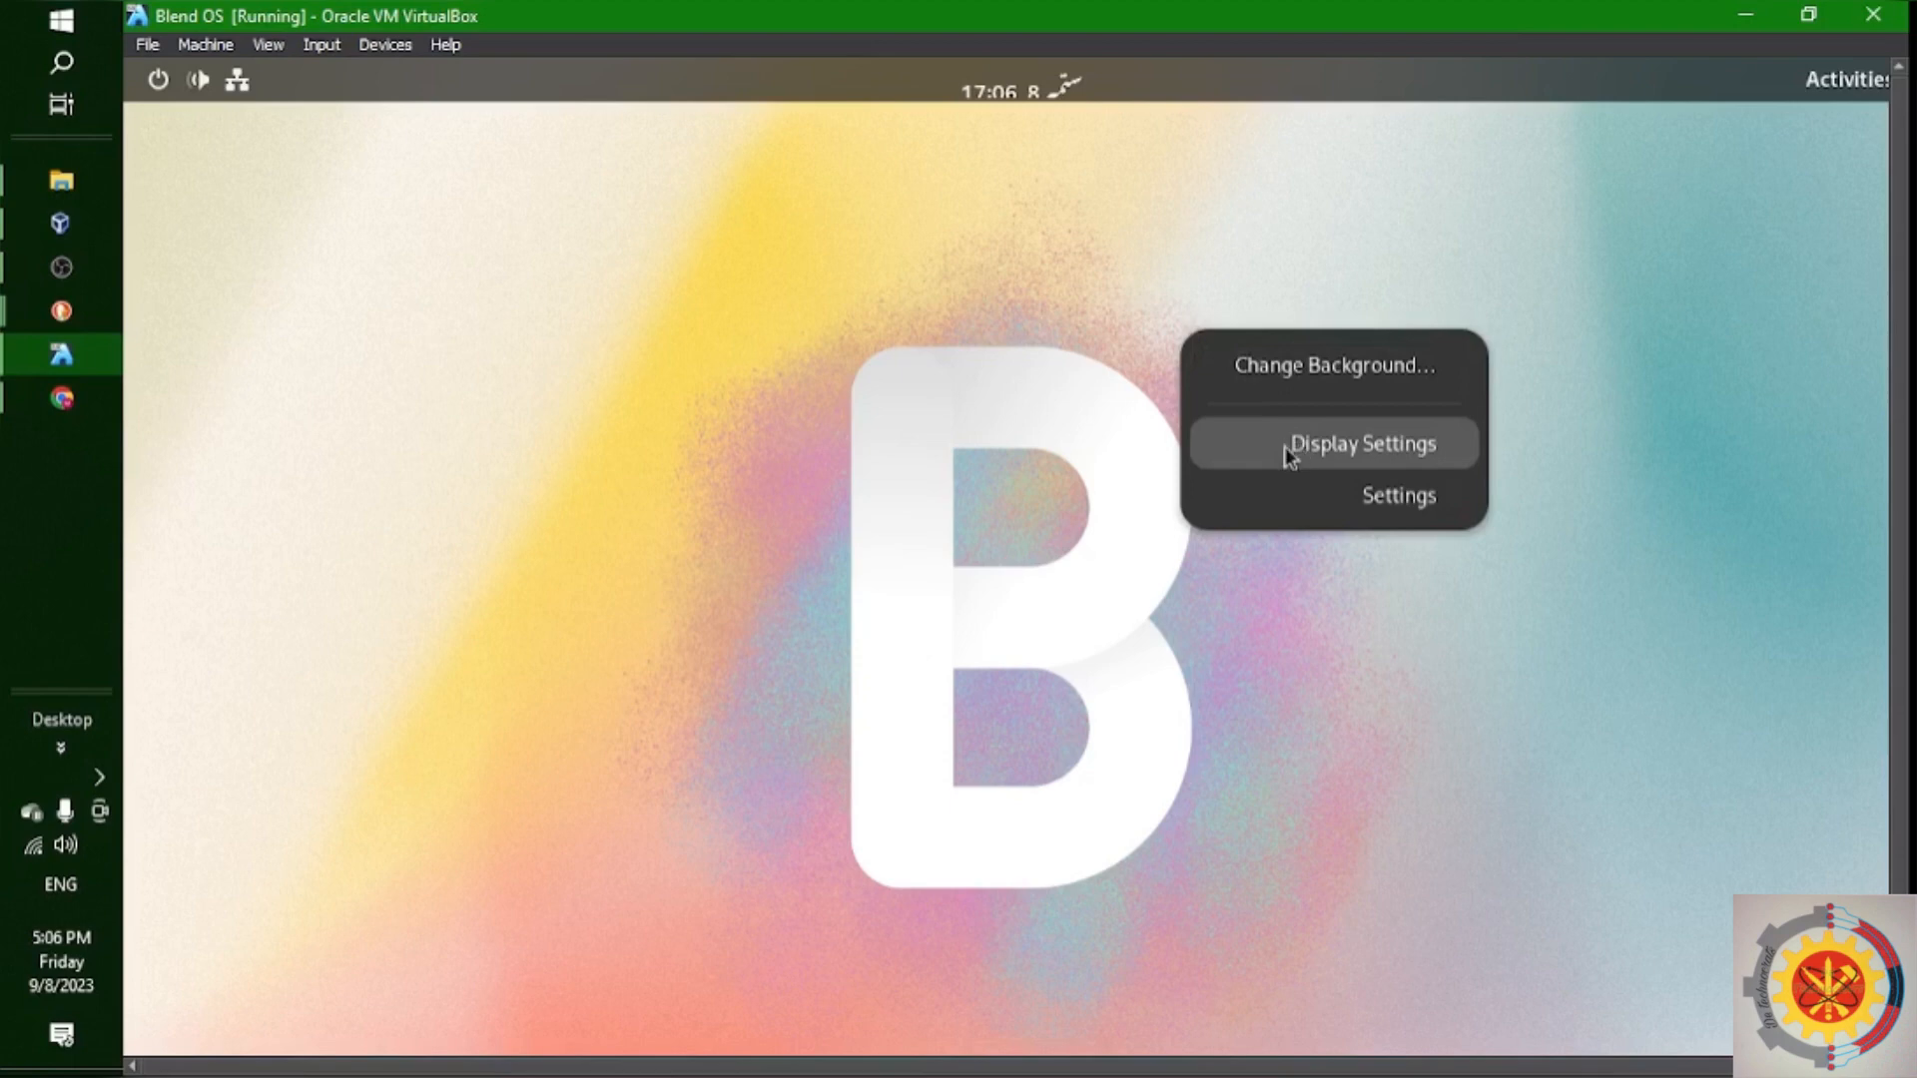
{"action": "left_click", "coordinate": [1360, 443]}
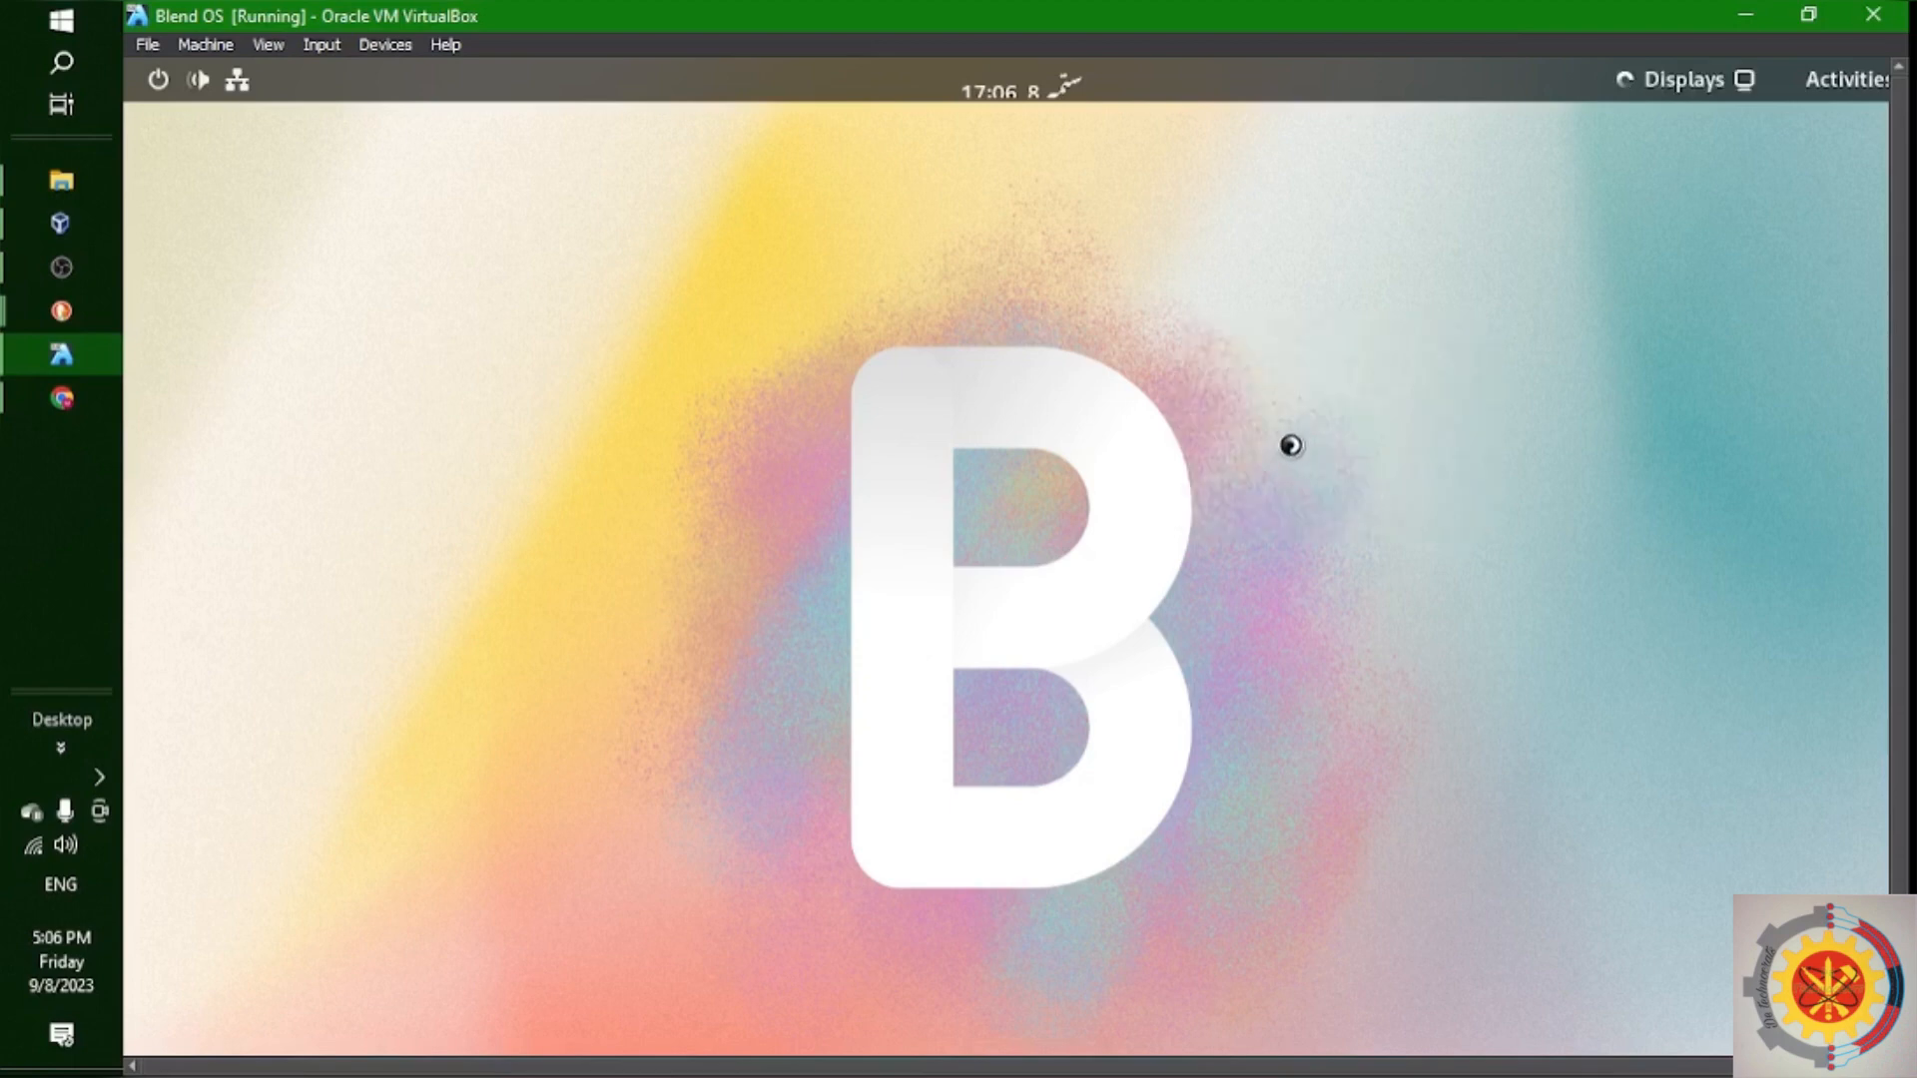
{"action": "left_click", "coordinate": [1681, 80]}
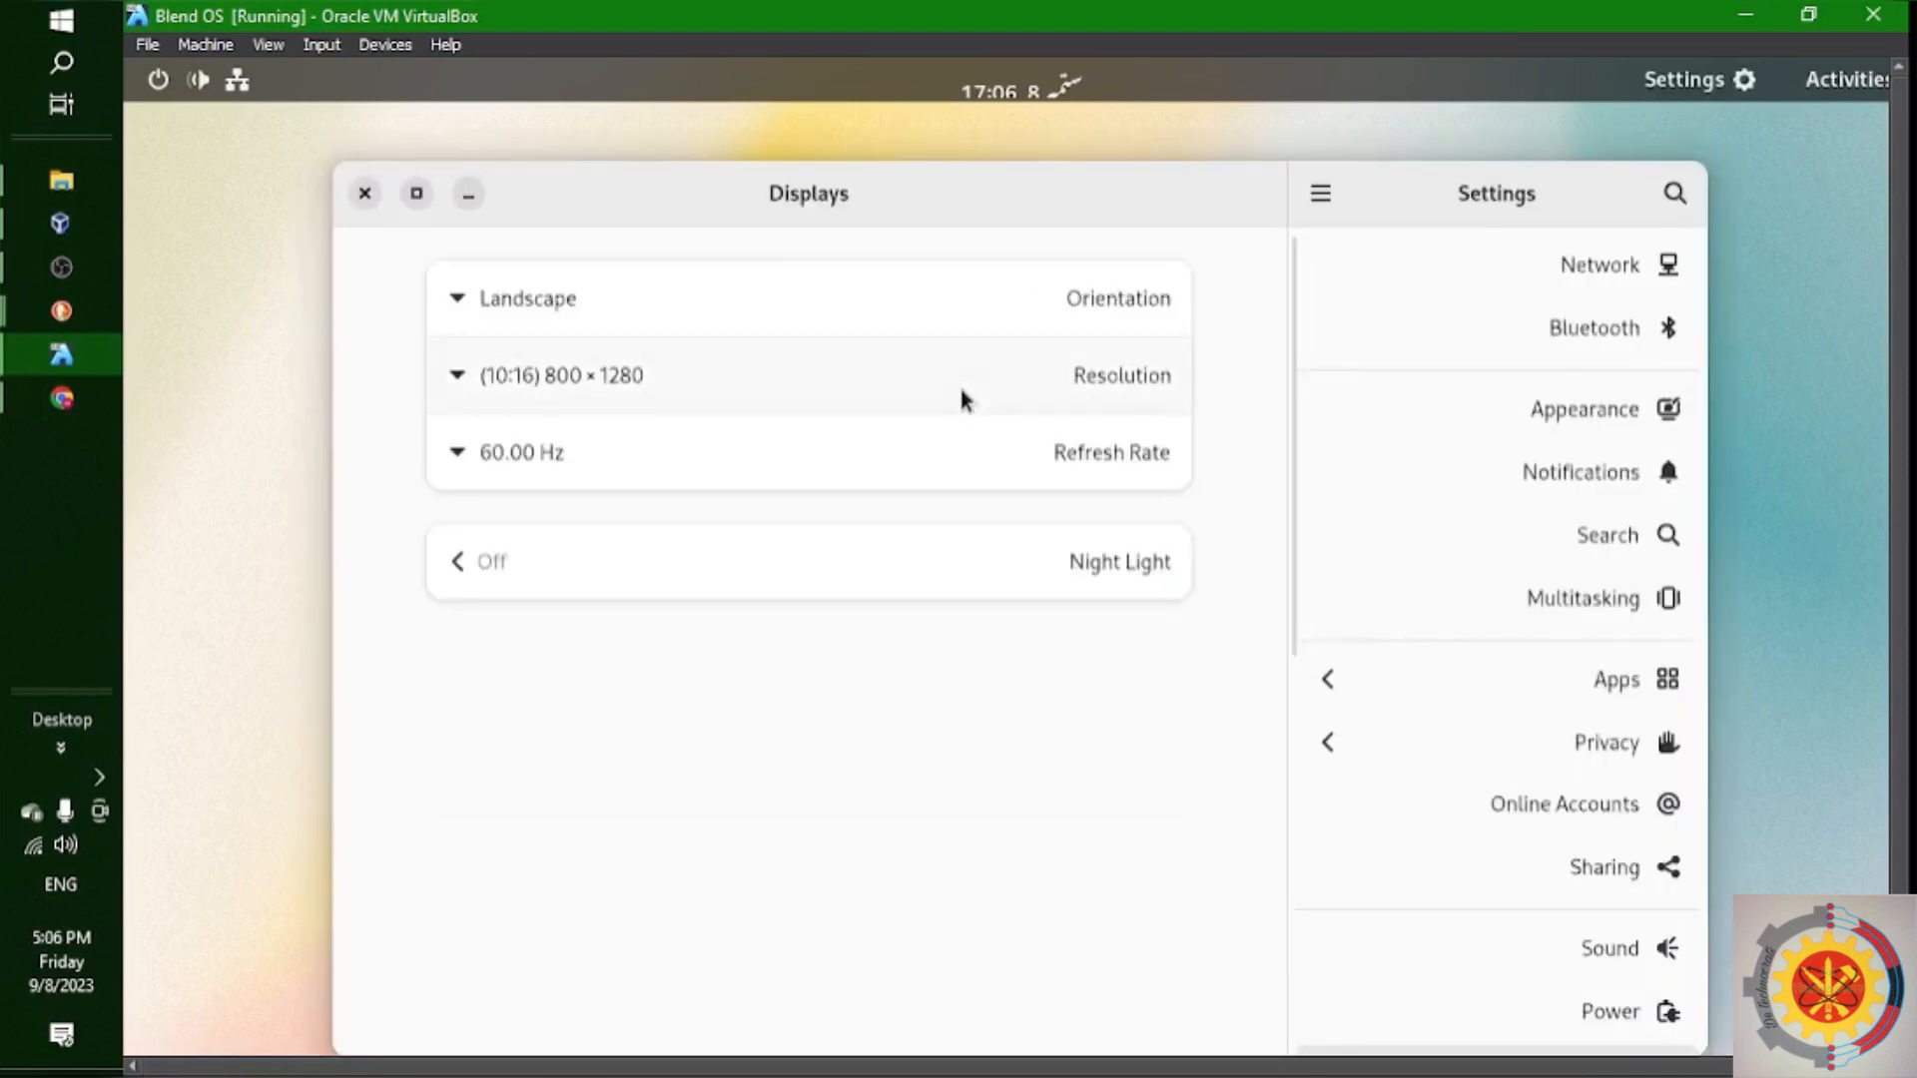
{"action": "left_click", "coordinate": [561, 375]}
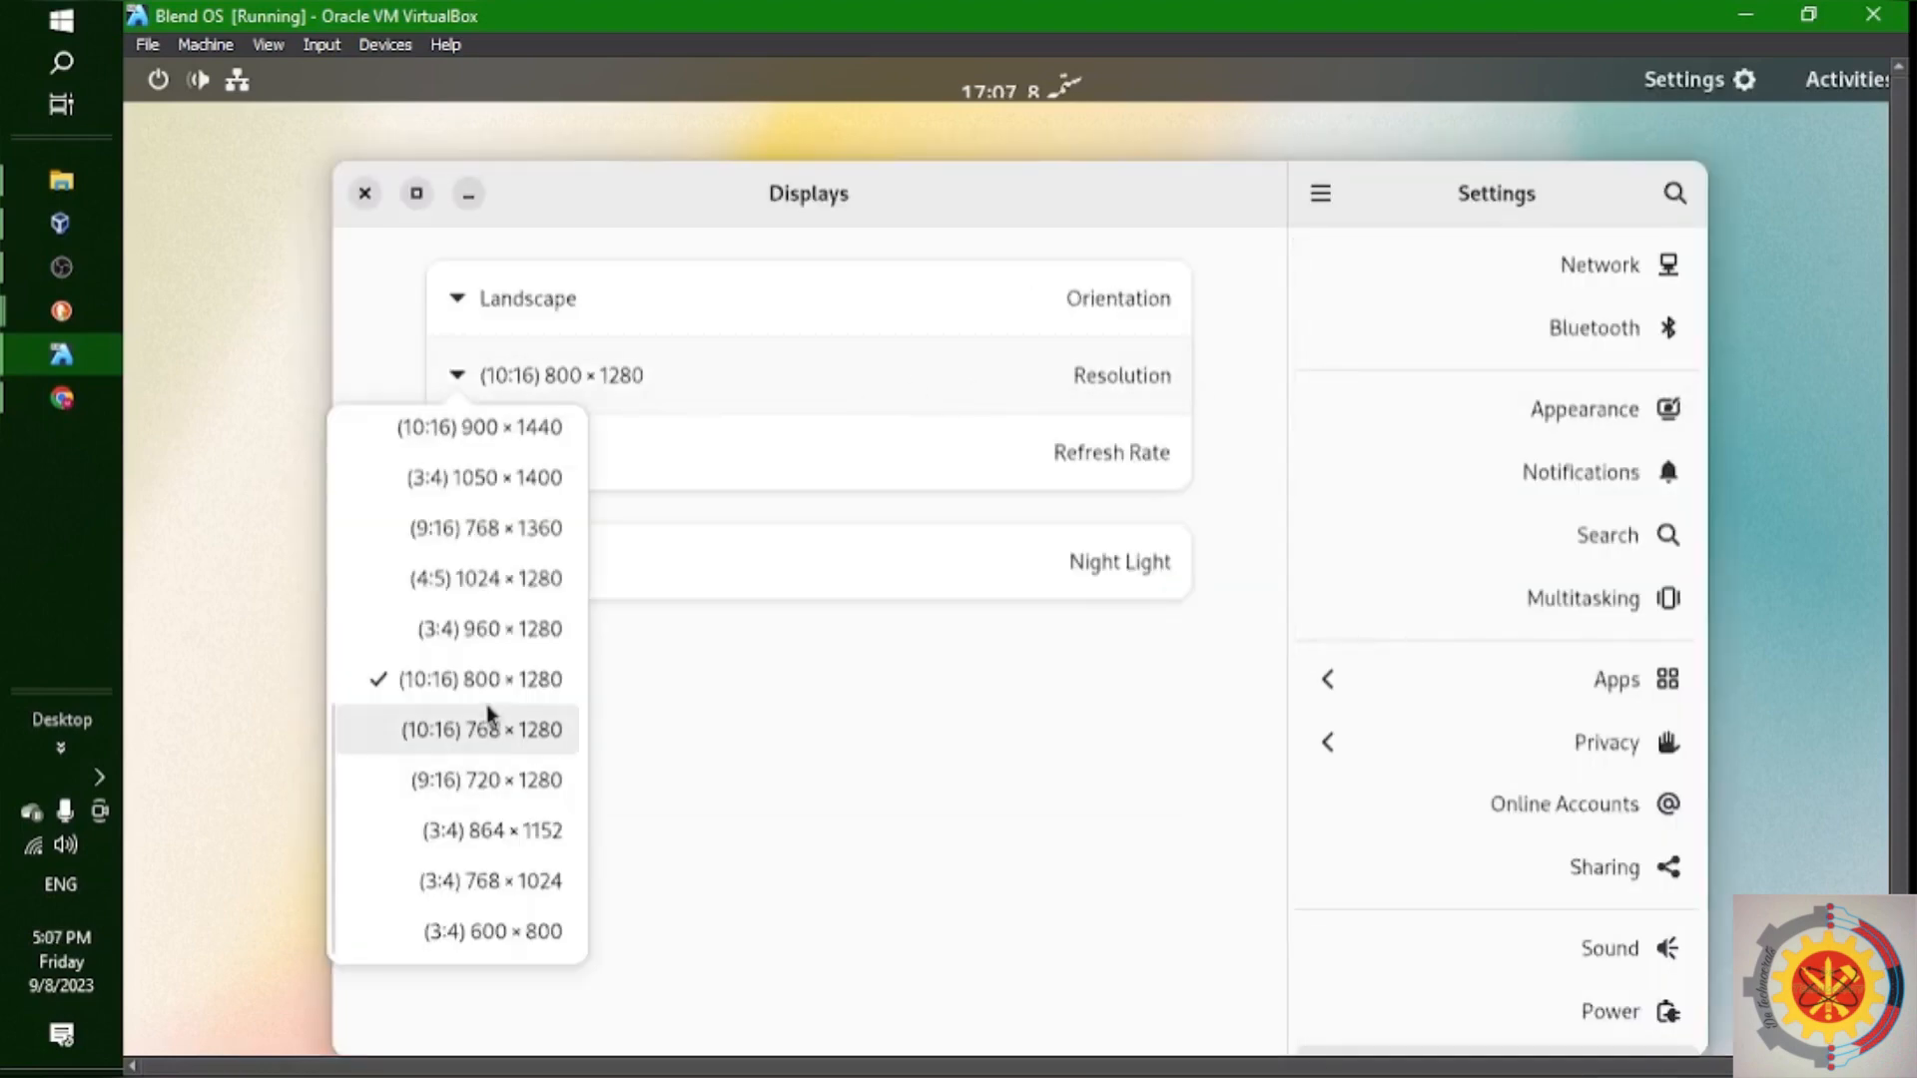
{"action": "mouse_move", "coordinate": [531, 780]}
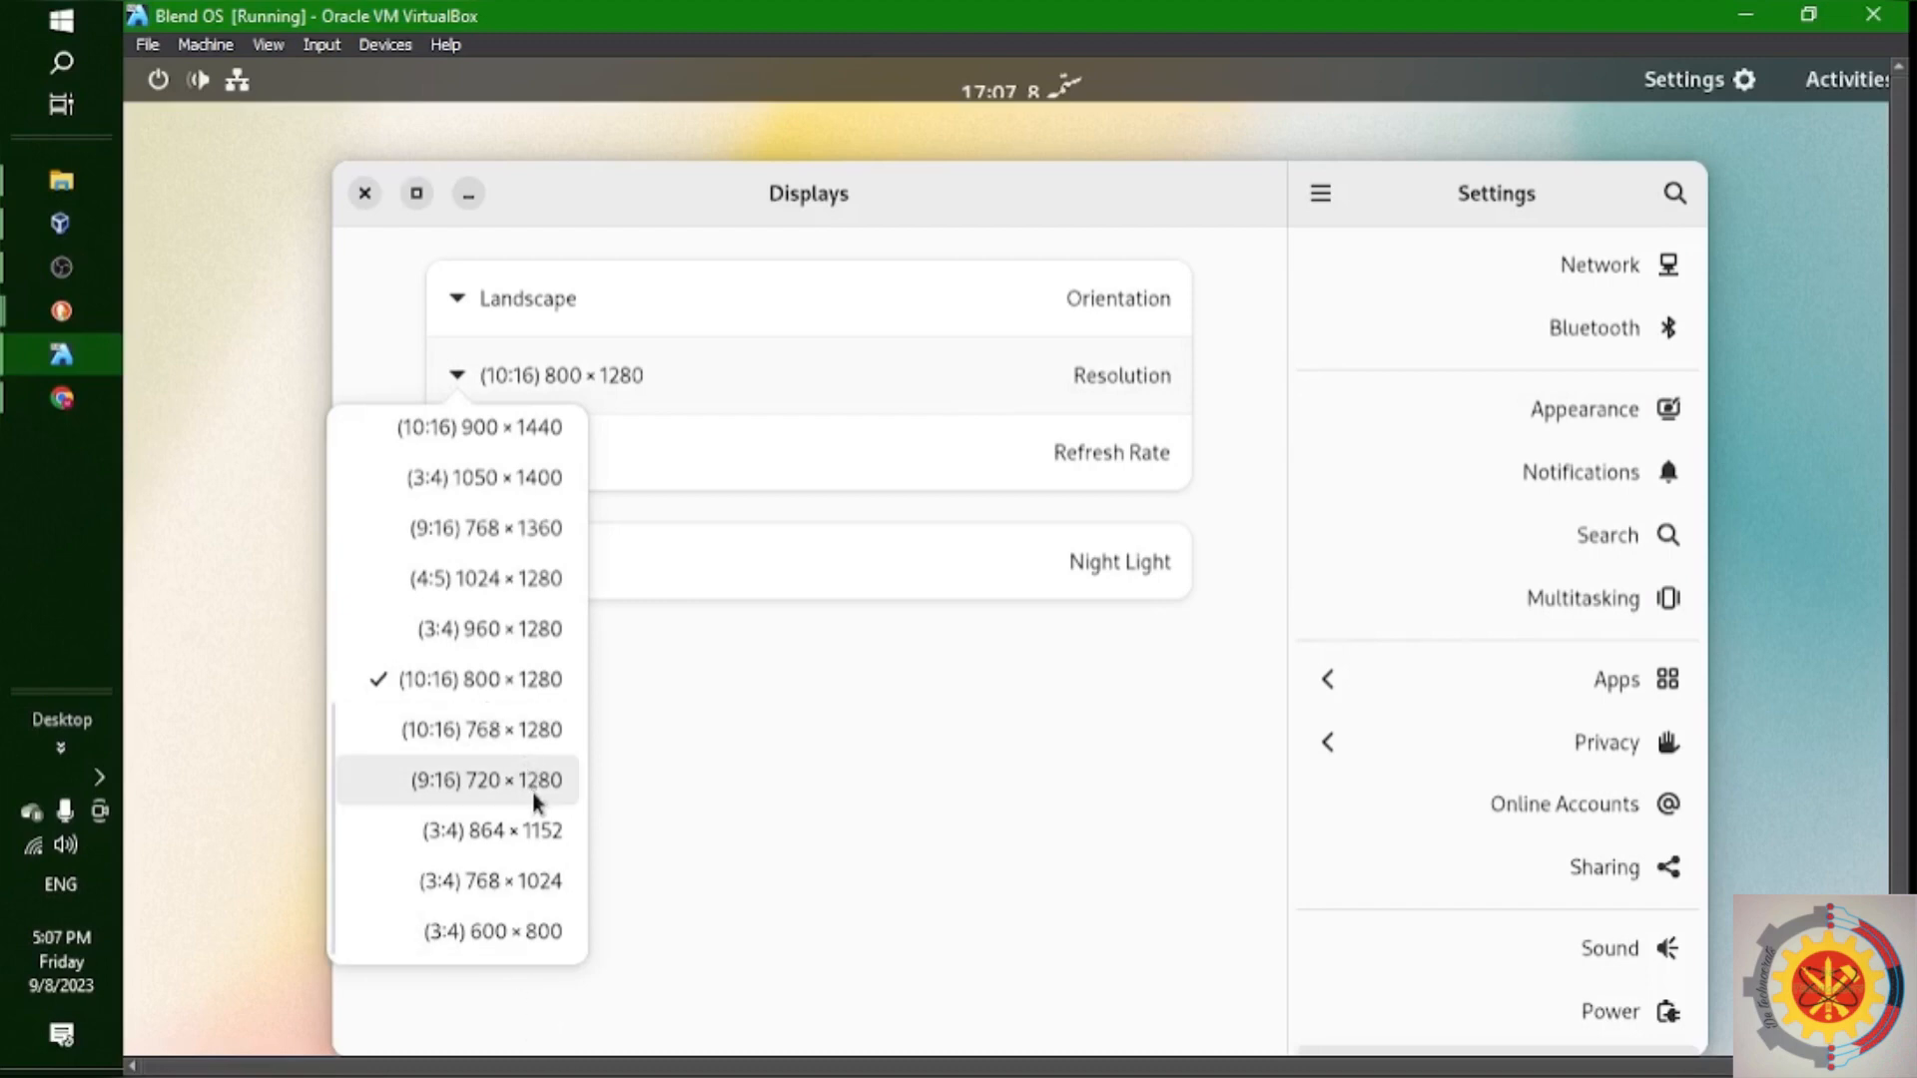
{"action": "left_click", "coordinate": [488, 780]}
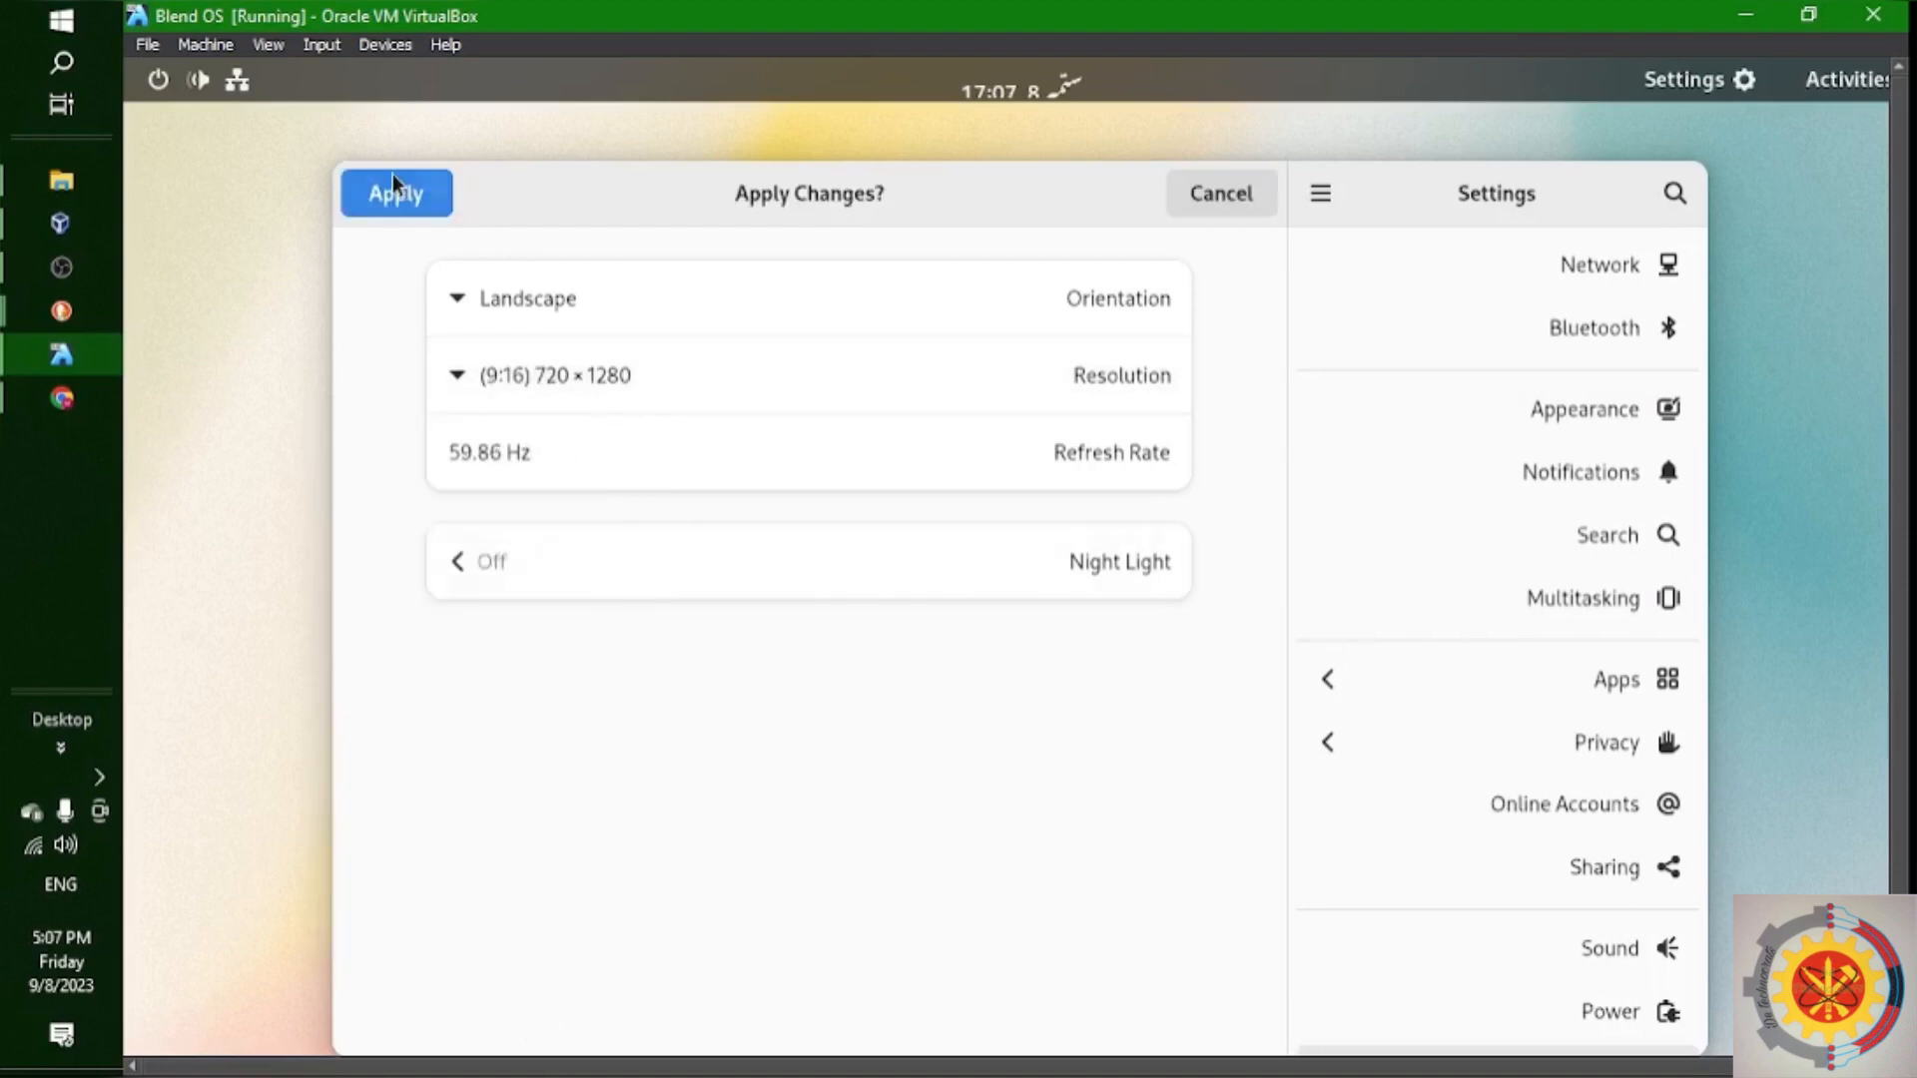
{"action": "left_click", "coordinate": [395, 194]}
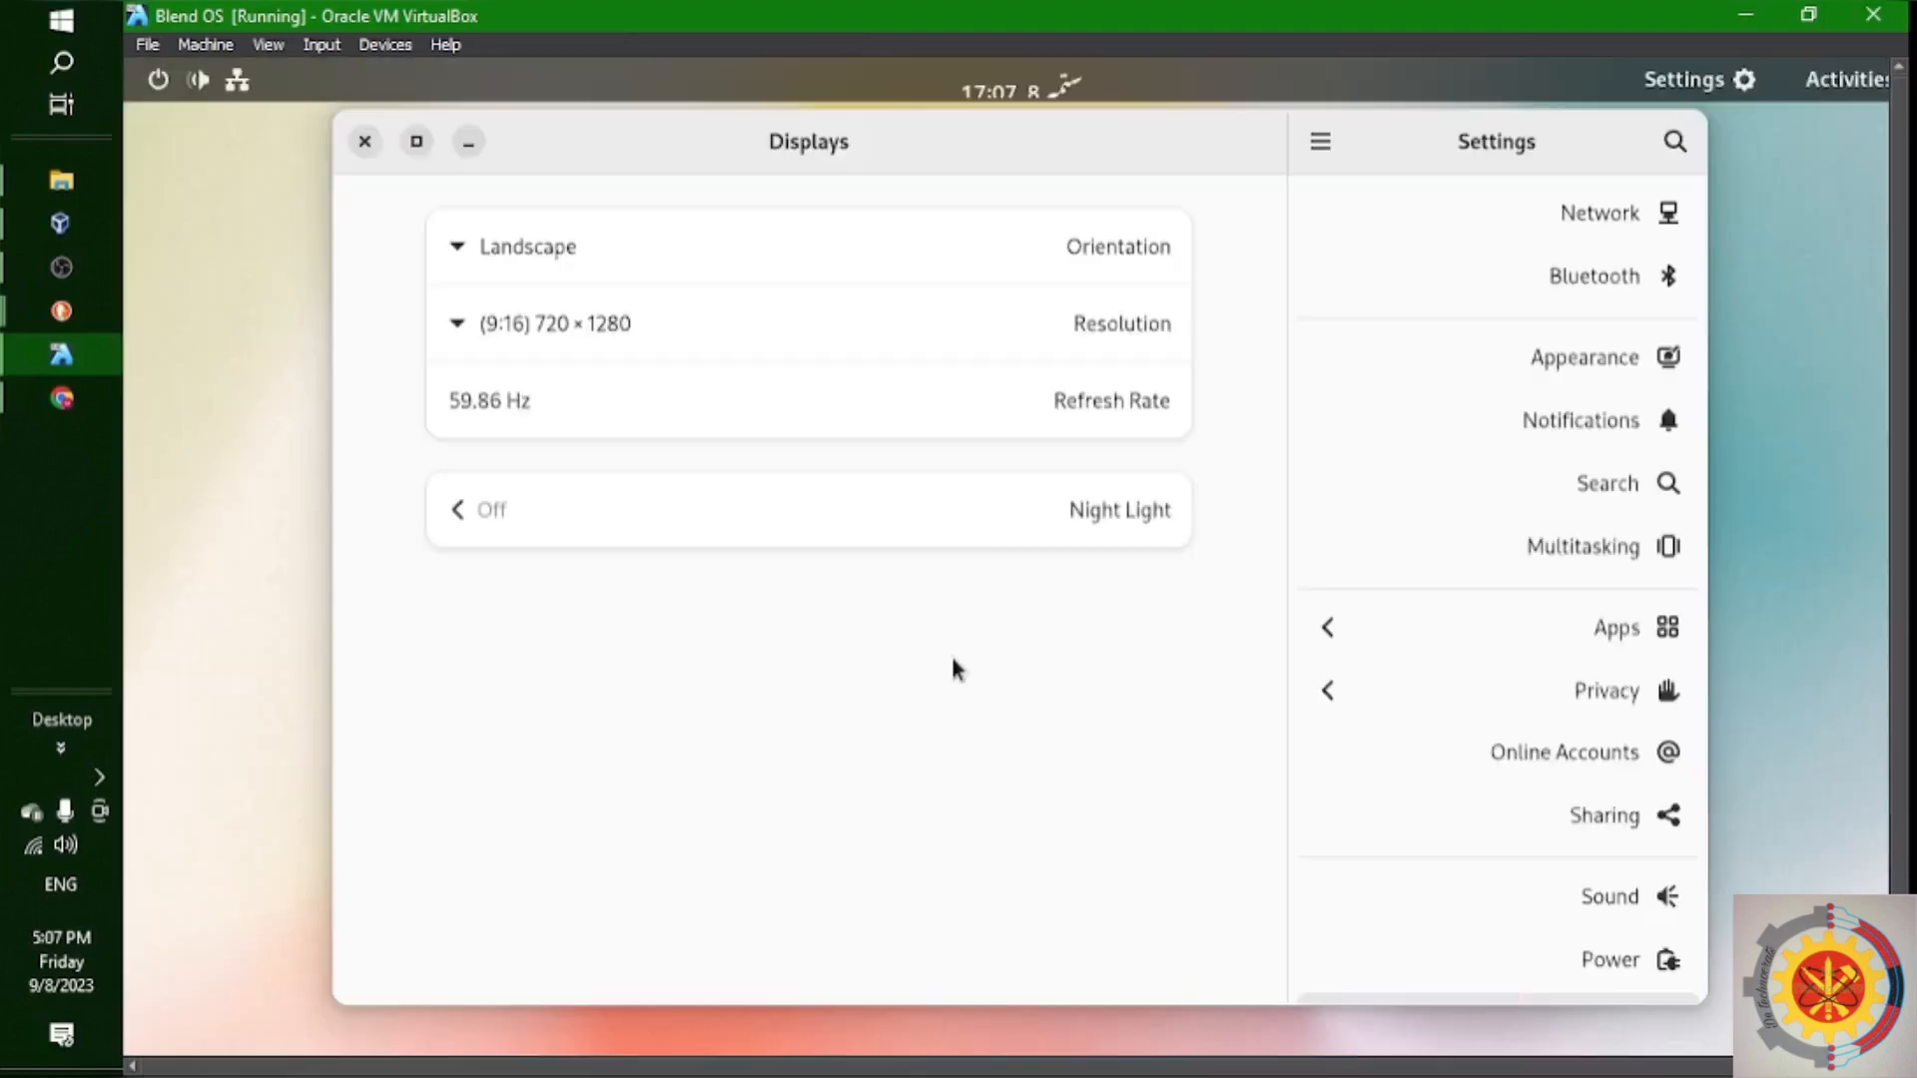
Switch the regional Formats from Pakistan to United States in Region & Language
{"action": "left_click", "coordinate": [1549, 805]}
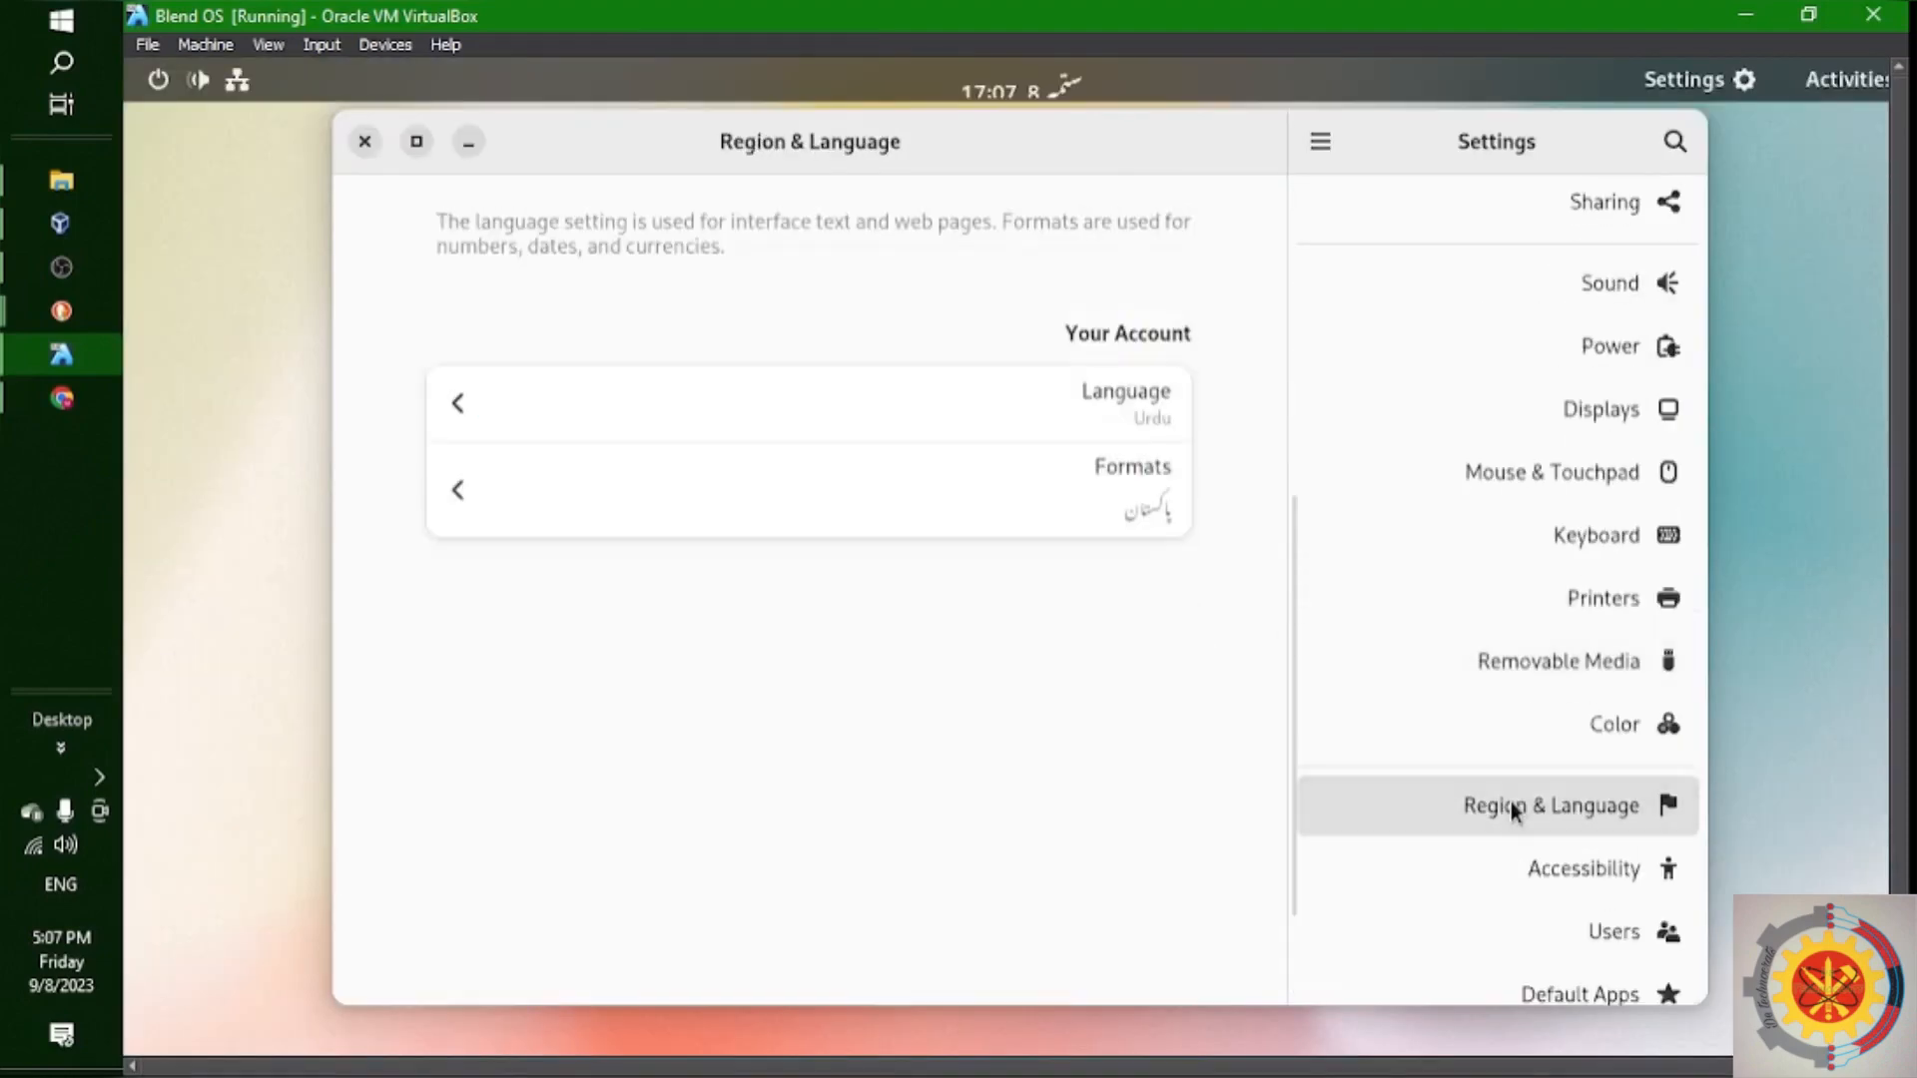
{"action": "left_click", "coordinate": [807, 489]}
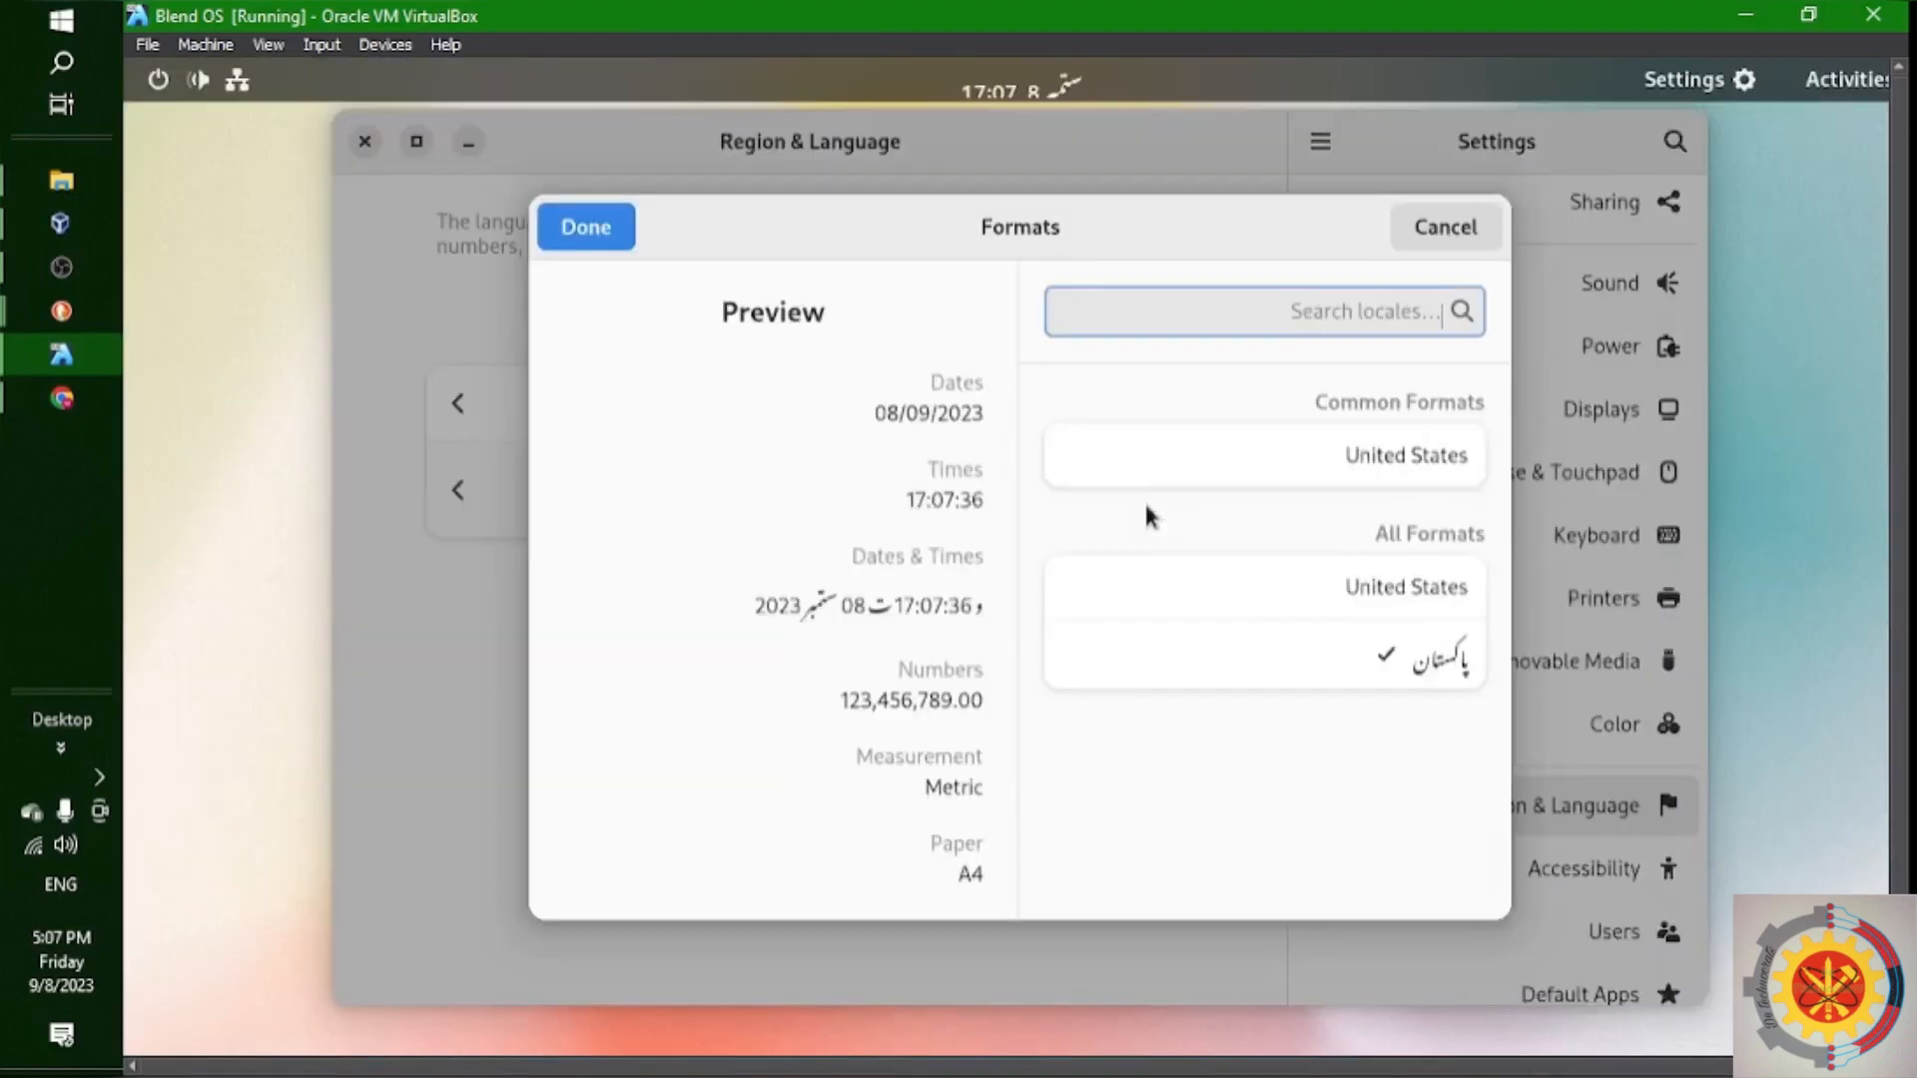
{"action": "left_click", "coordinate": [1405, 585]}
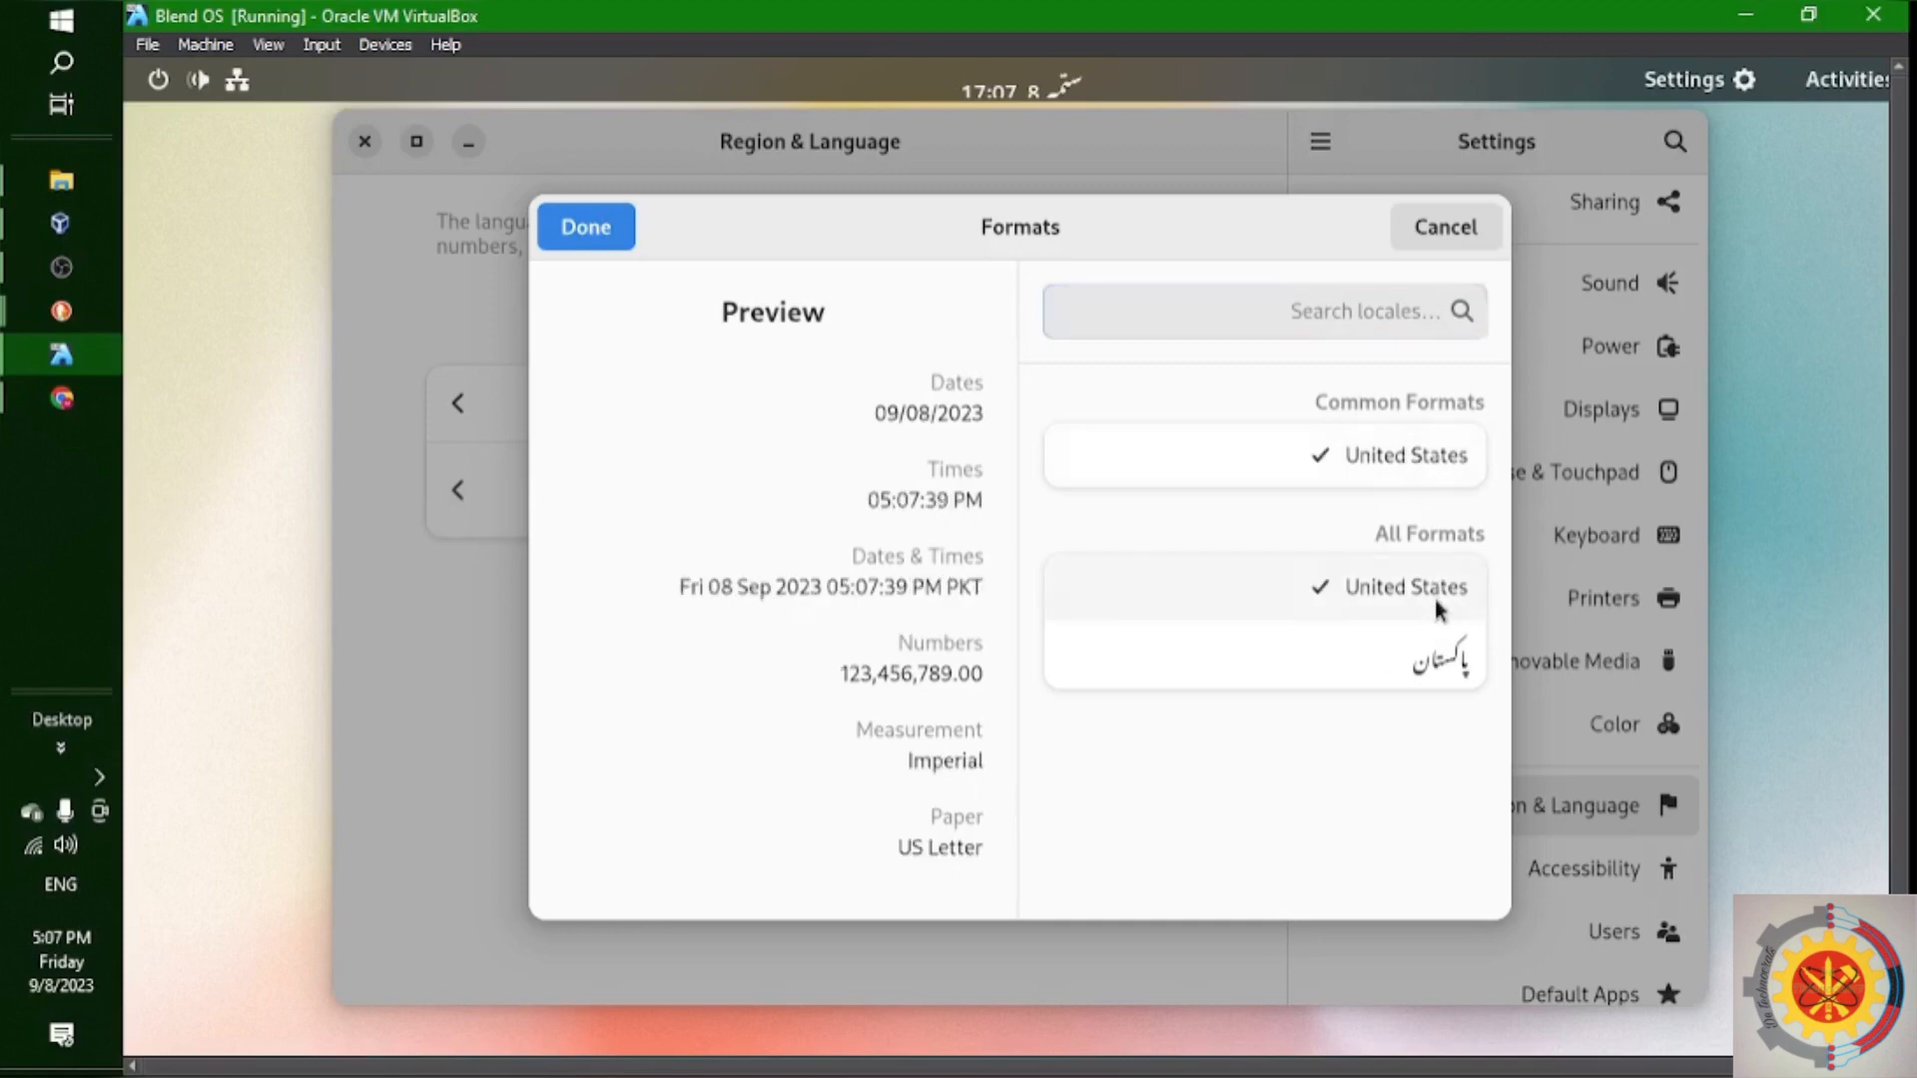
{"action": "mouse_move", "coordinate": [585, 226]}
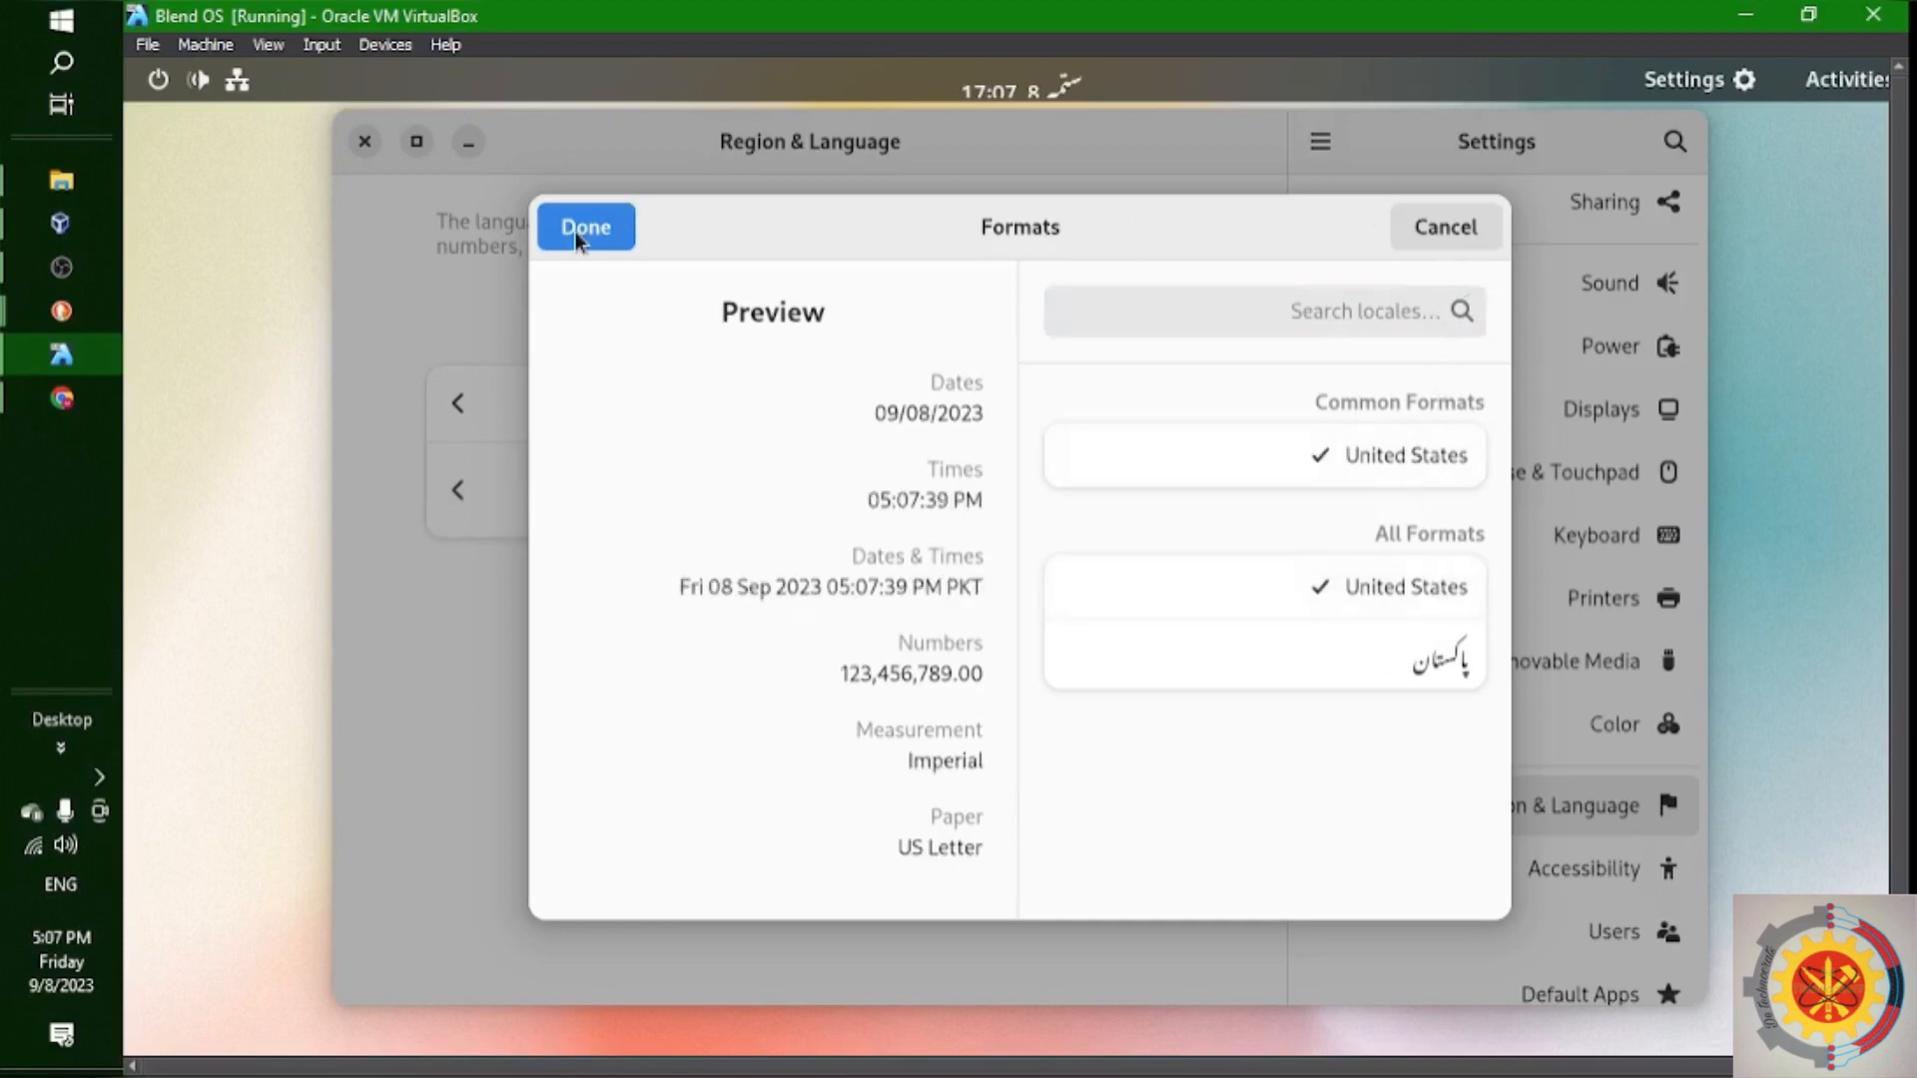
{"action": "left_click", "coordinate": [585, 226]}
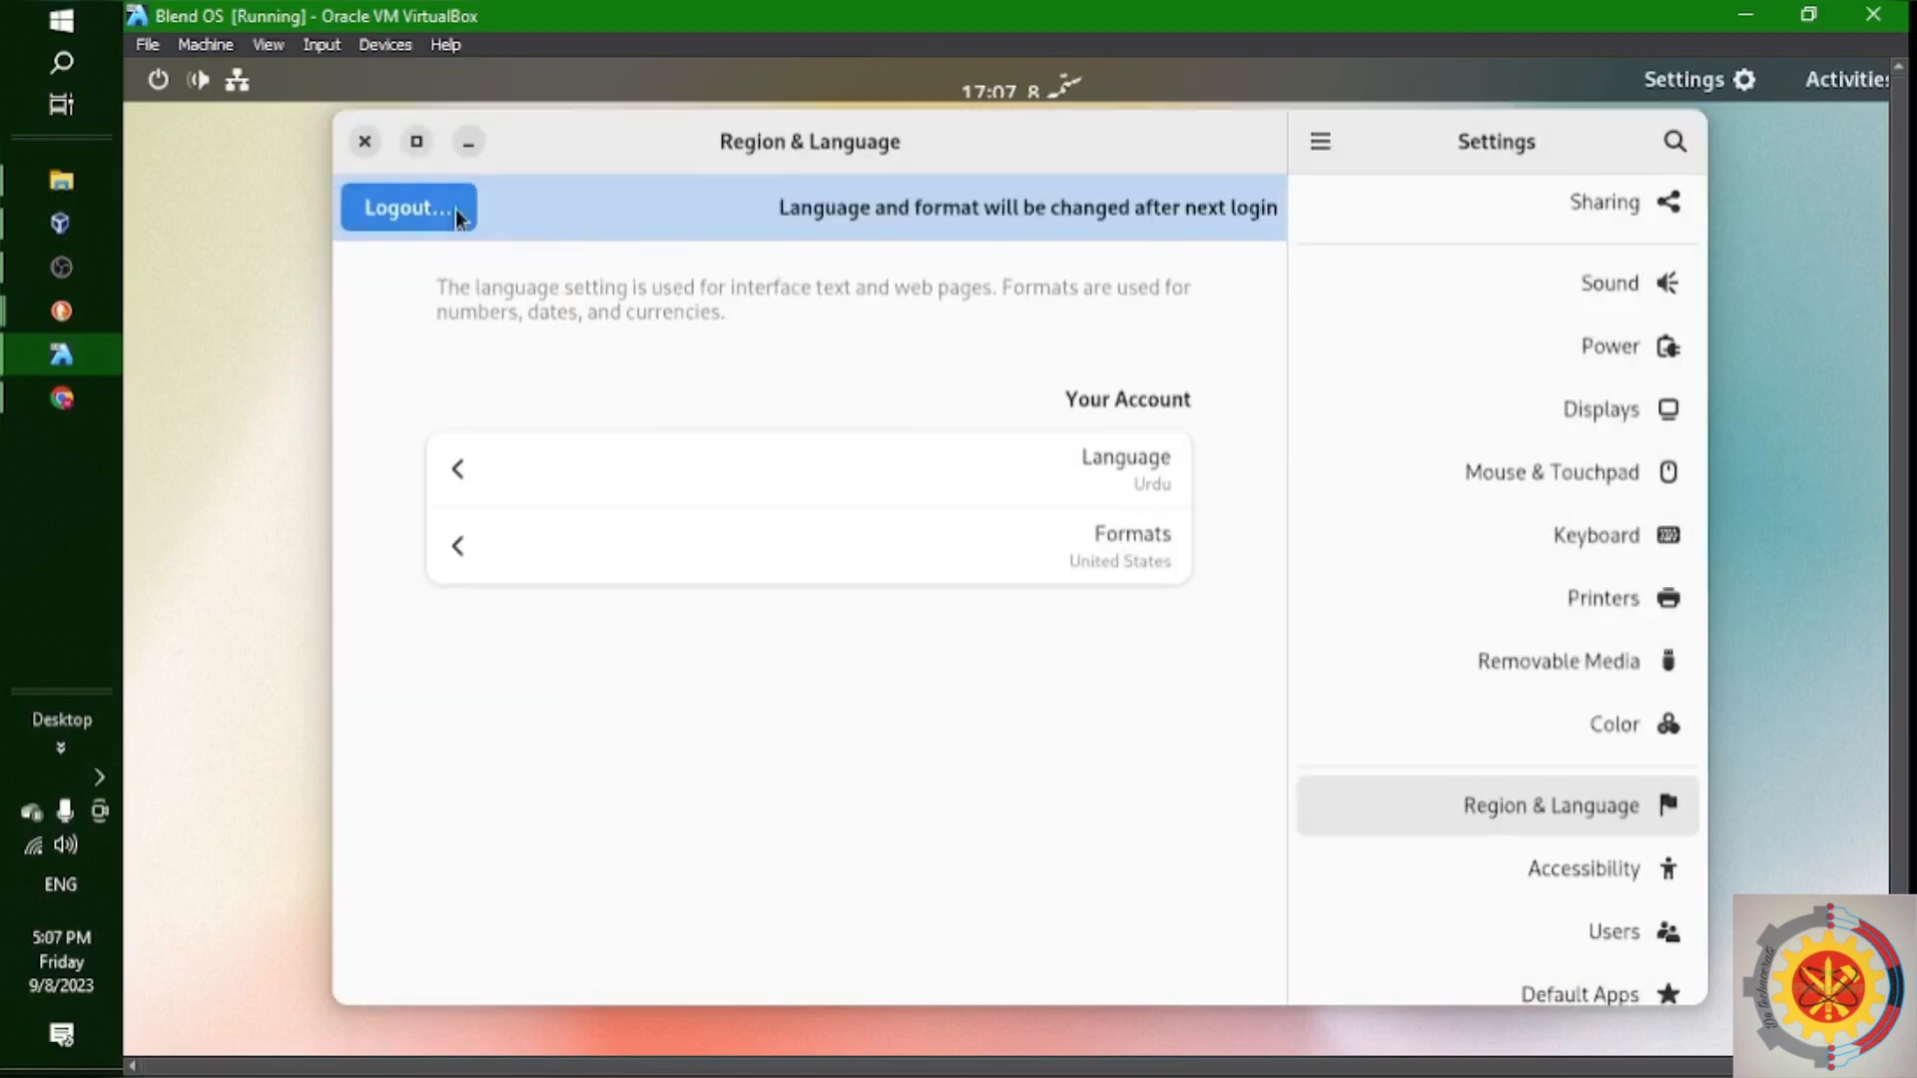
Log out of the session so the new formats take effect
{"action": "left_click", "coordinate": [408, 206]}
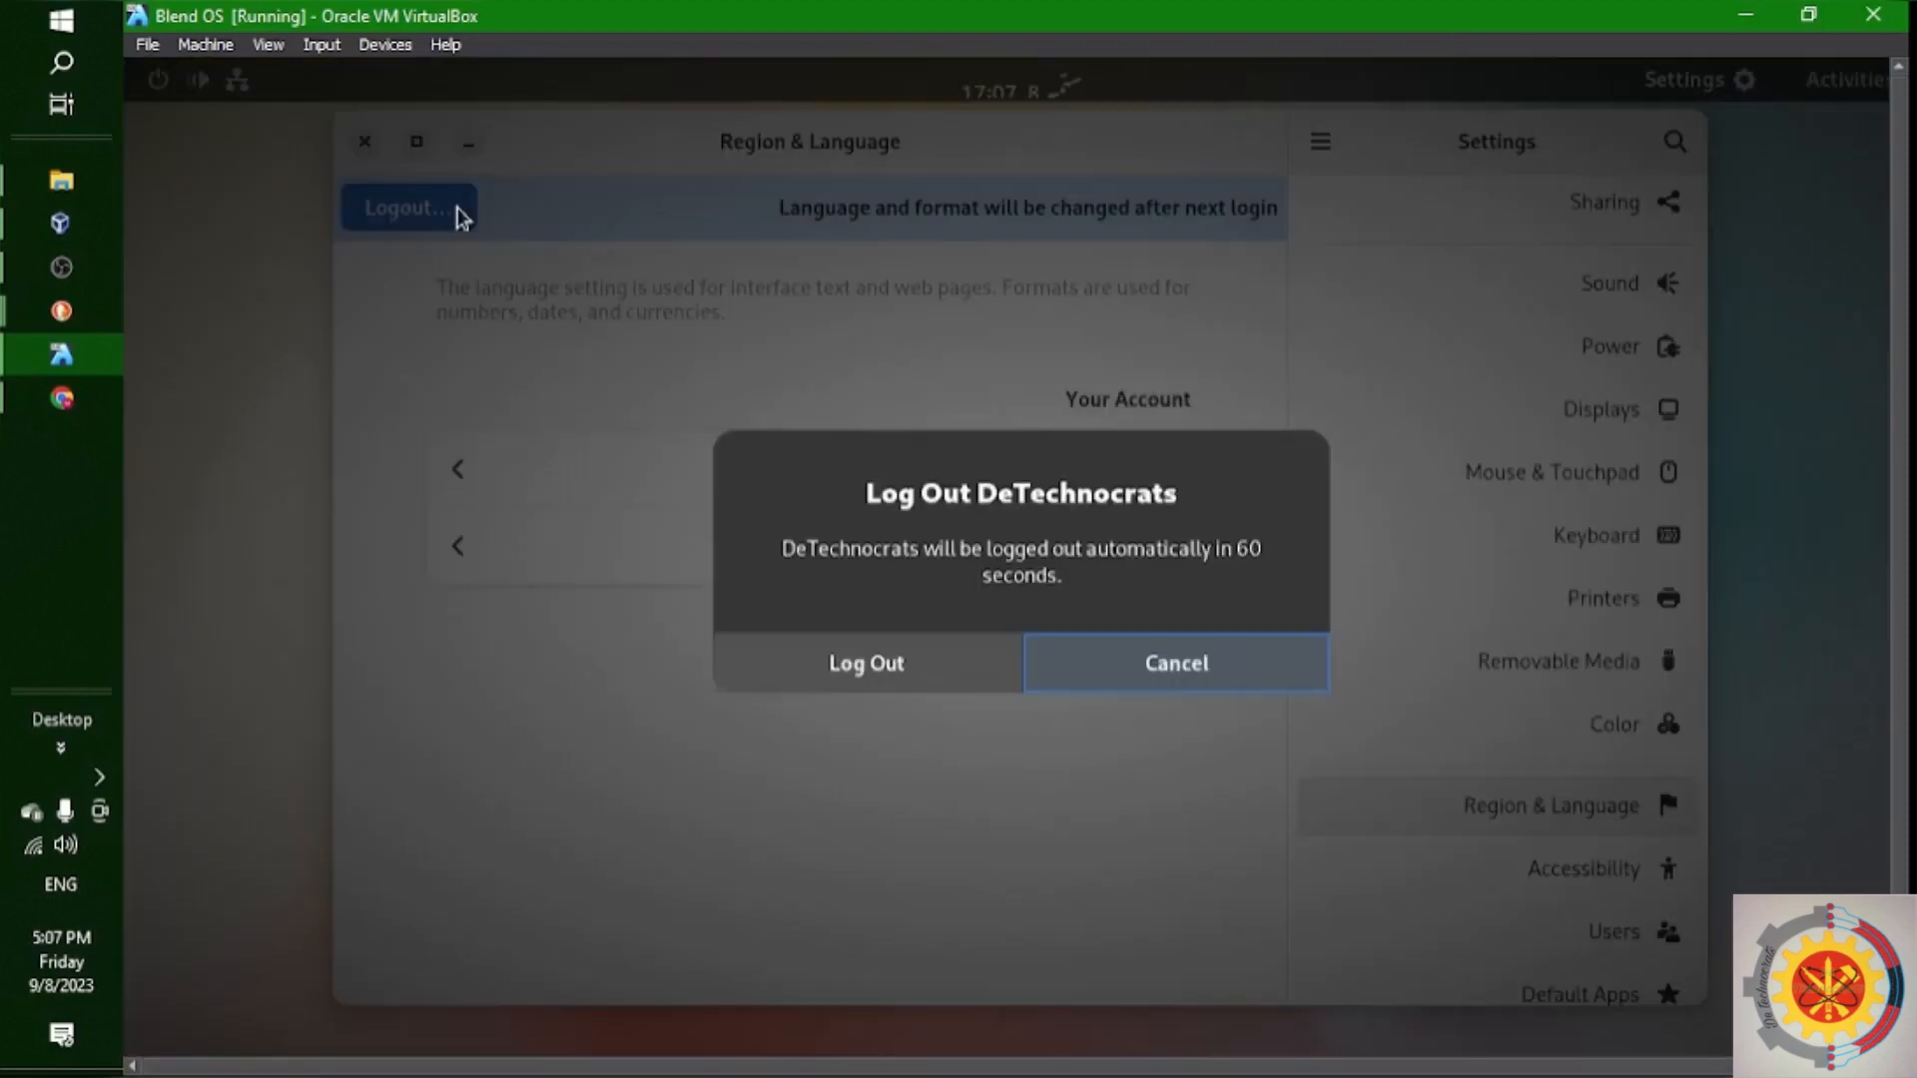
{"action": "left_click", "coordinate": [865, 663]}
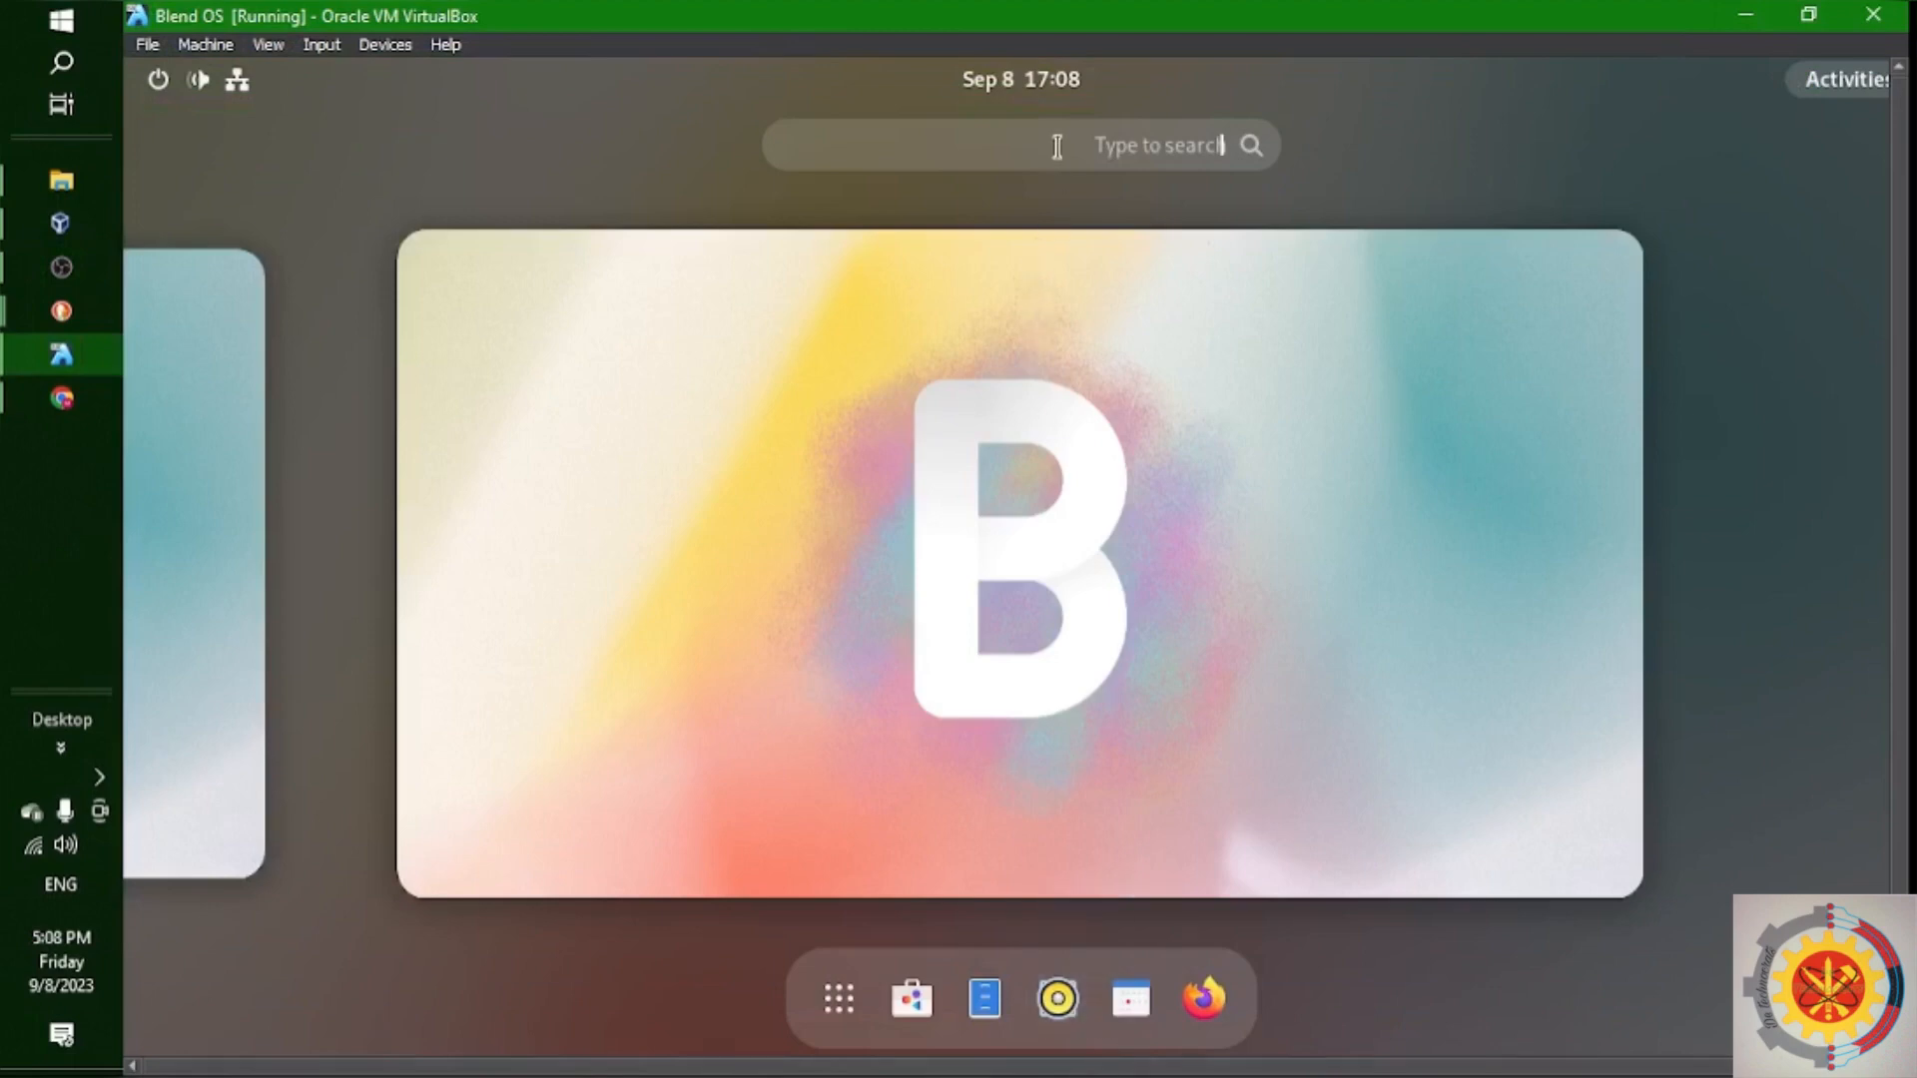
Create a Linux container using the Kali Linux distribution, named 'kali'
{"action": "type", "text": "s"}
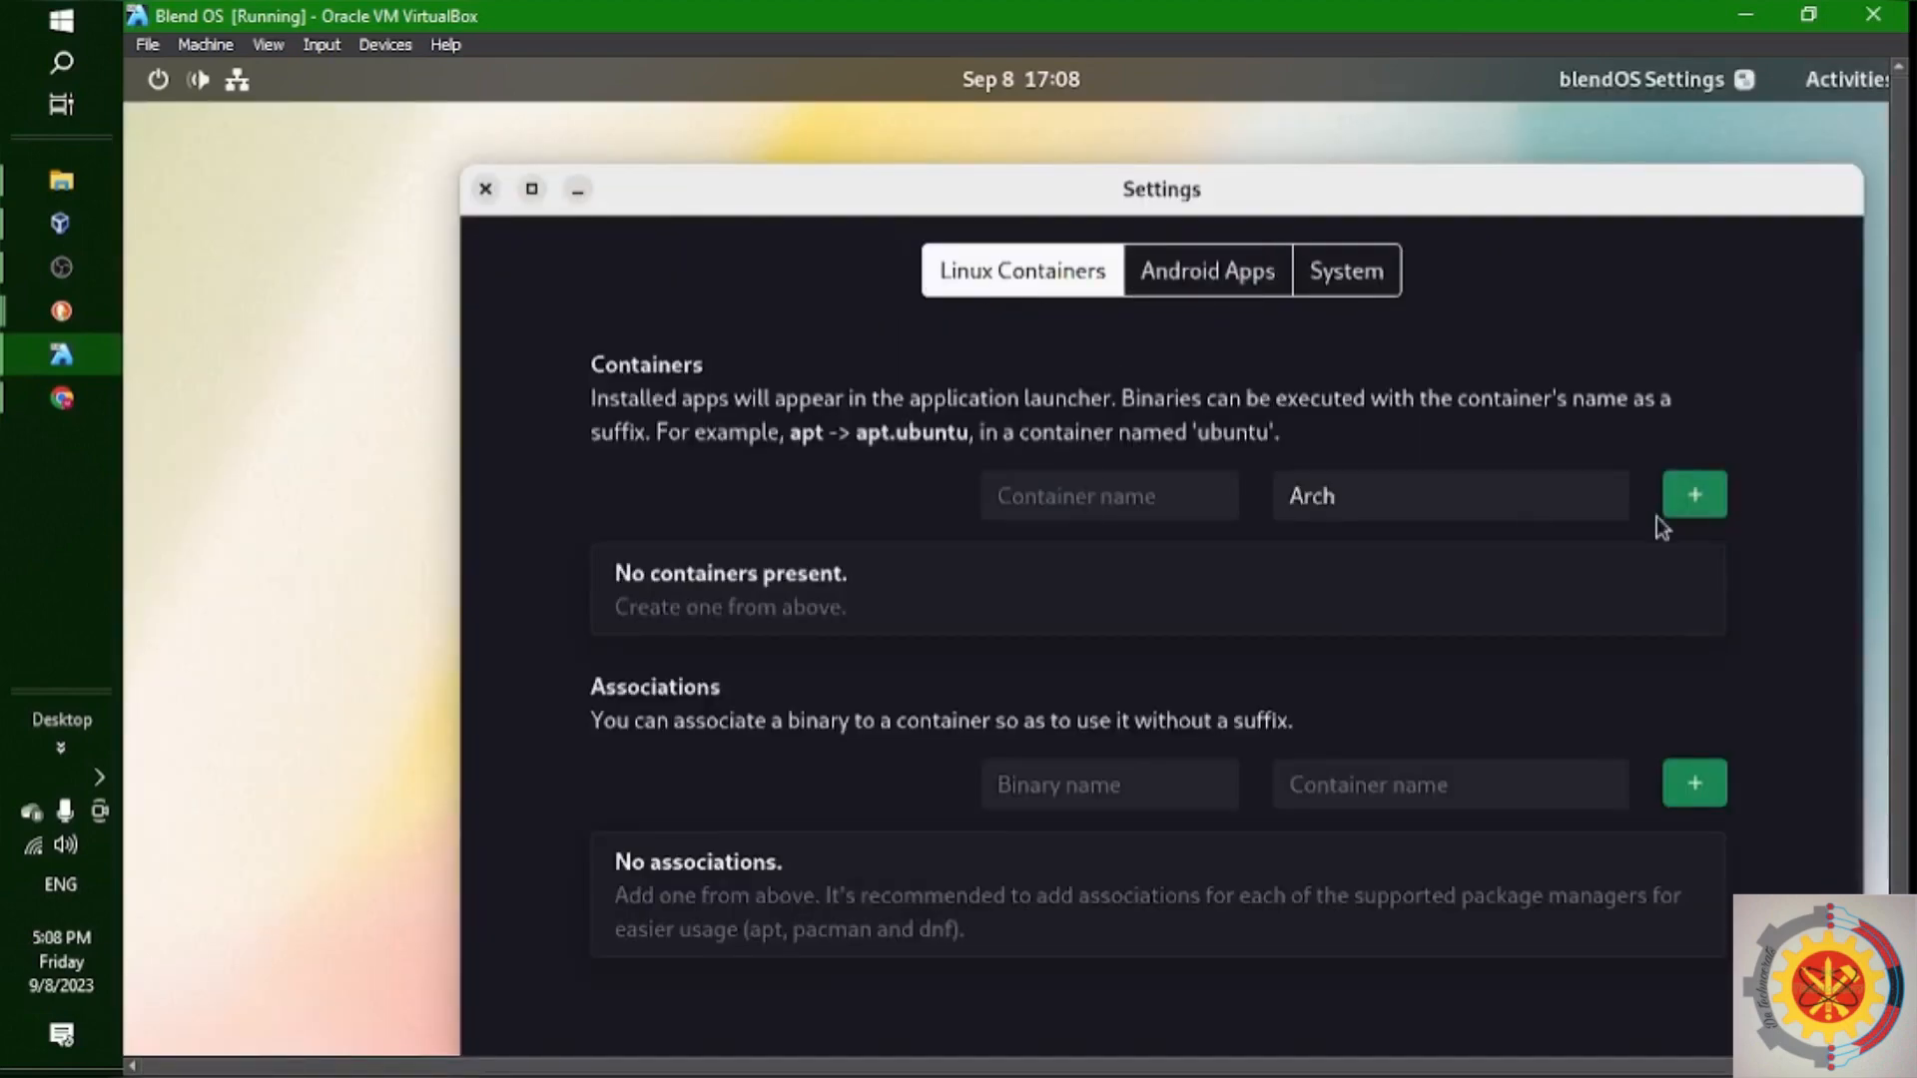
{"action": "left_click", "coordinate": [1449, 495]}
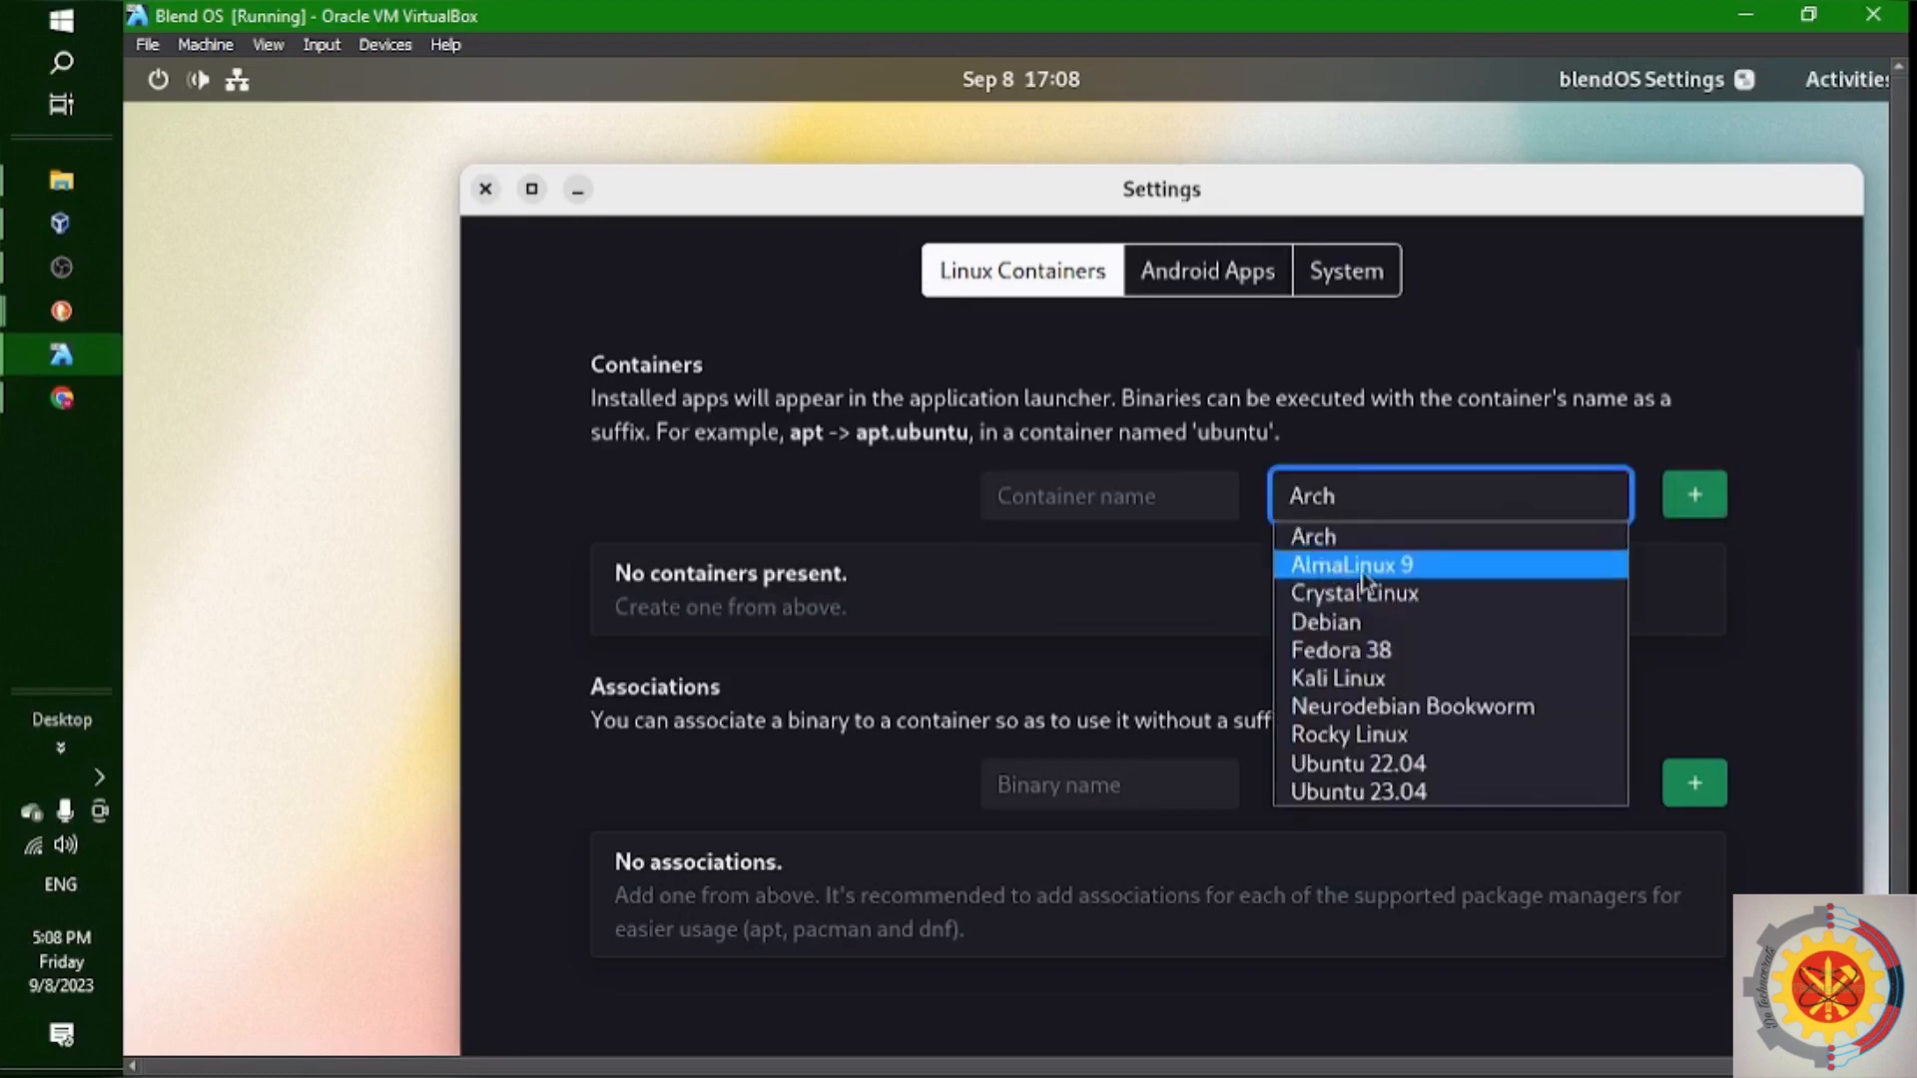
{"action": "mouse_move", "coordinate": [1354, 593]}
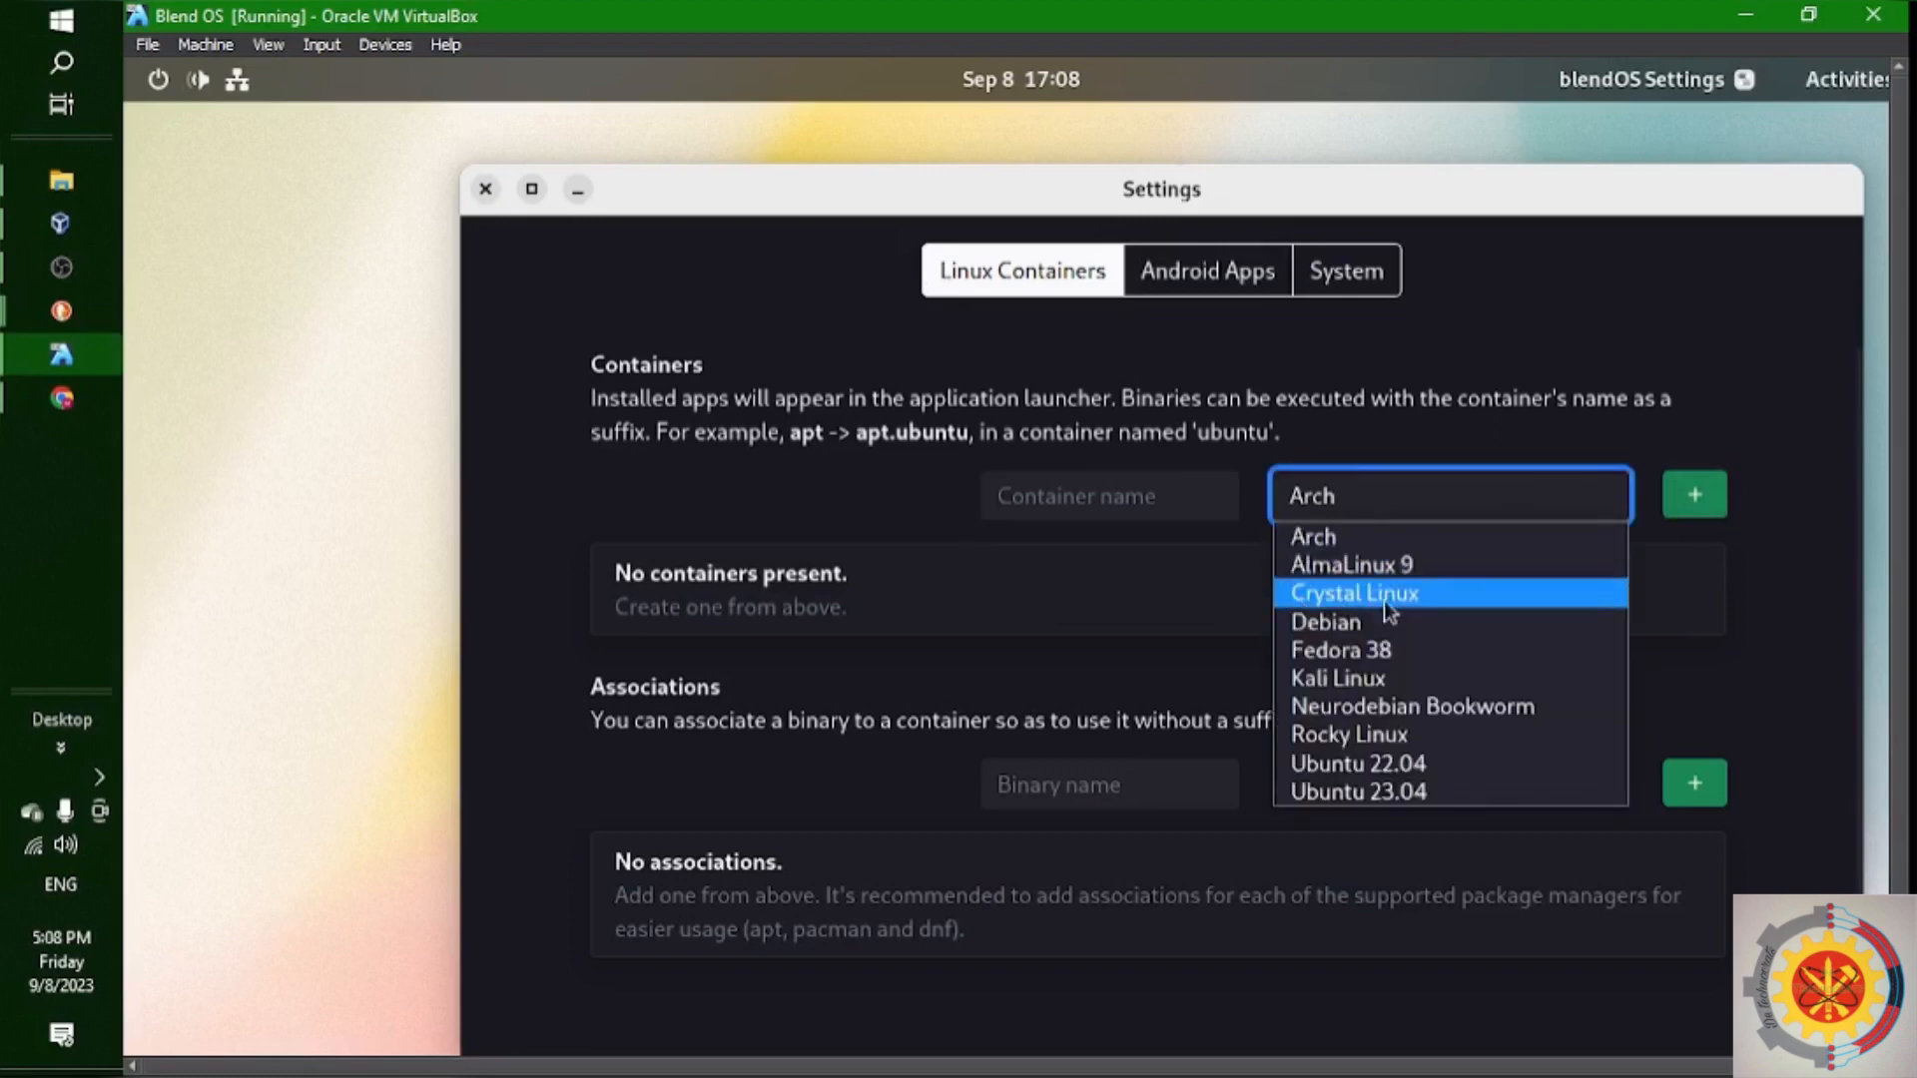
{"action": "mouse_move", "coordinate": [1338, 677]}
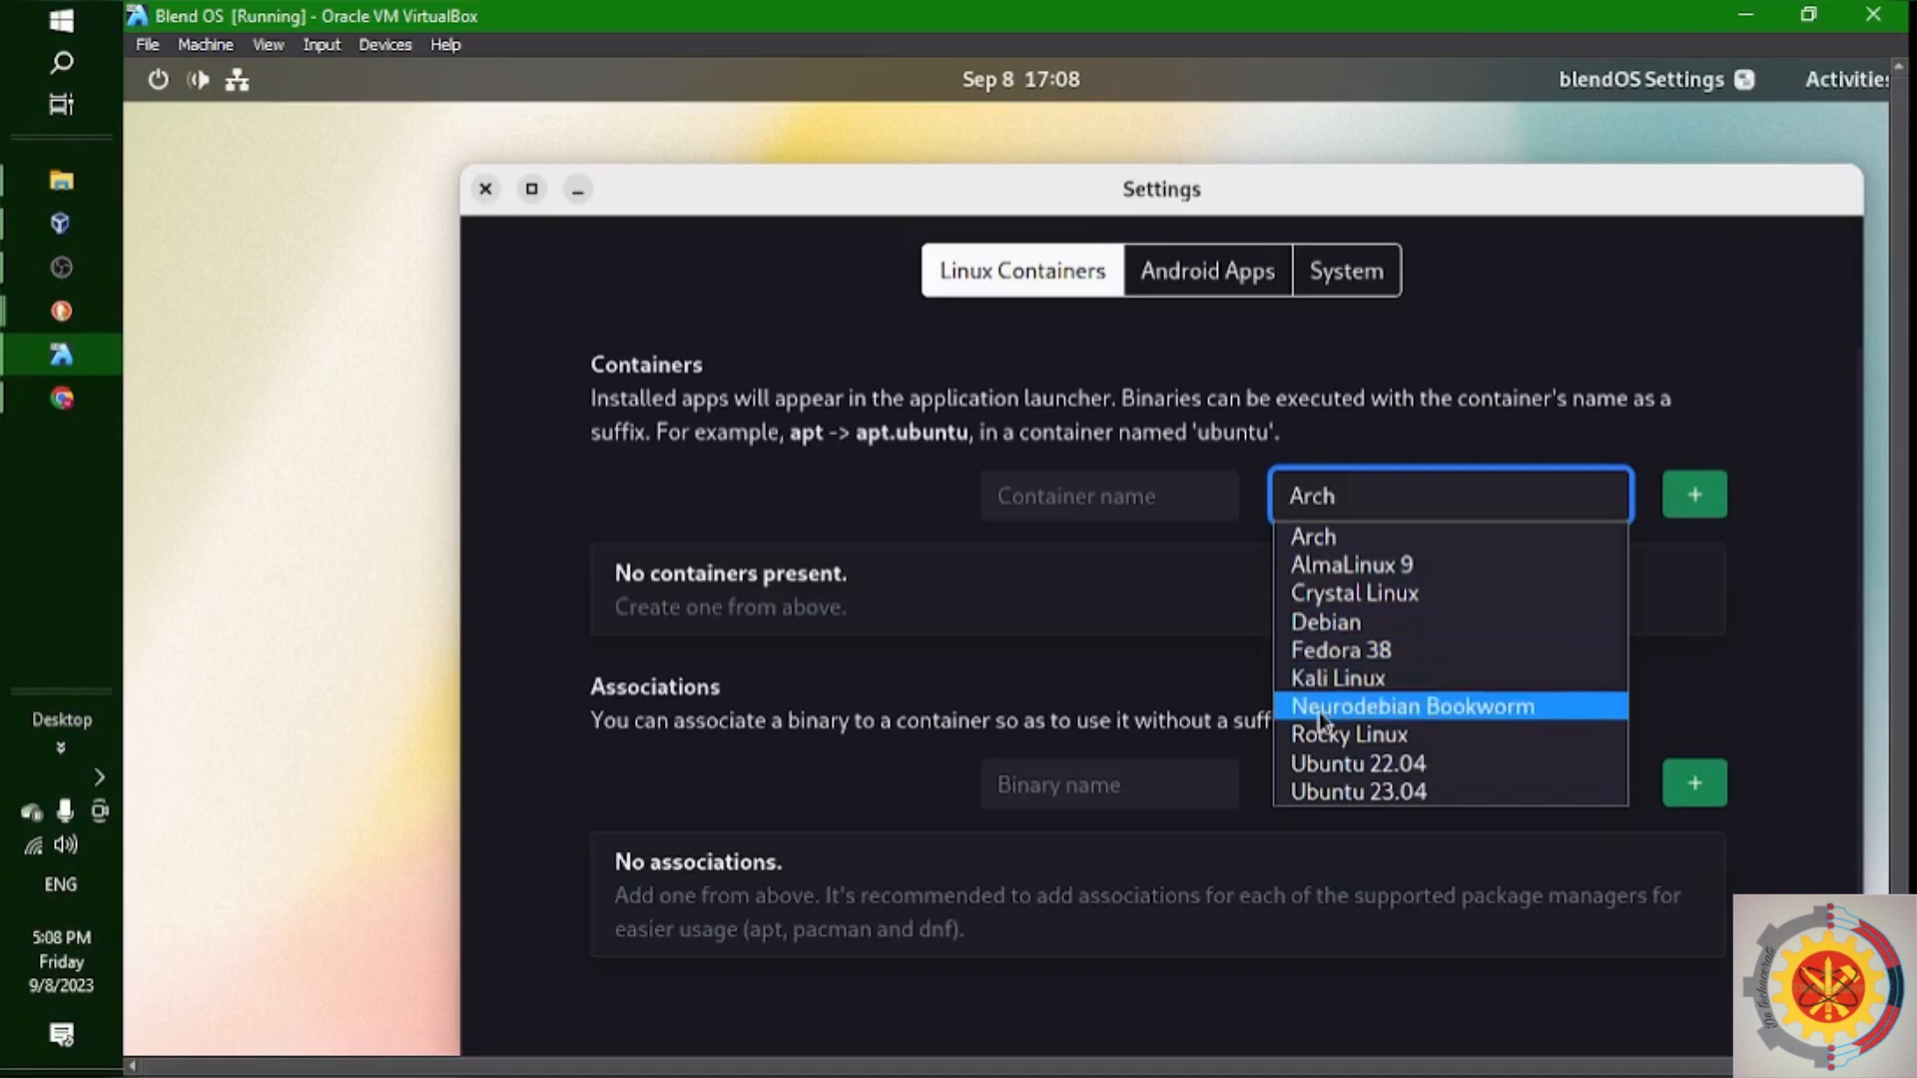
{"action": "mouse_move", "coordinate": [1433, 718]}
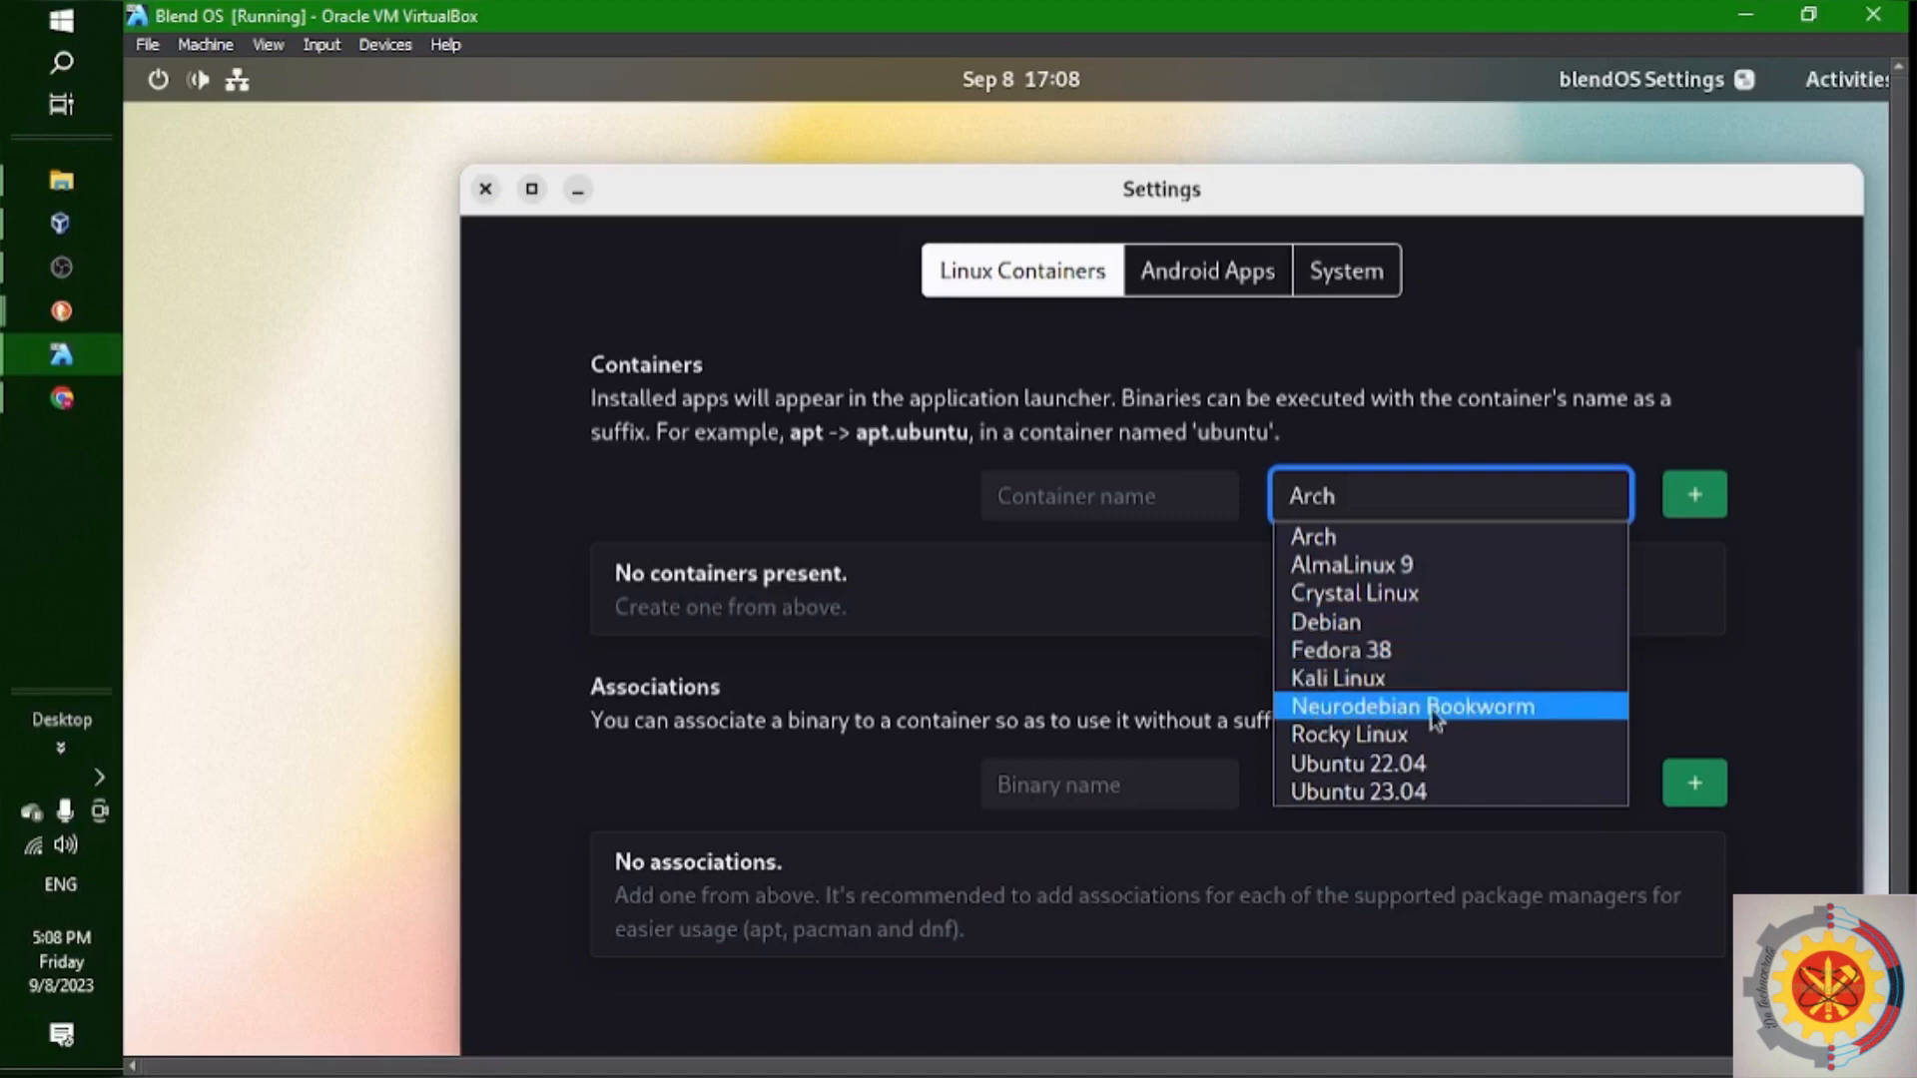
{"action": "mouse_move", "coordinate": [1353, 762]}
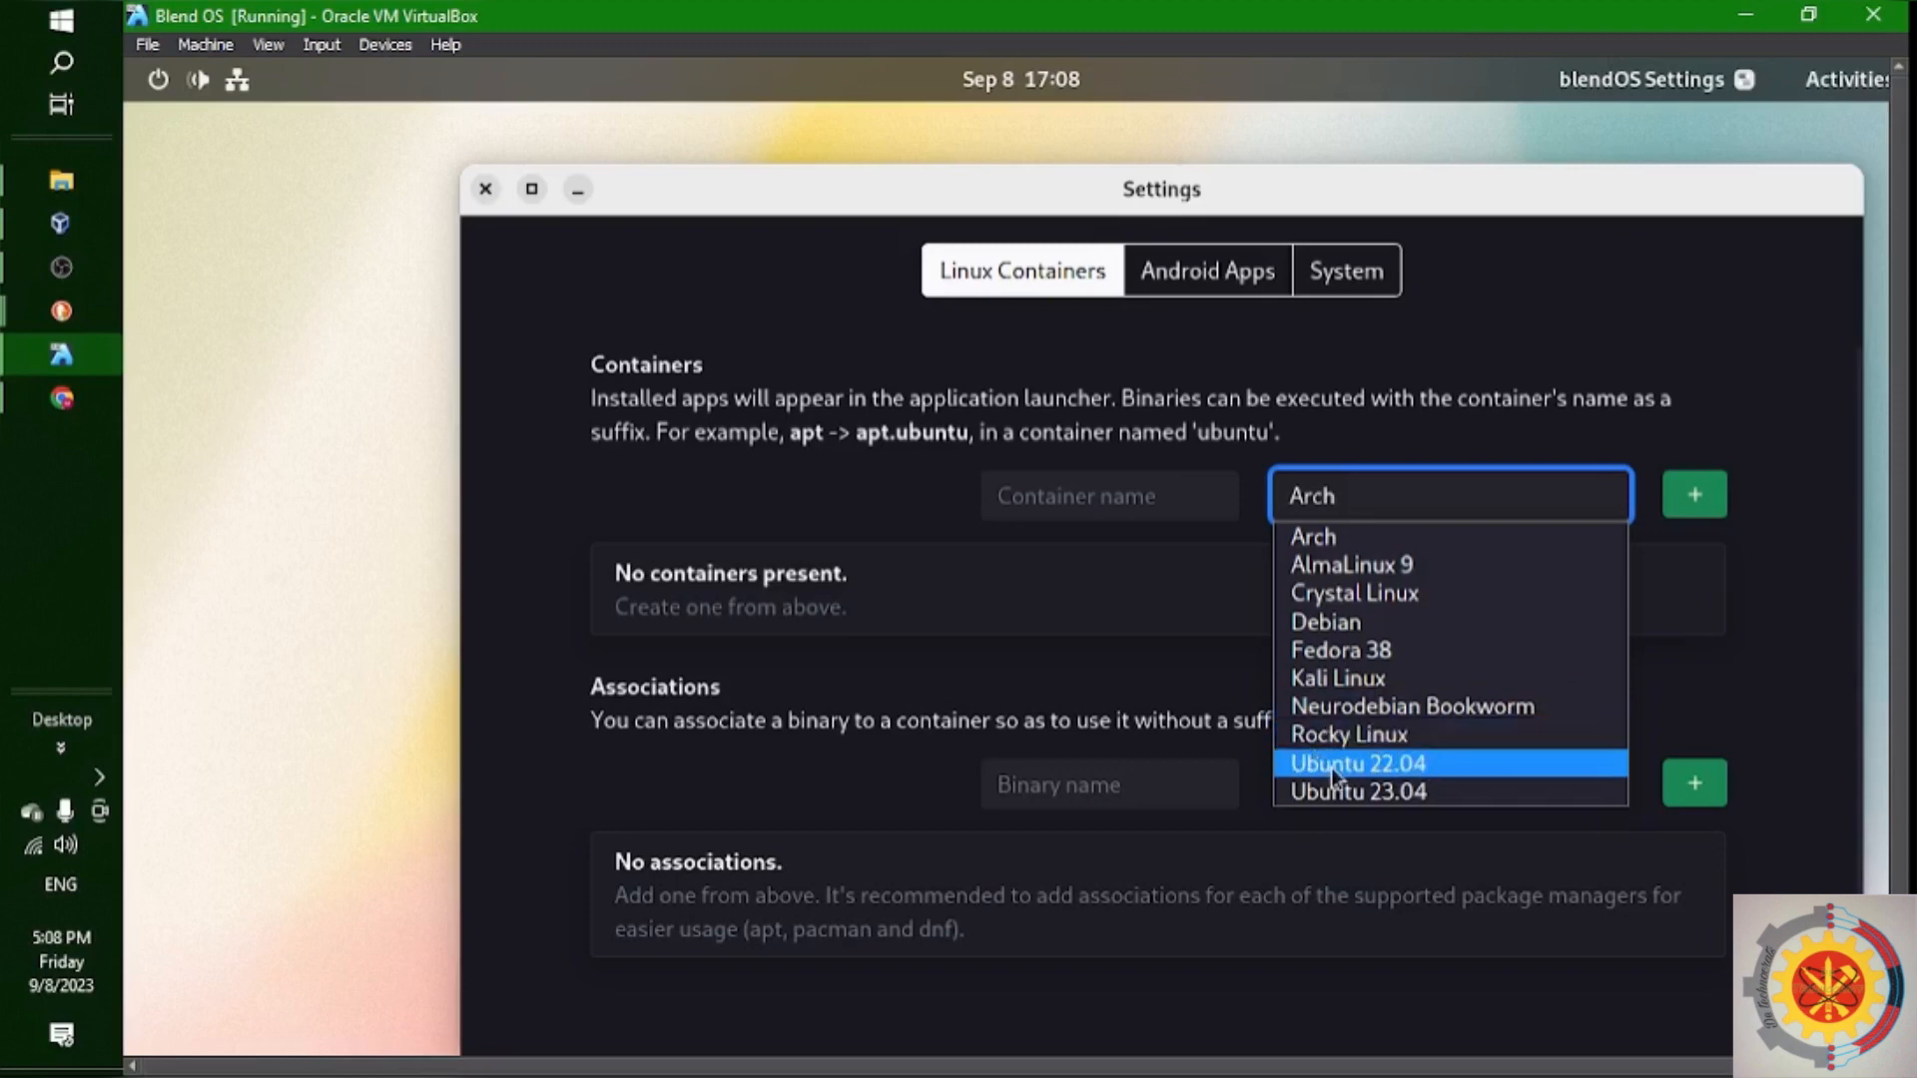
{"action": "mouse_move", "coordinate": [1357, 792]}
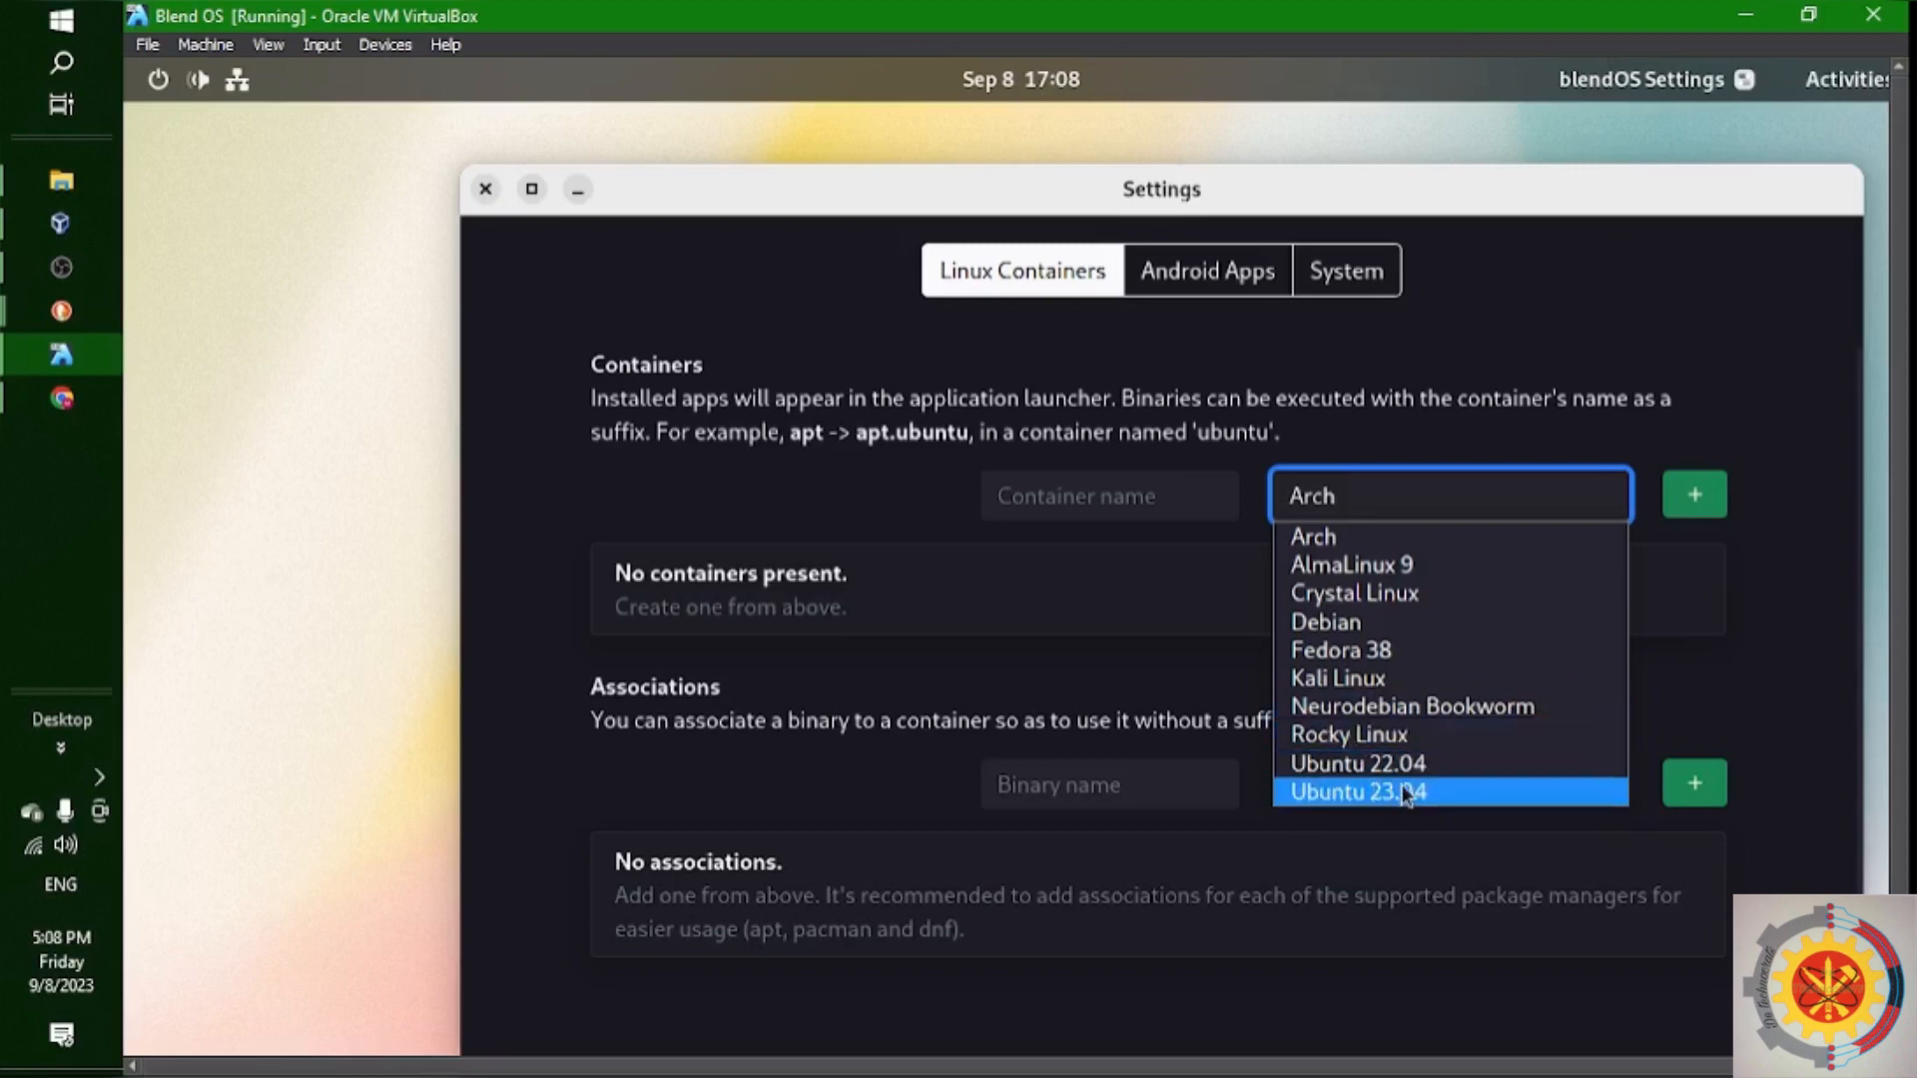
{"action": "mouse_move", "coordinate": [1353, 526]}
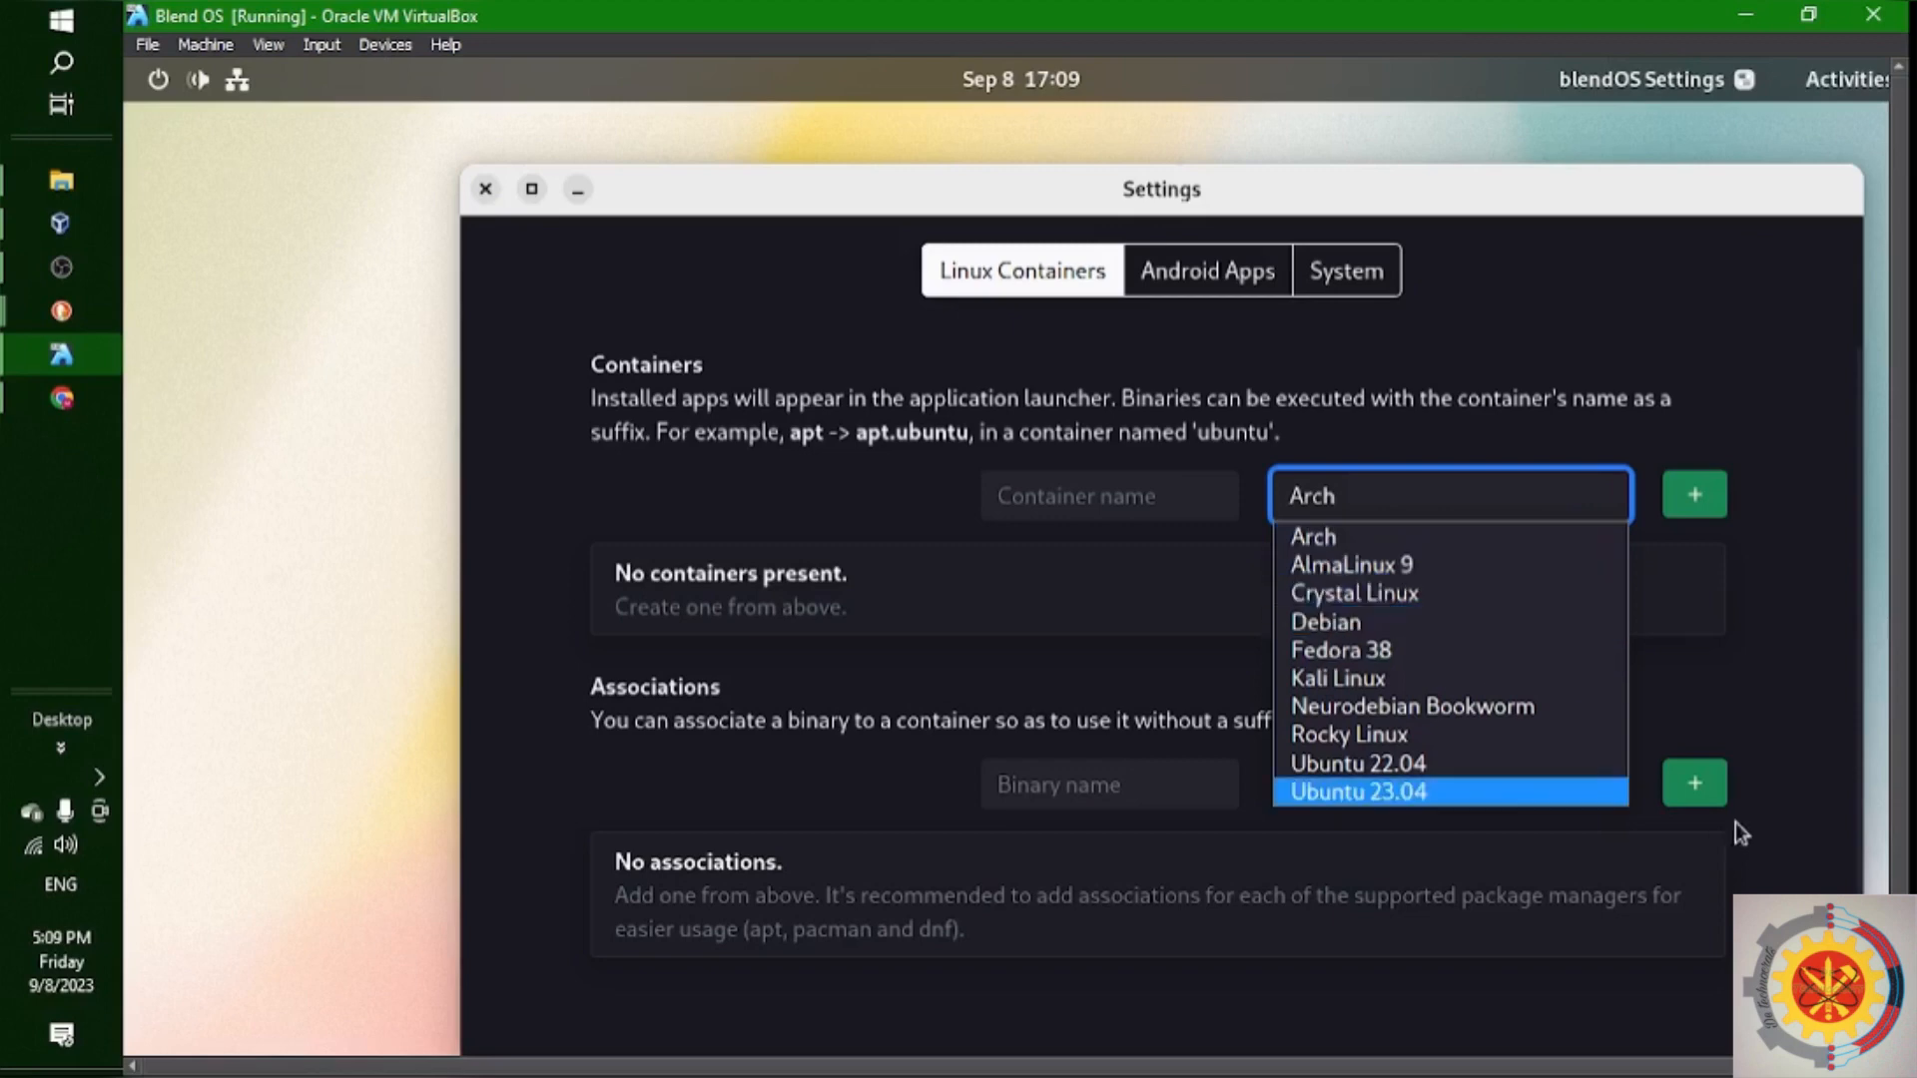
{"action": "mouse_move", "coordinate": [1336, 679]}
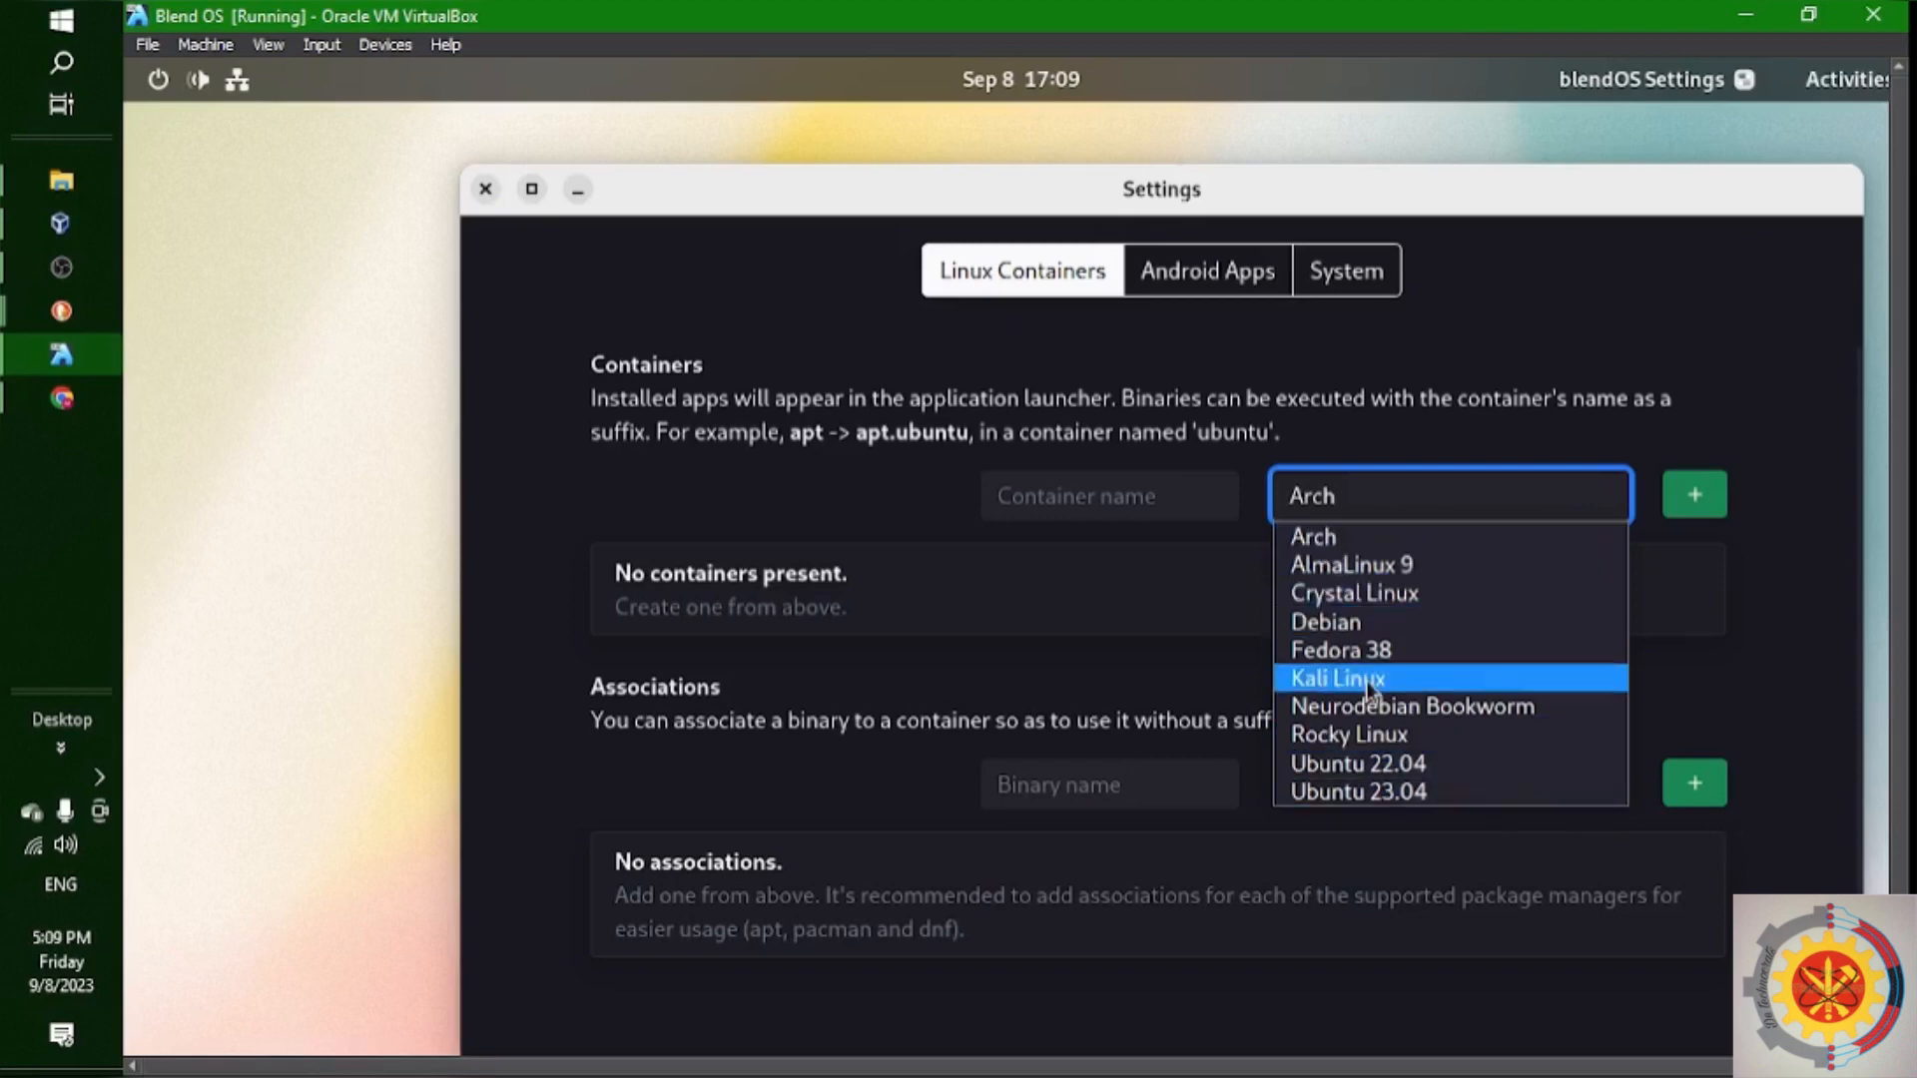
{"action": "left_click", "coordinate": [1335, 677]}
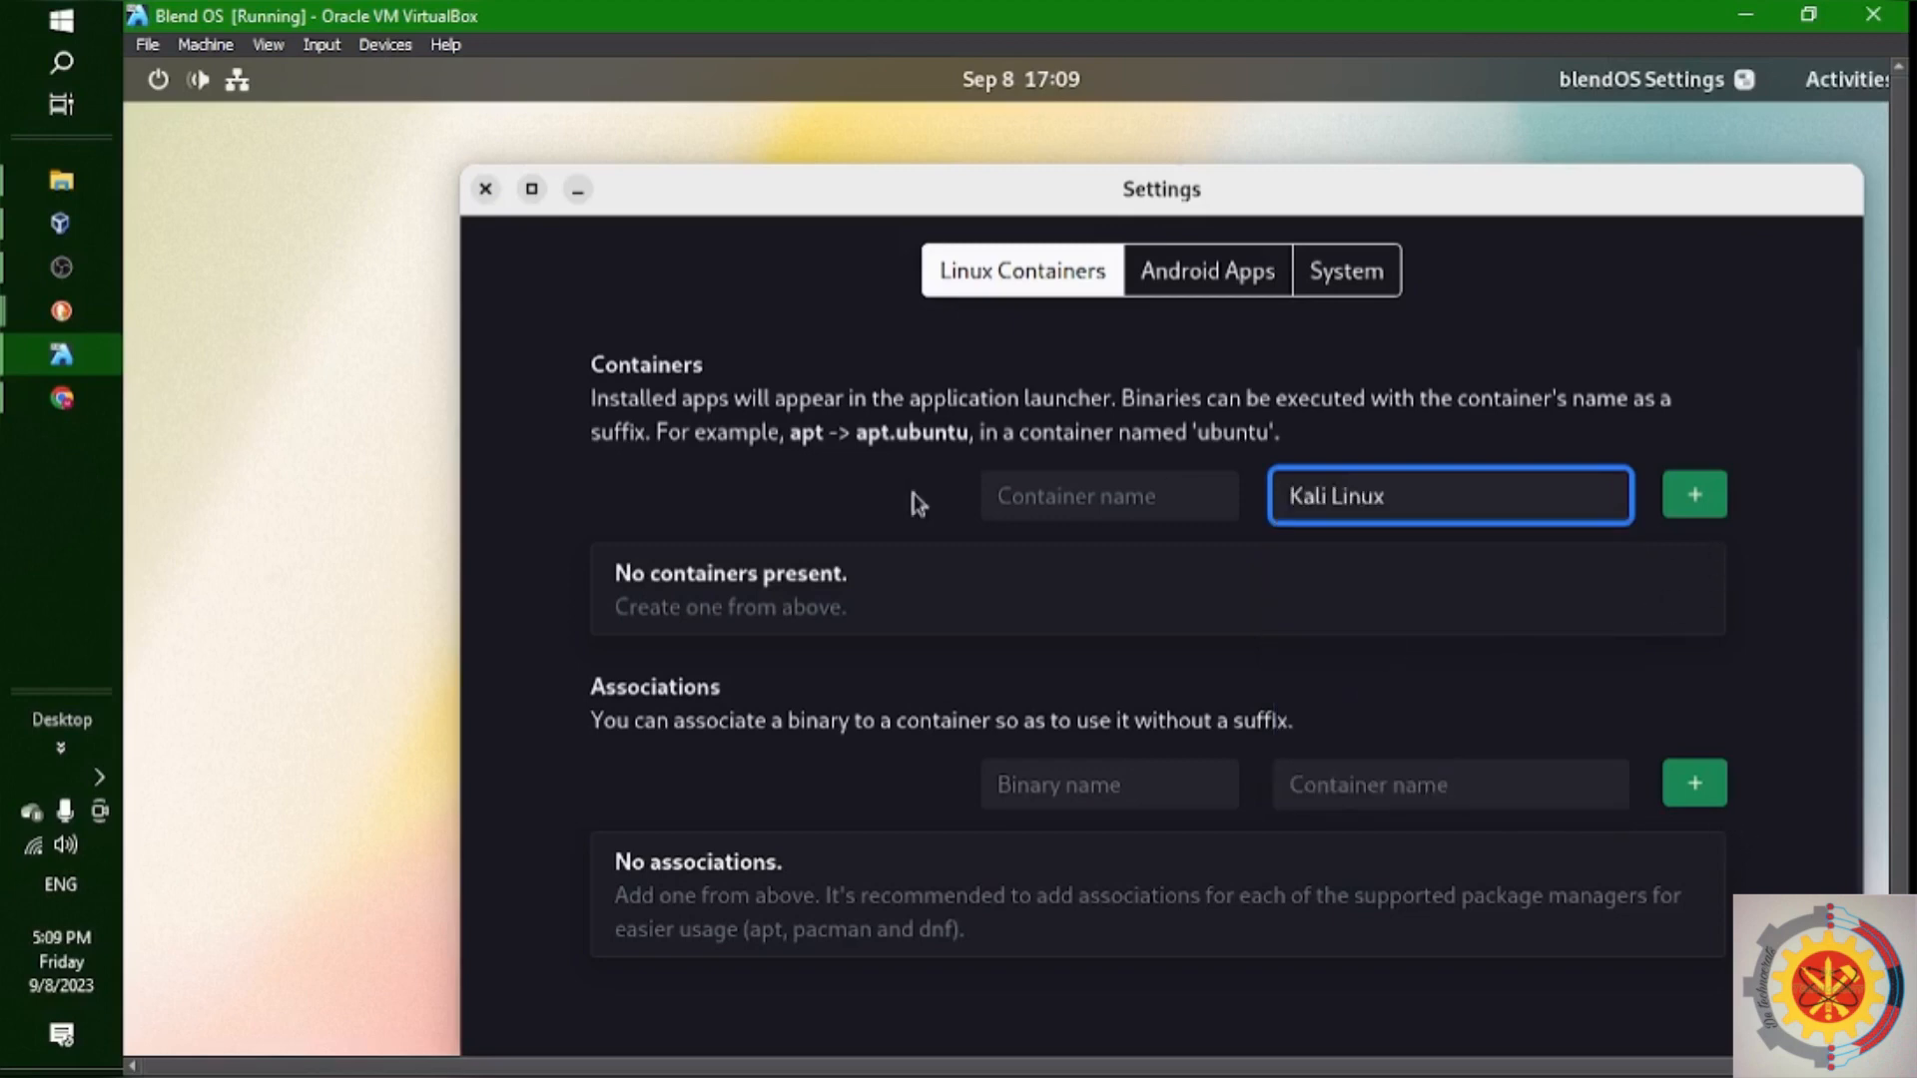
{"action": "left_click", "coordinate": [1108, 495]}
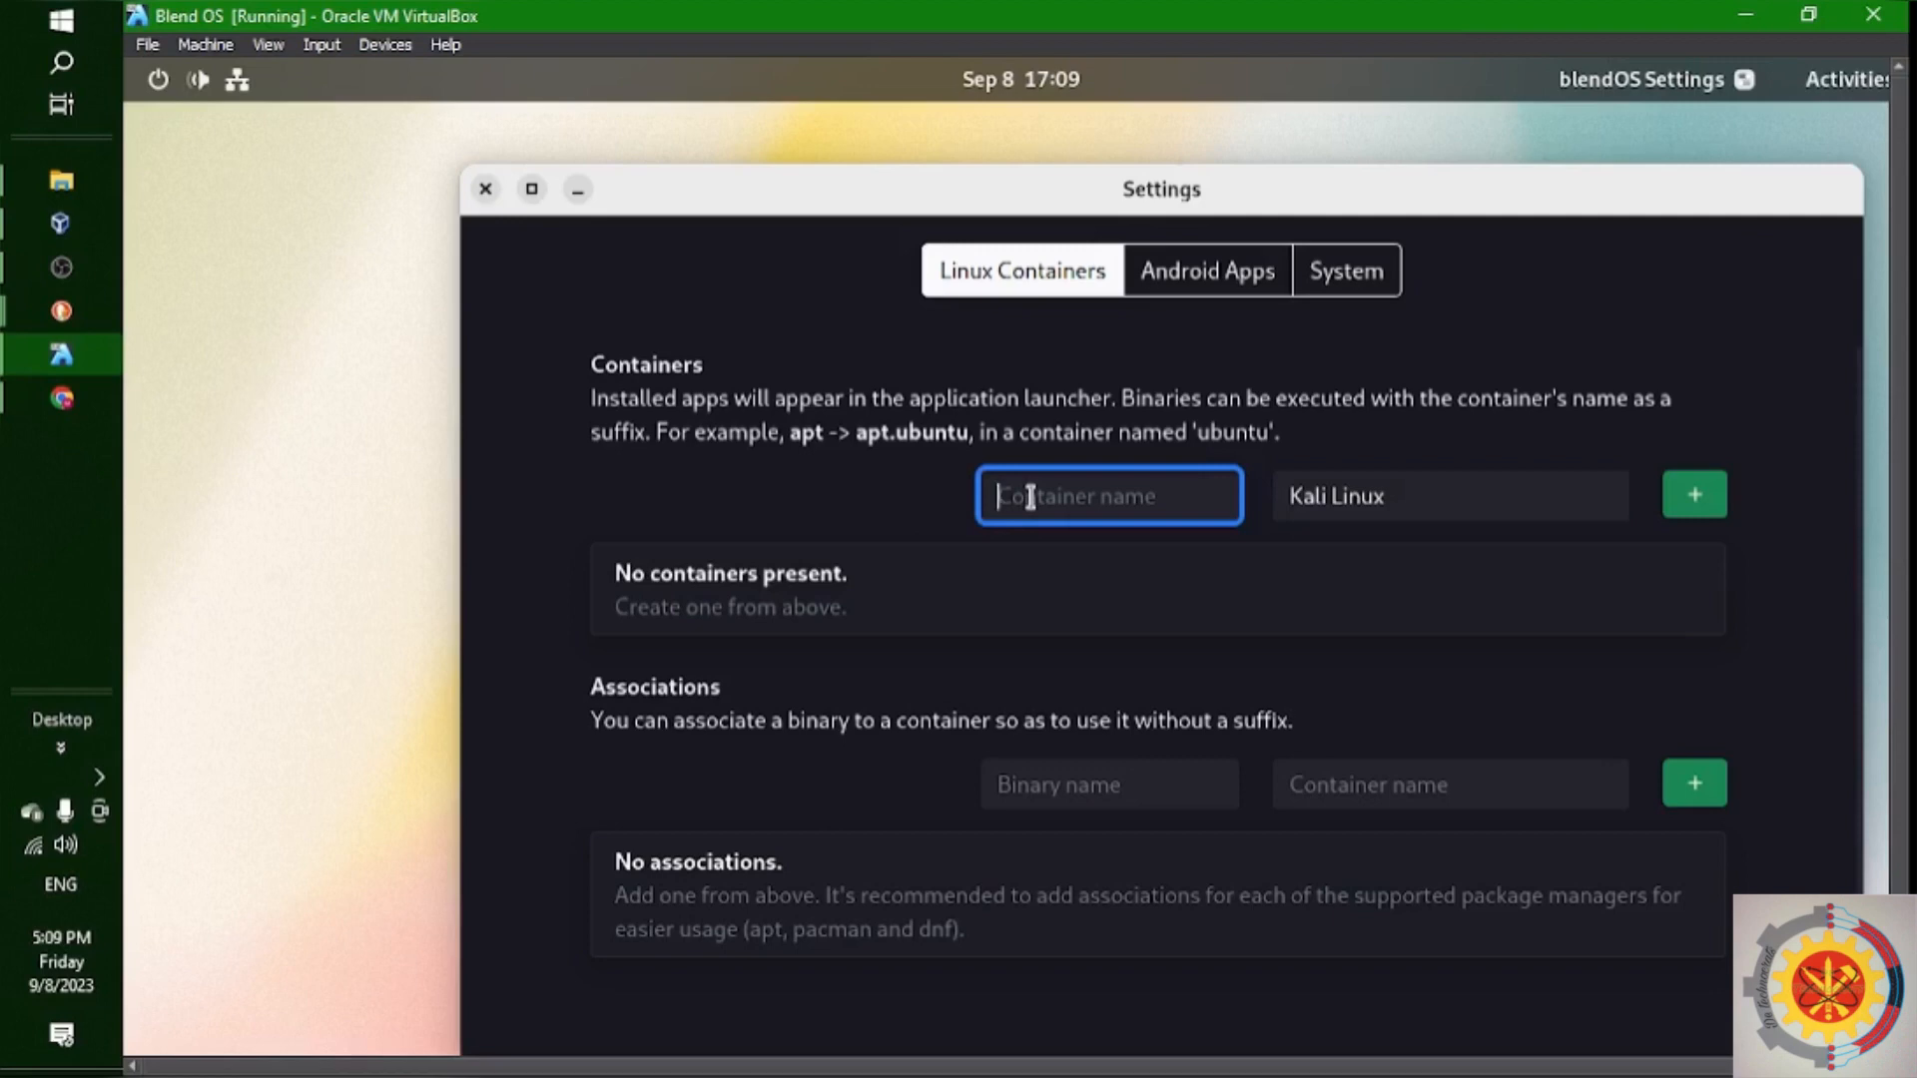
{"action": "type", "text": "kali"}
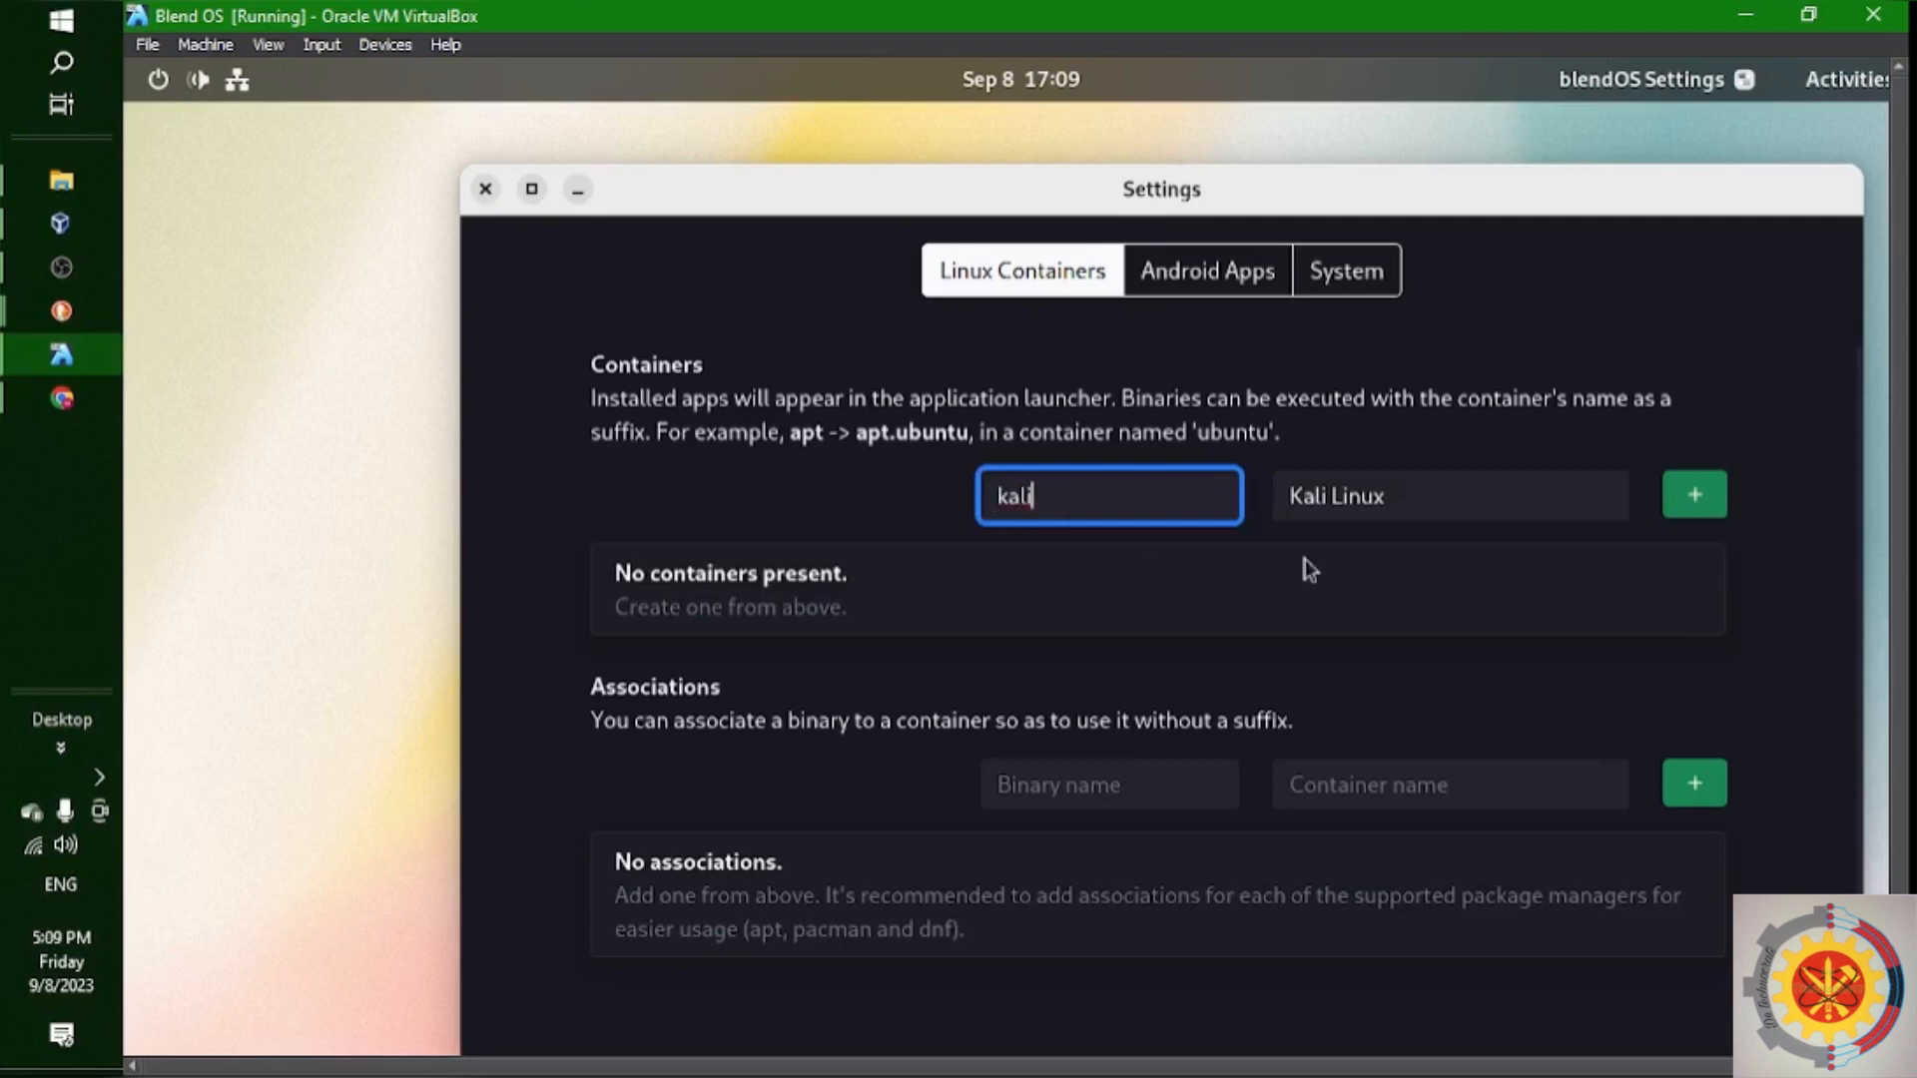
{"action": "left_click", "coordinate": [1693, 495]}
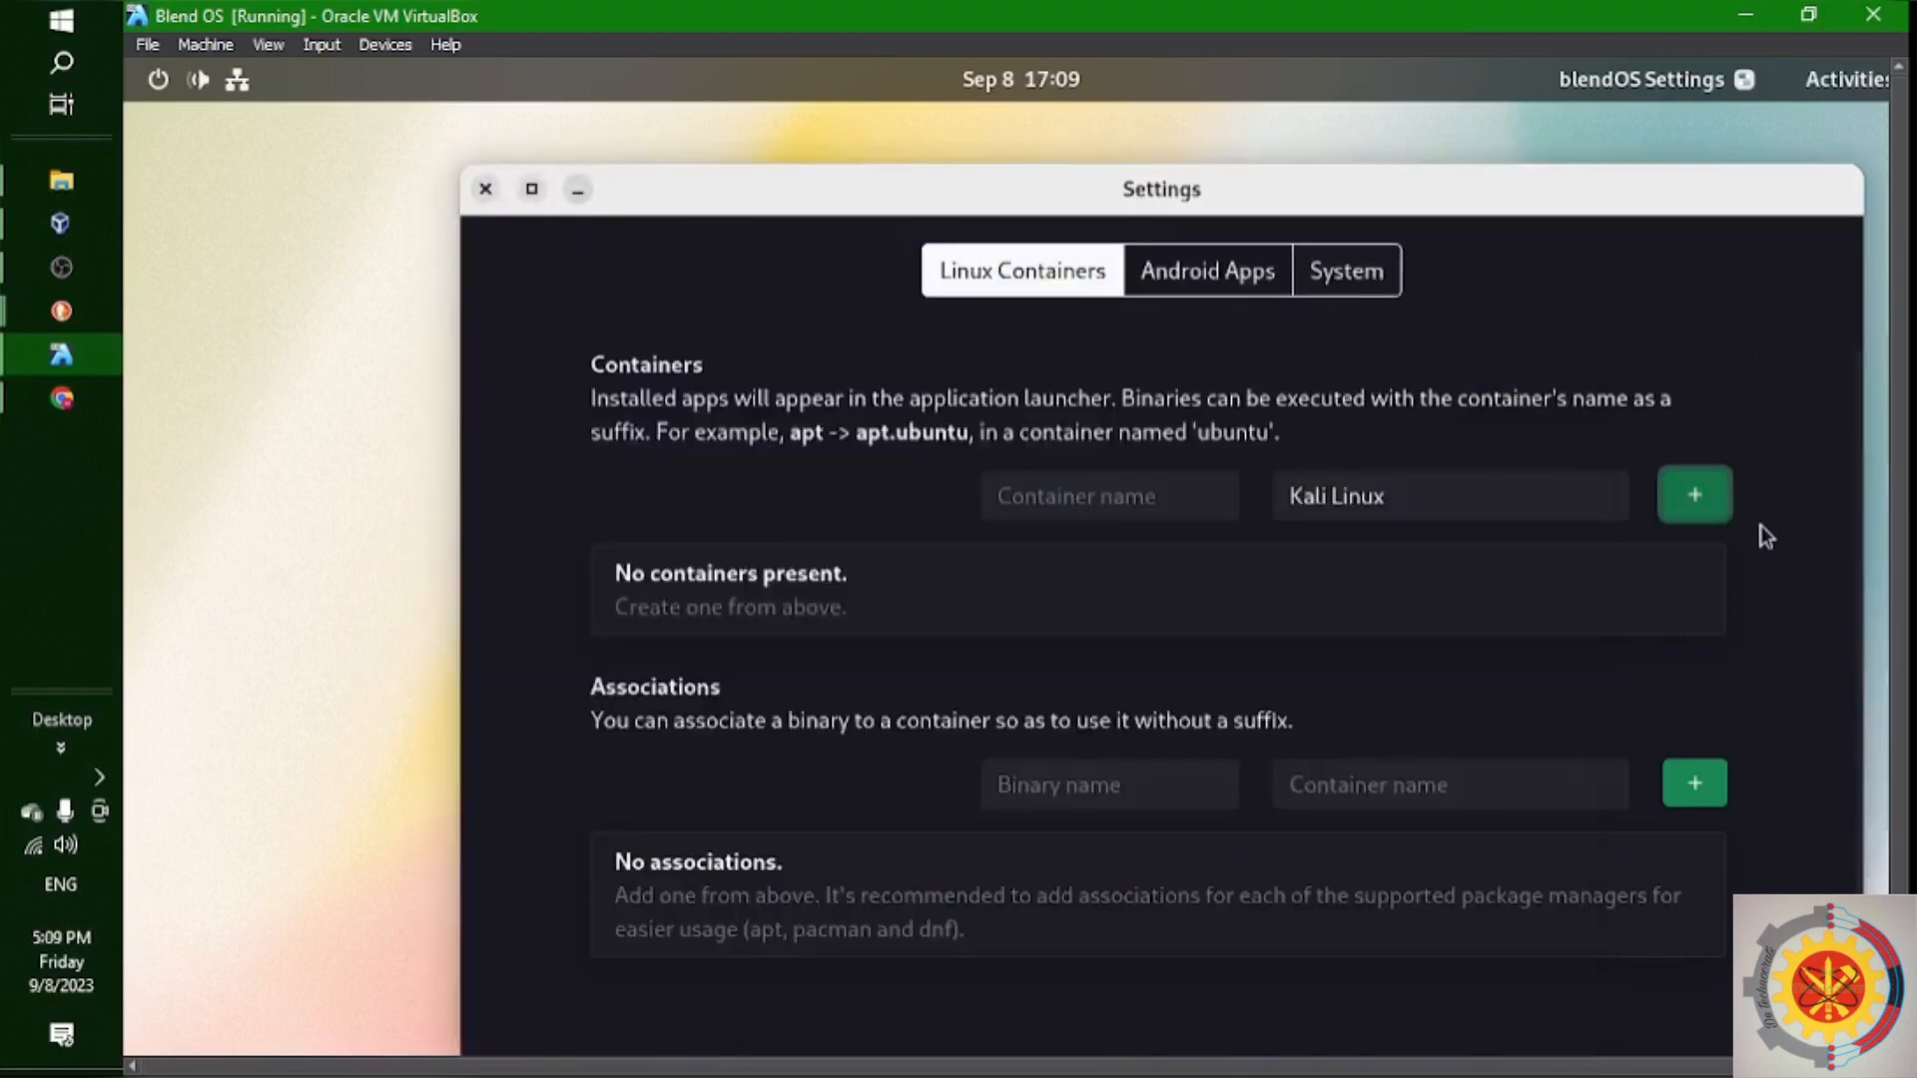
Initialize WayDroid Android app support, authenticating with the account password
{"action": "left_click", "coordinate": [1343, 269]}
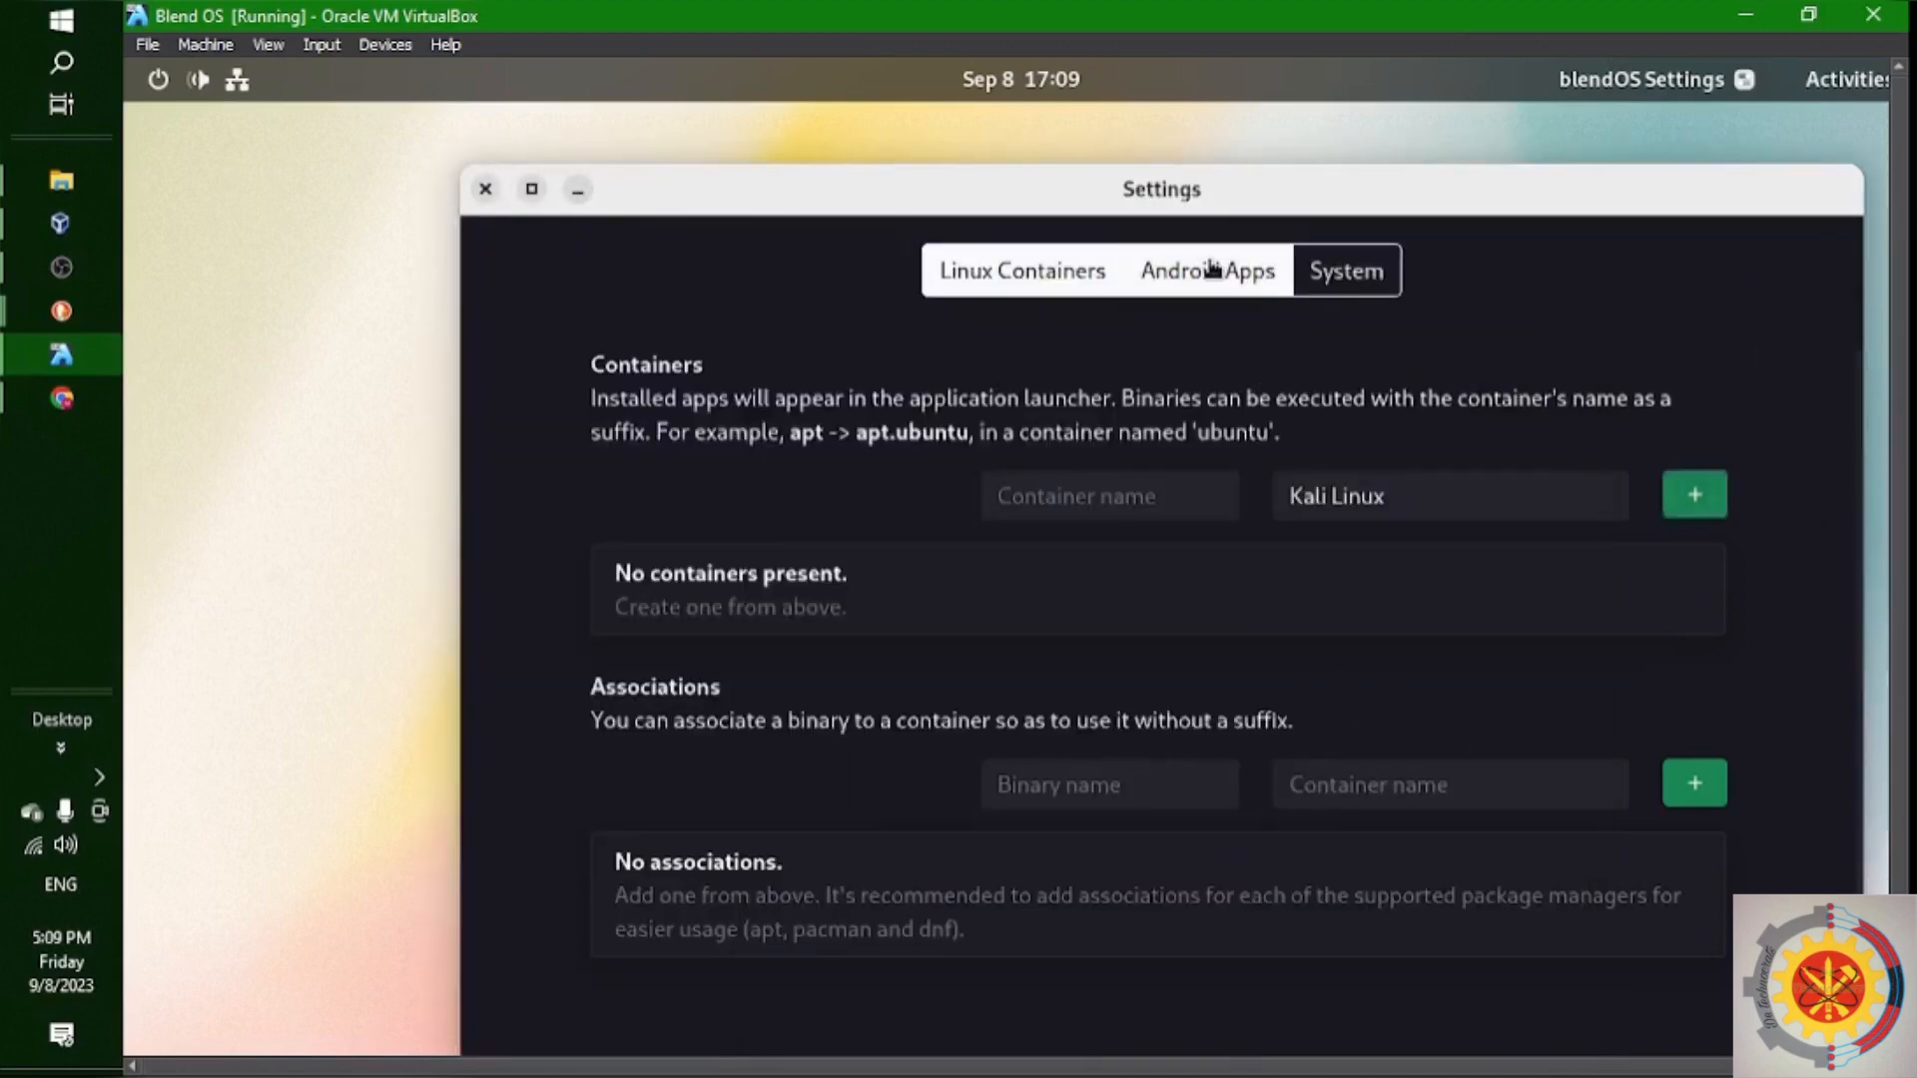
{"action": "left_click", "coordinate": [1206, 269]}
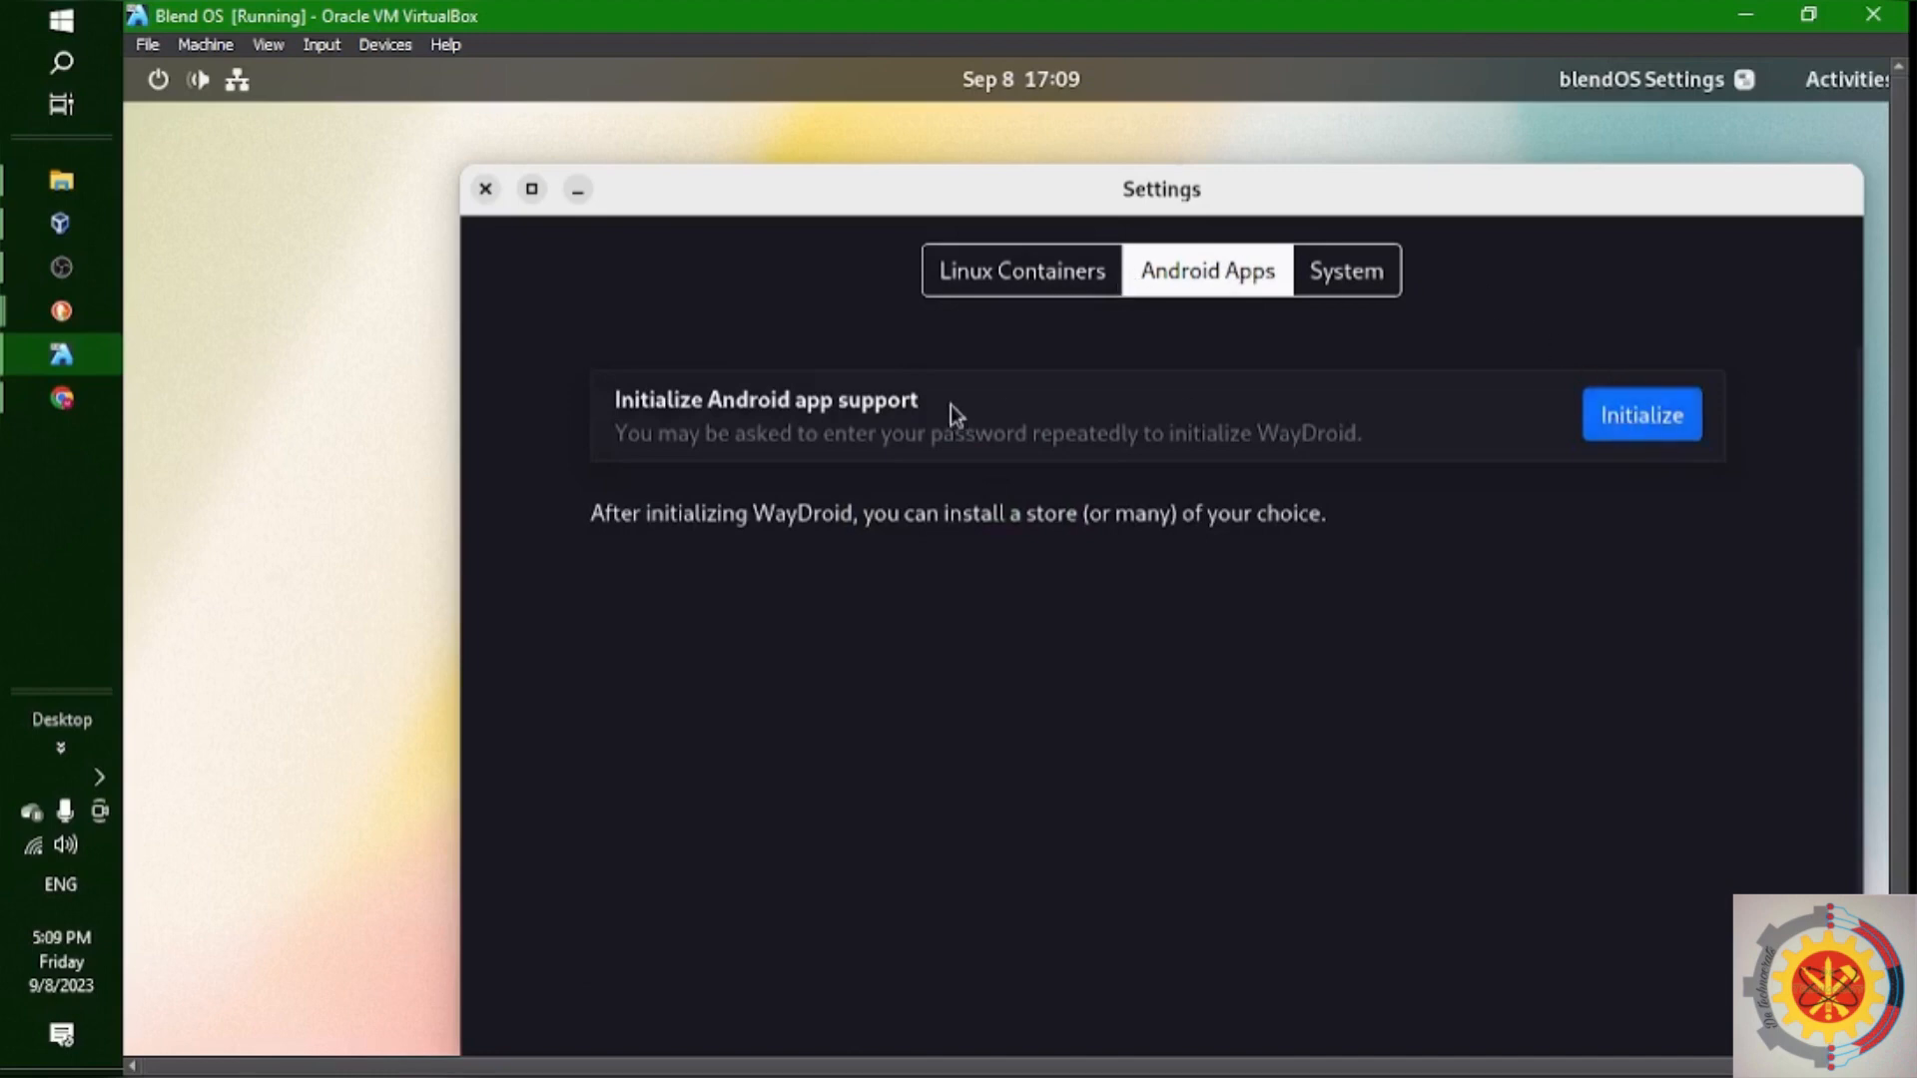
{"action": "left_click", "coordinate": [1639, 415]}
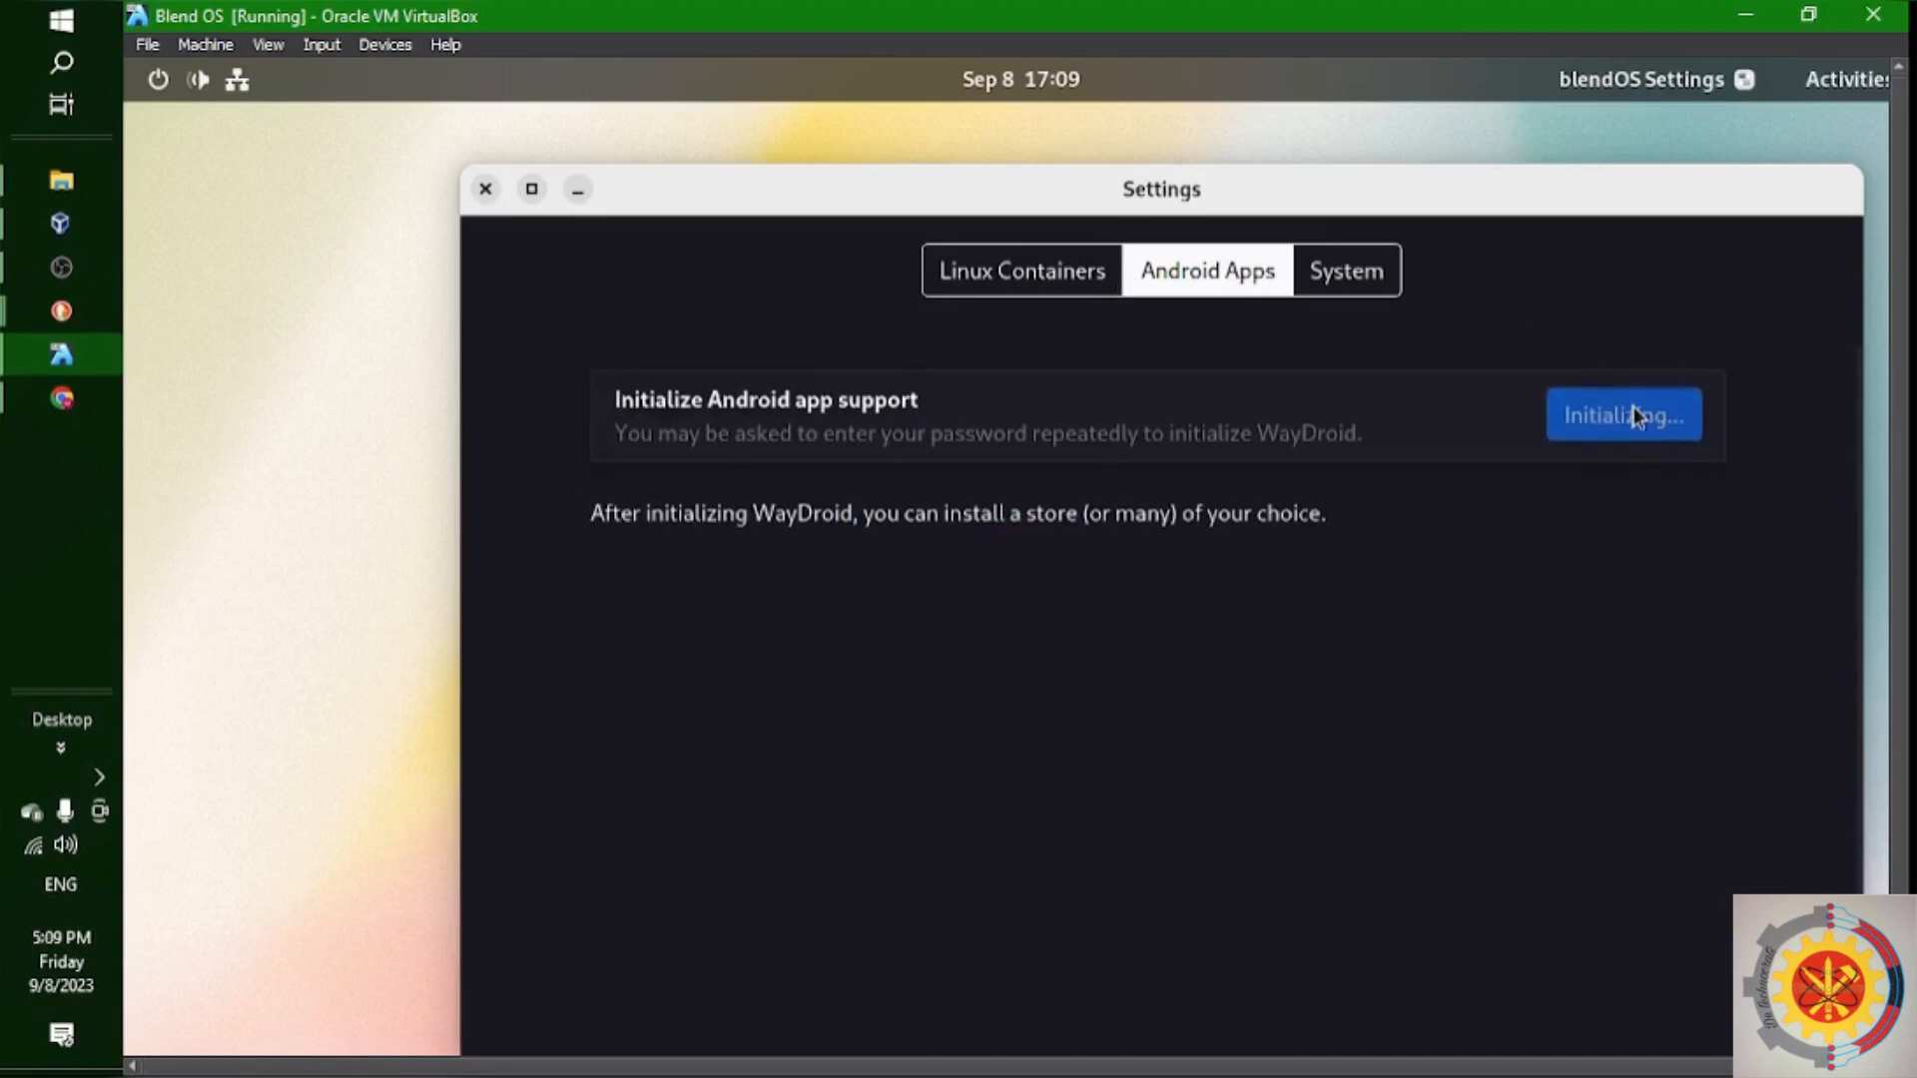
{"action": "left_click", "coordinate": [1621, 416]}
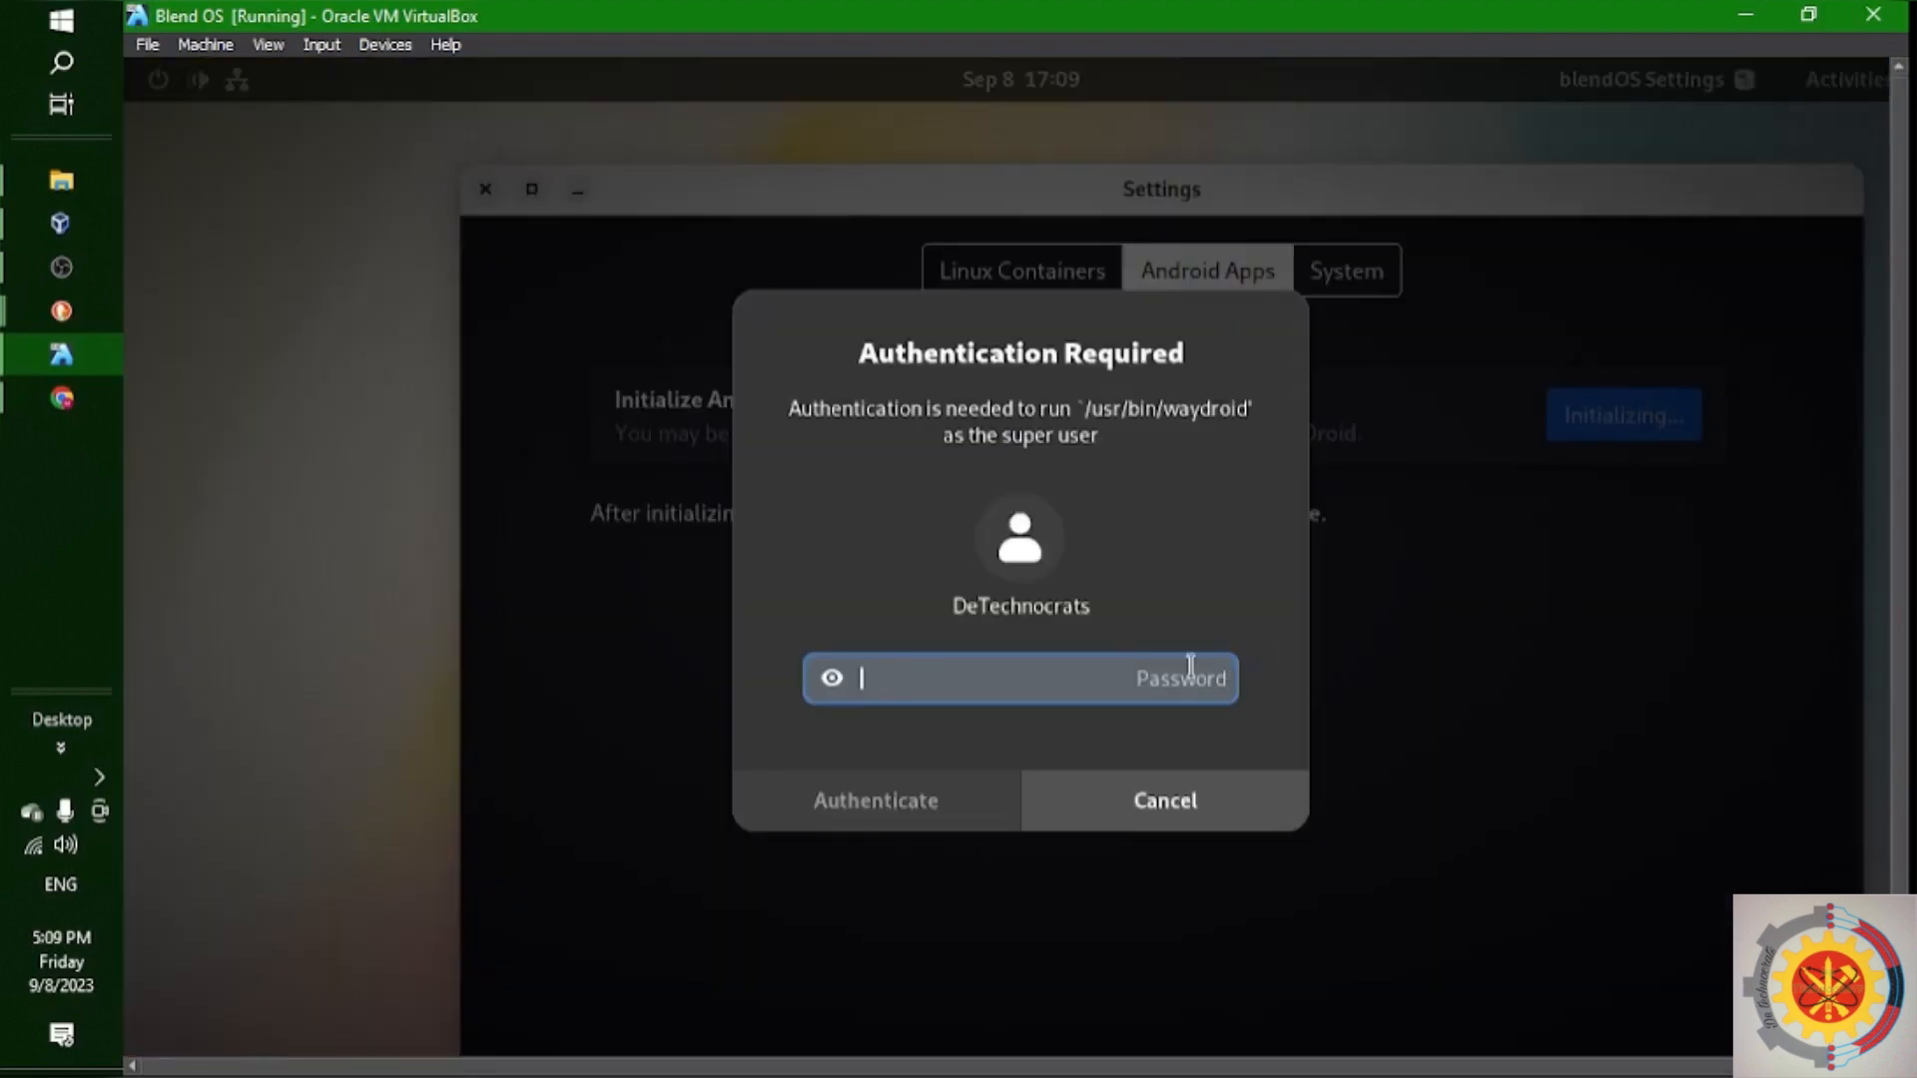
{"action": "mouse_move", "coordinate": [1192, 507]}
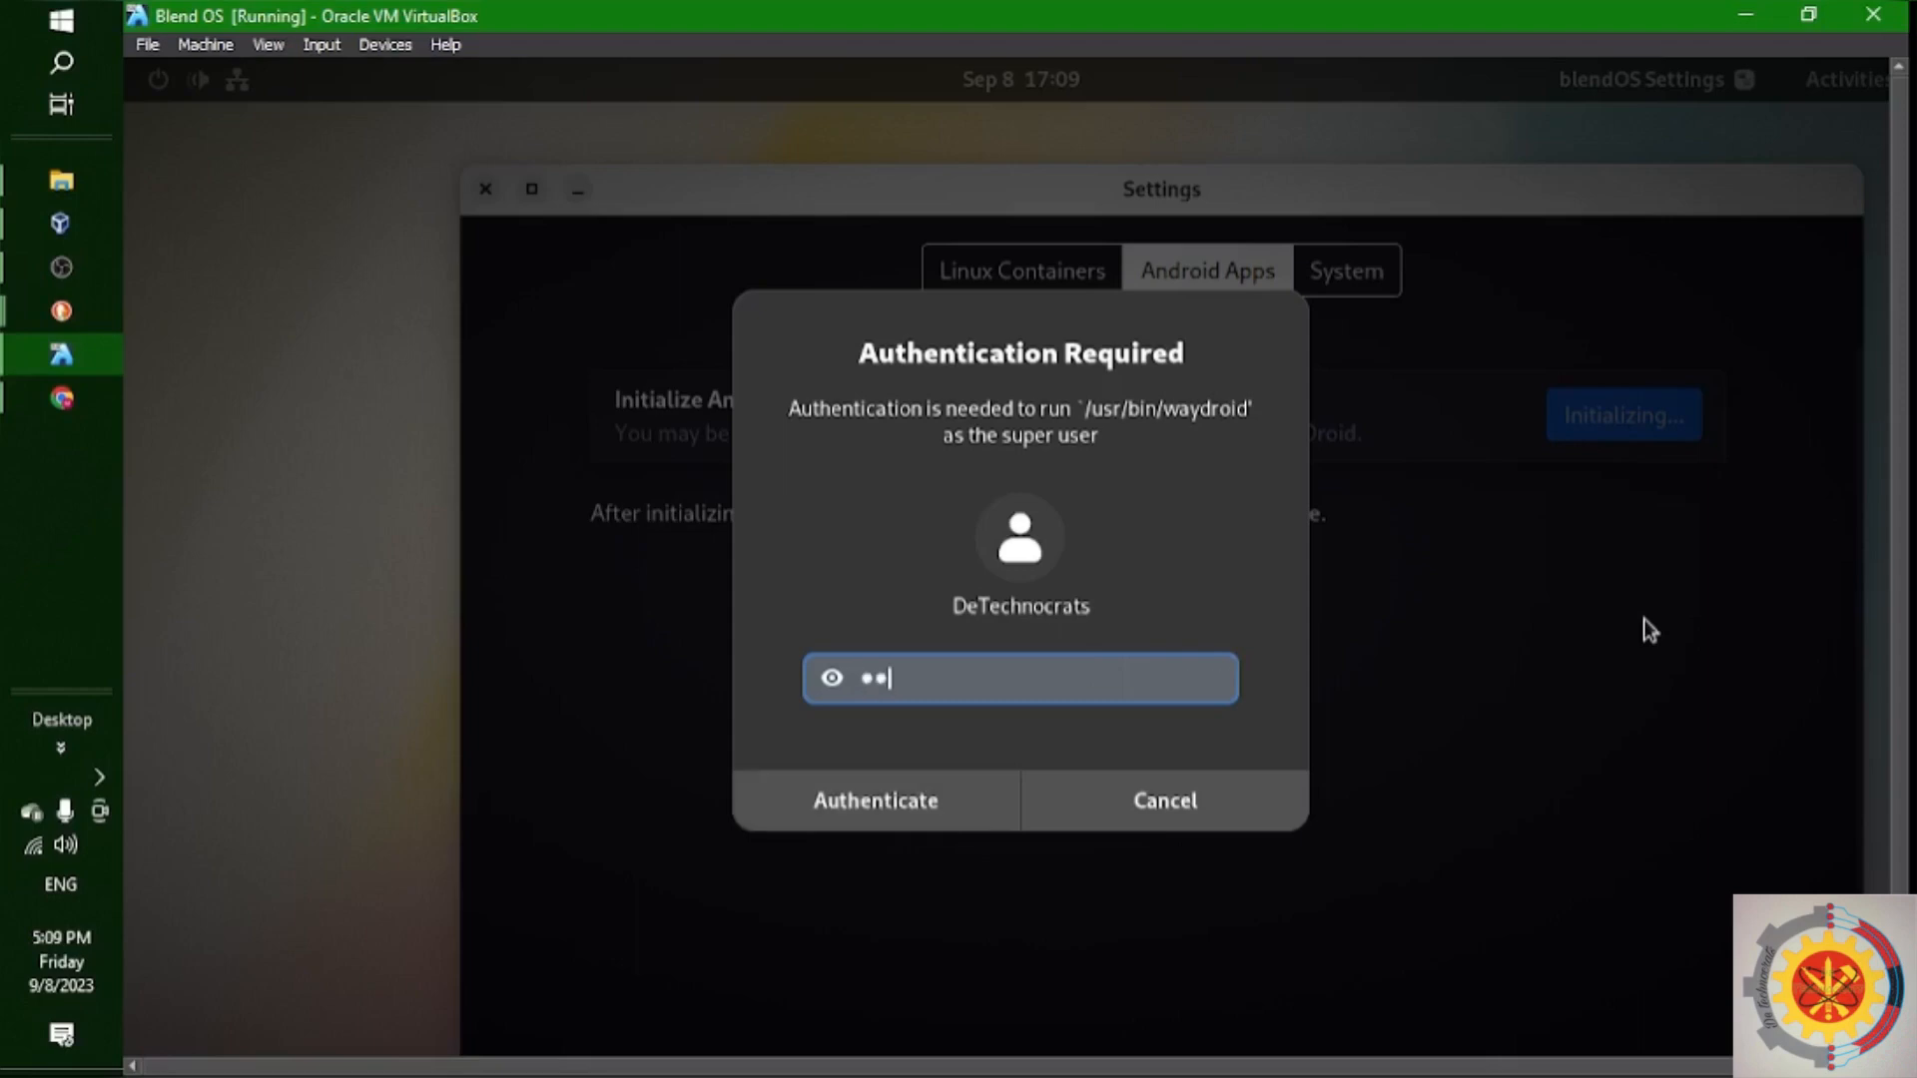
{"action": "left_click", "coordinate": [874, 801]}
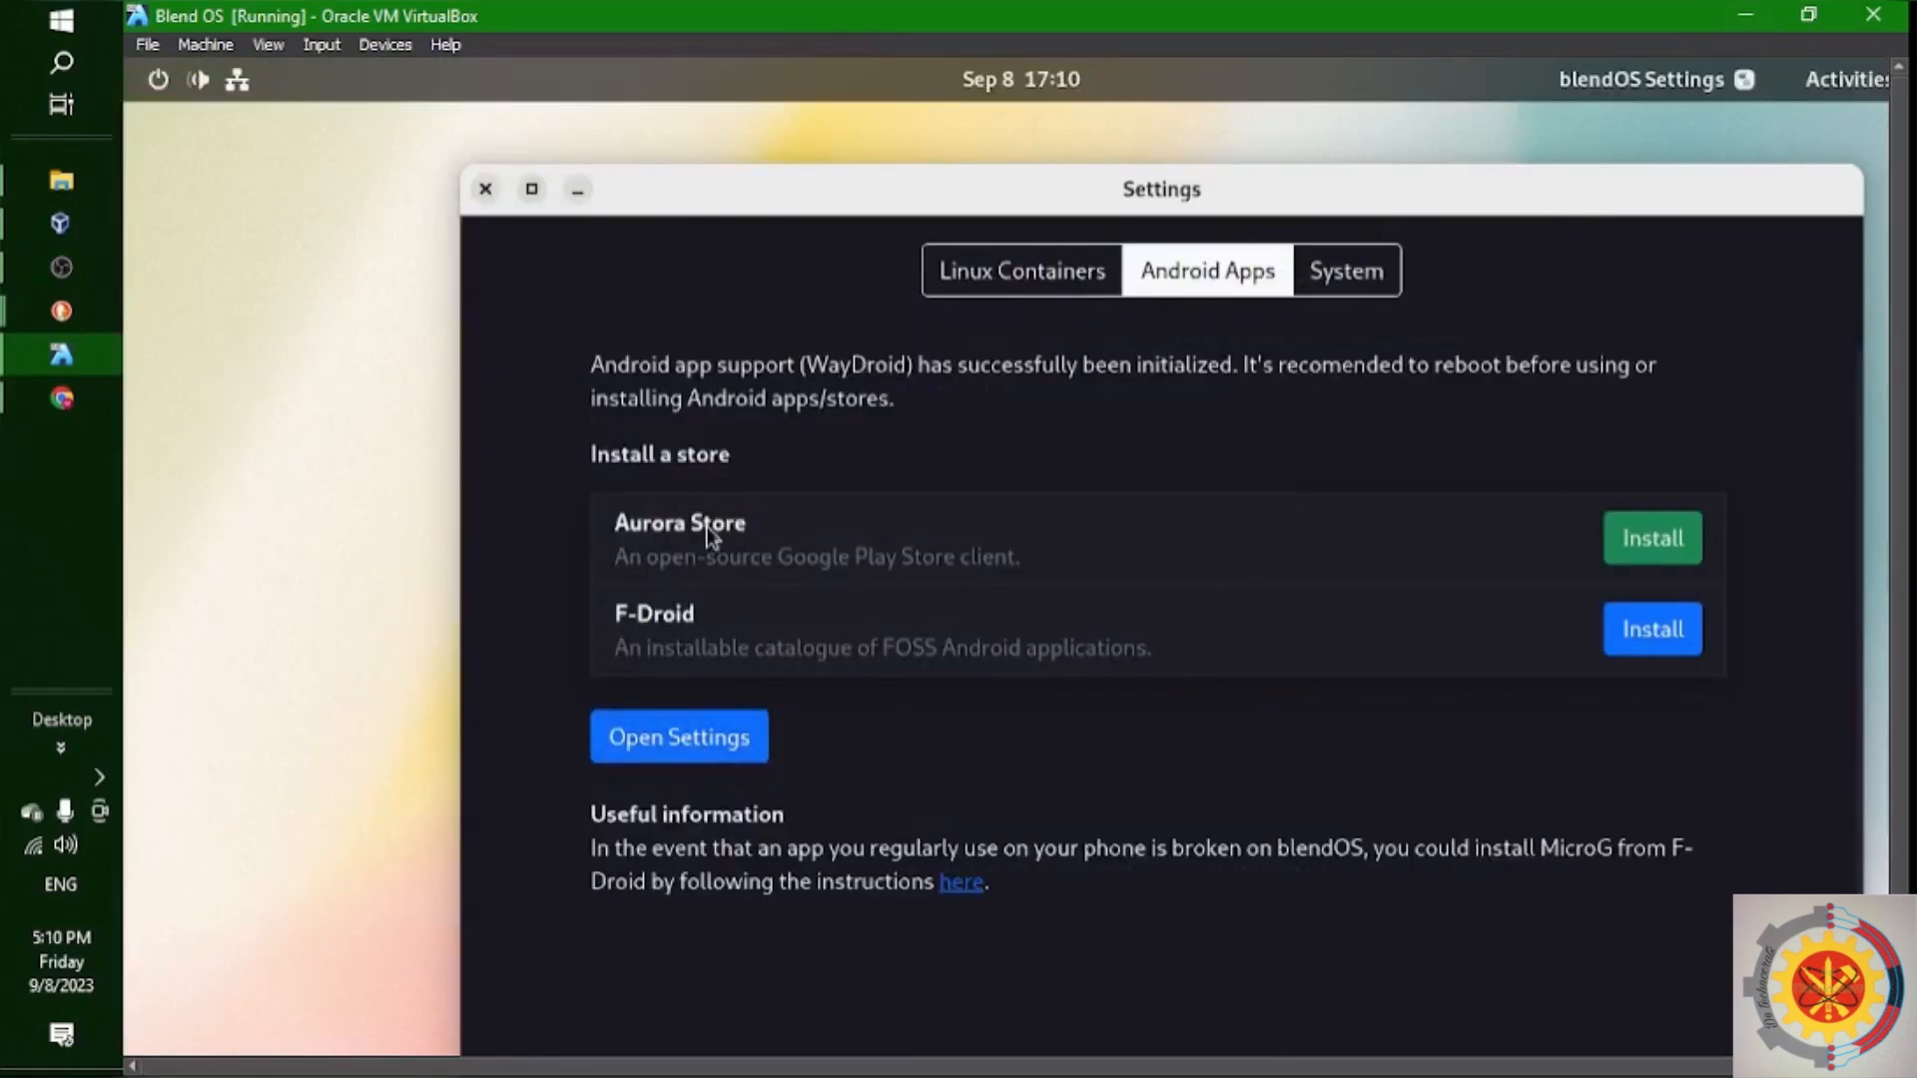
Install the F-Droid store and let blendOS restart
{"action": "double_click", "coordinate": [678, 523]}
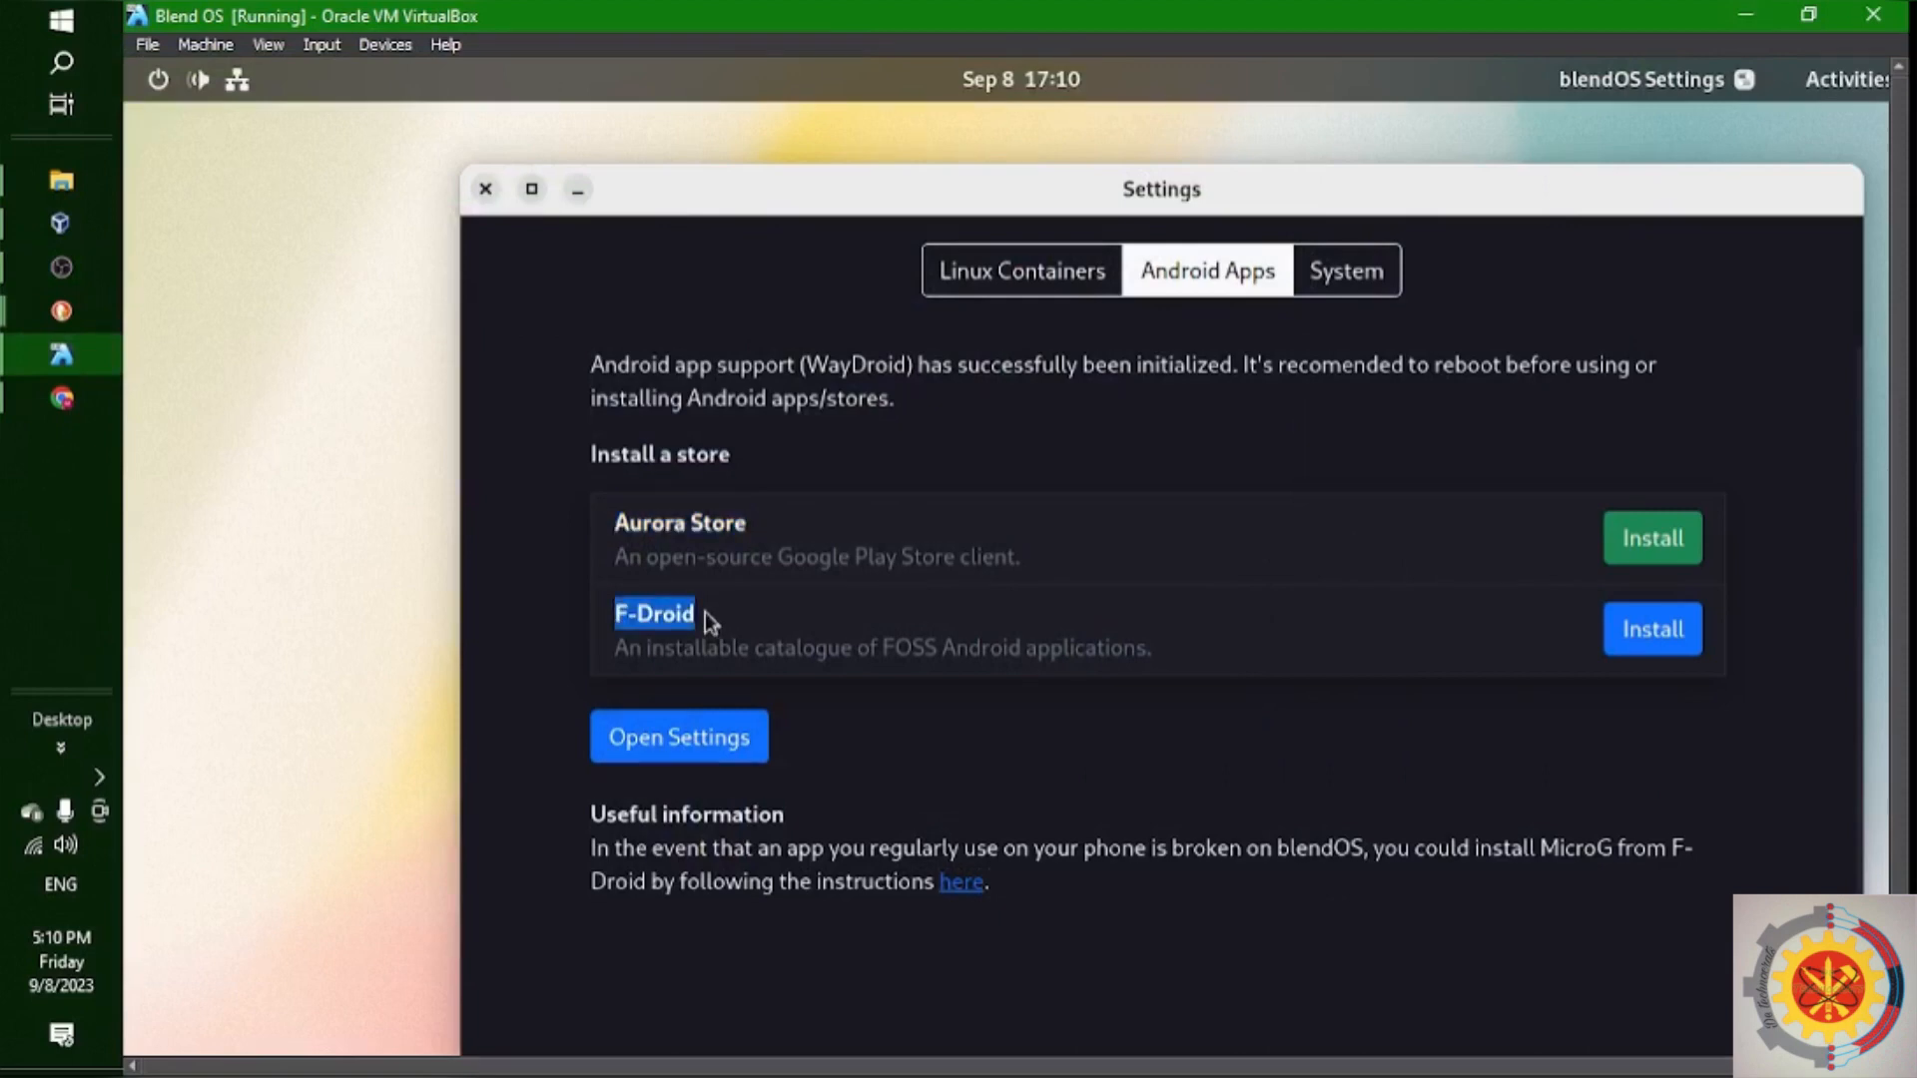
{"action": "mouse_move", "coordinate": [1344, 617]}
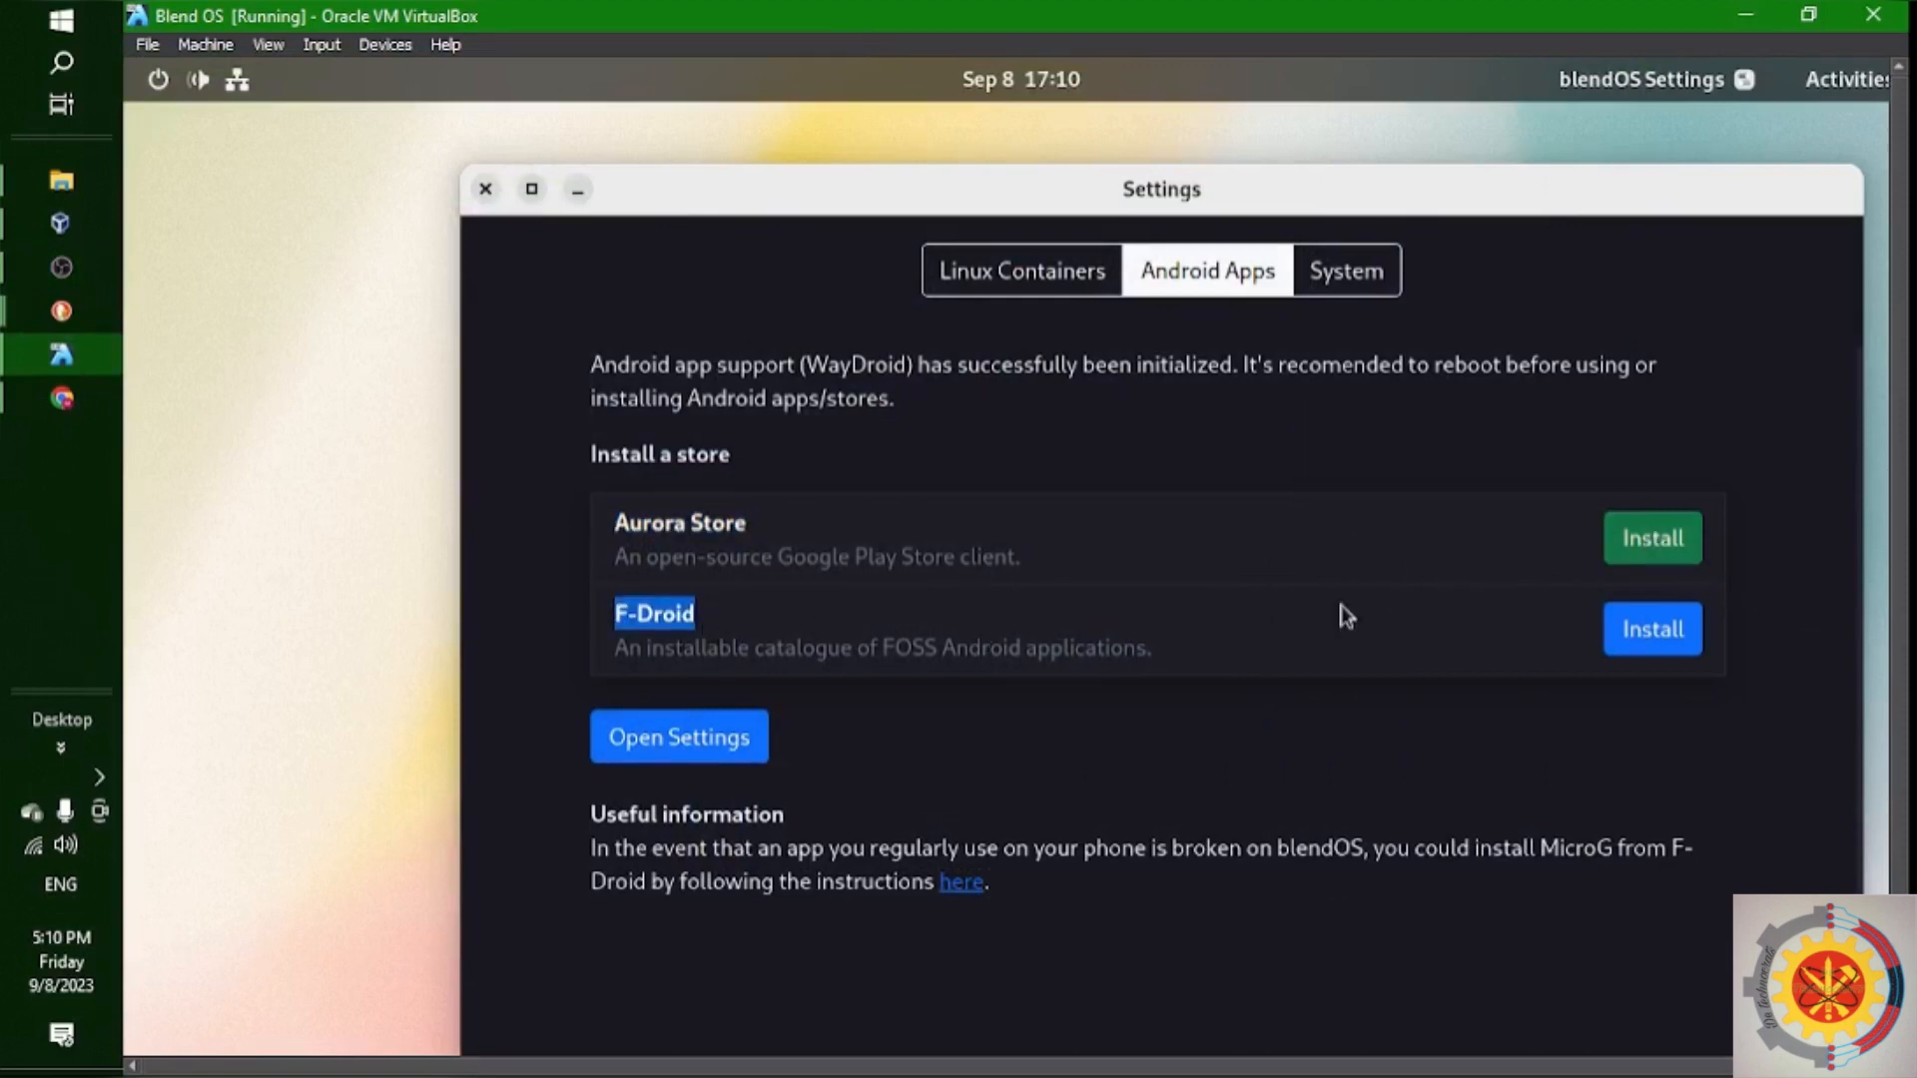
{"action": "left_click", "coordinate": [1651, 629]}
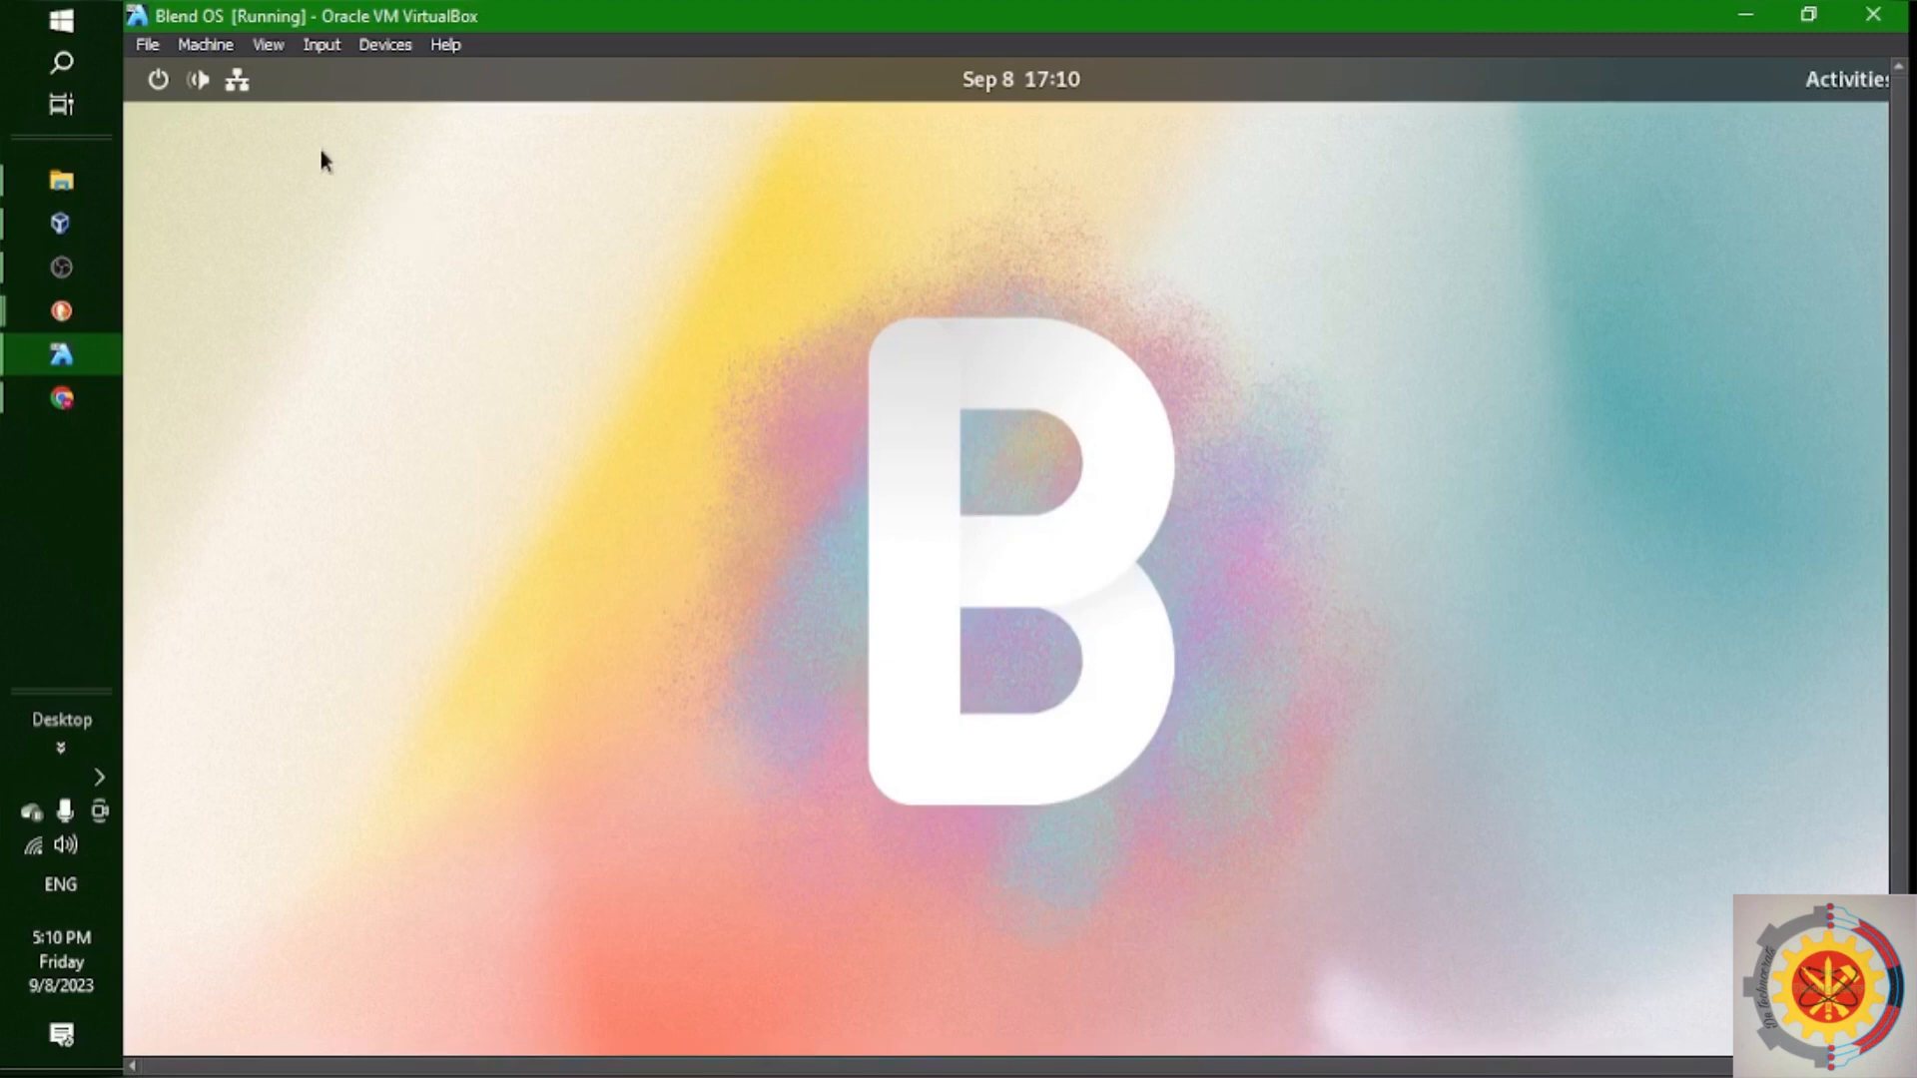
Launch the kali container from Linux Containers to get a shell prompt in its terminal
{"action": "left_click", "coordinate": [1845, 80]}
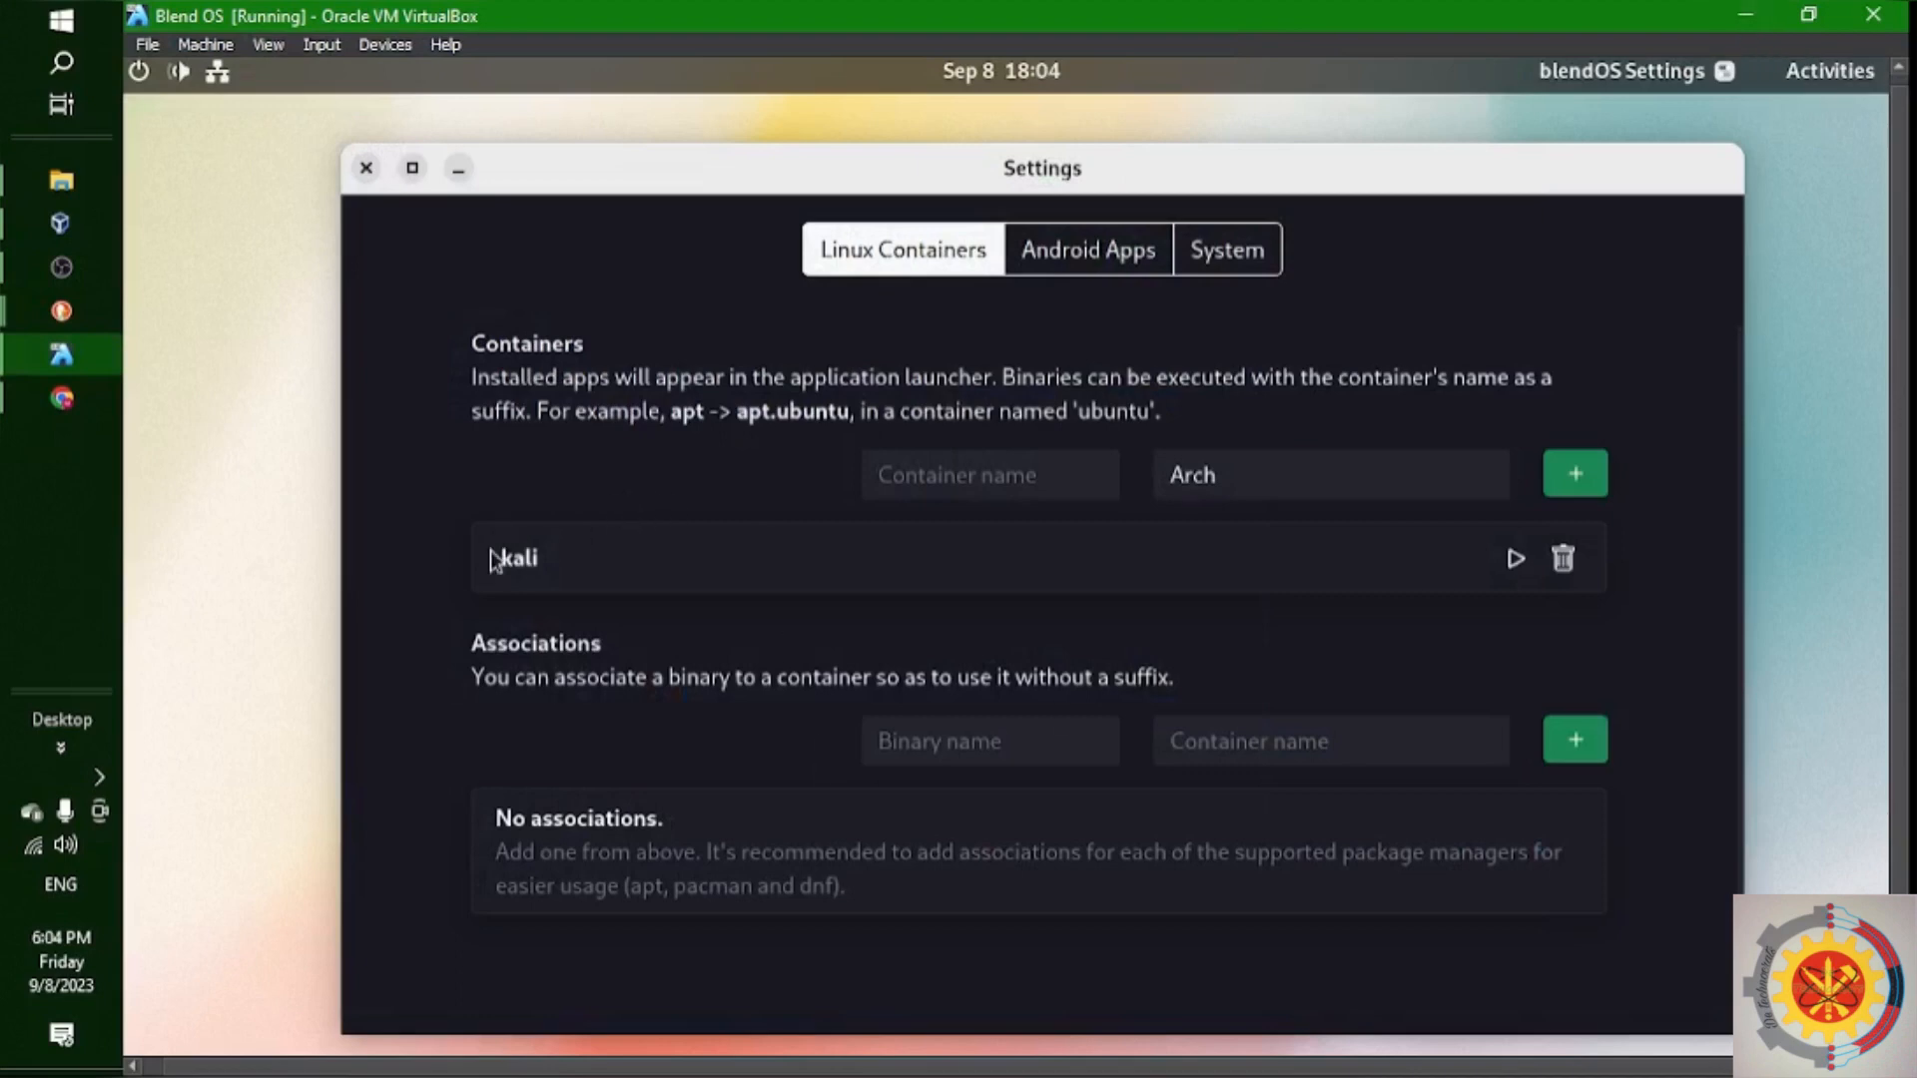
{"action": "mouse_move", "coordinate": [545, 565]}
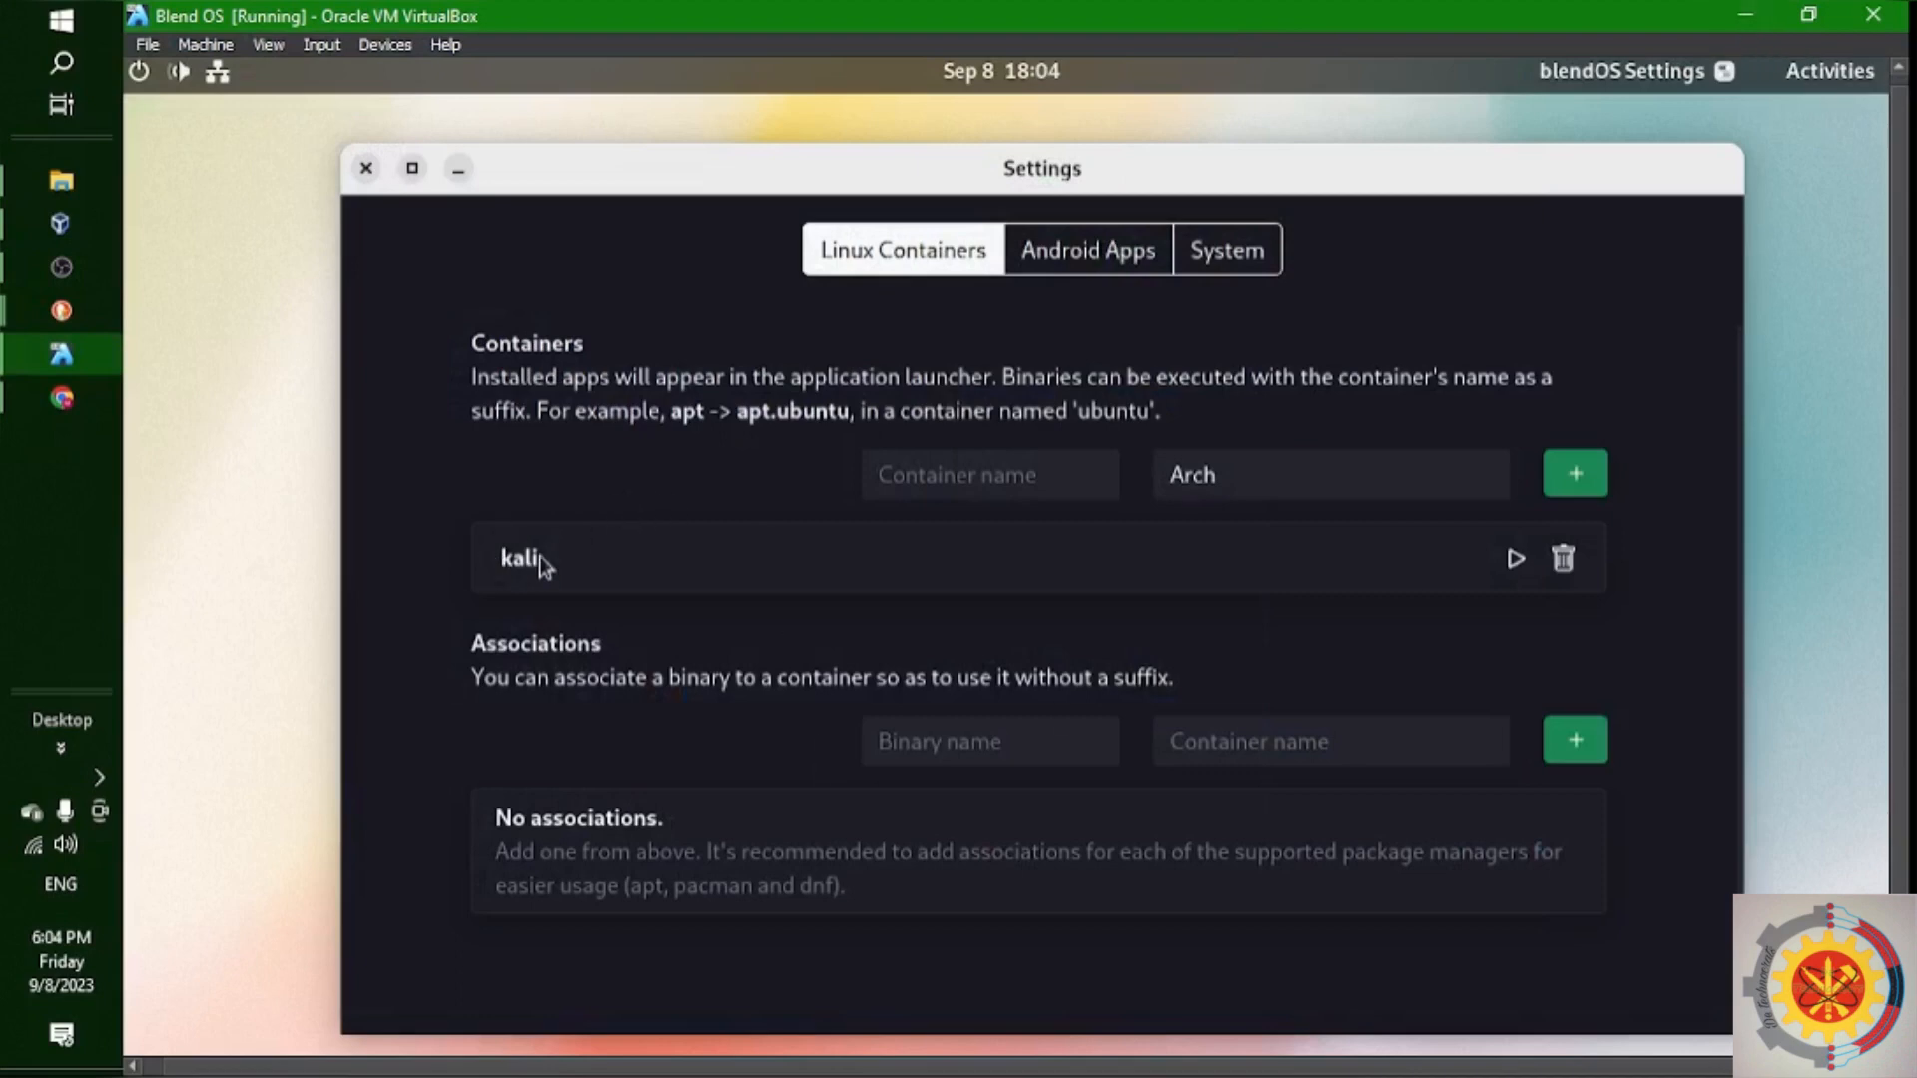
{"action": "mouse_move", "coordinate": [1515, 573]}
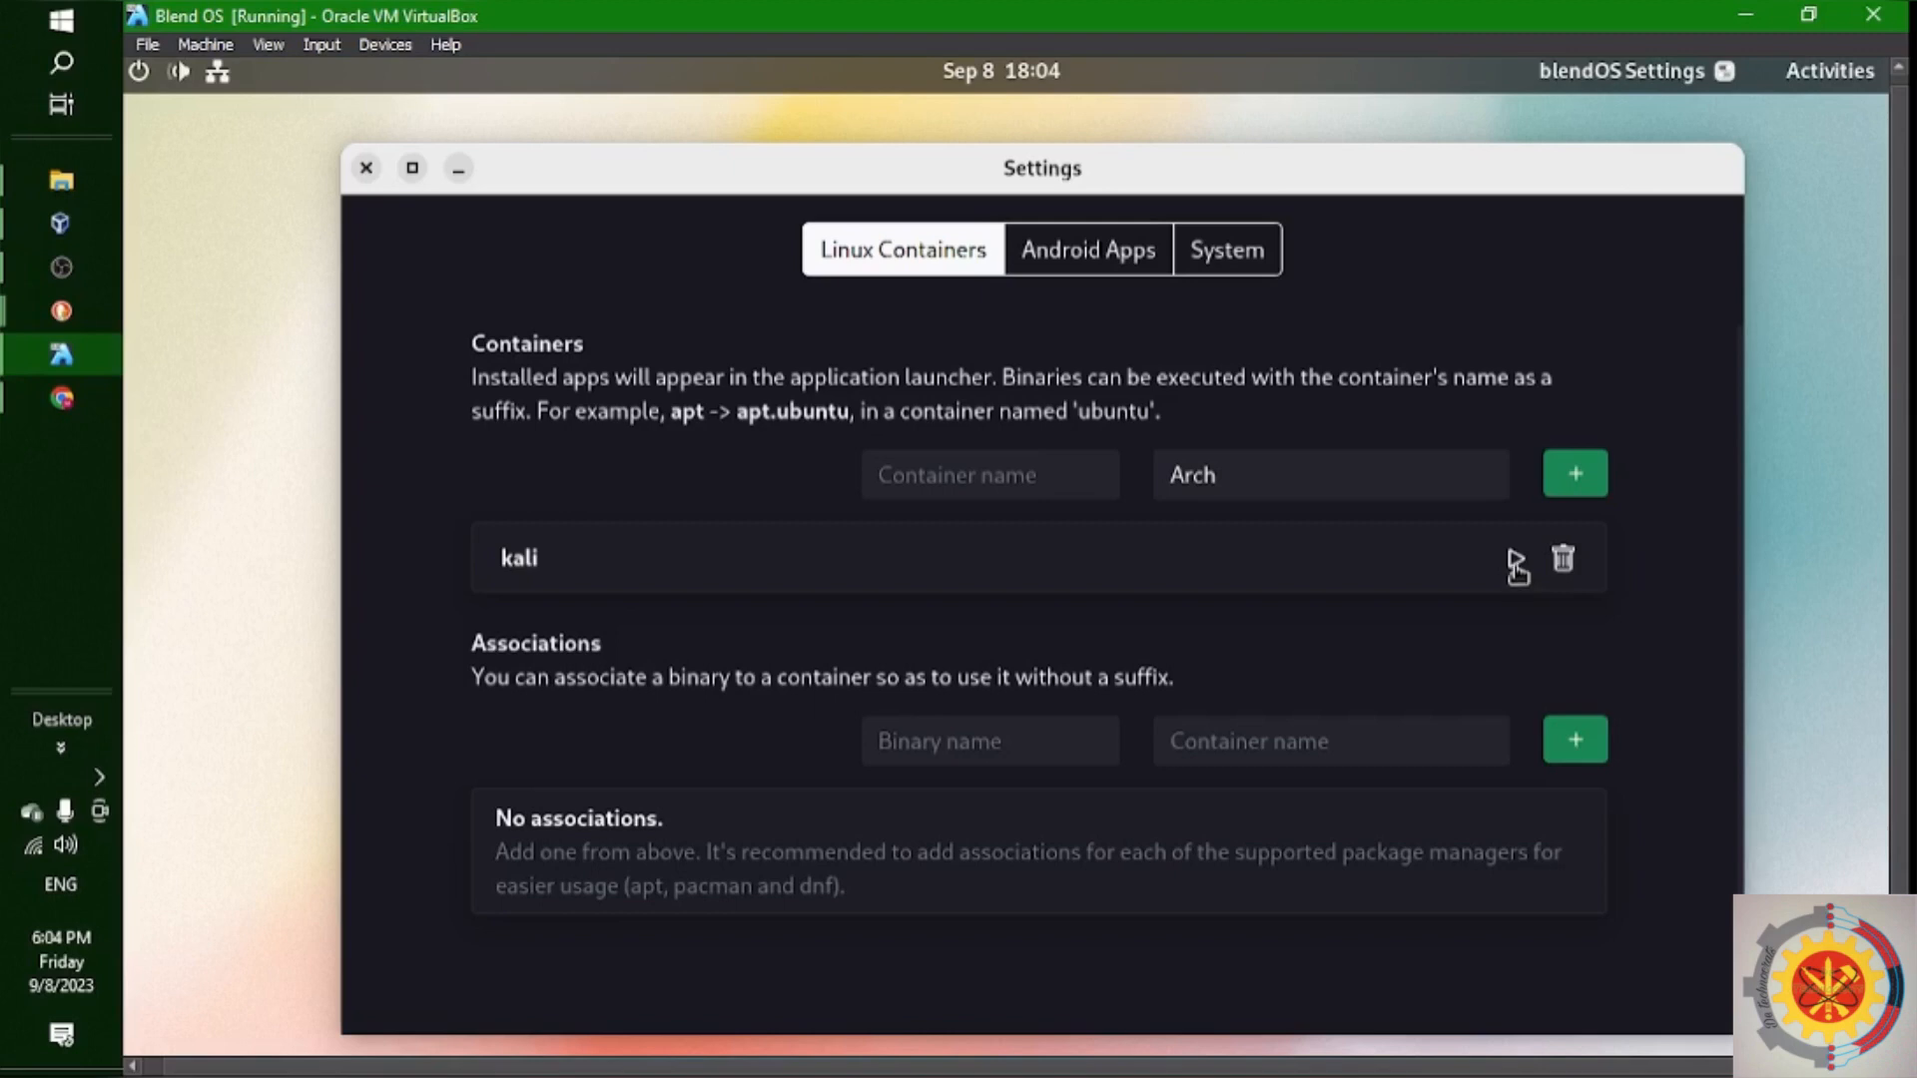
{"action": "mouse_move", "coordinate": [1518, 575]}
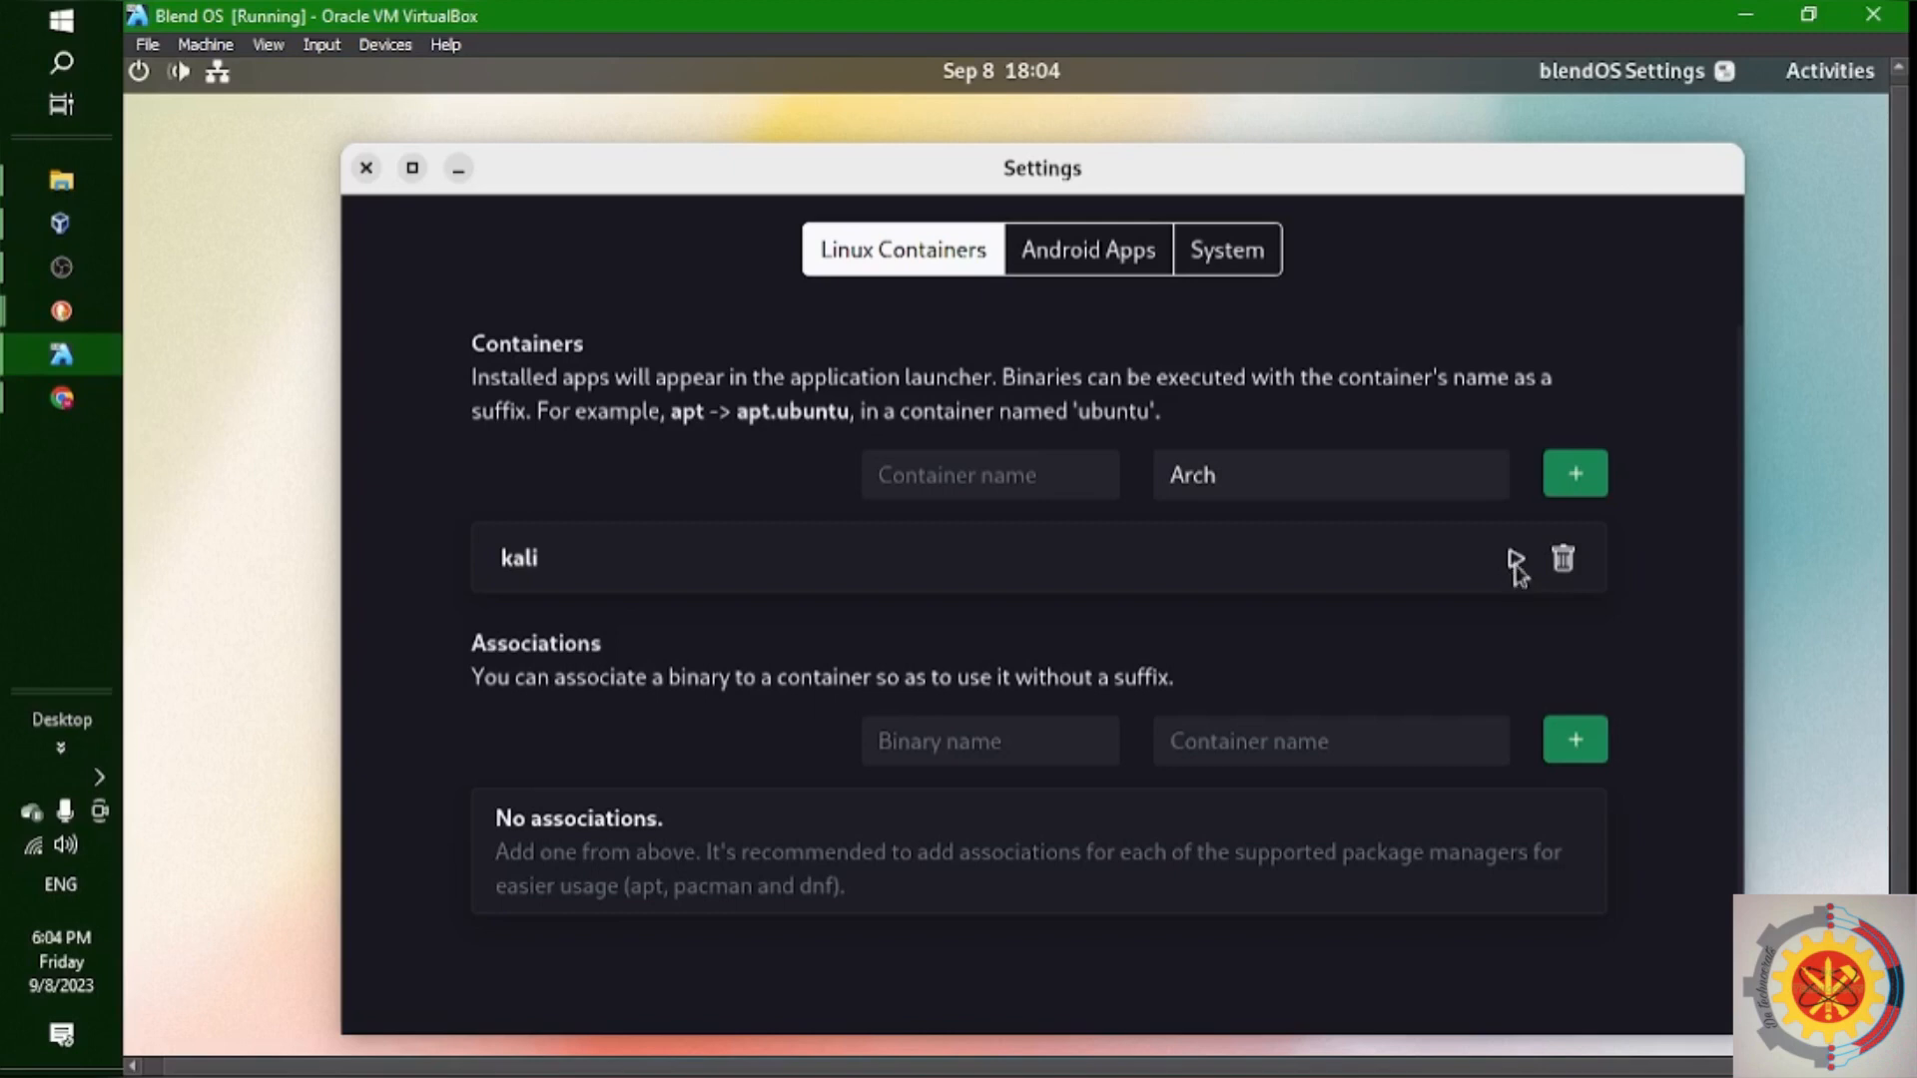
{"action": "left_click", "coordinate": [1516, 559]}
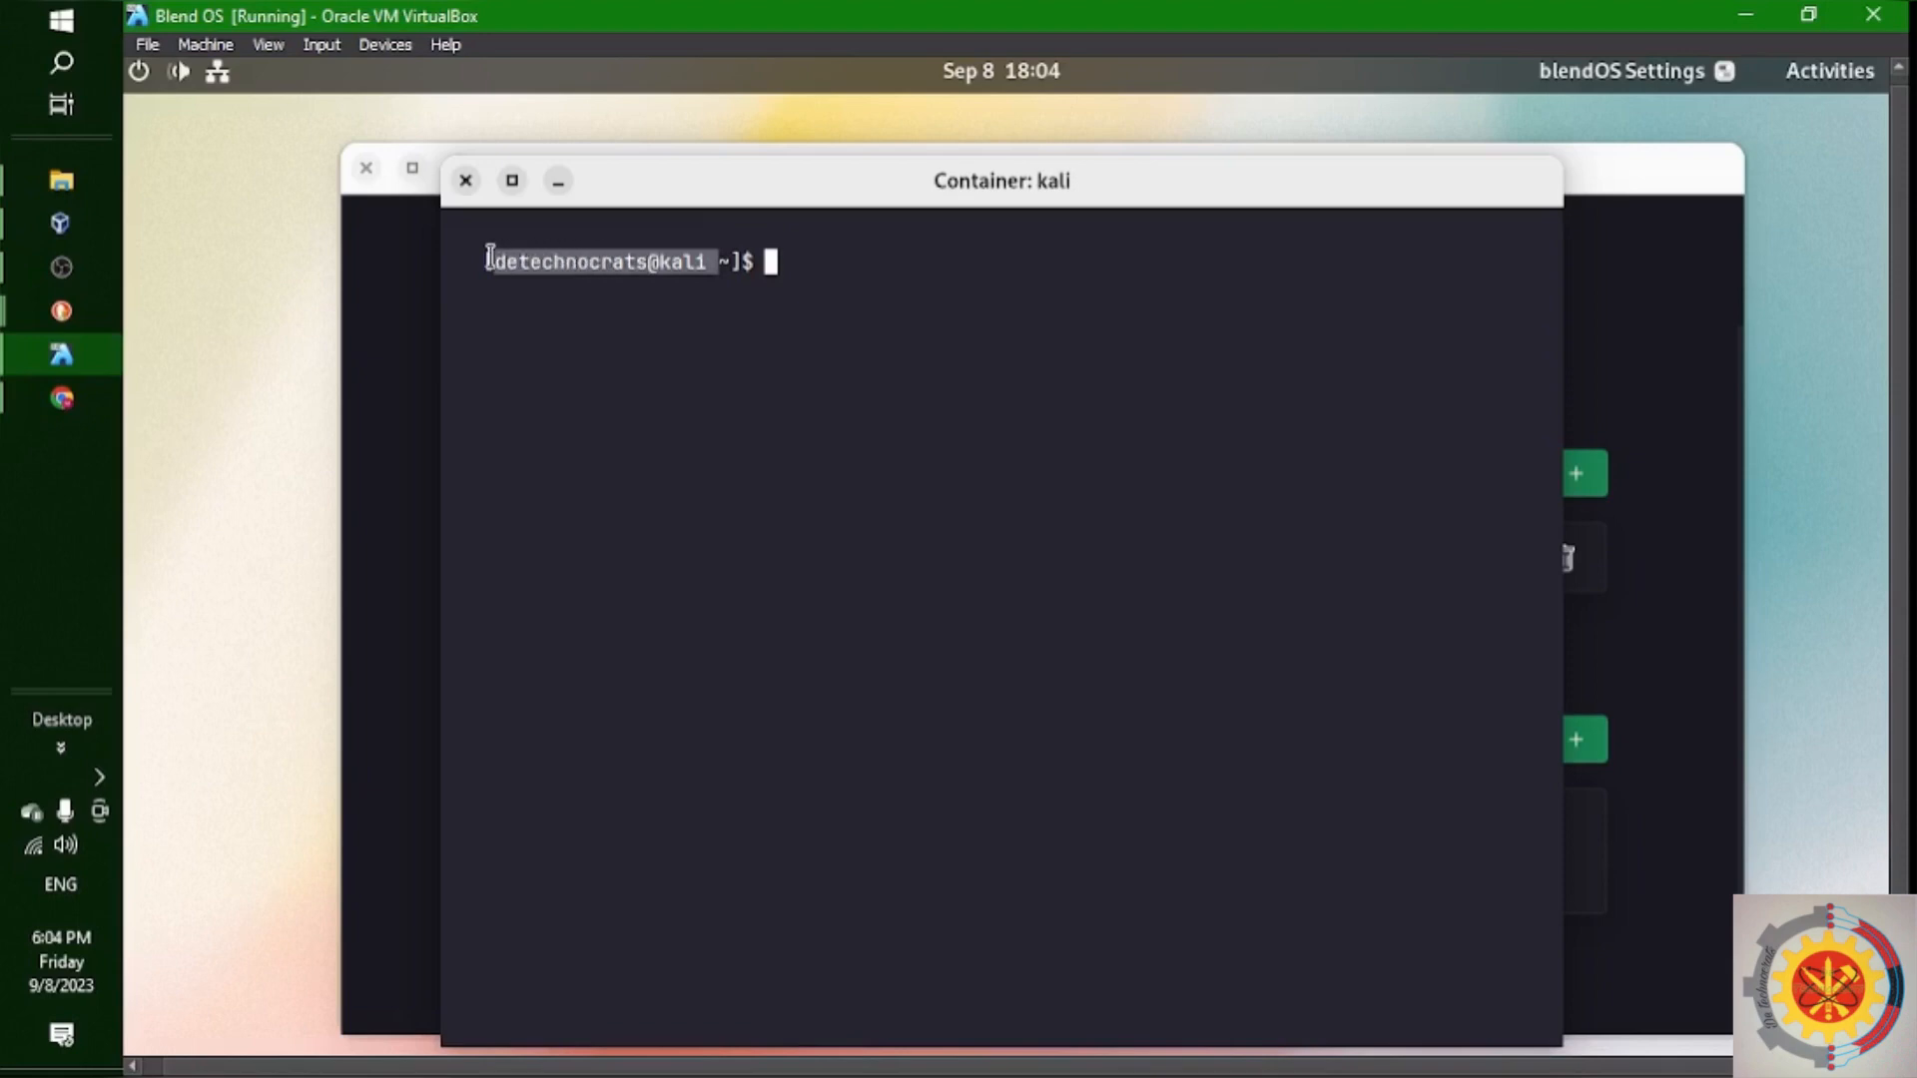
{"action": "mouse_move", "coordinate": [509, 184]}
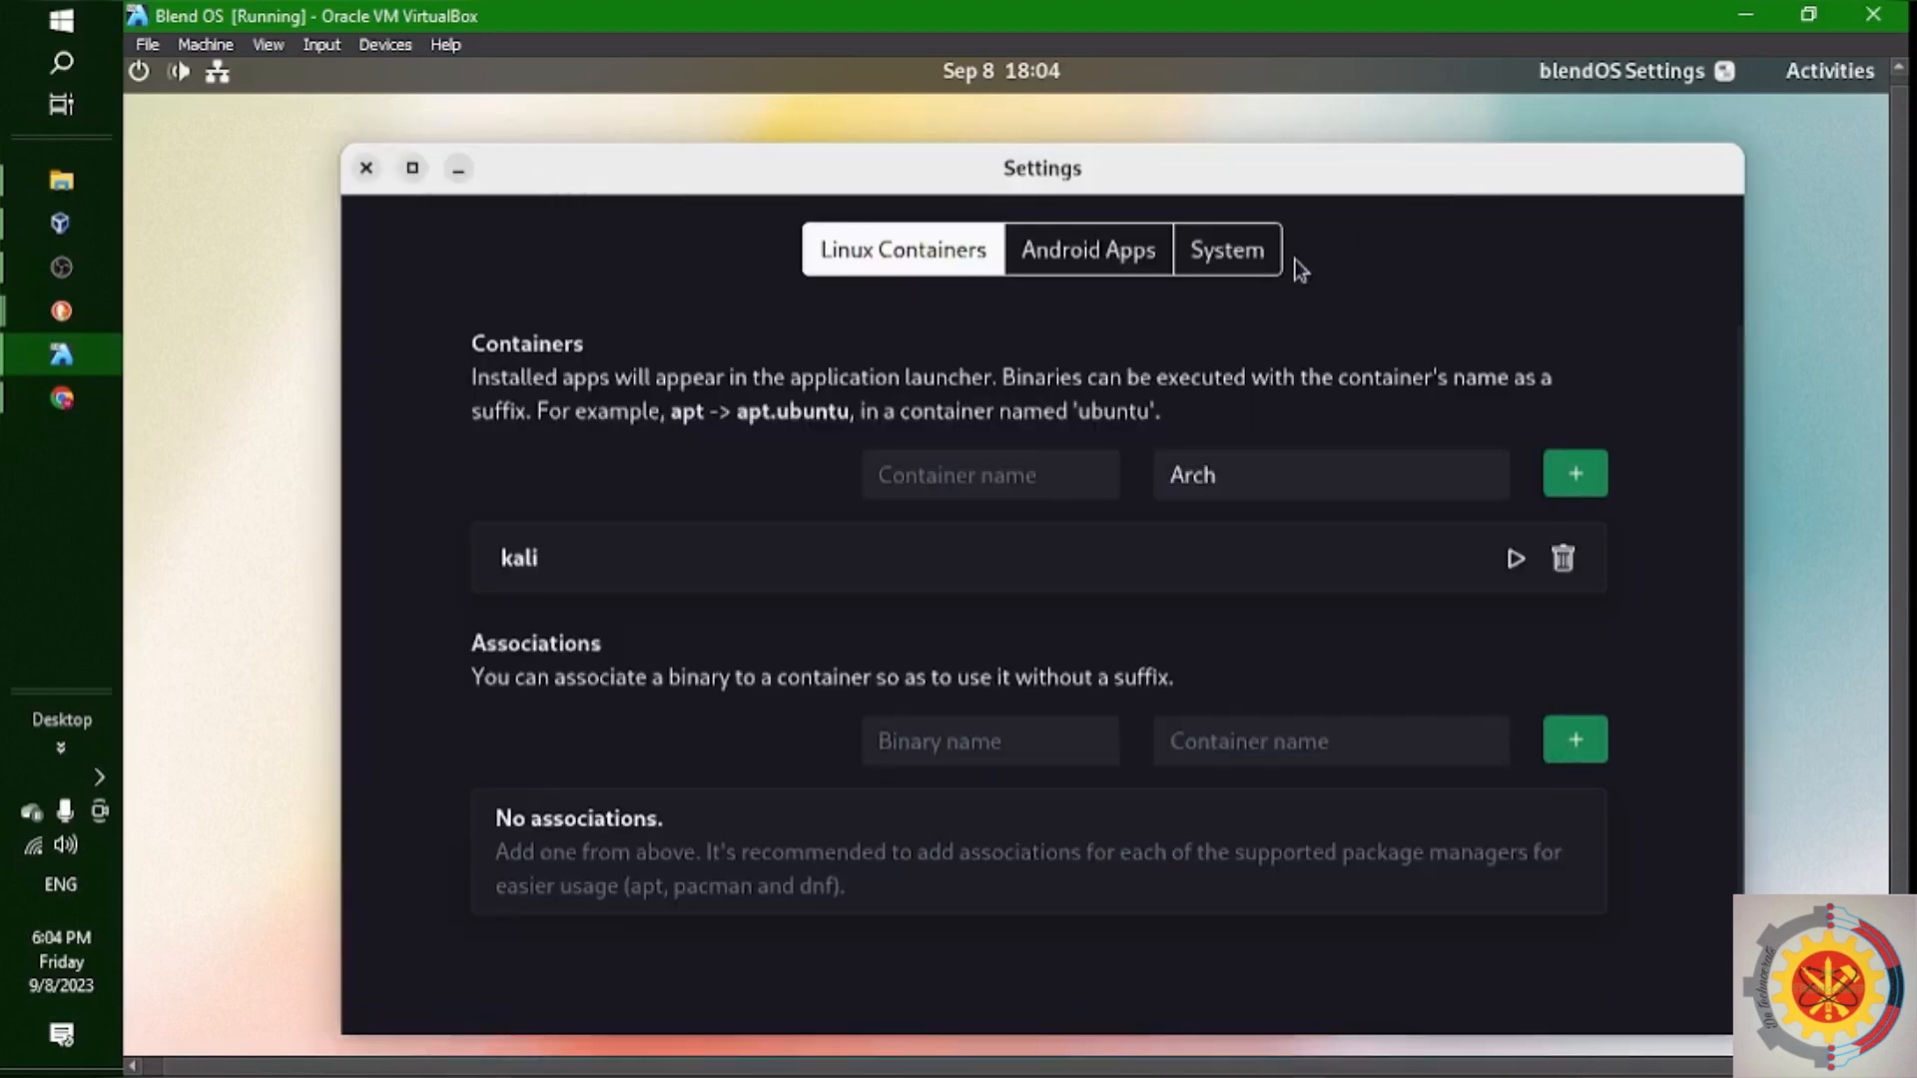
Confirm F-Droid shows Open under Android Apps, then bring up the Activities overview
{"action": "left_click", "coordinate": [1086, 250]}
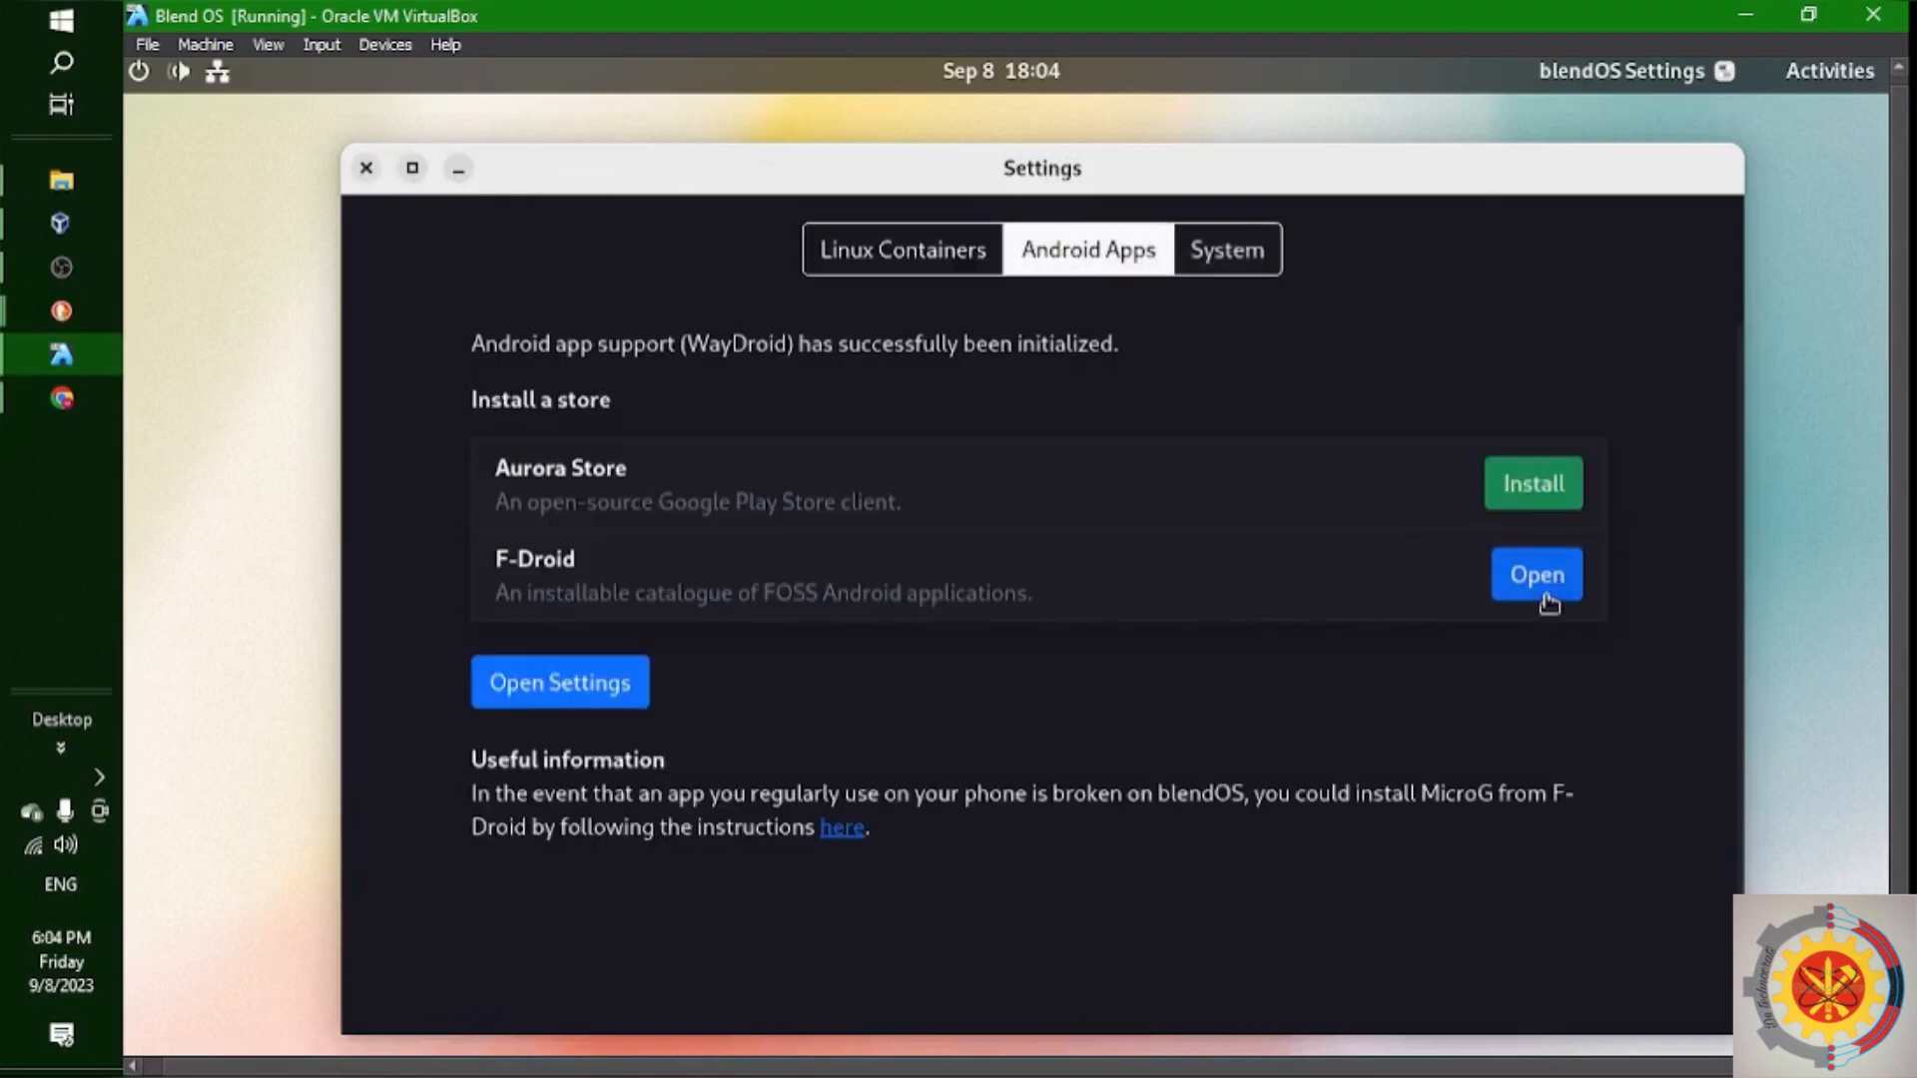
{"action": "double_click", "coordinate": [535, 559]}
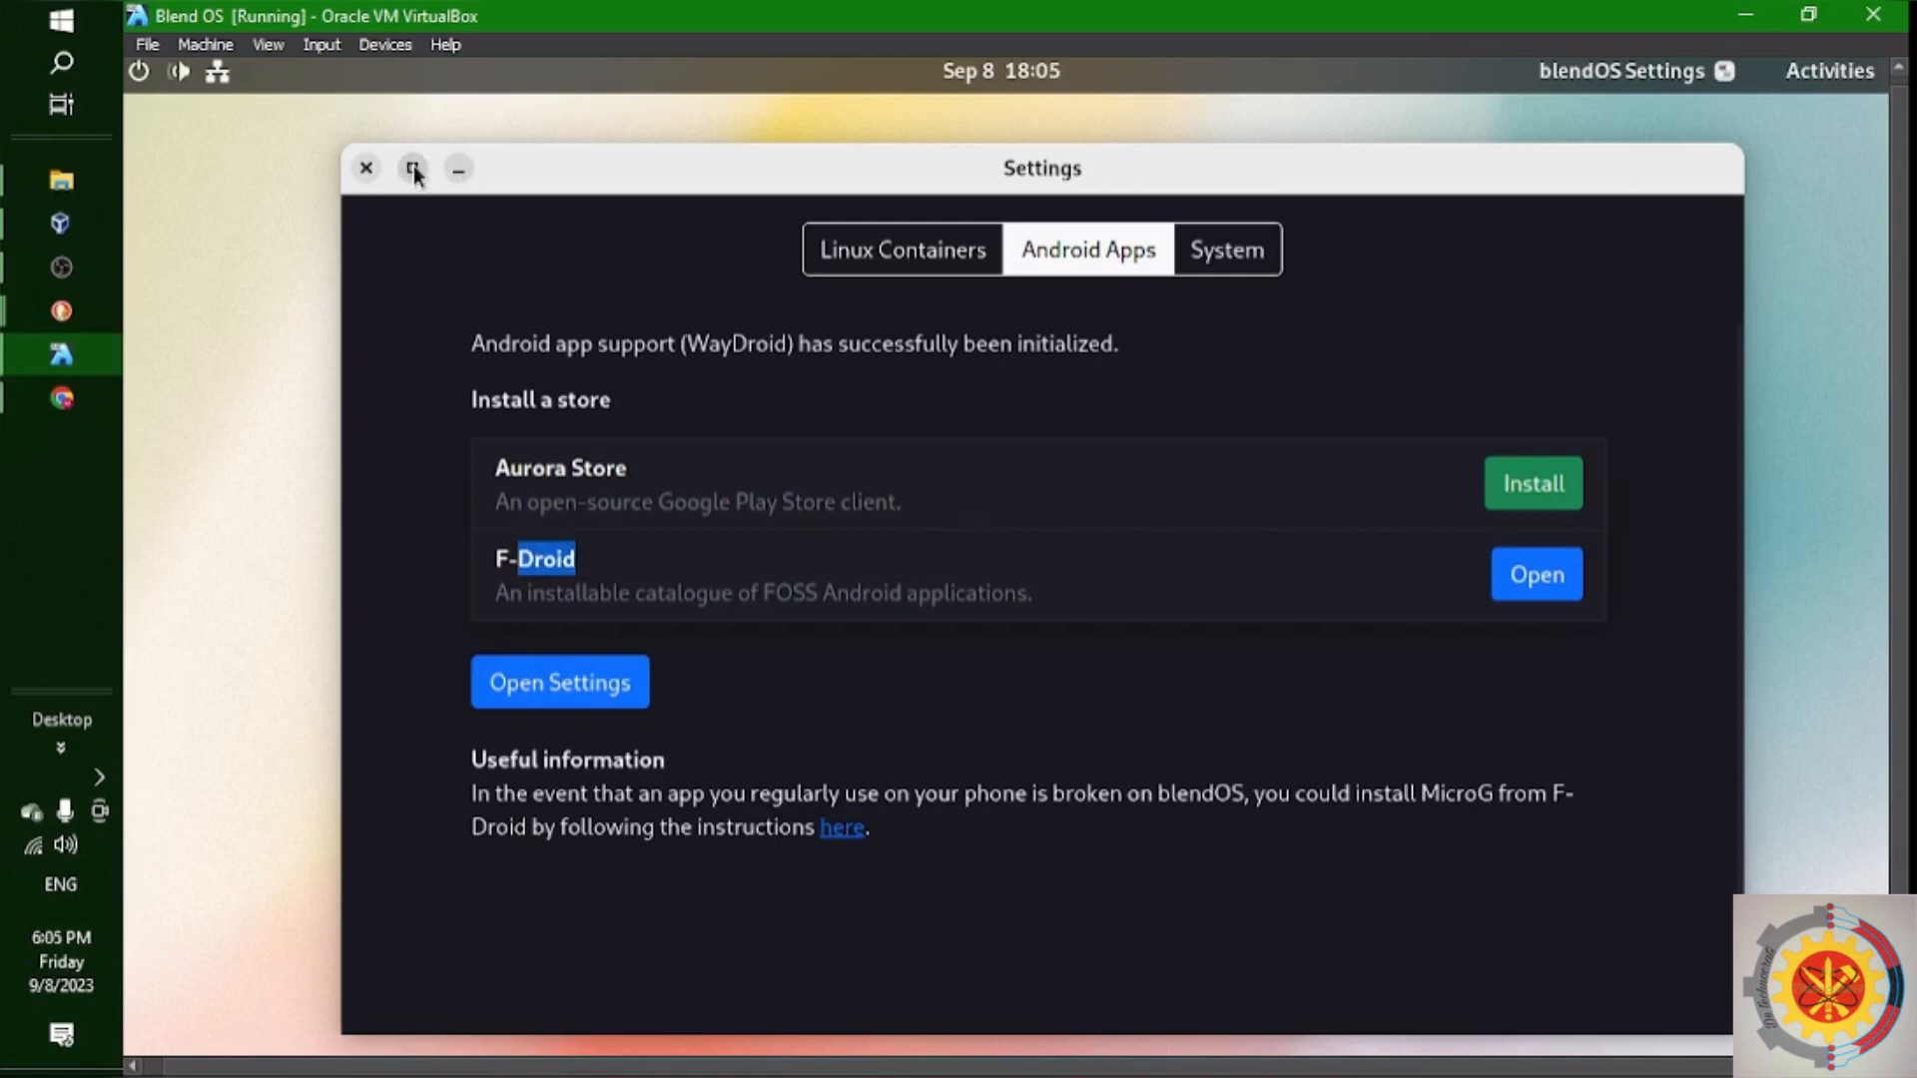
{"action": "left_click", "coordinate": [413, 168]}
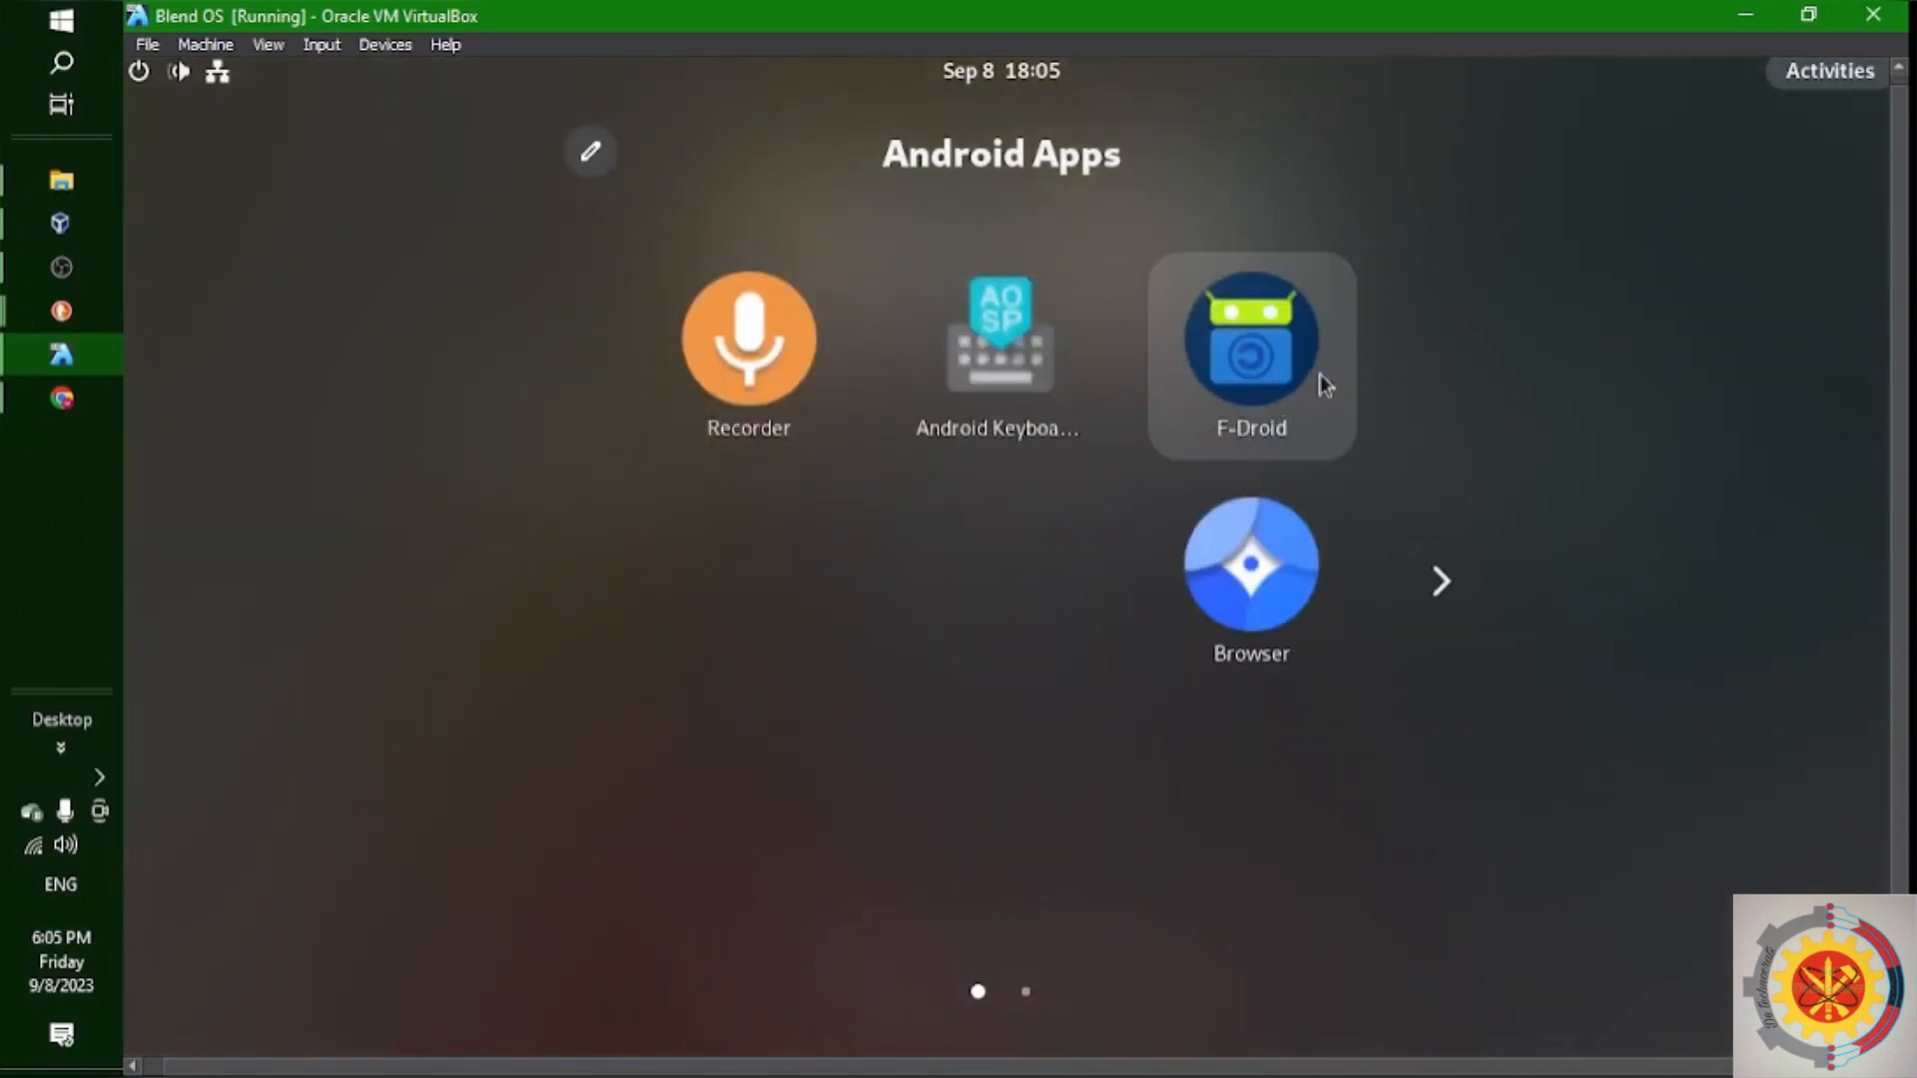
{"action": "mouse_move", "coordinate": [1080, 525]}
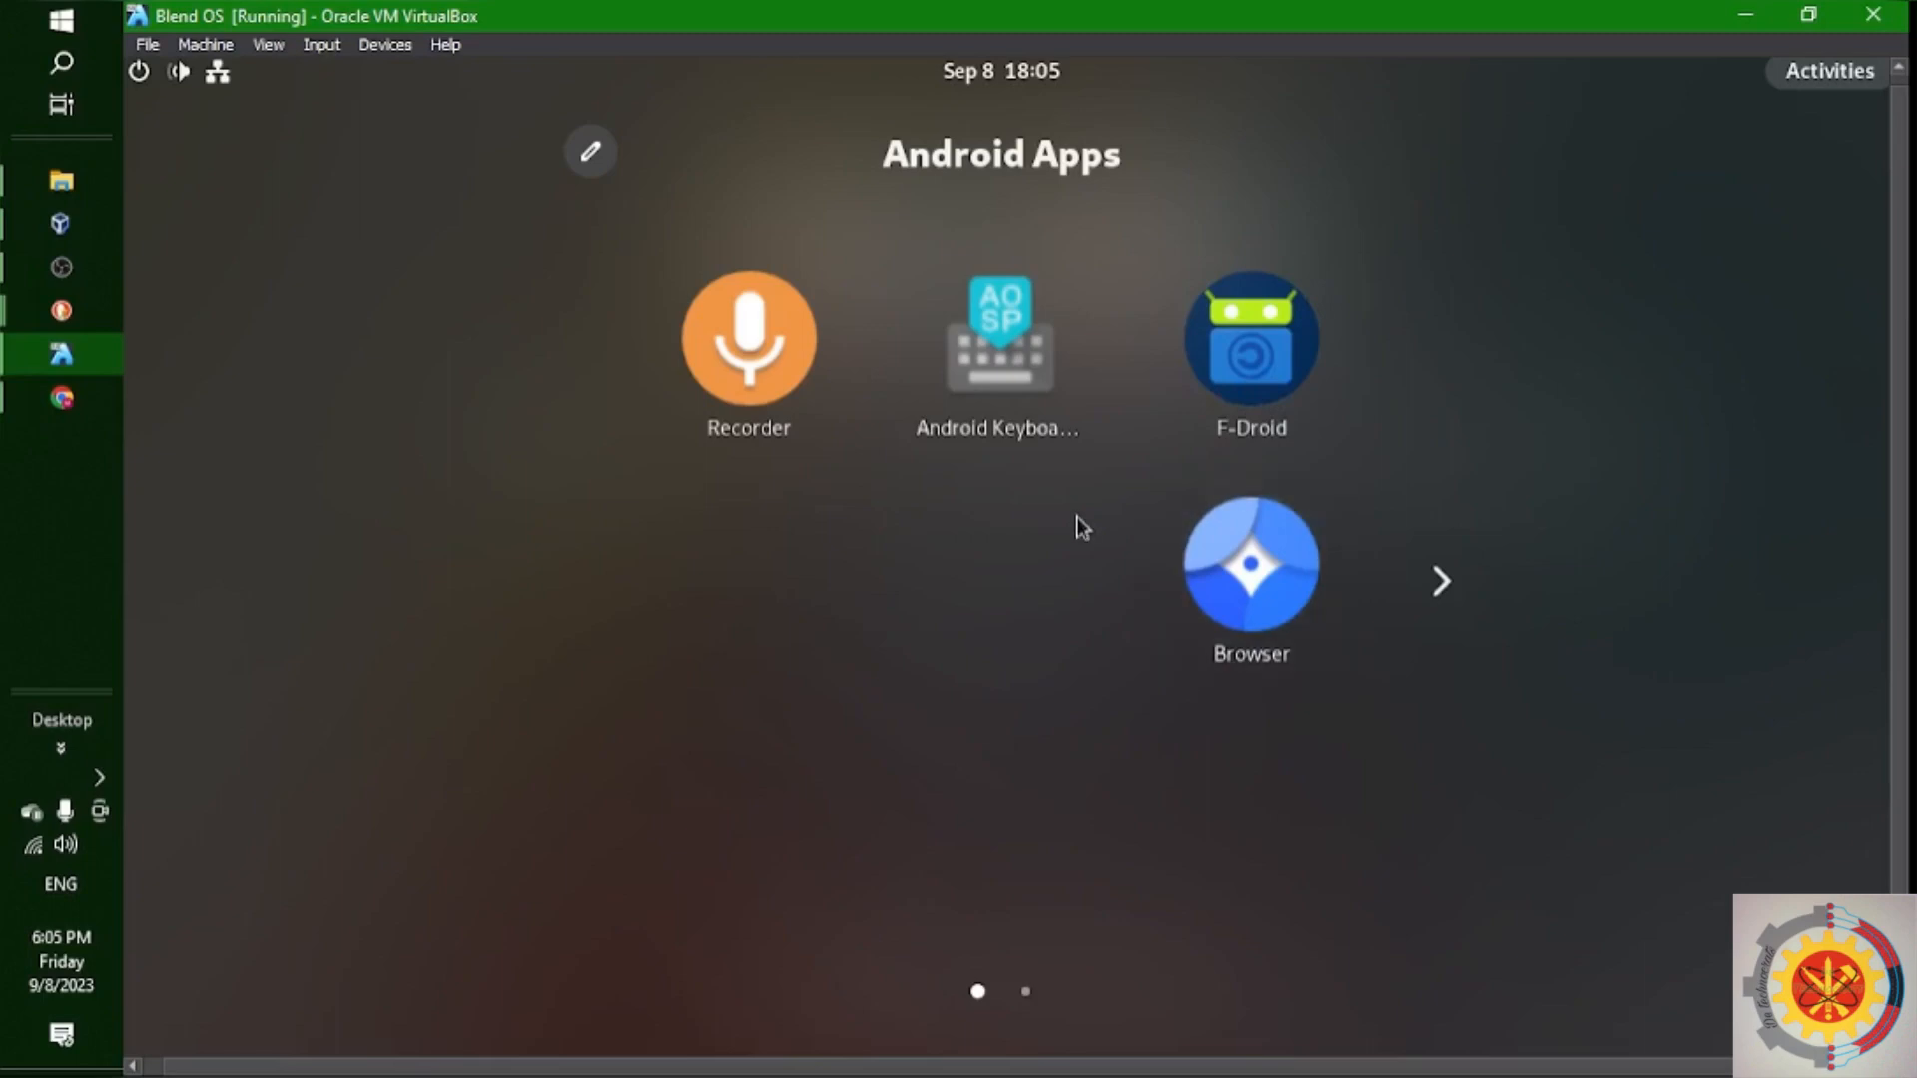
Show the second page of the Android Apps folder (Calendar, Clock, Music, Settings and more)
{"action": "left_click", "coordinate": [1439, 581]}
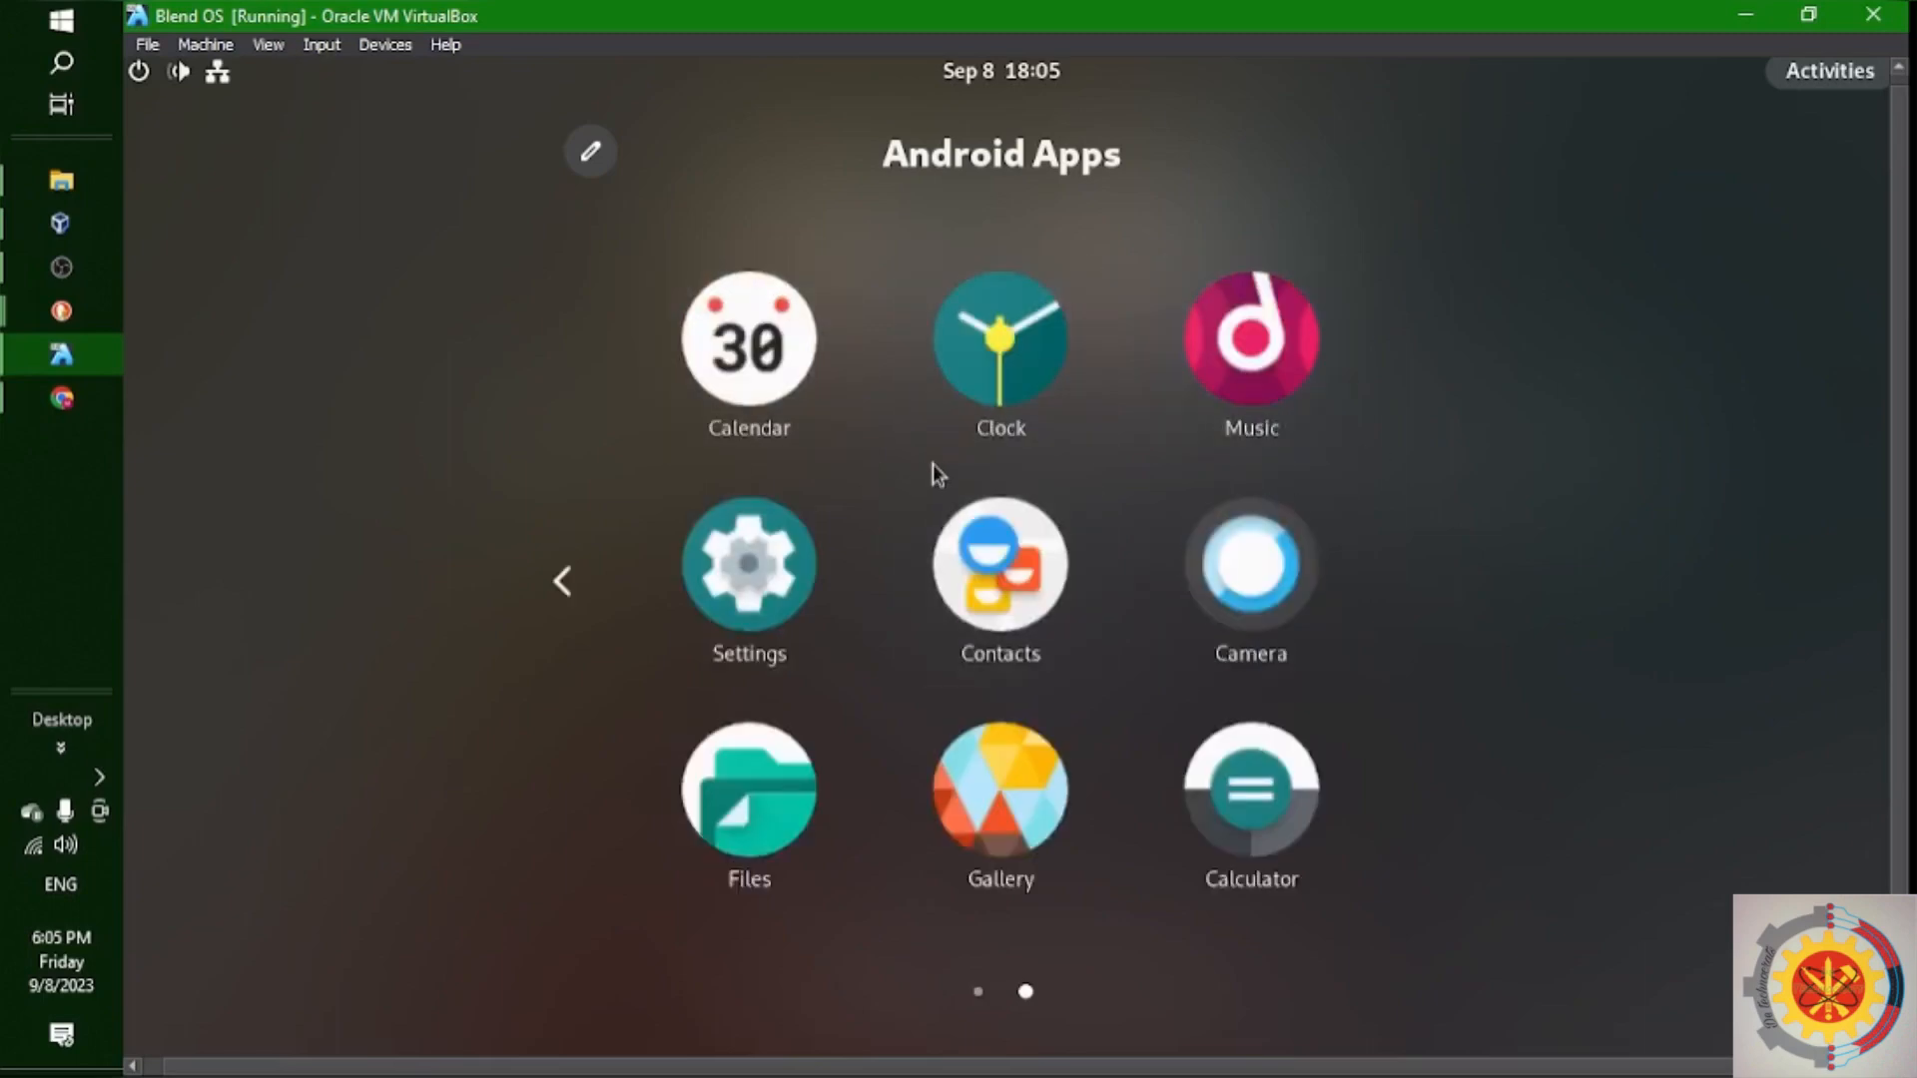
{"action": "mouse_move", "coordinate": [168, 173]}
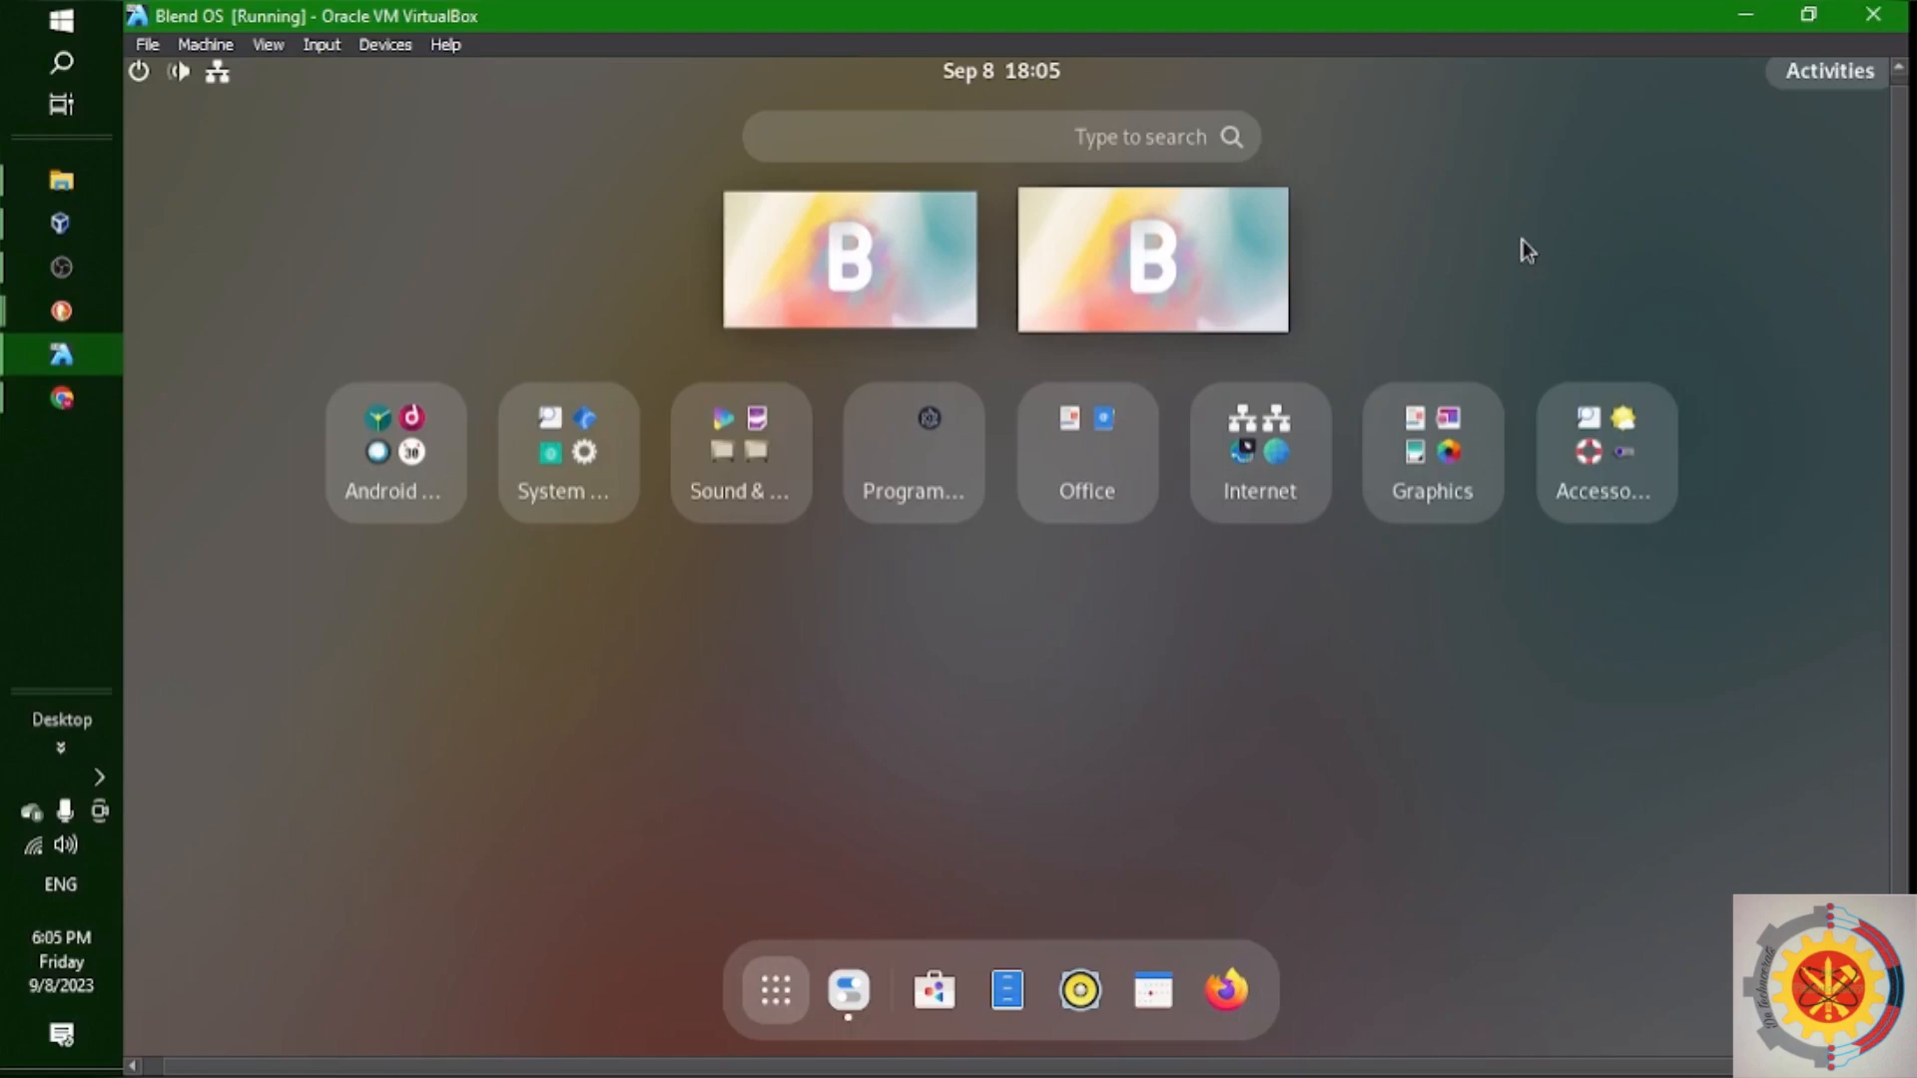
{"action": "mouse_move", "coordinate": [1252, 409]}
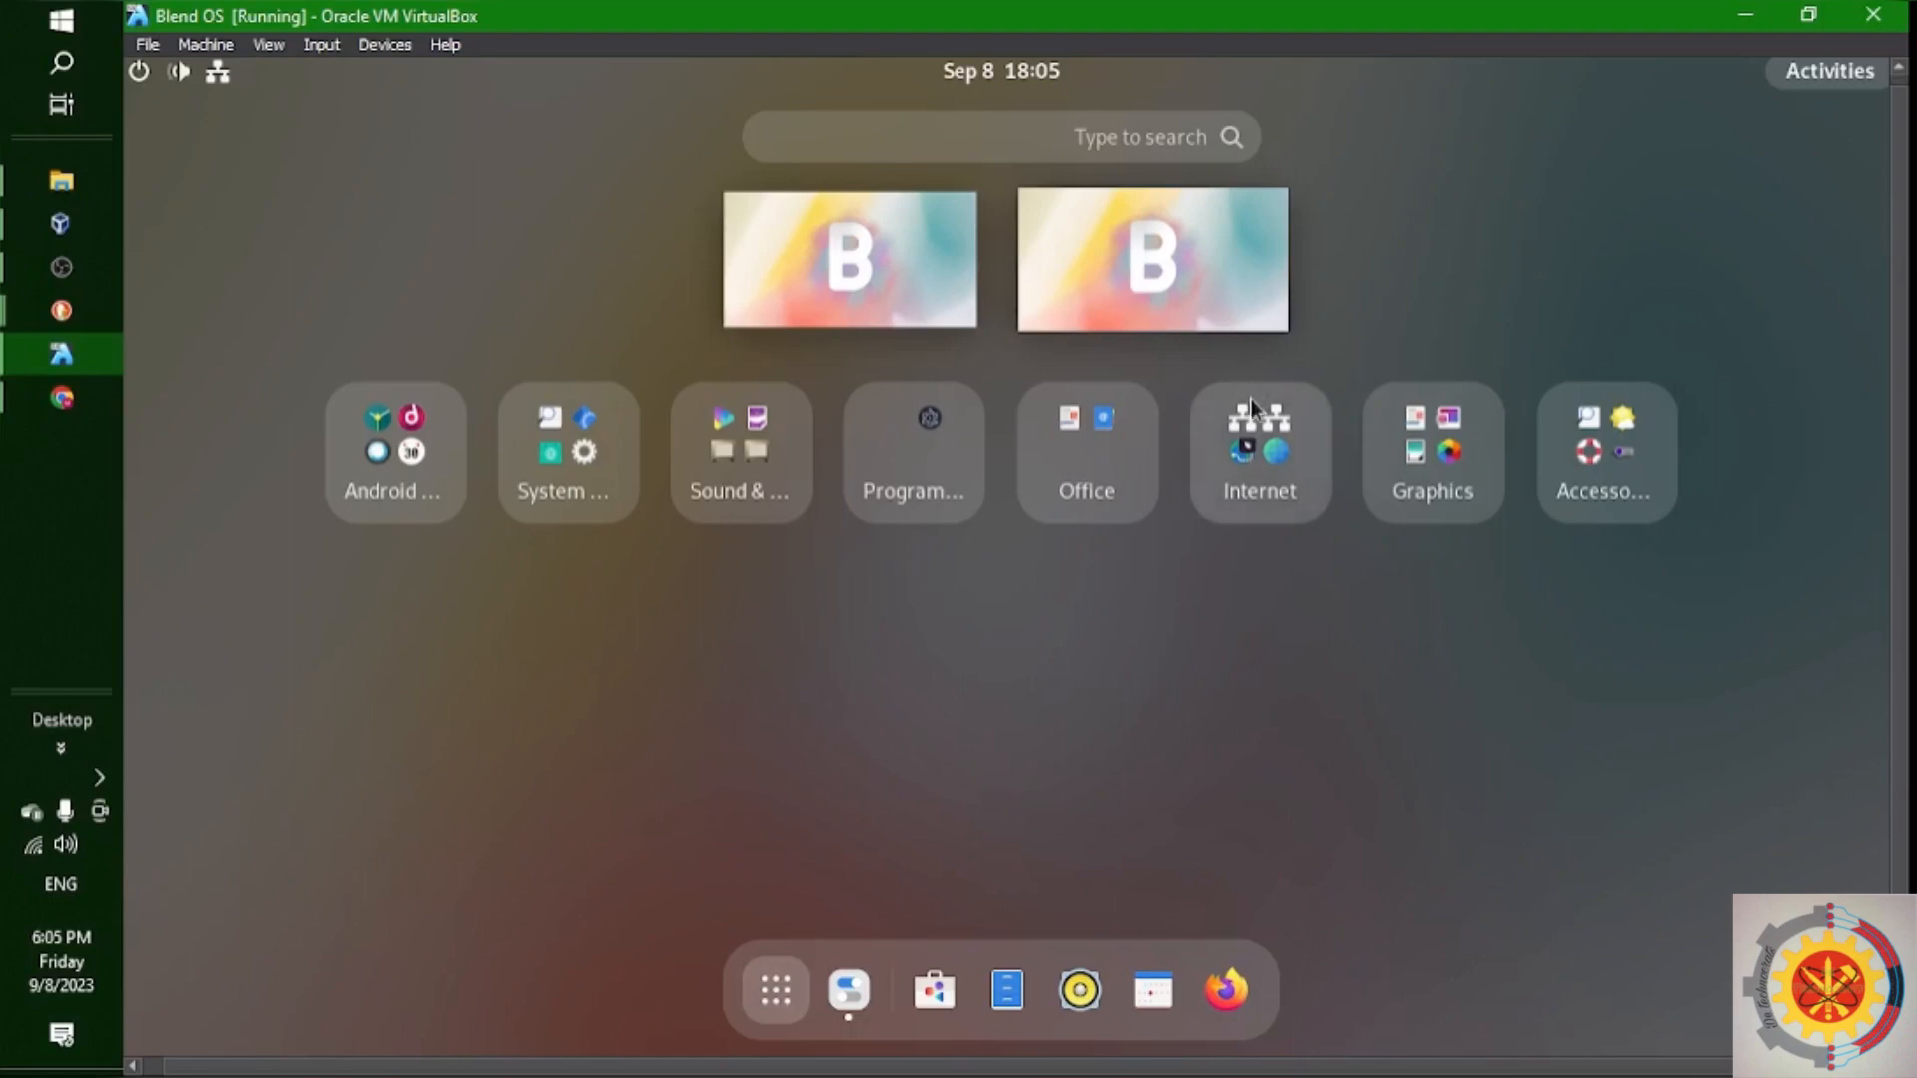